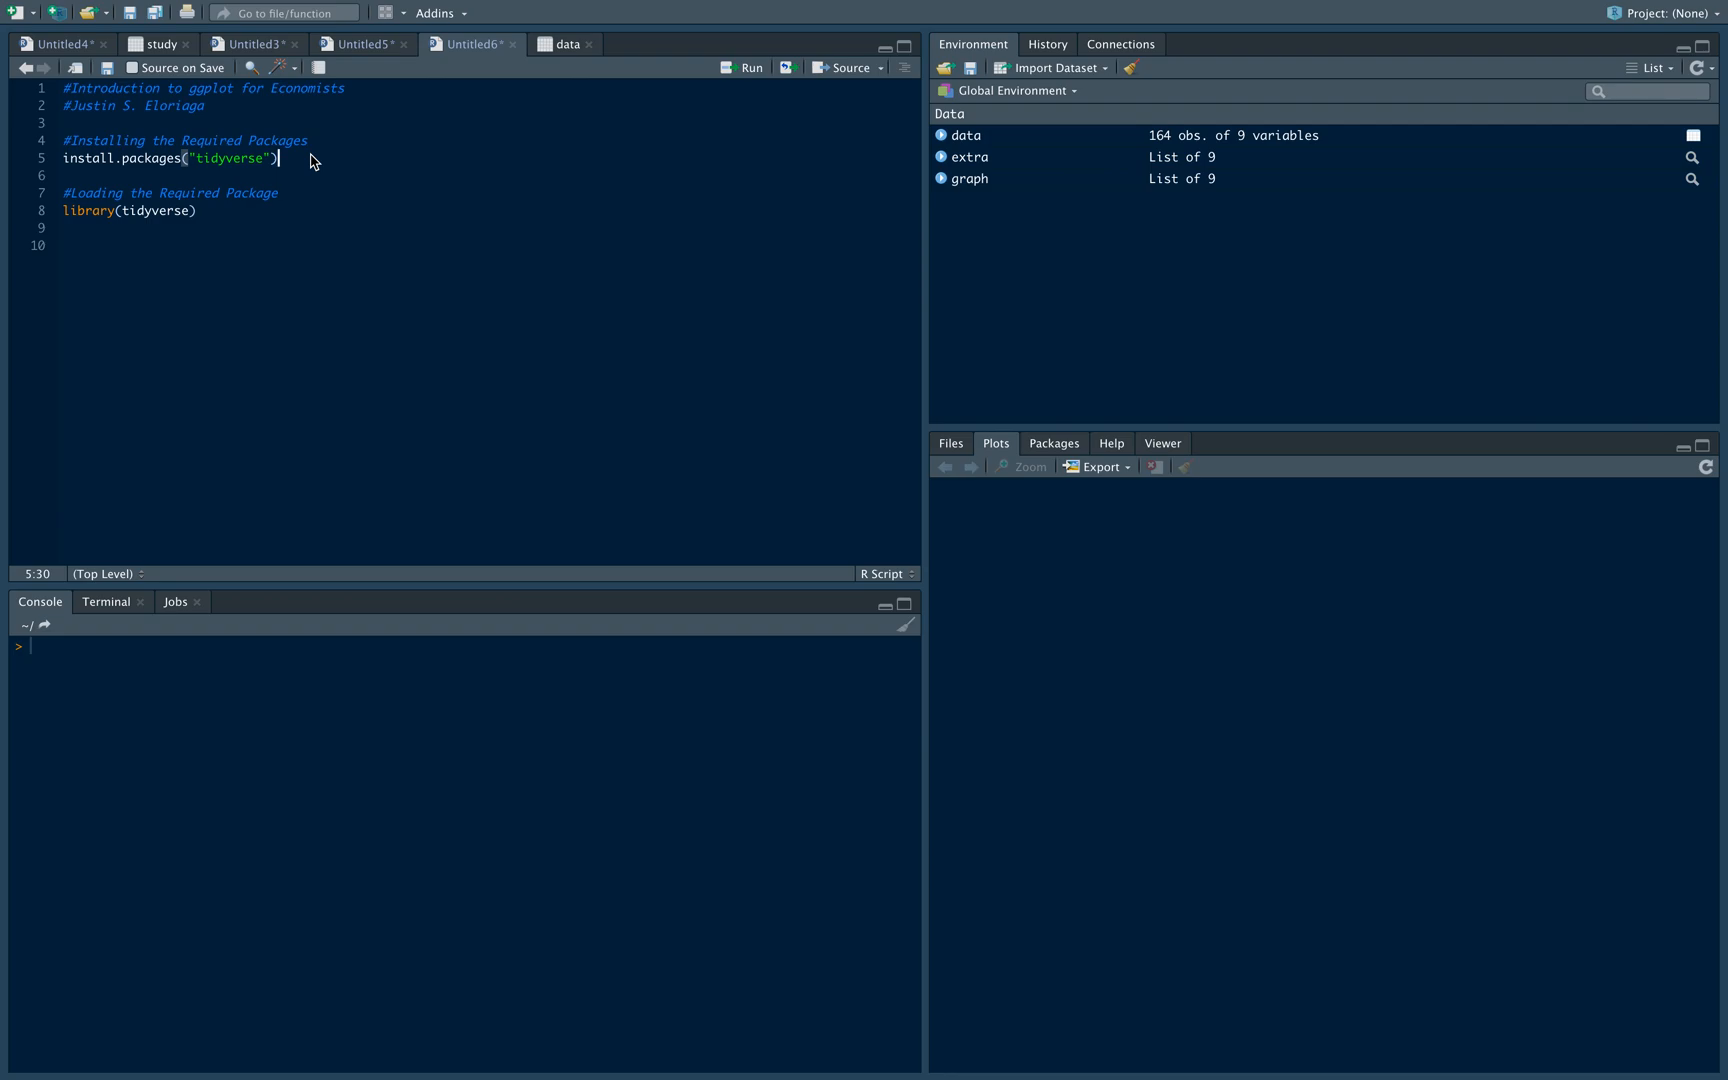
mouse_move(380, 170)
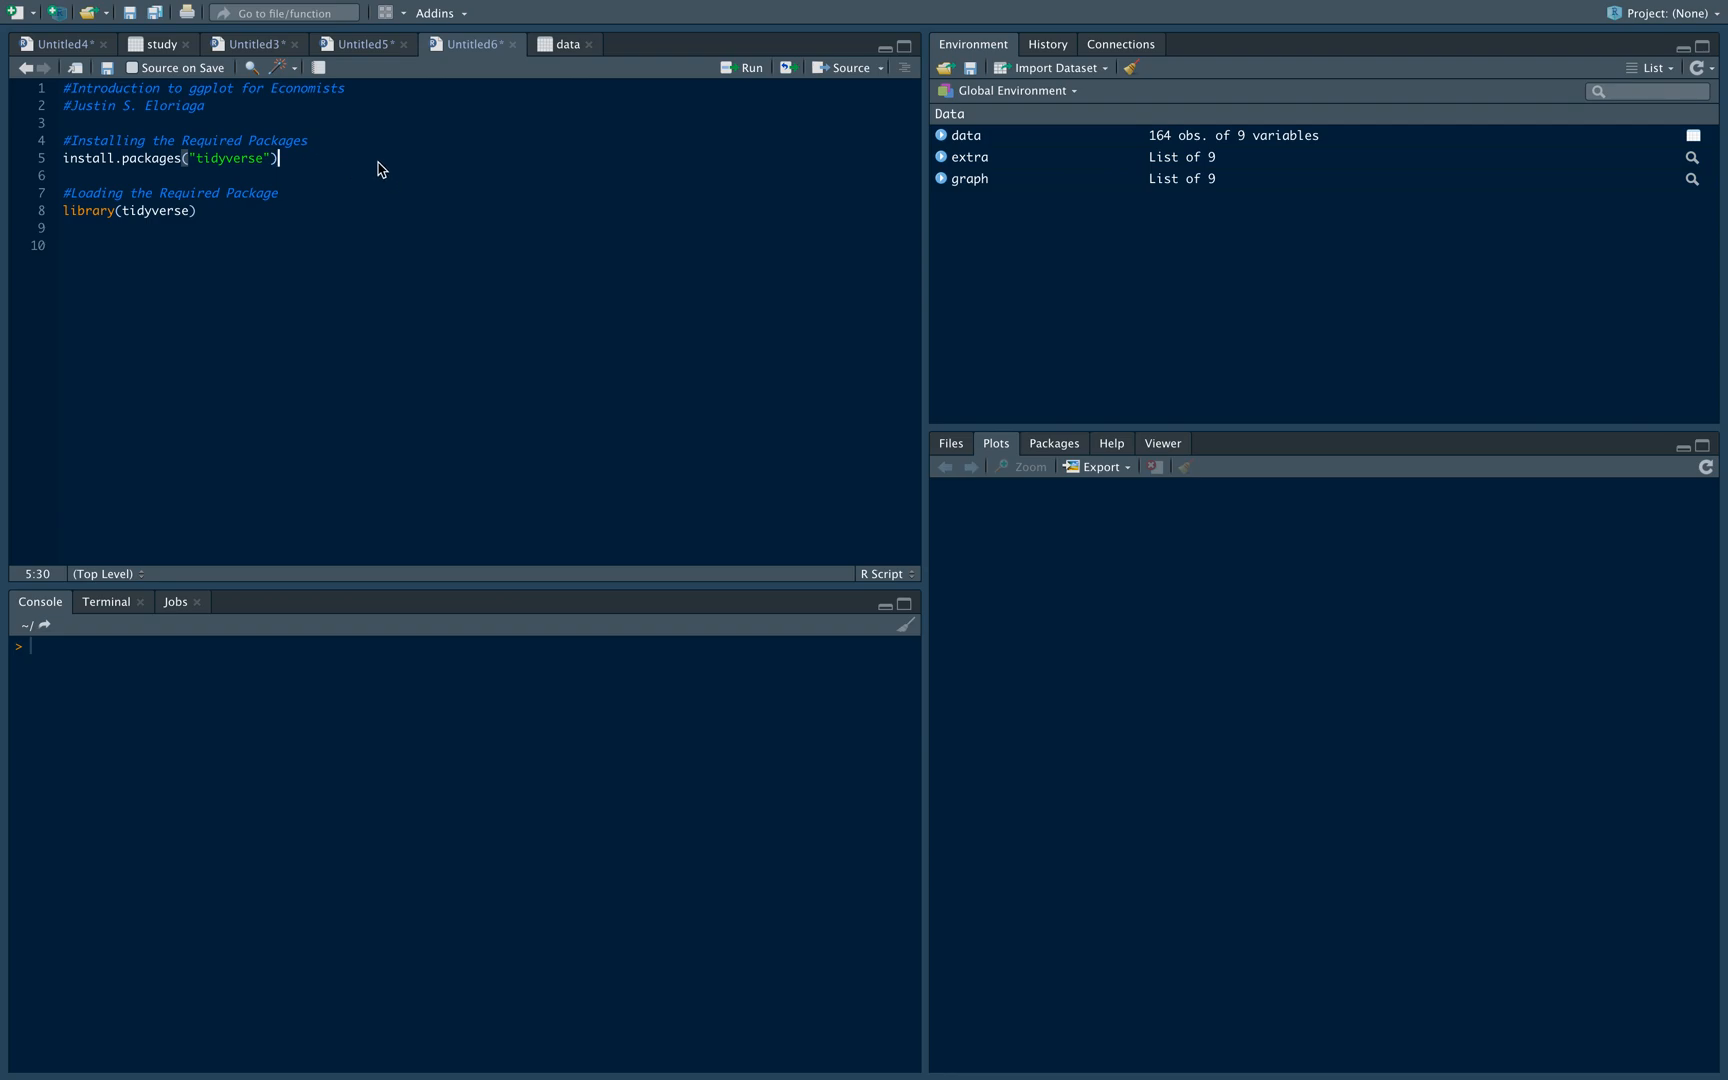
mouse_move(312, 164)
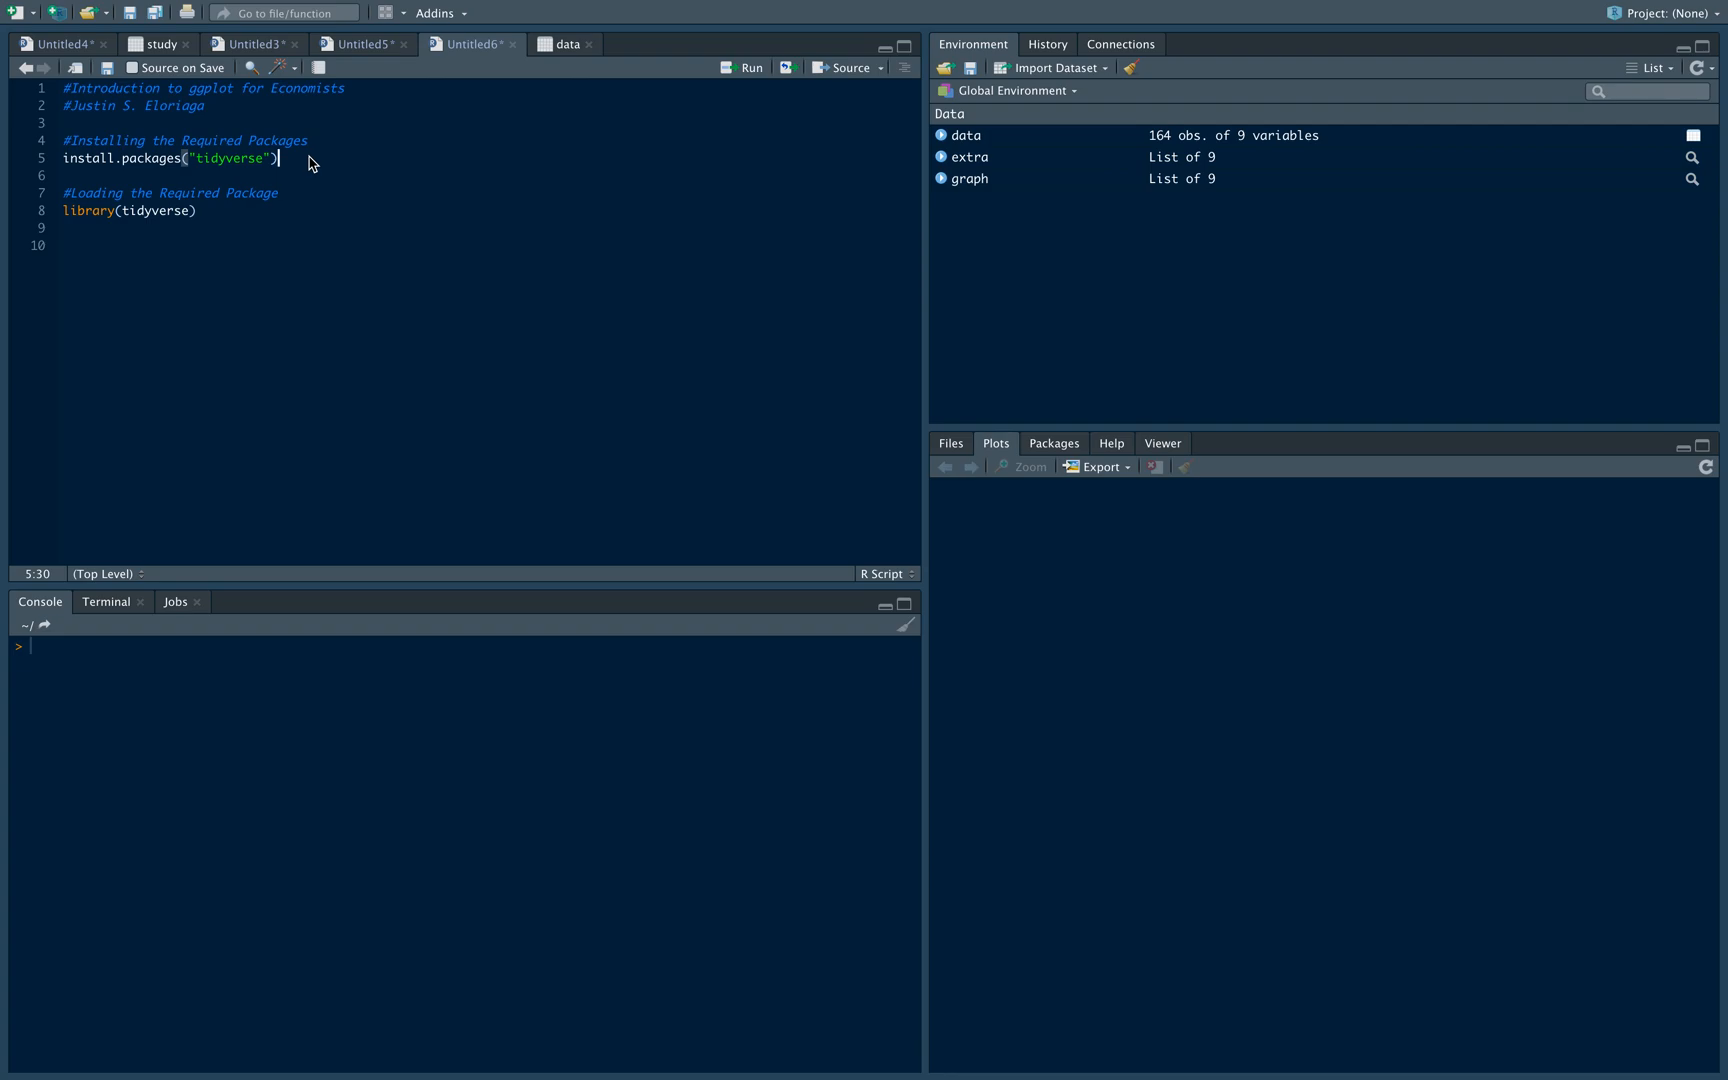
mouse_move(246, 164)
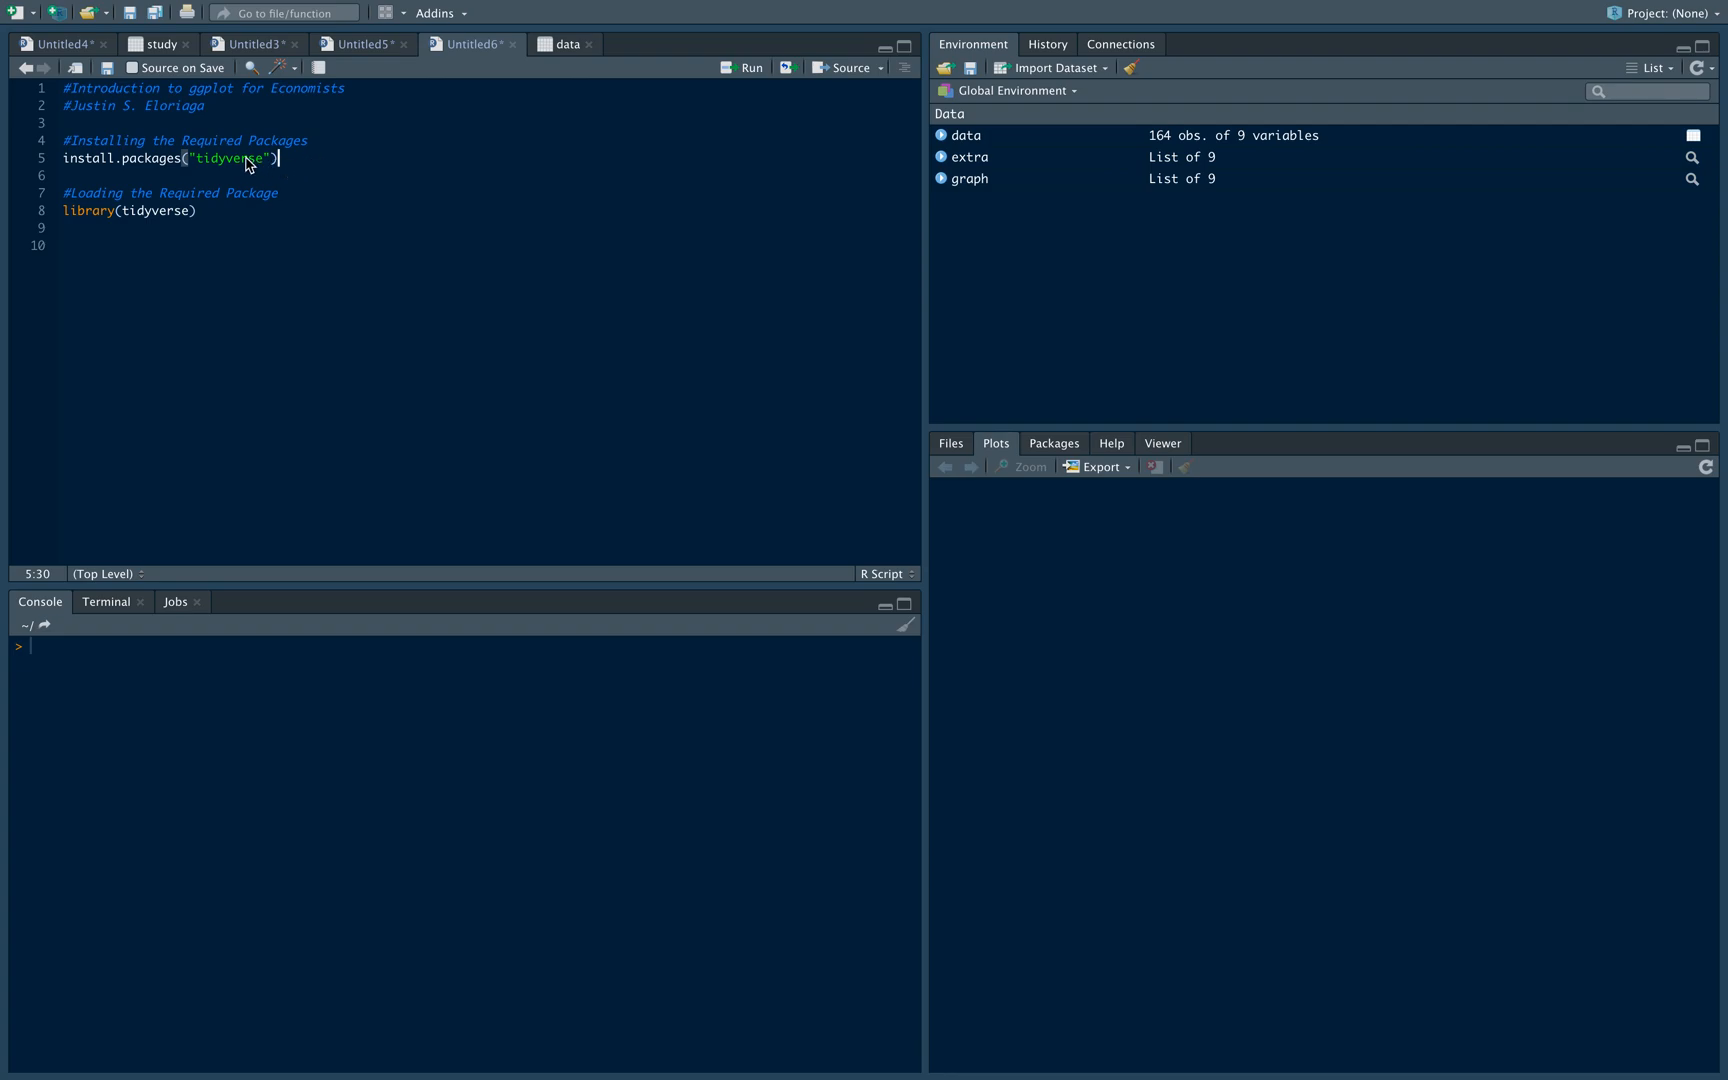
mouse_move(296, 168)
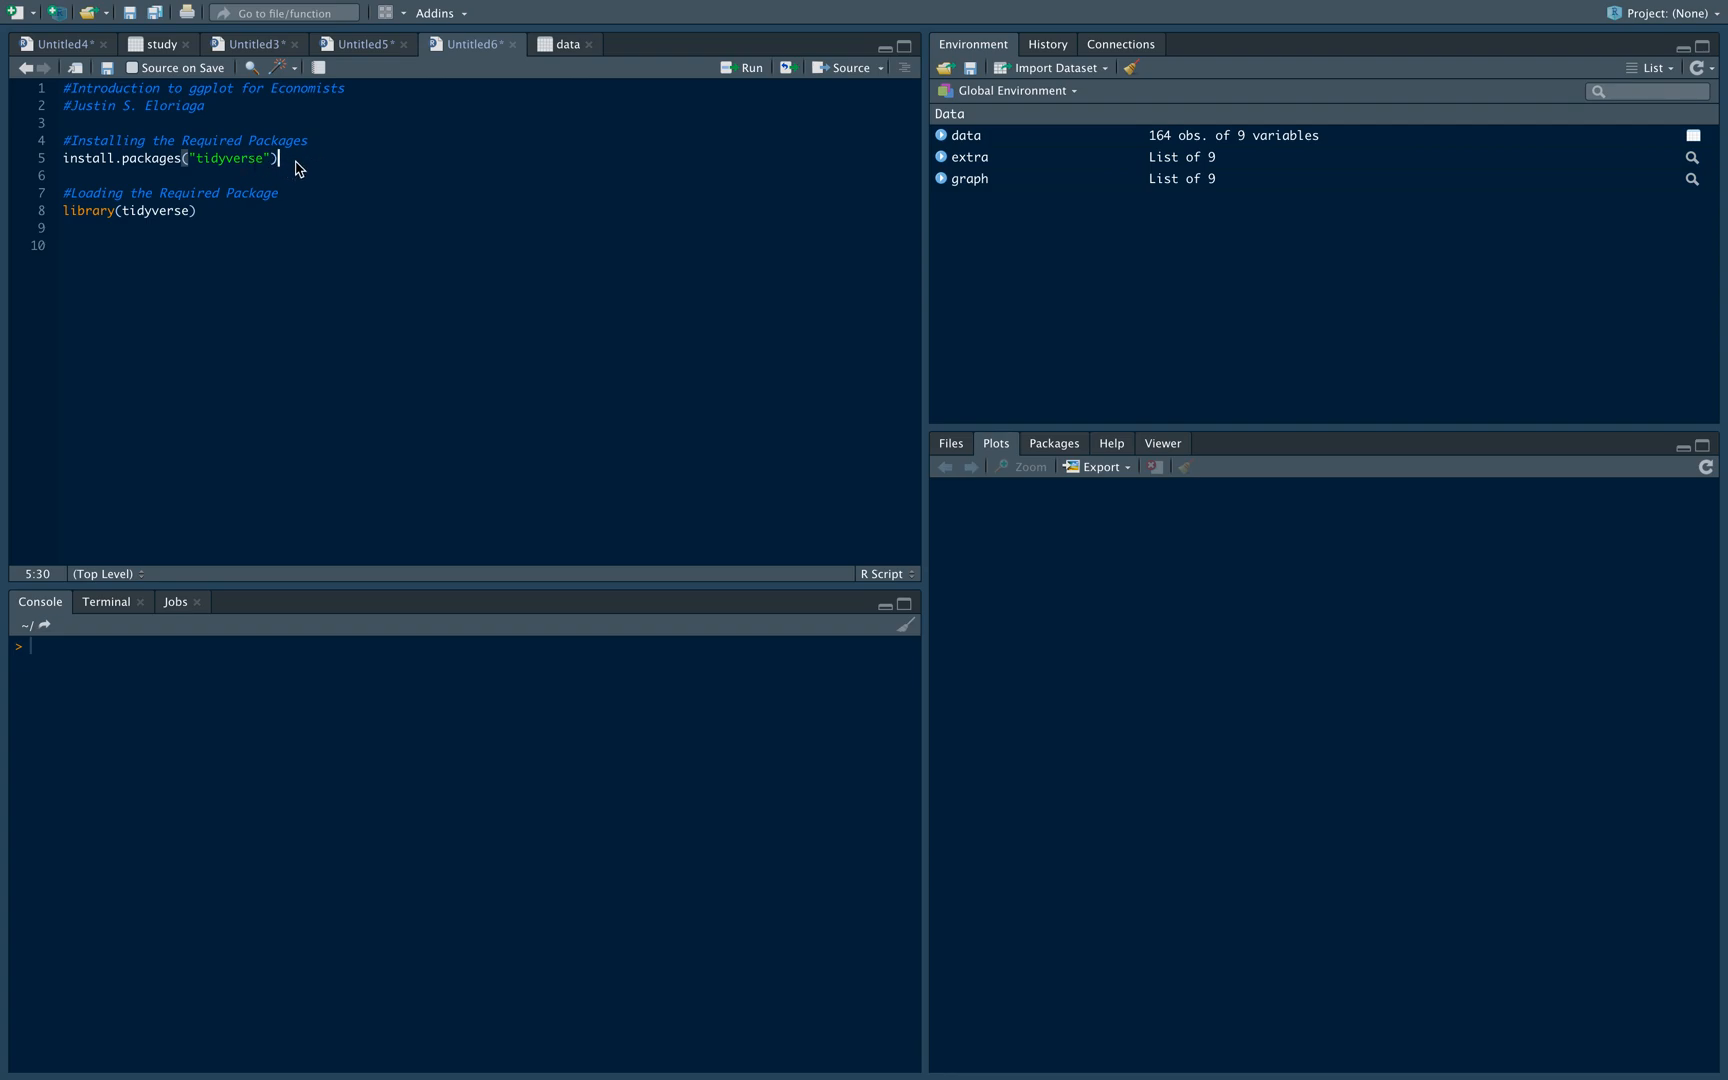
mouse_move(310, 164)
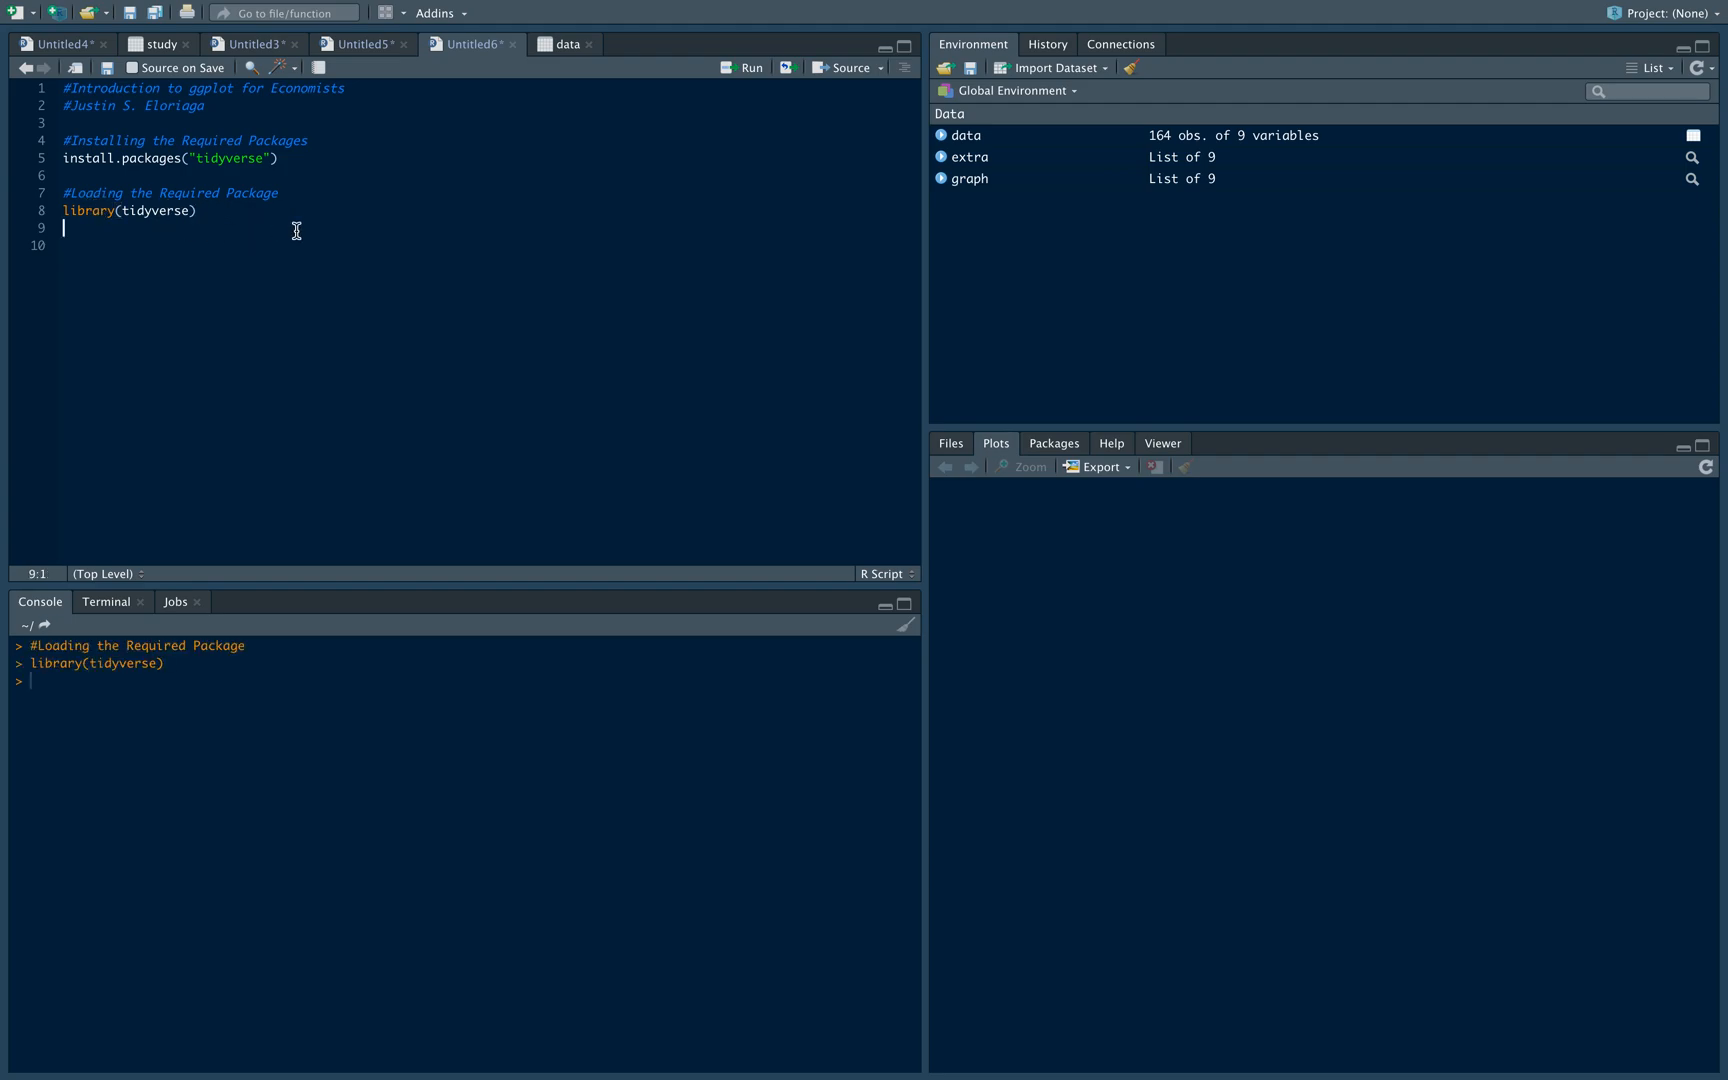
mouse_move(408, 620)
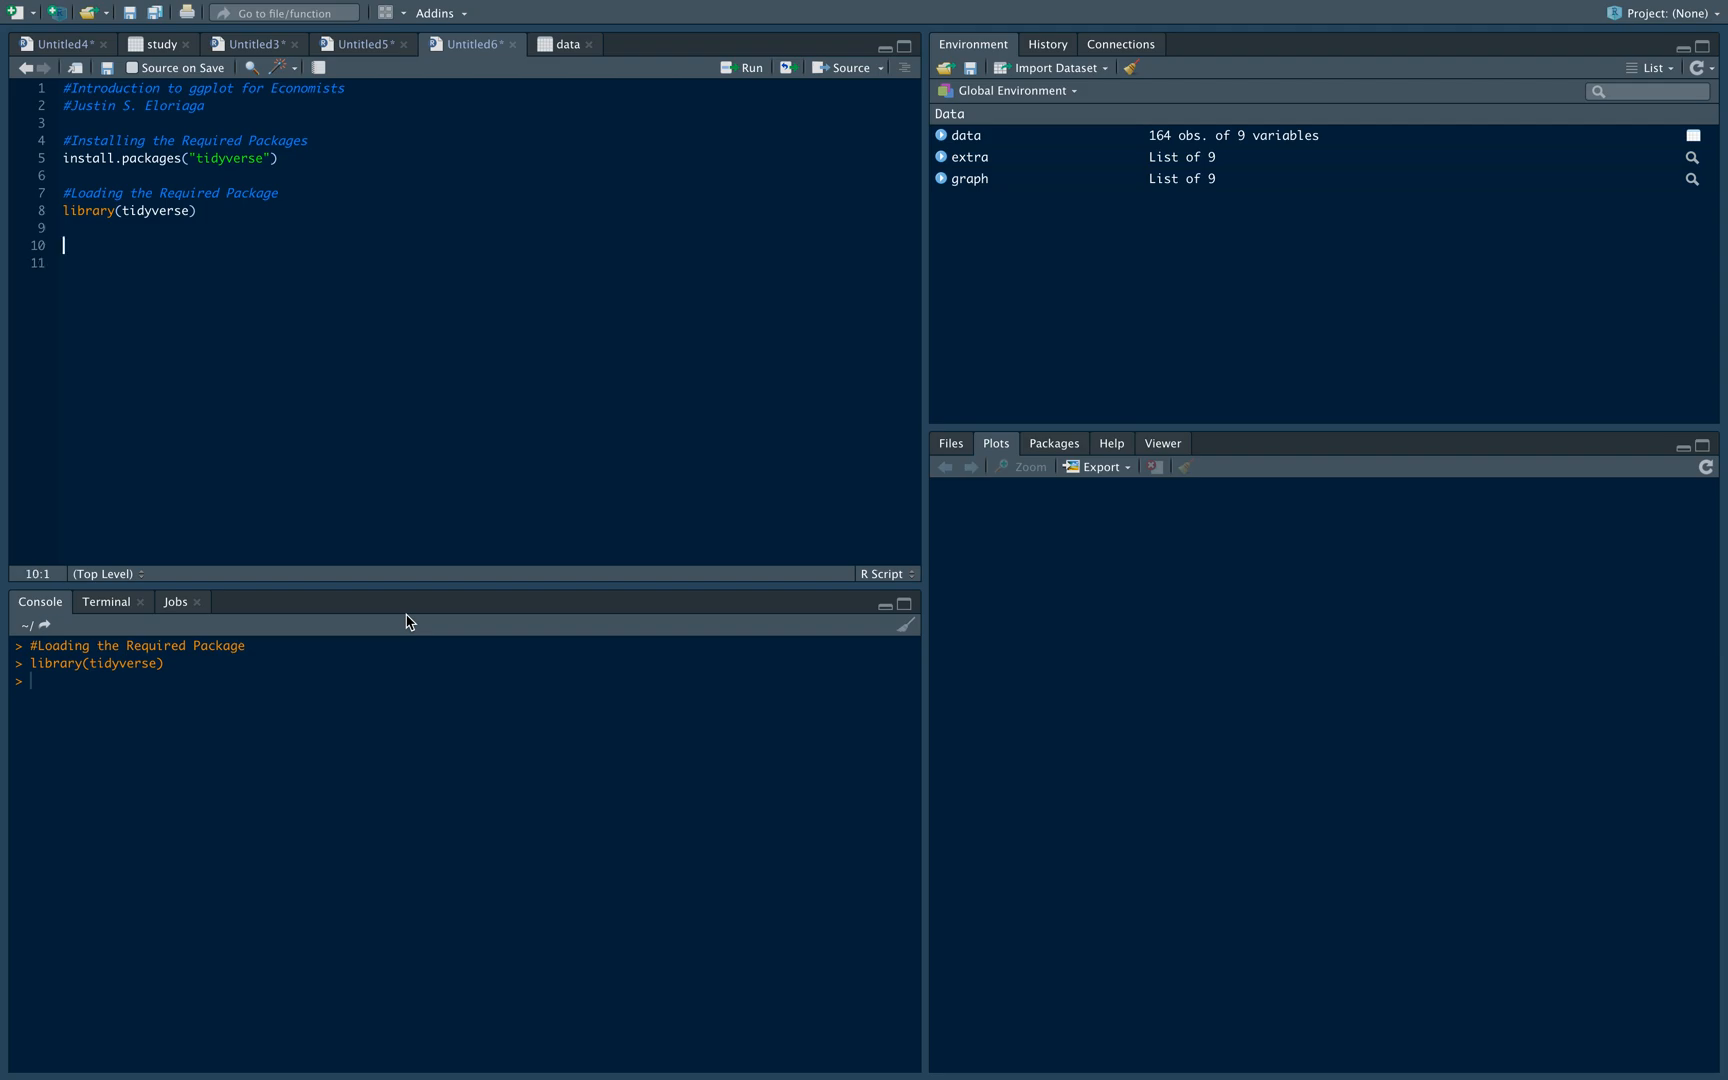
Add a '#Load the Dataset' comment and the line data <- read_csv(file.choose())
type("#")
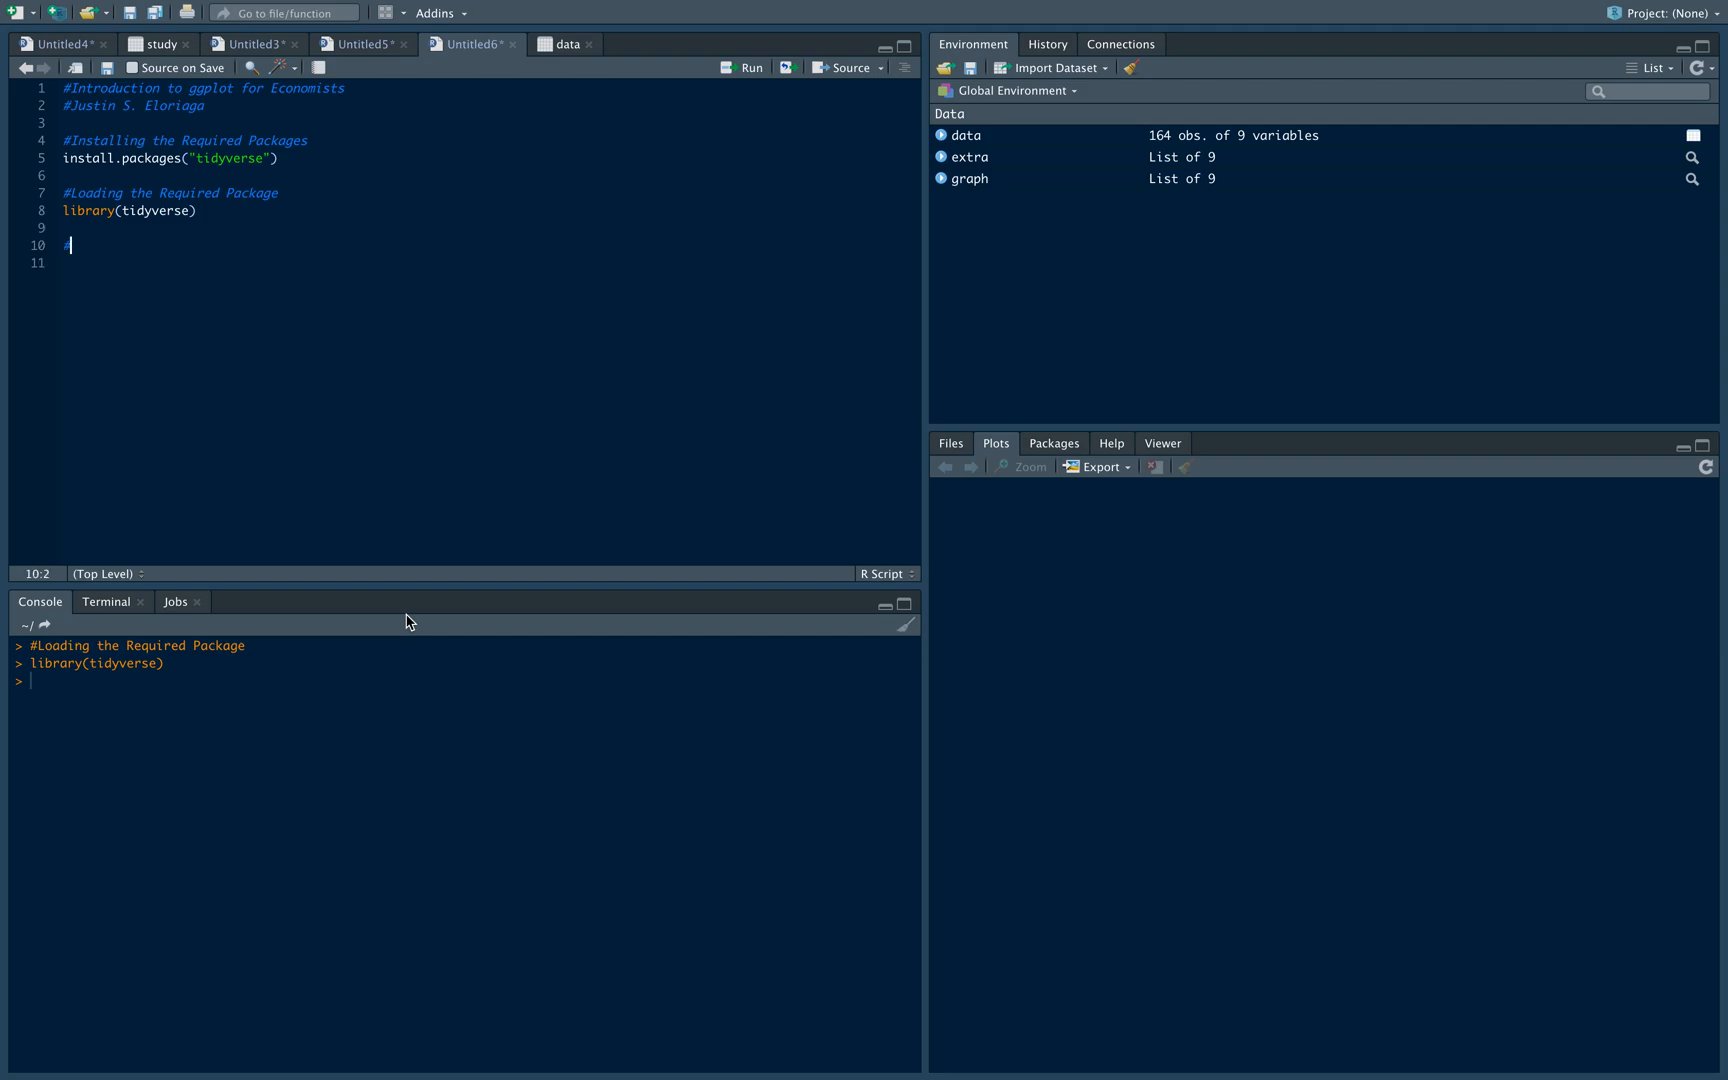
type("#Load the Dataset")
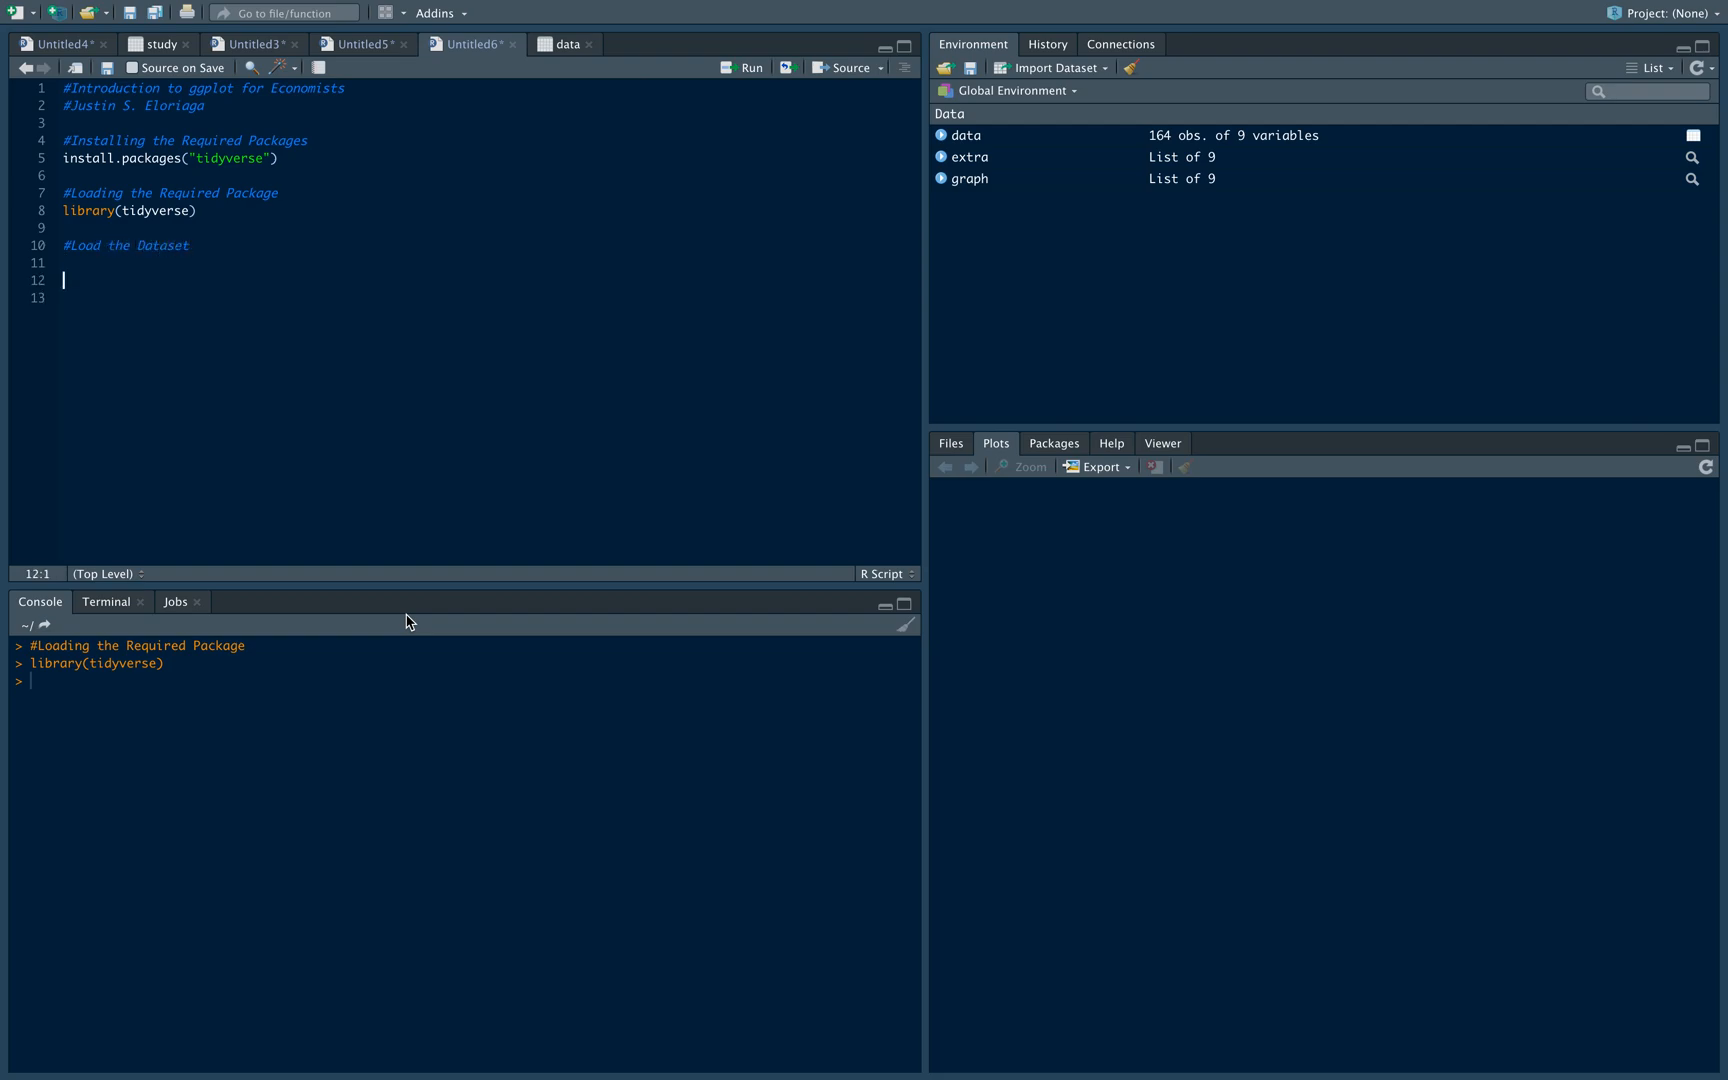
type("data <-")
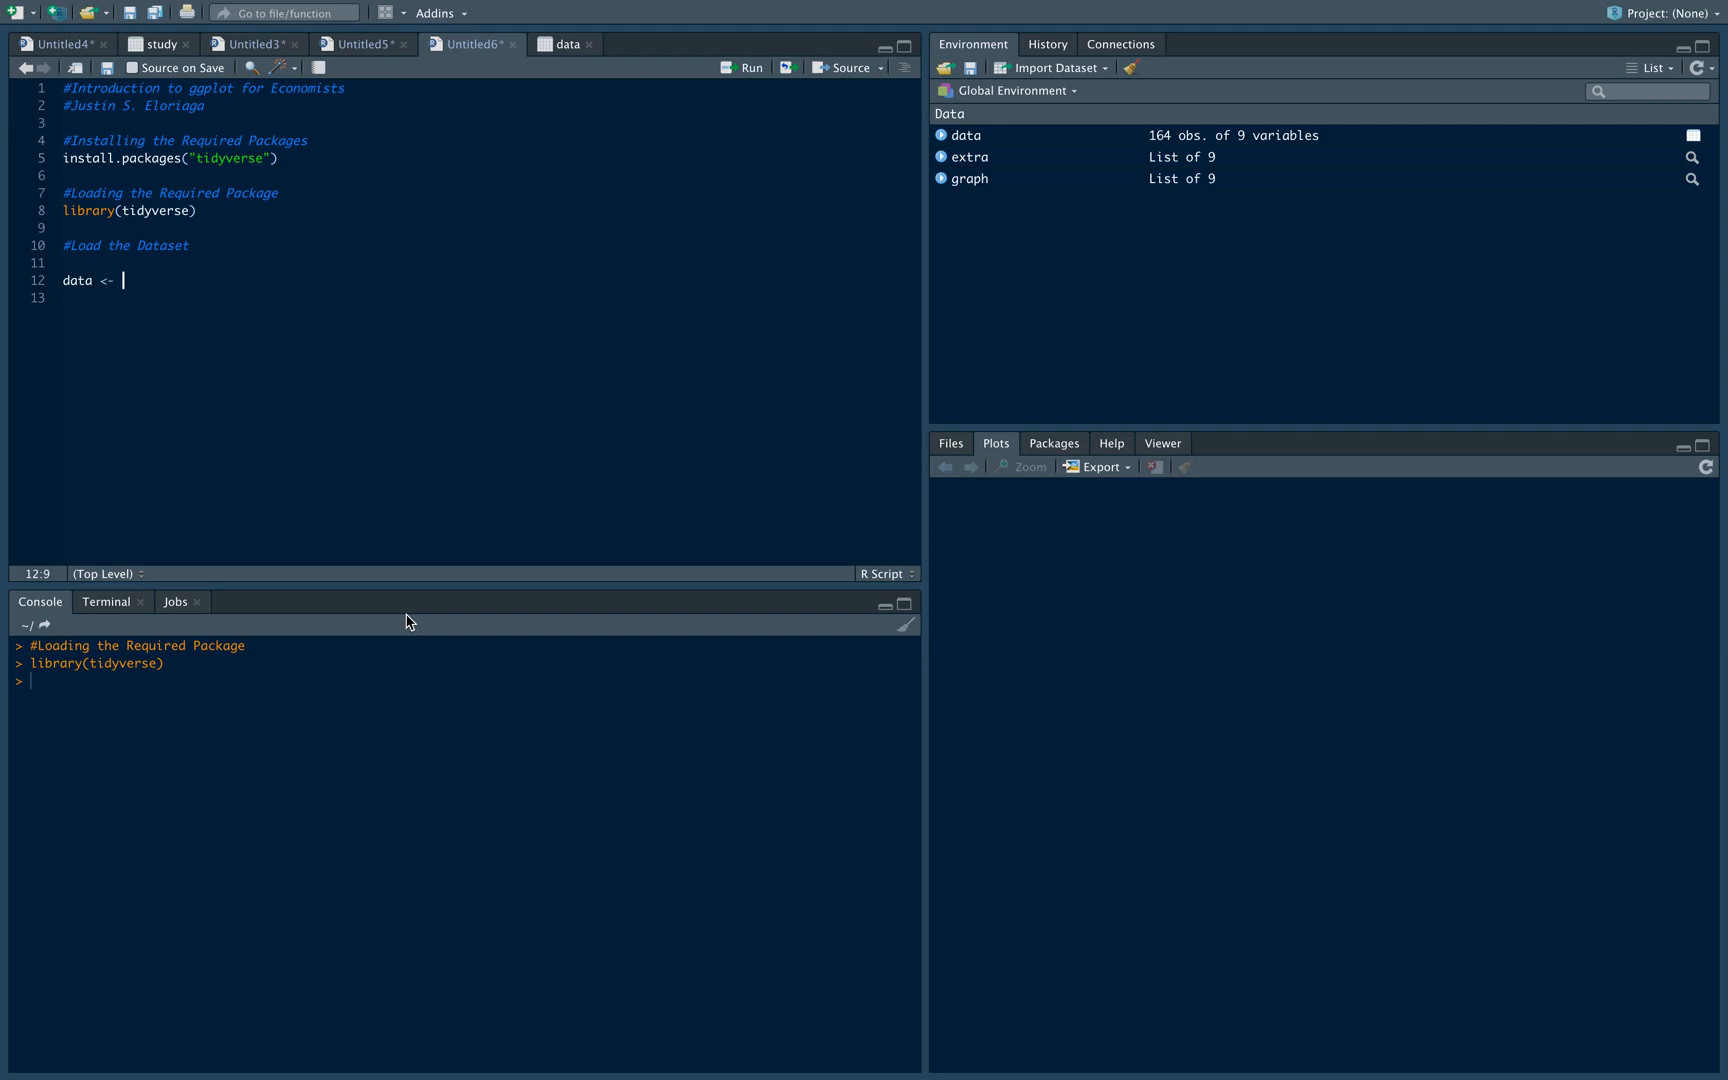
type("read_csv")
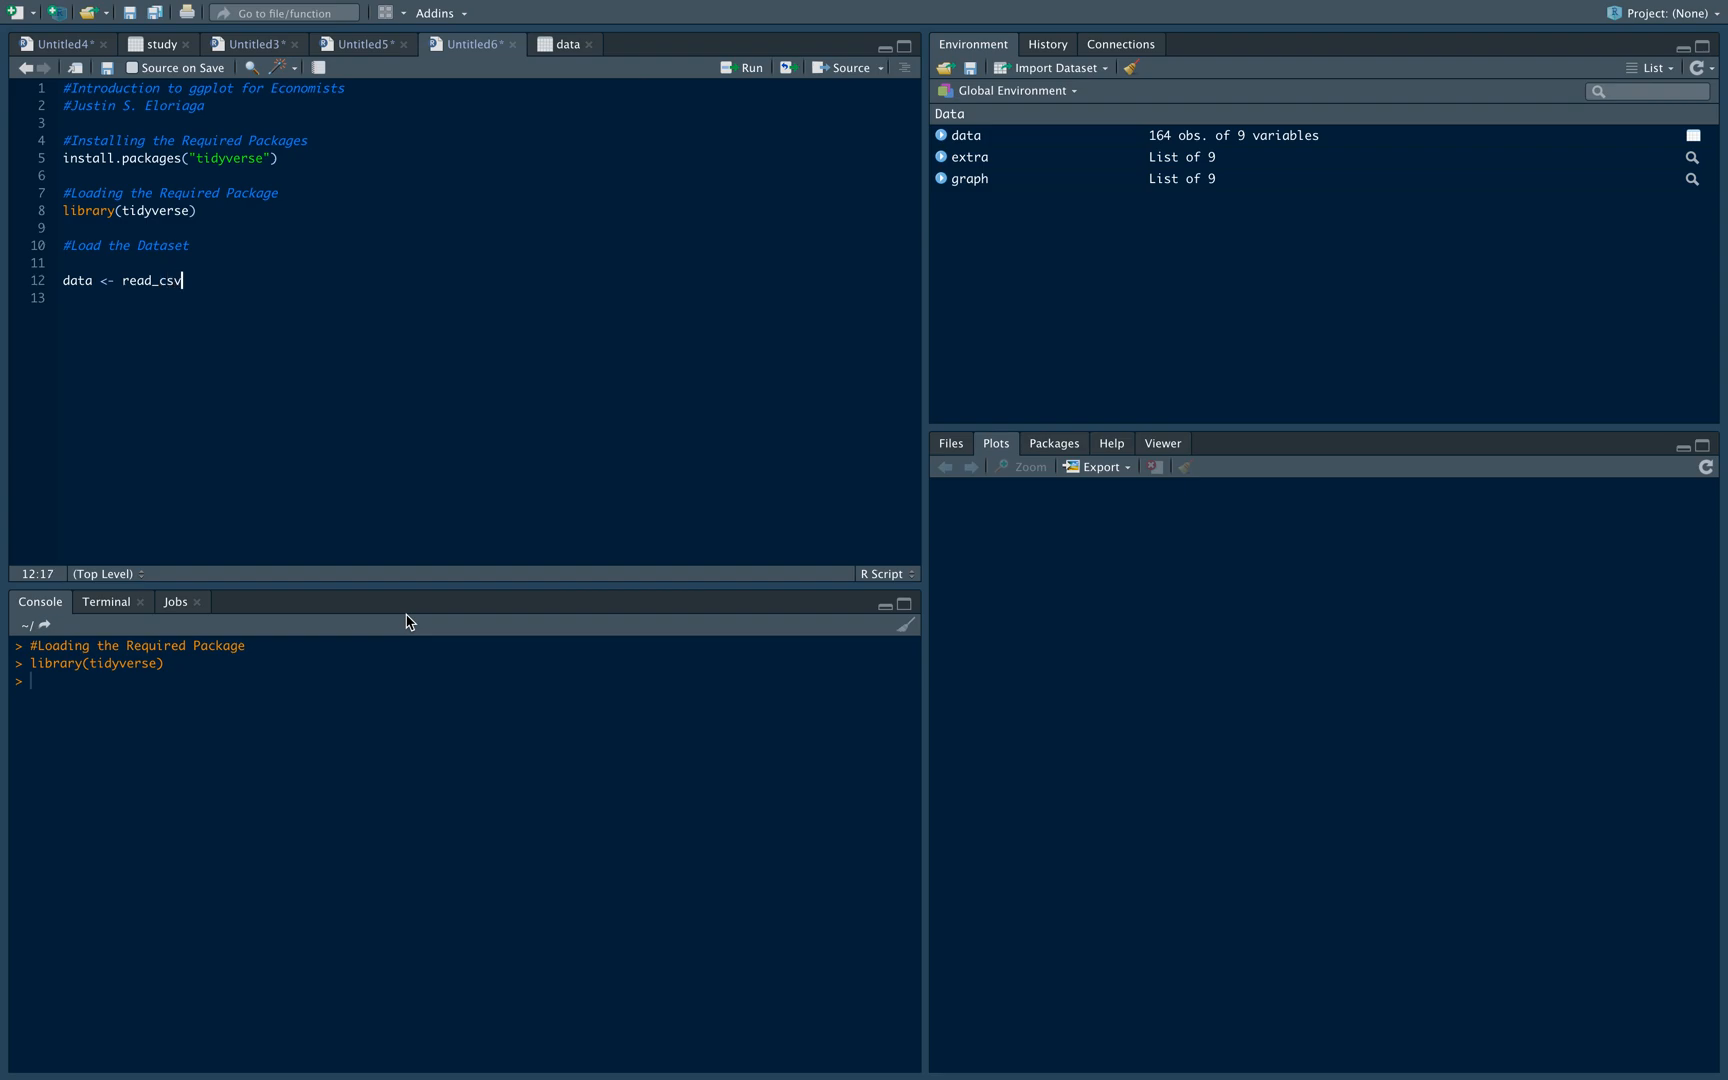
type("(file")
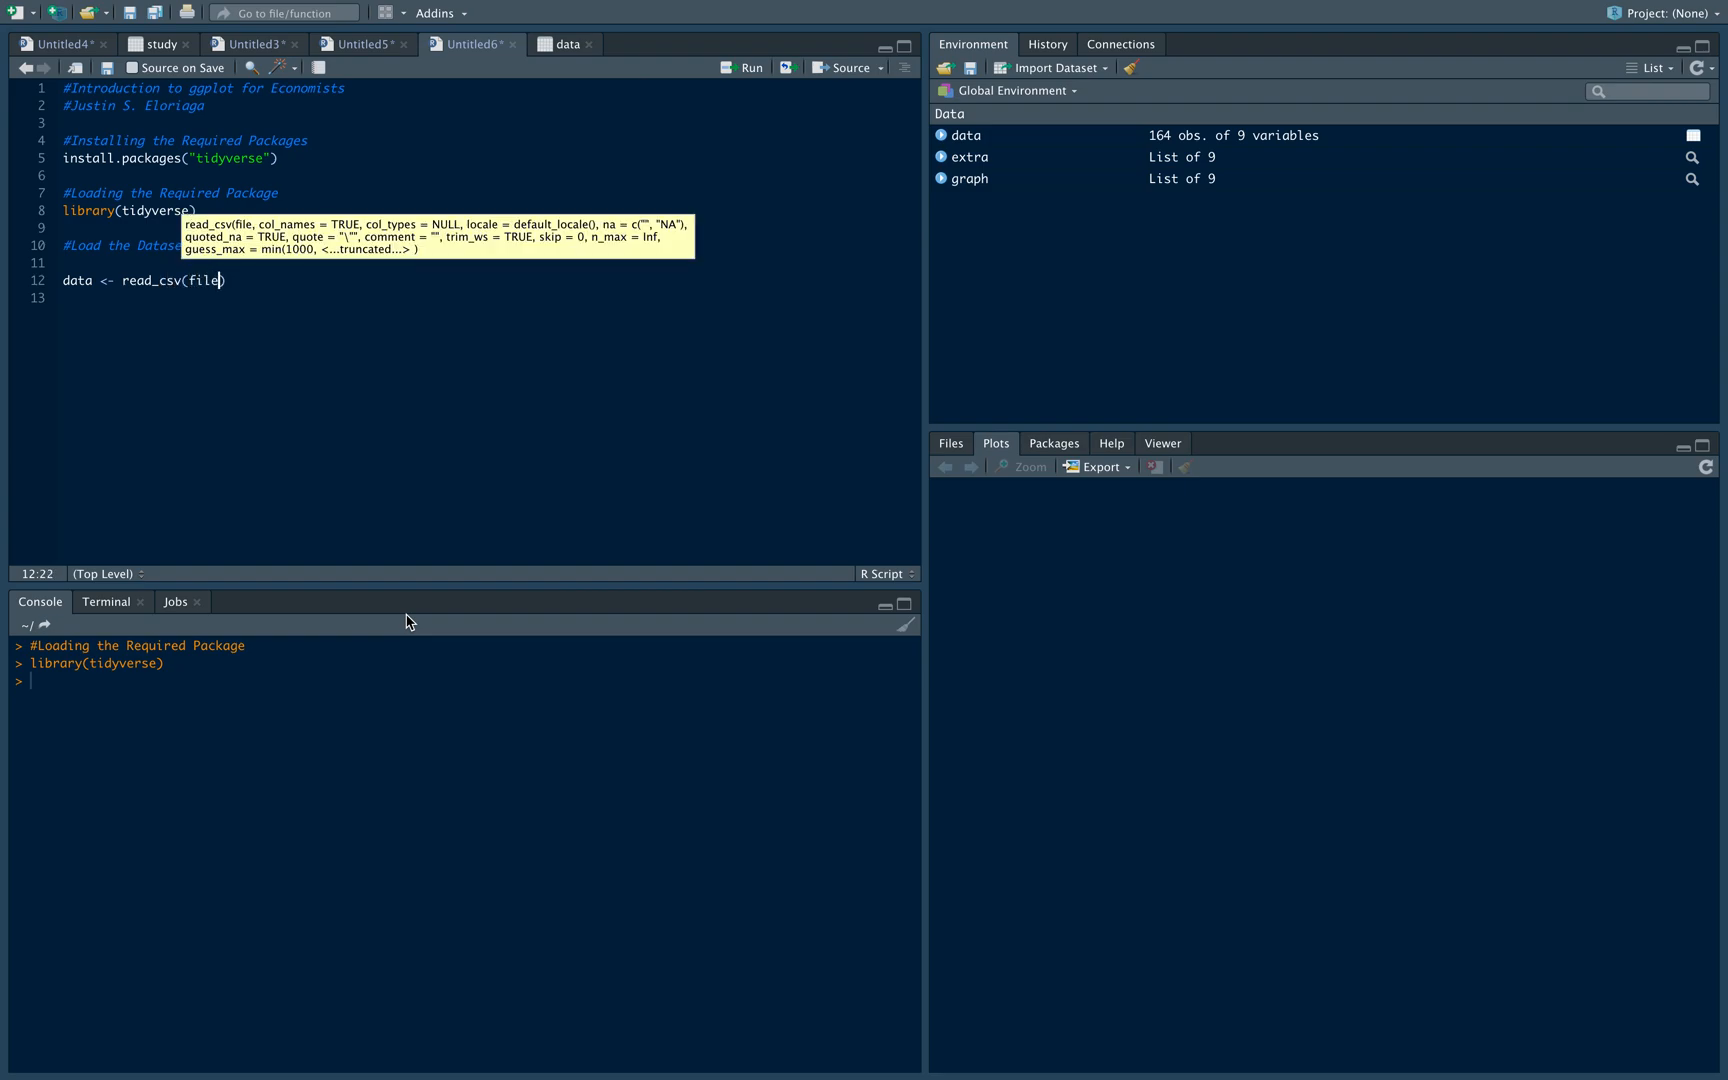
type(".choose)")
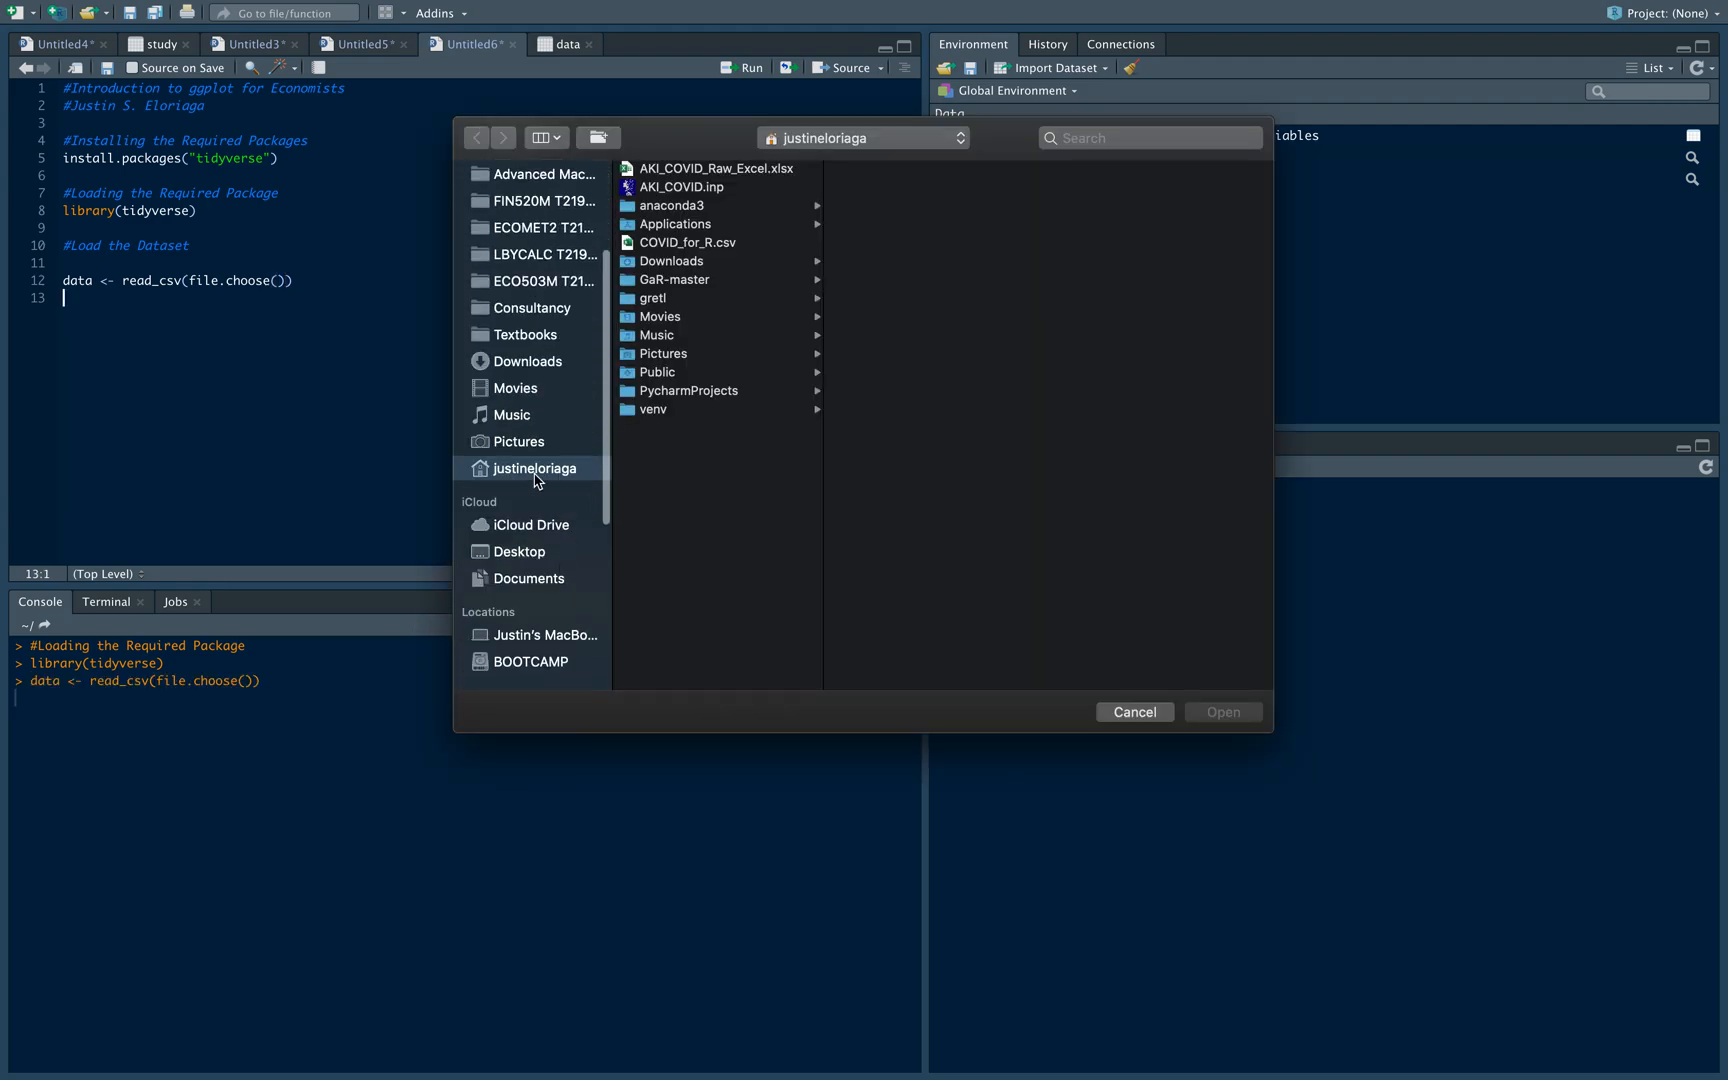
Run it and load ConsumptionAndProductivity.csv from the Desktop into data
left_click(520, 552)
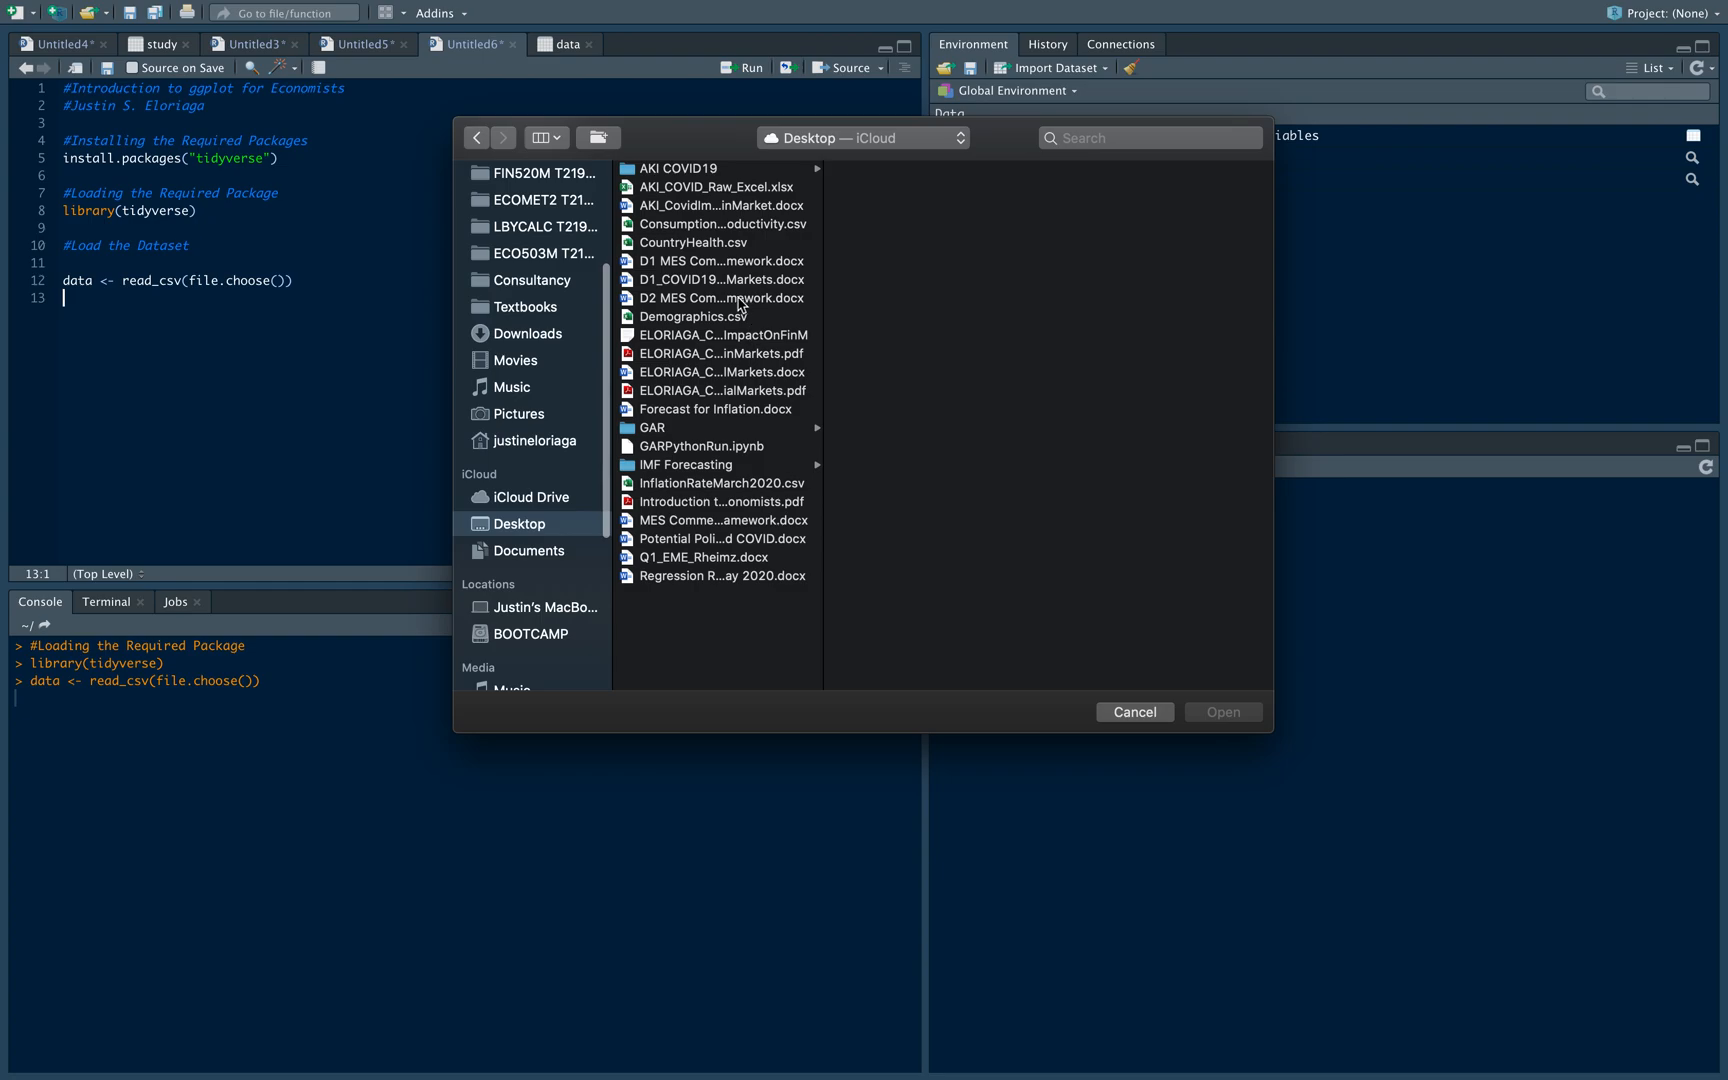
left_click(720, 224)
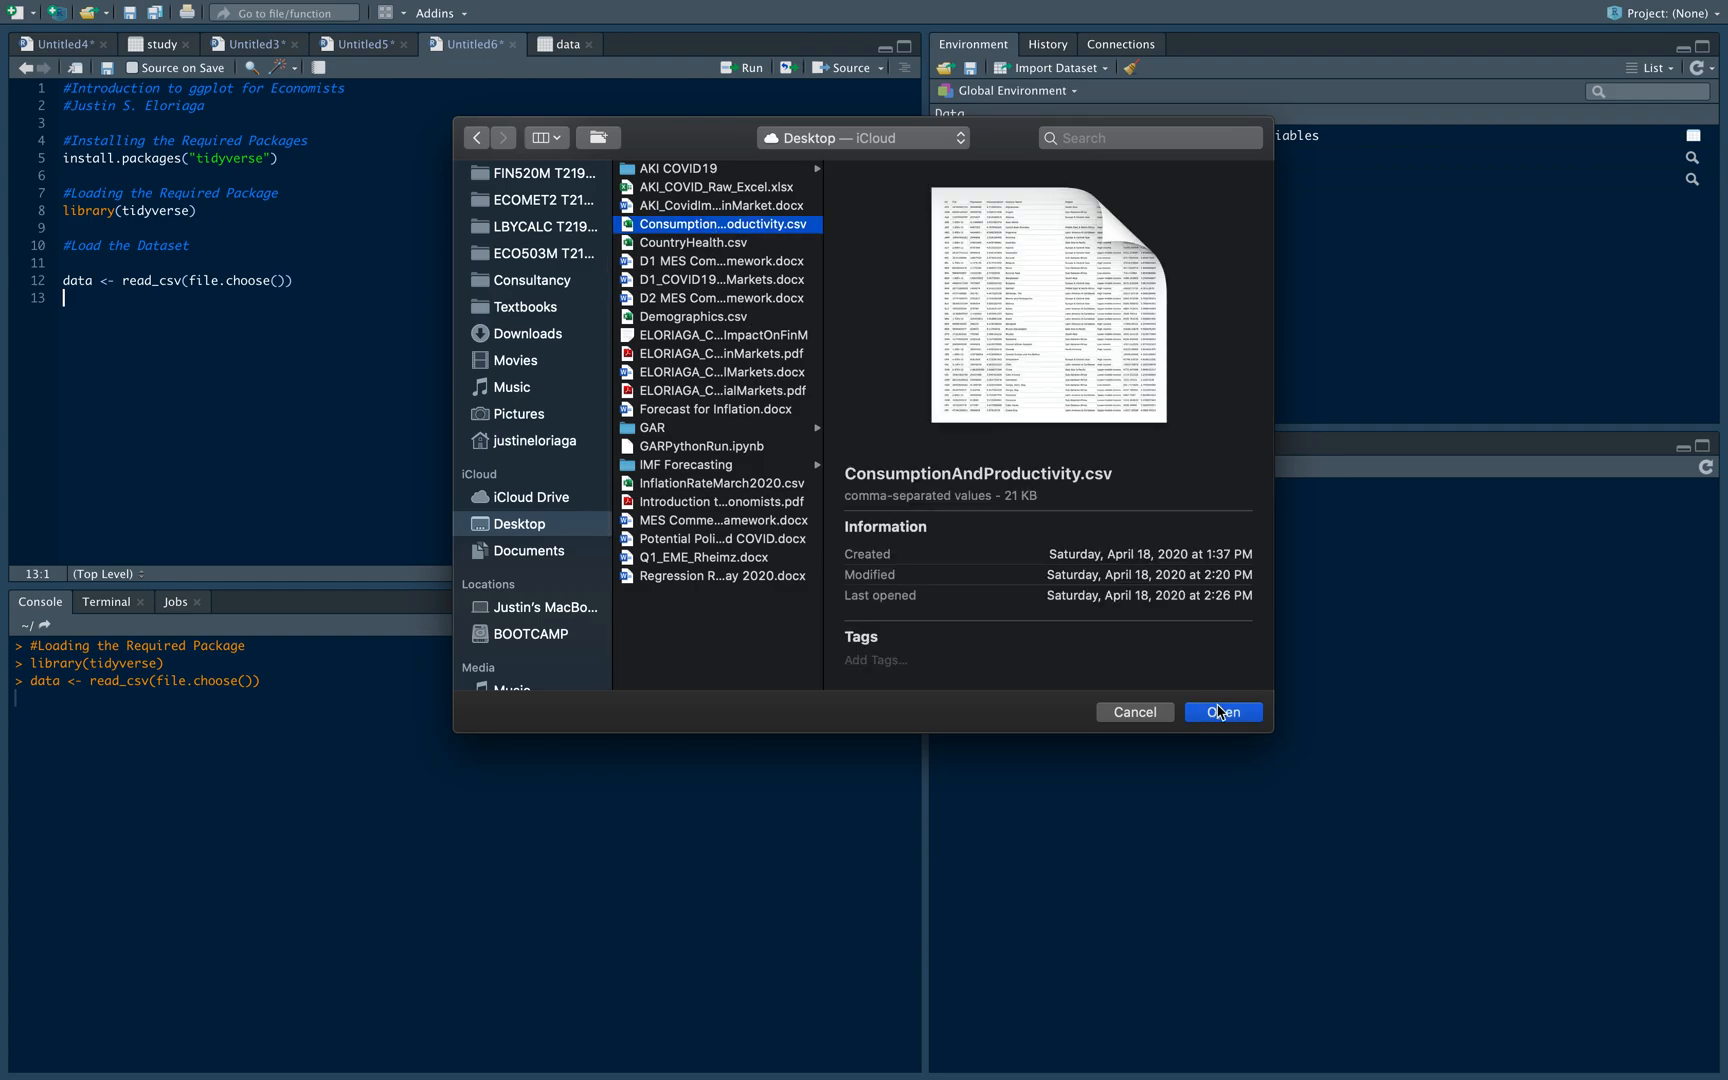
left_click(1222, 712)
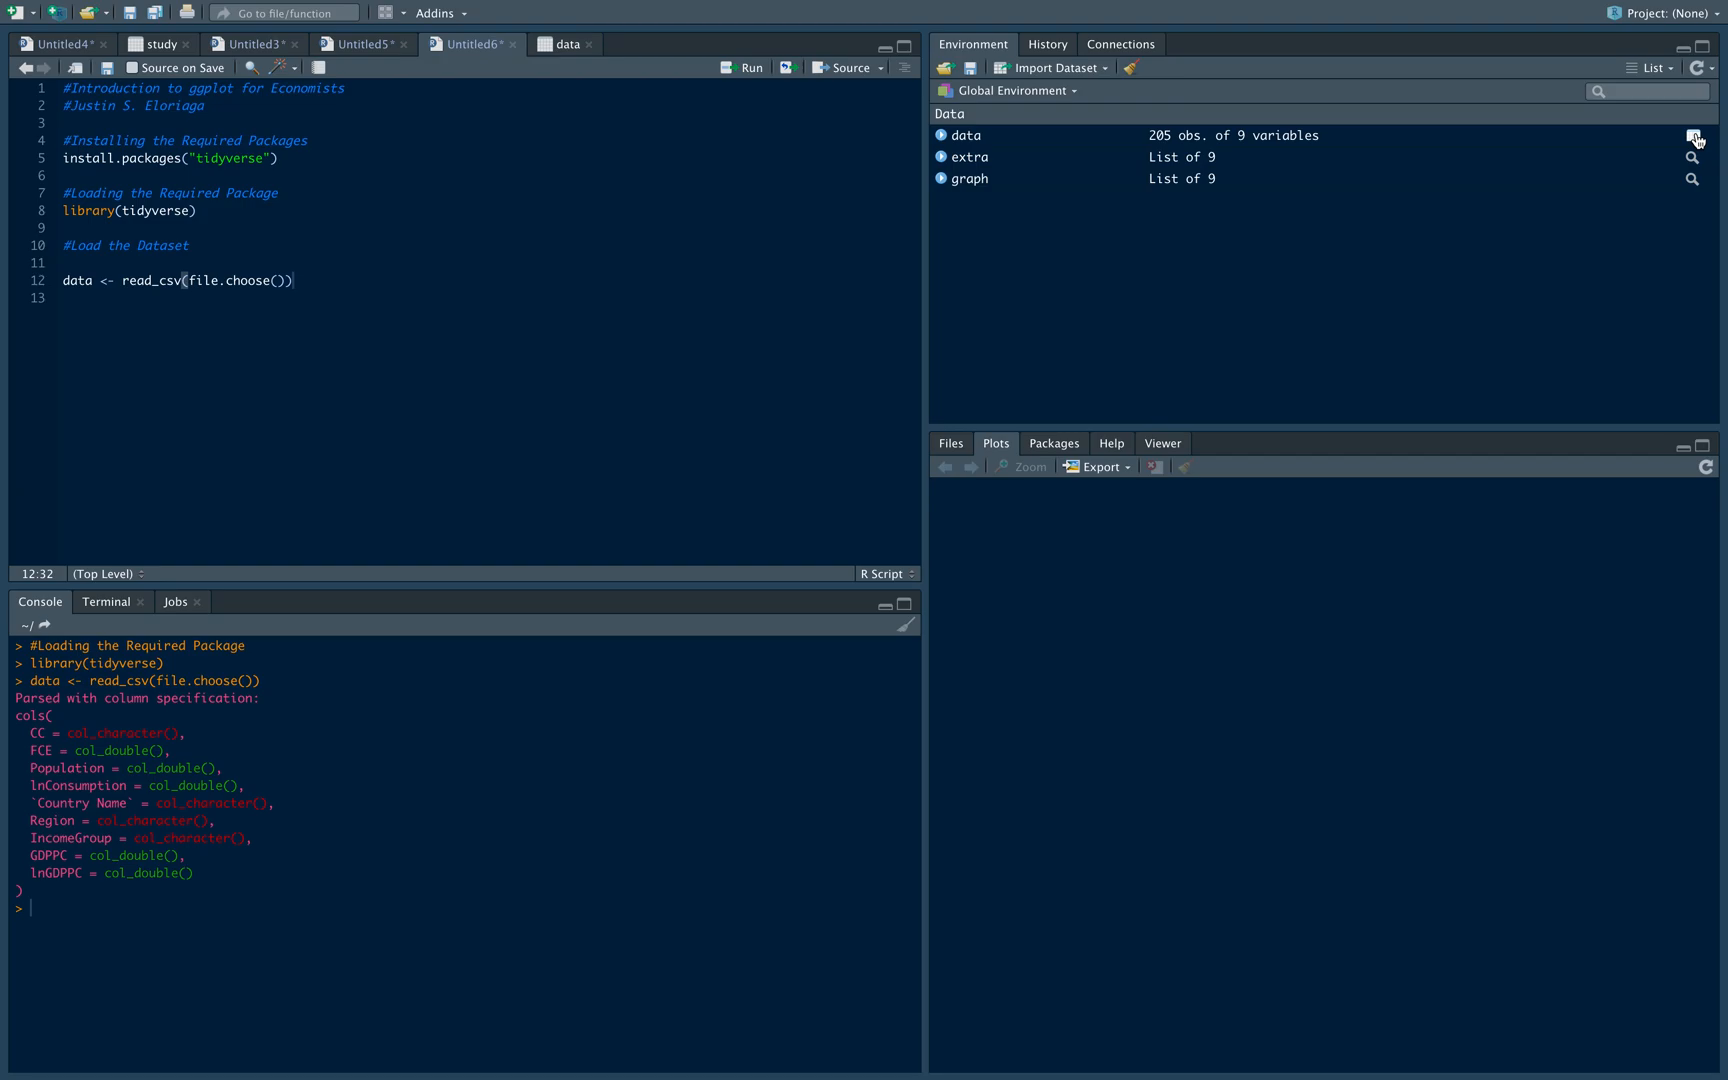
View the loaded dataset as a table in the viewer, then return to the script
left_click(1694, 134)
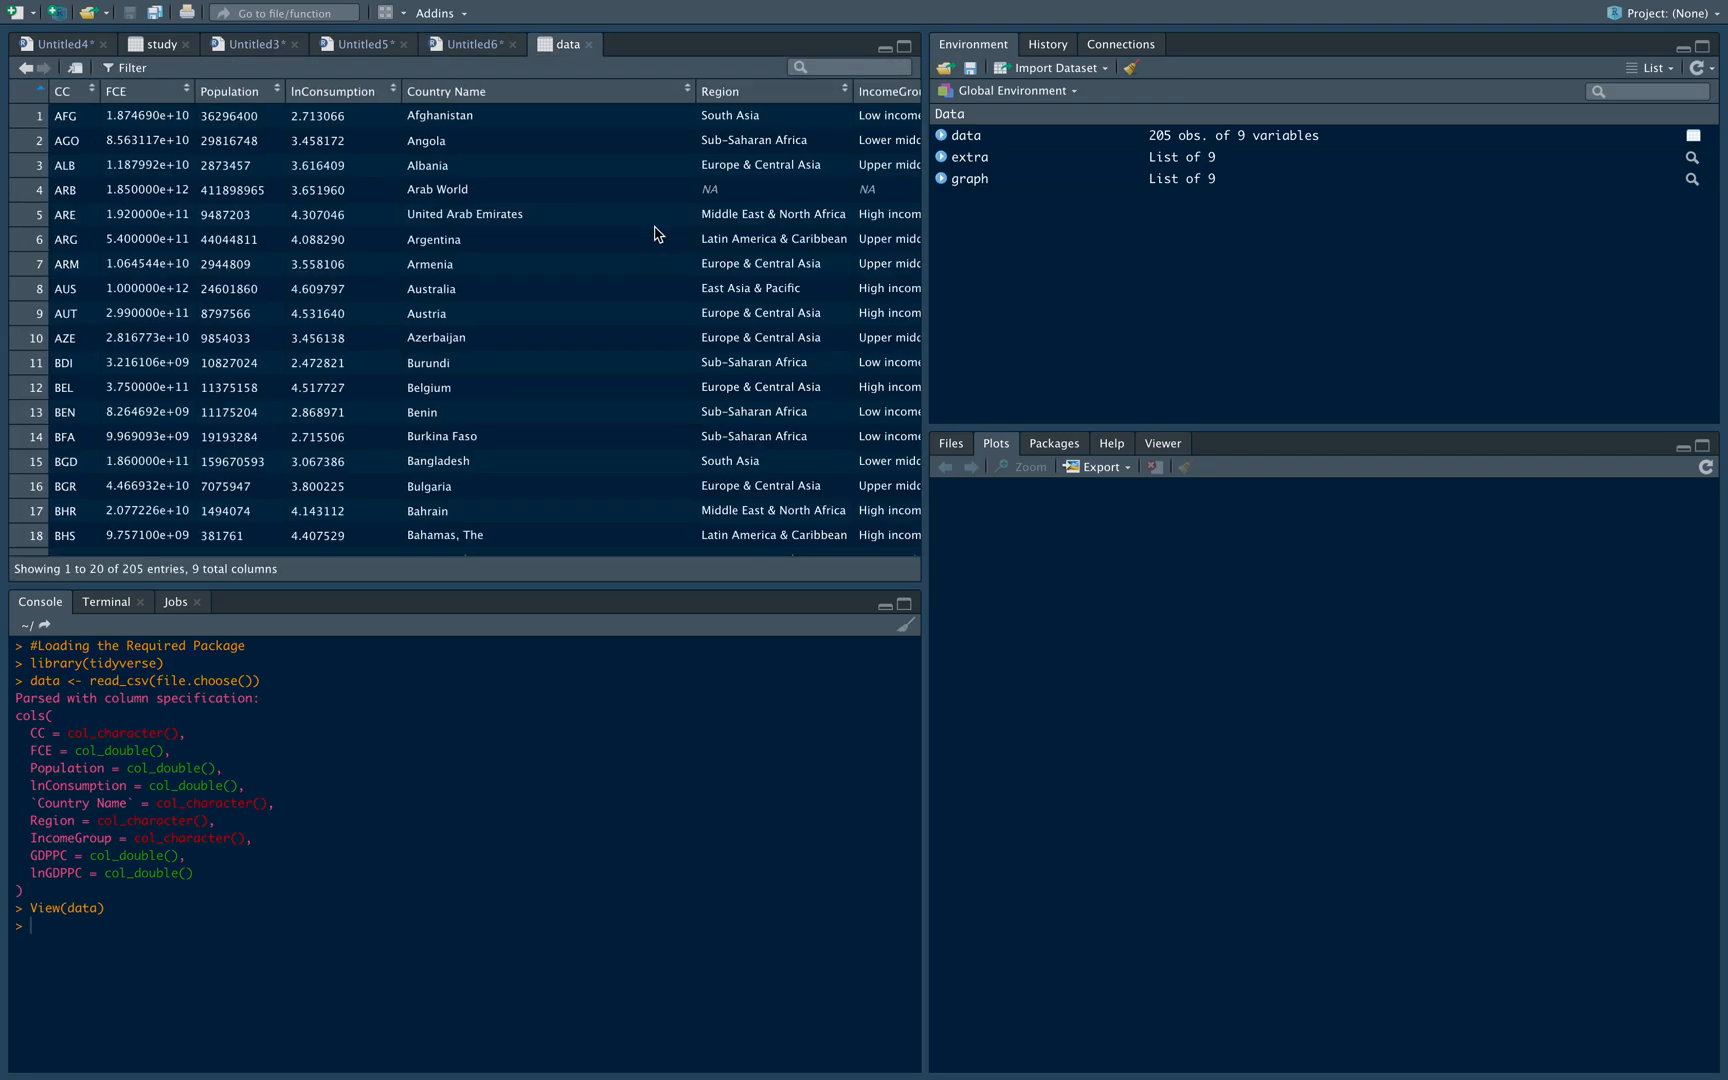
scroll("right", 3)
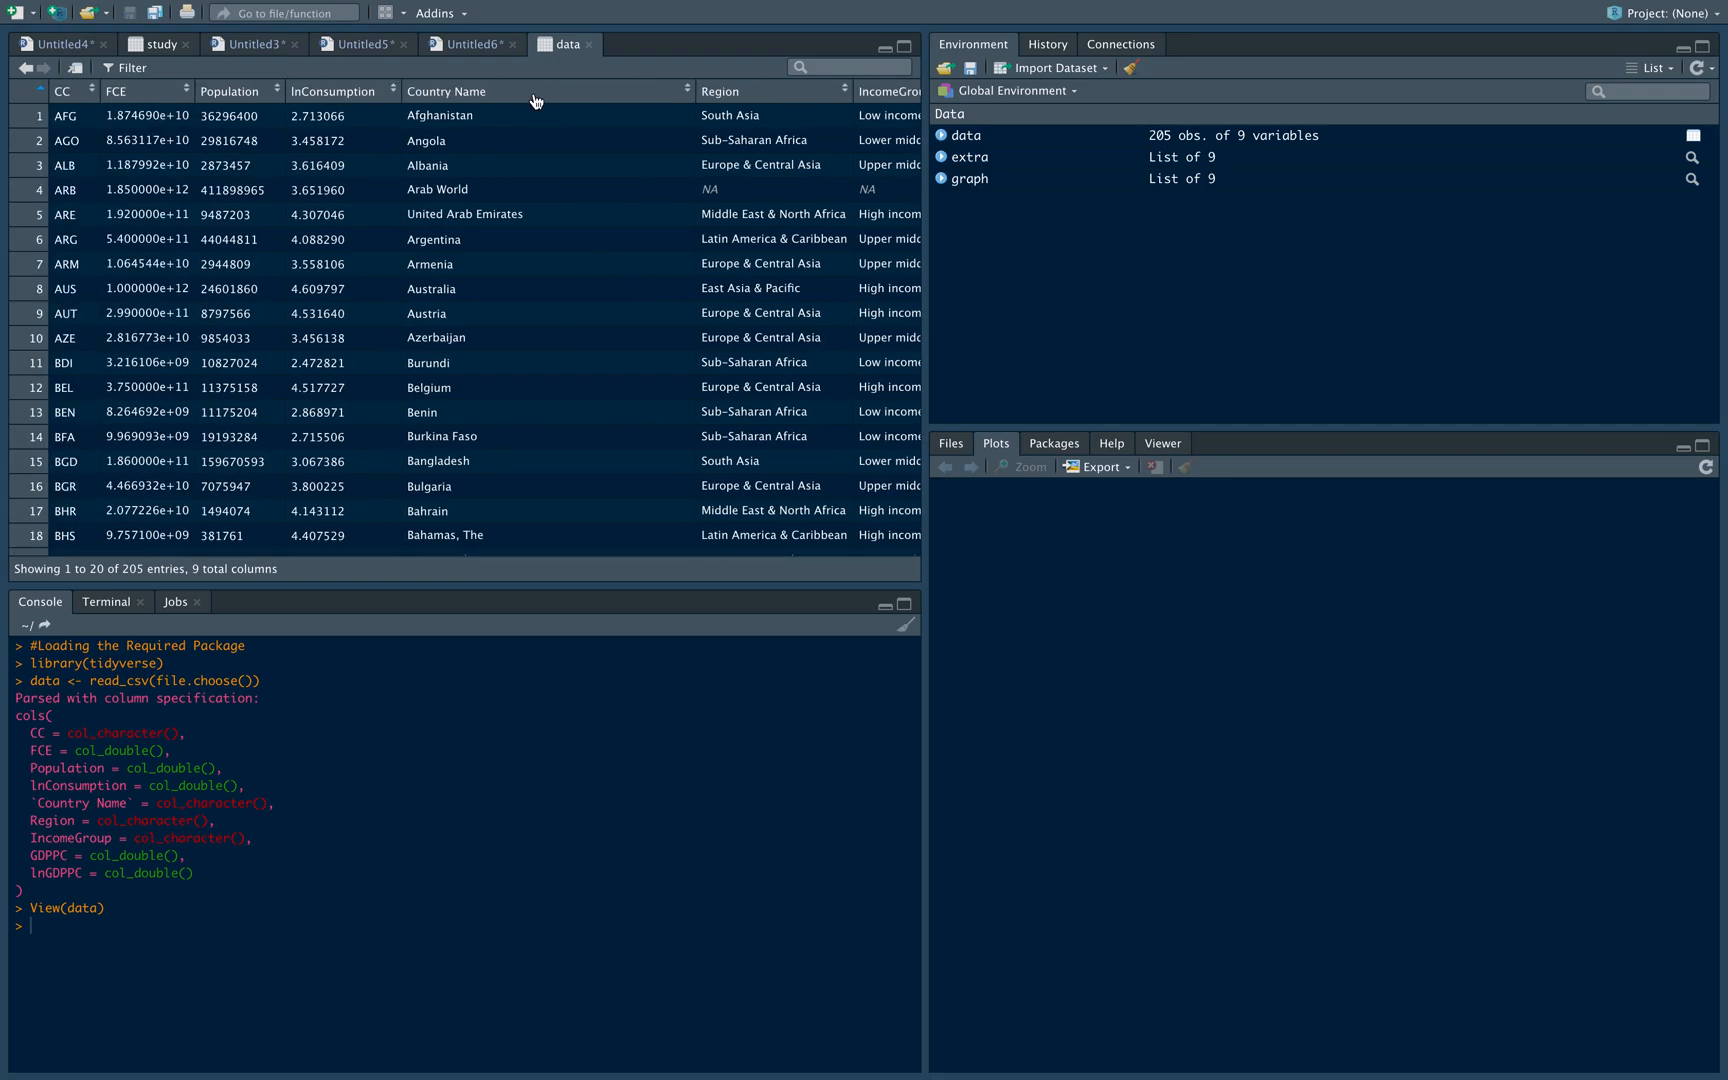
left_click(468, 44)
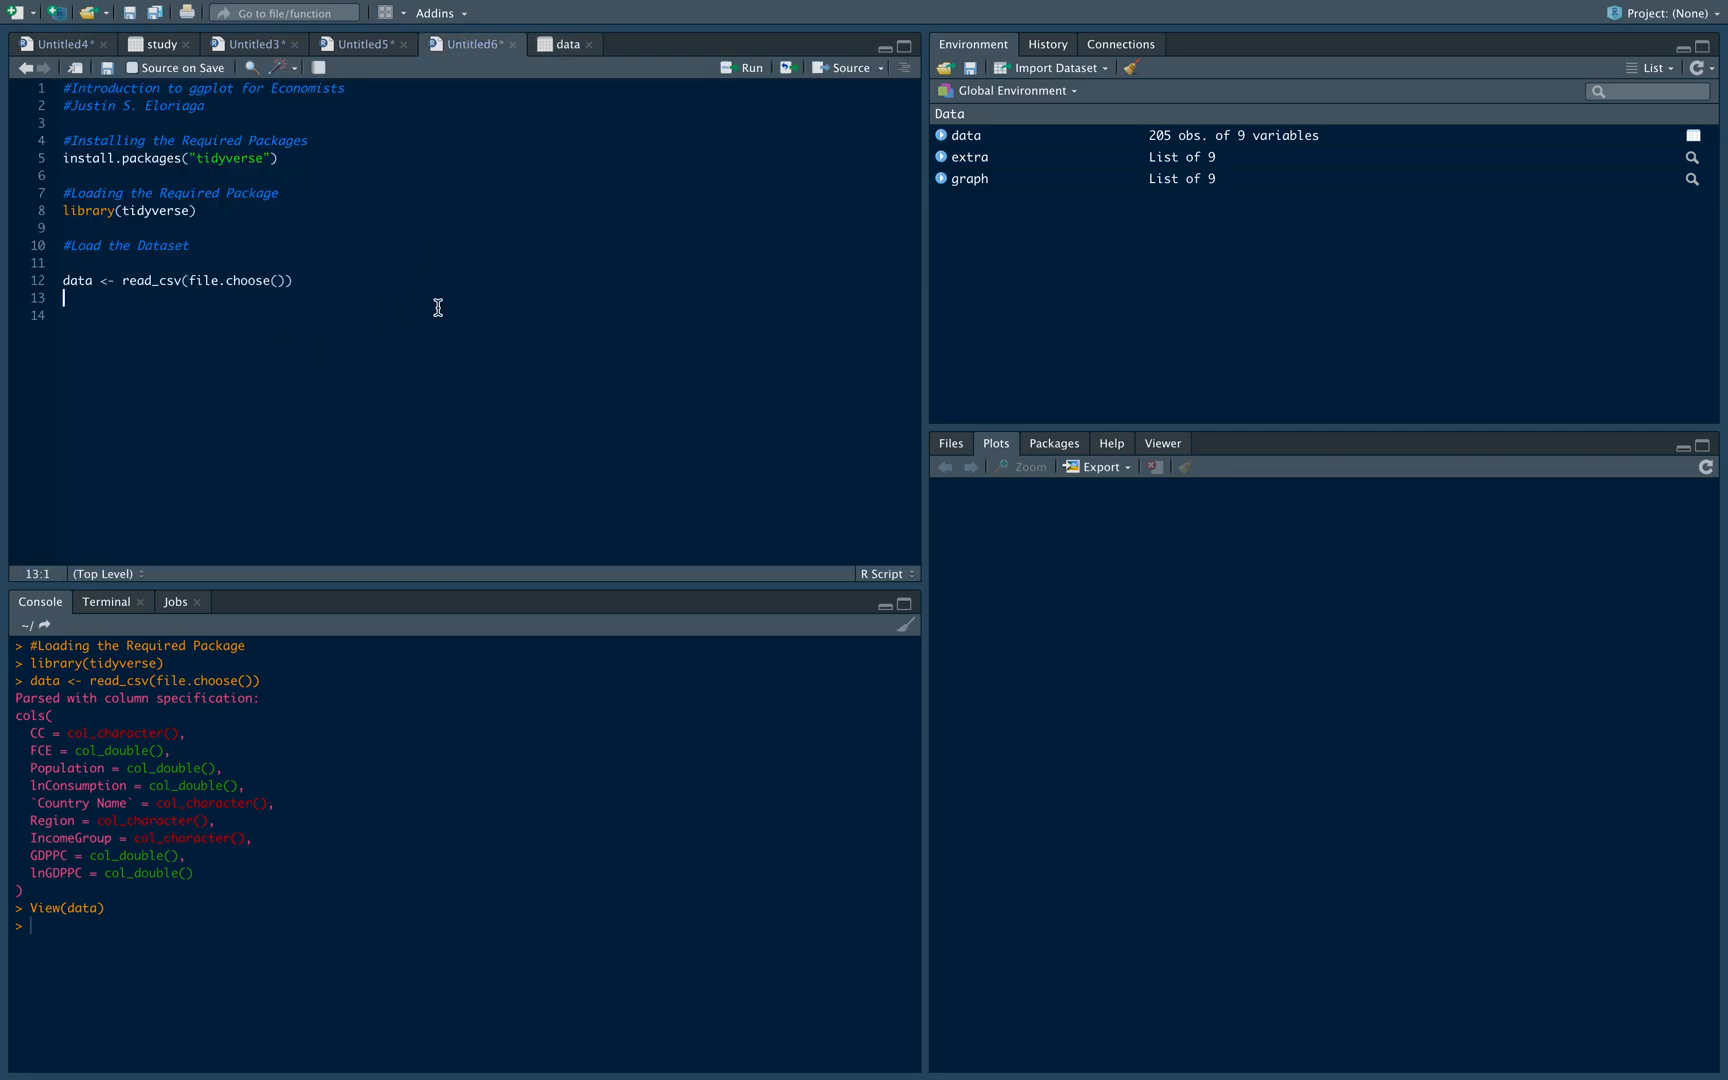
Add and run head(data) and tail(data) to print the first and last six rows
type("head()")
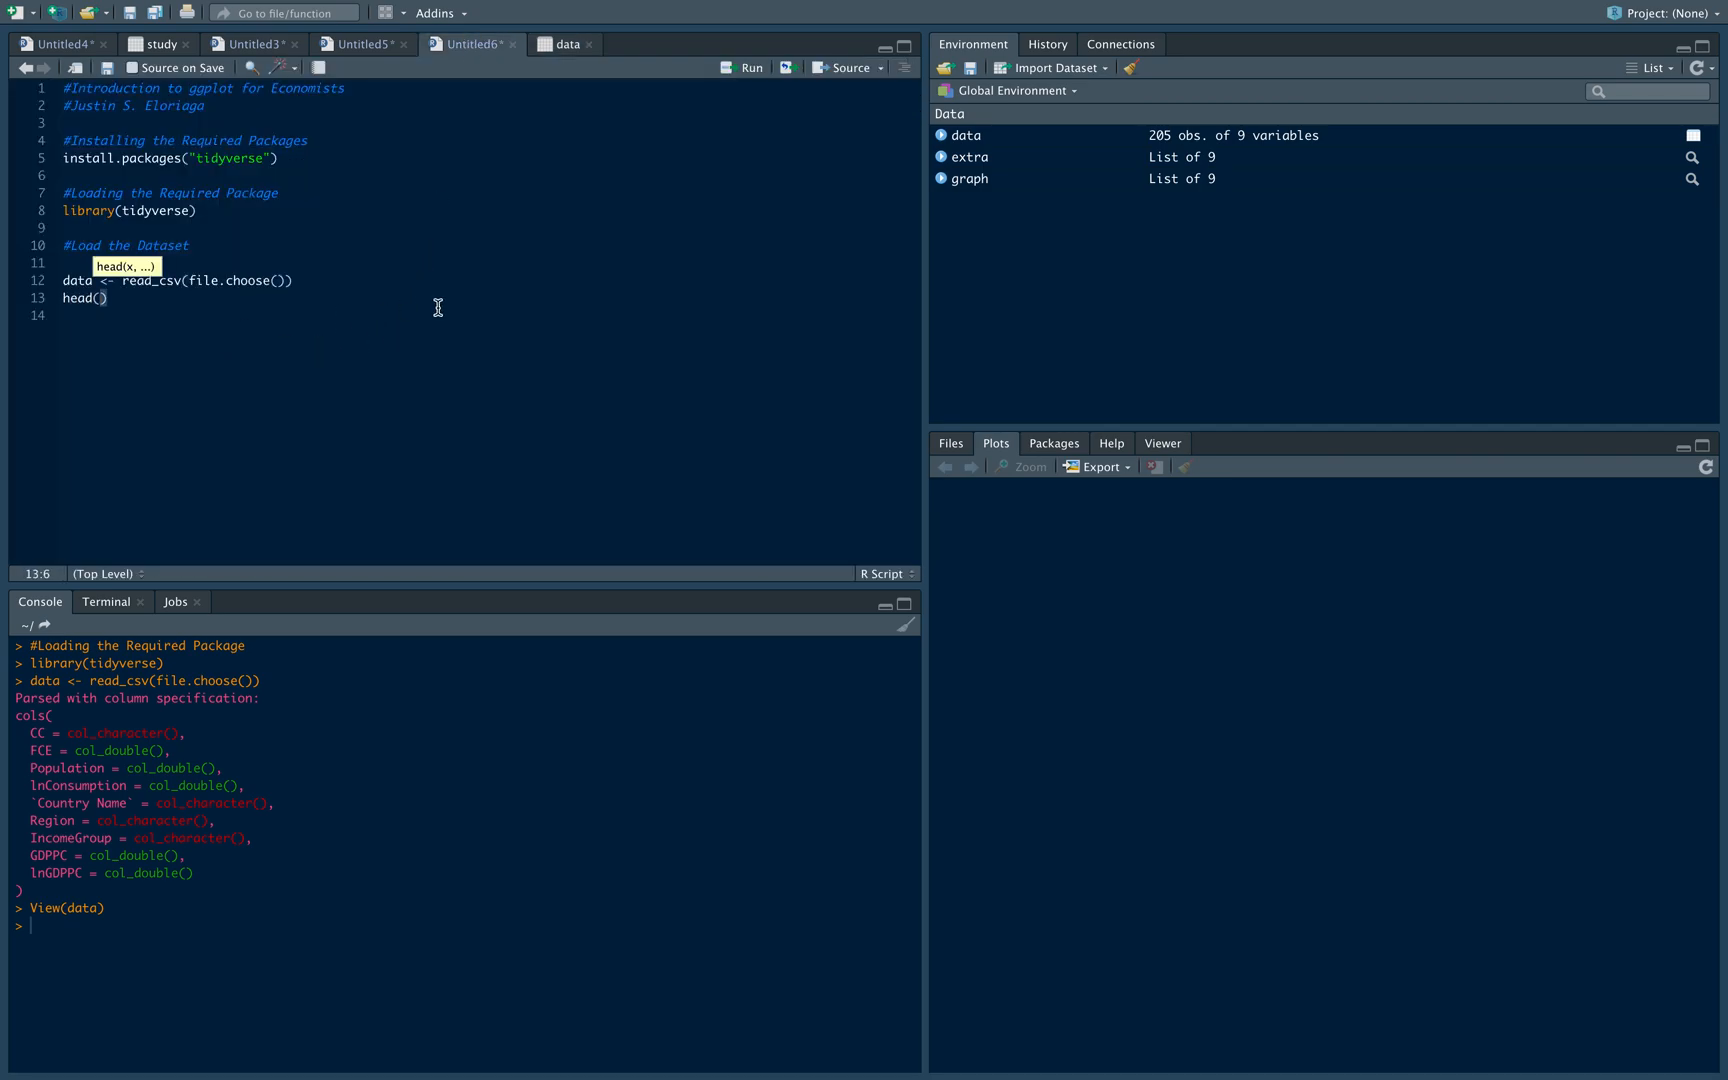
type("dat")
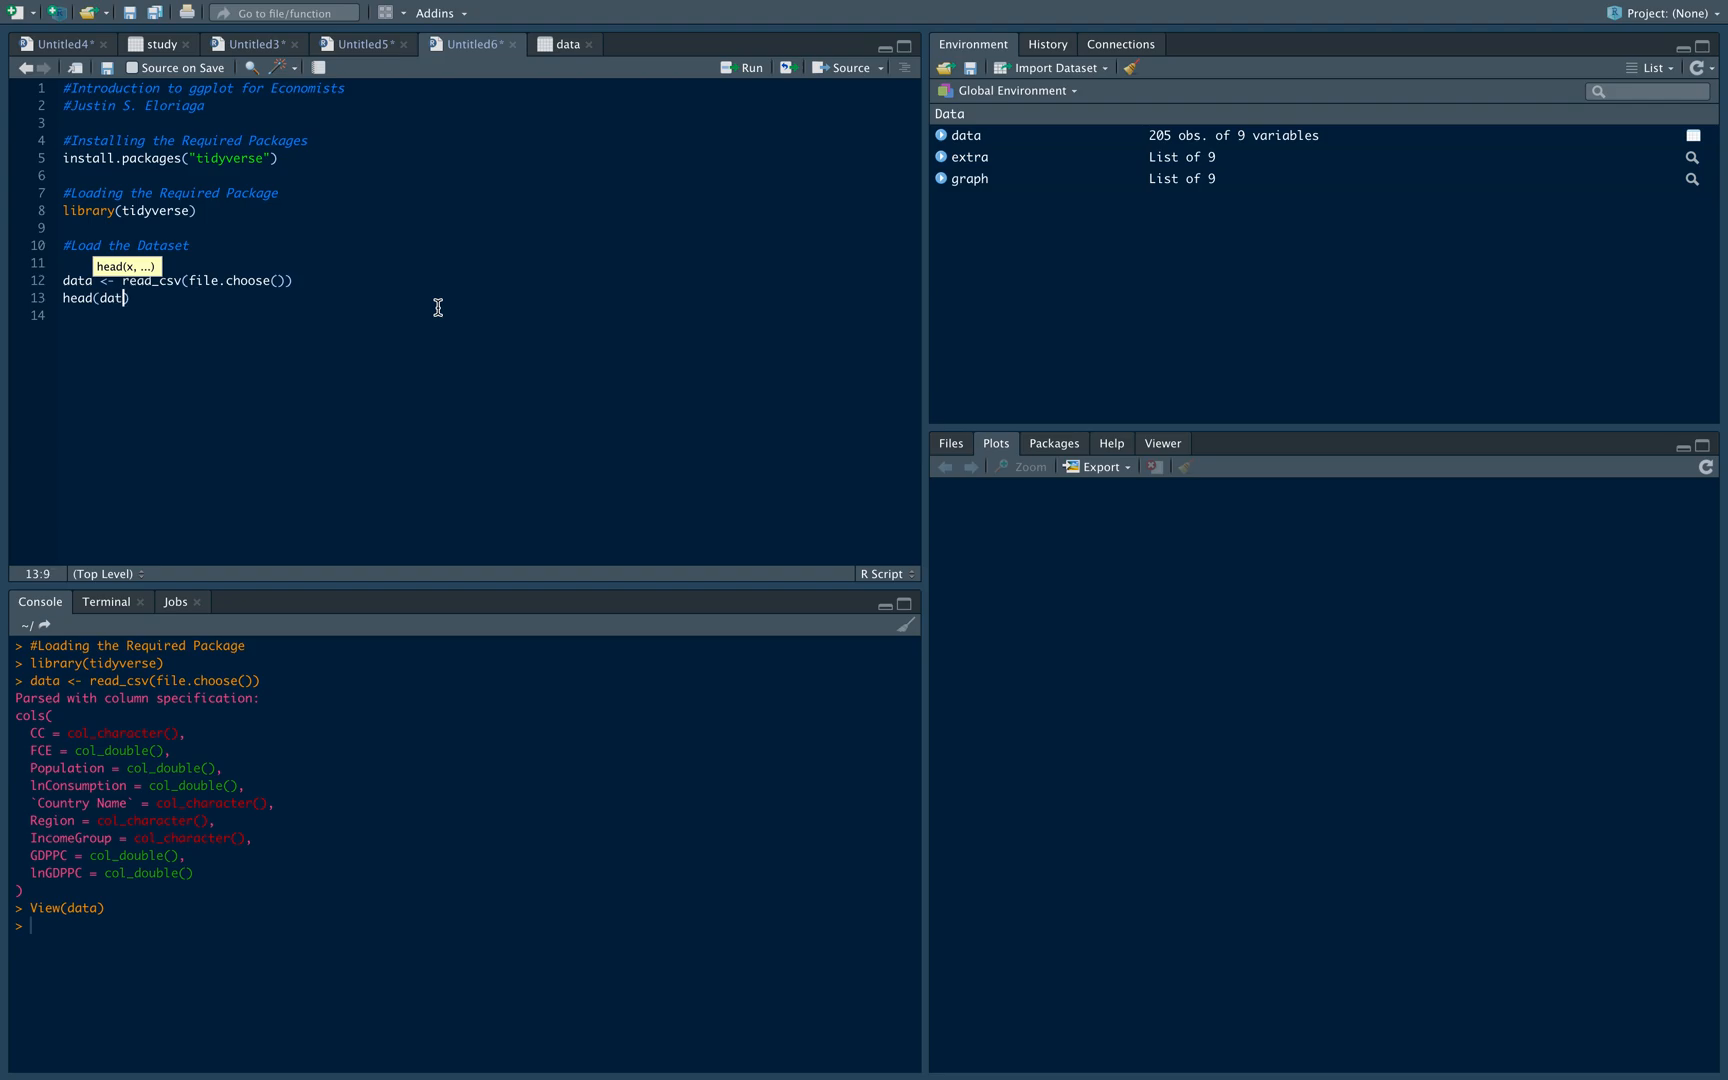
key("Enter")
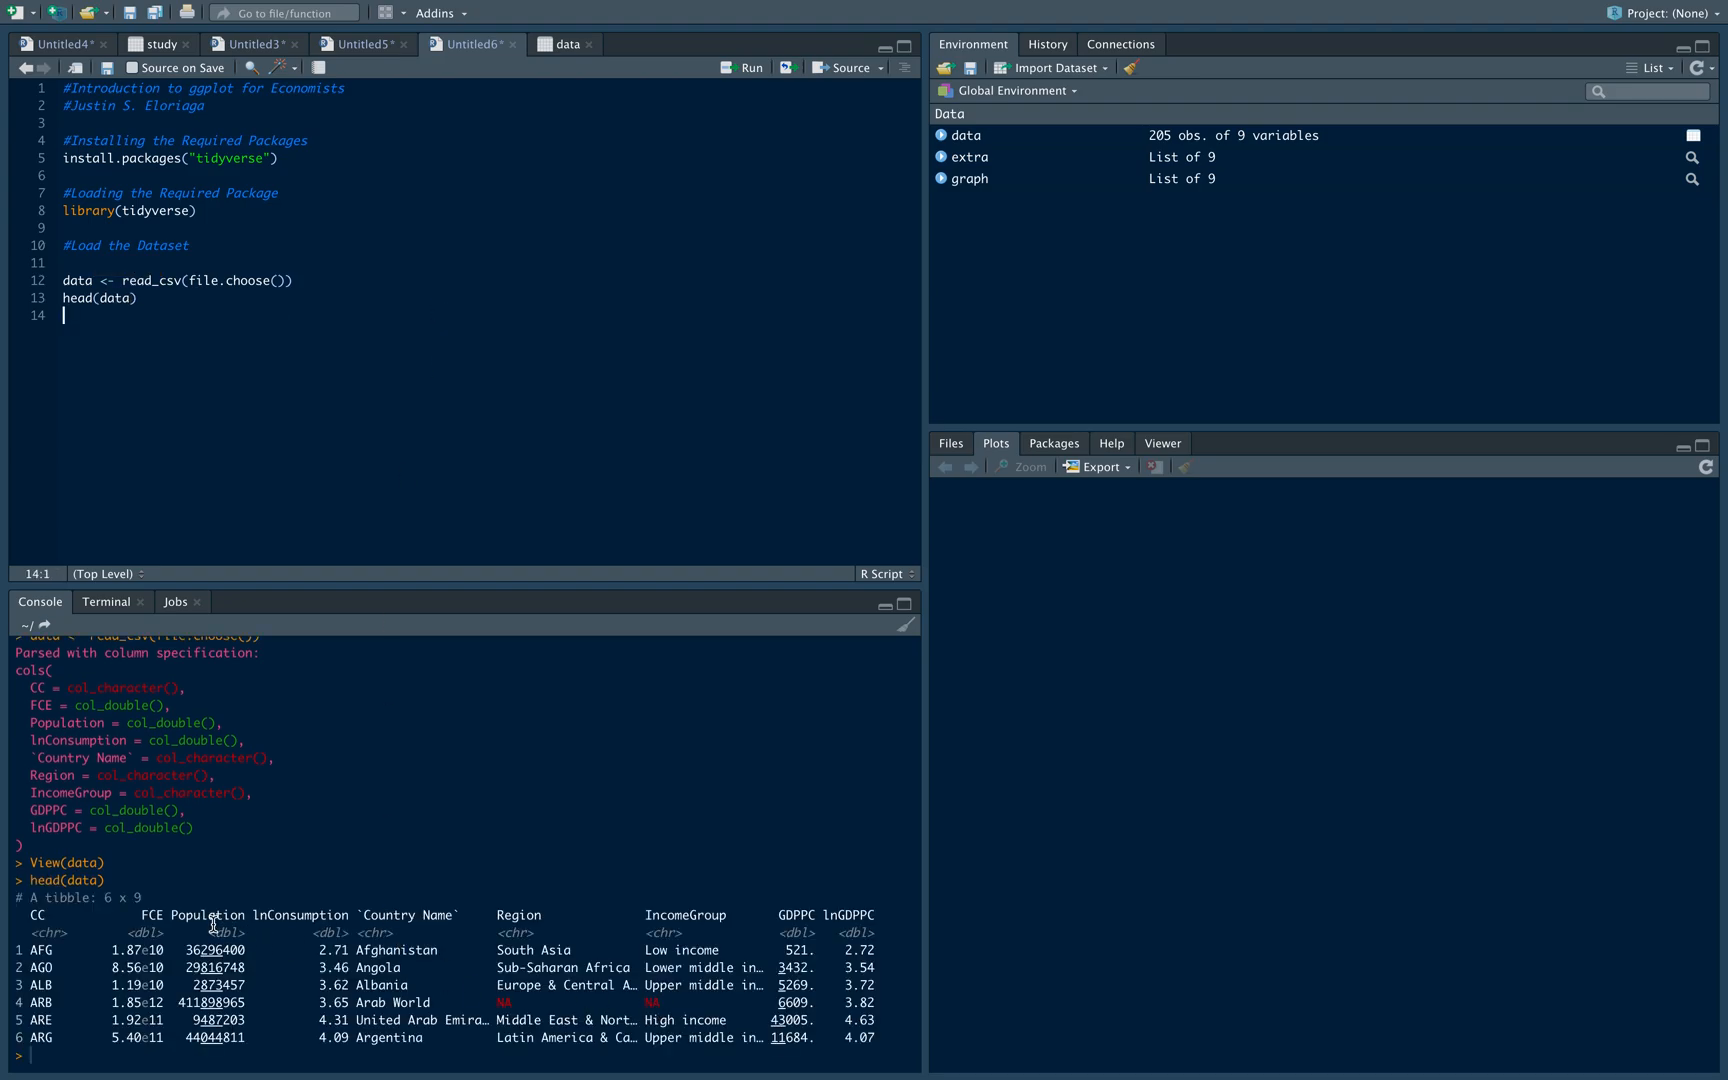
type("tr")
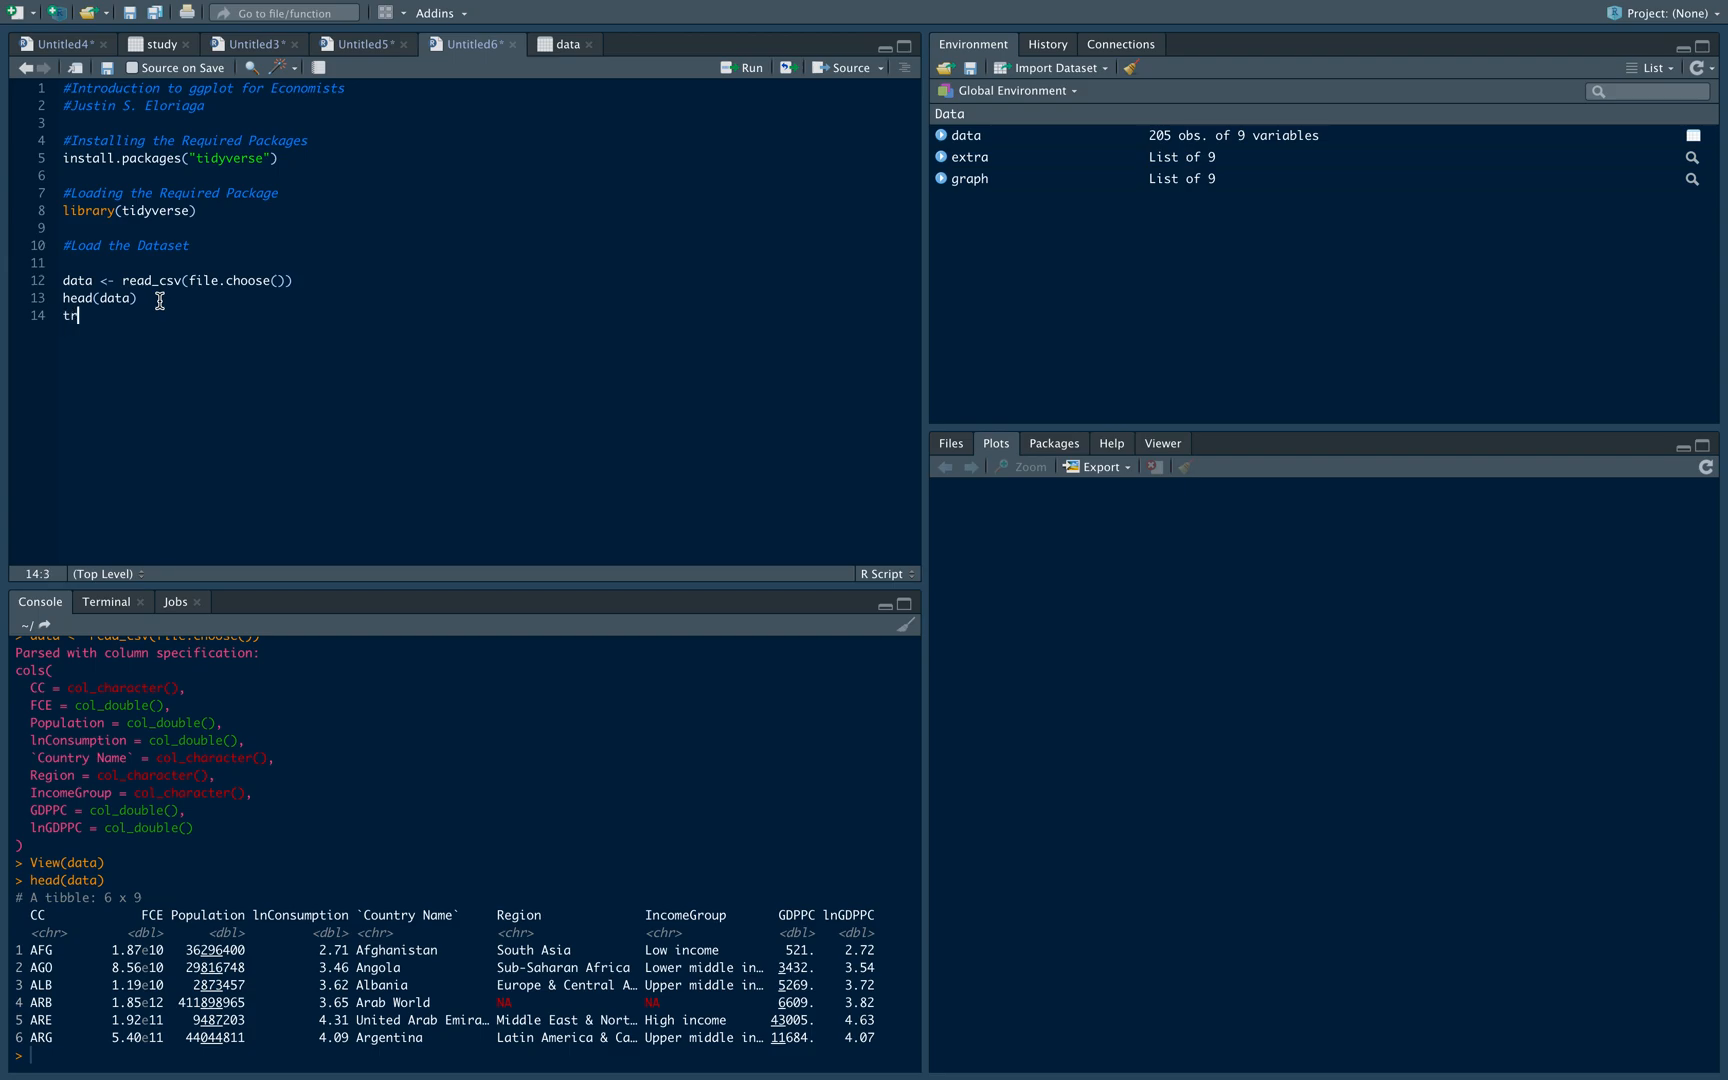
type("ail(dat")
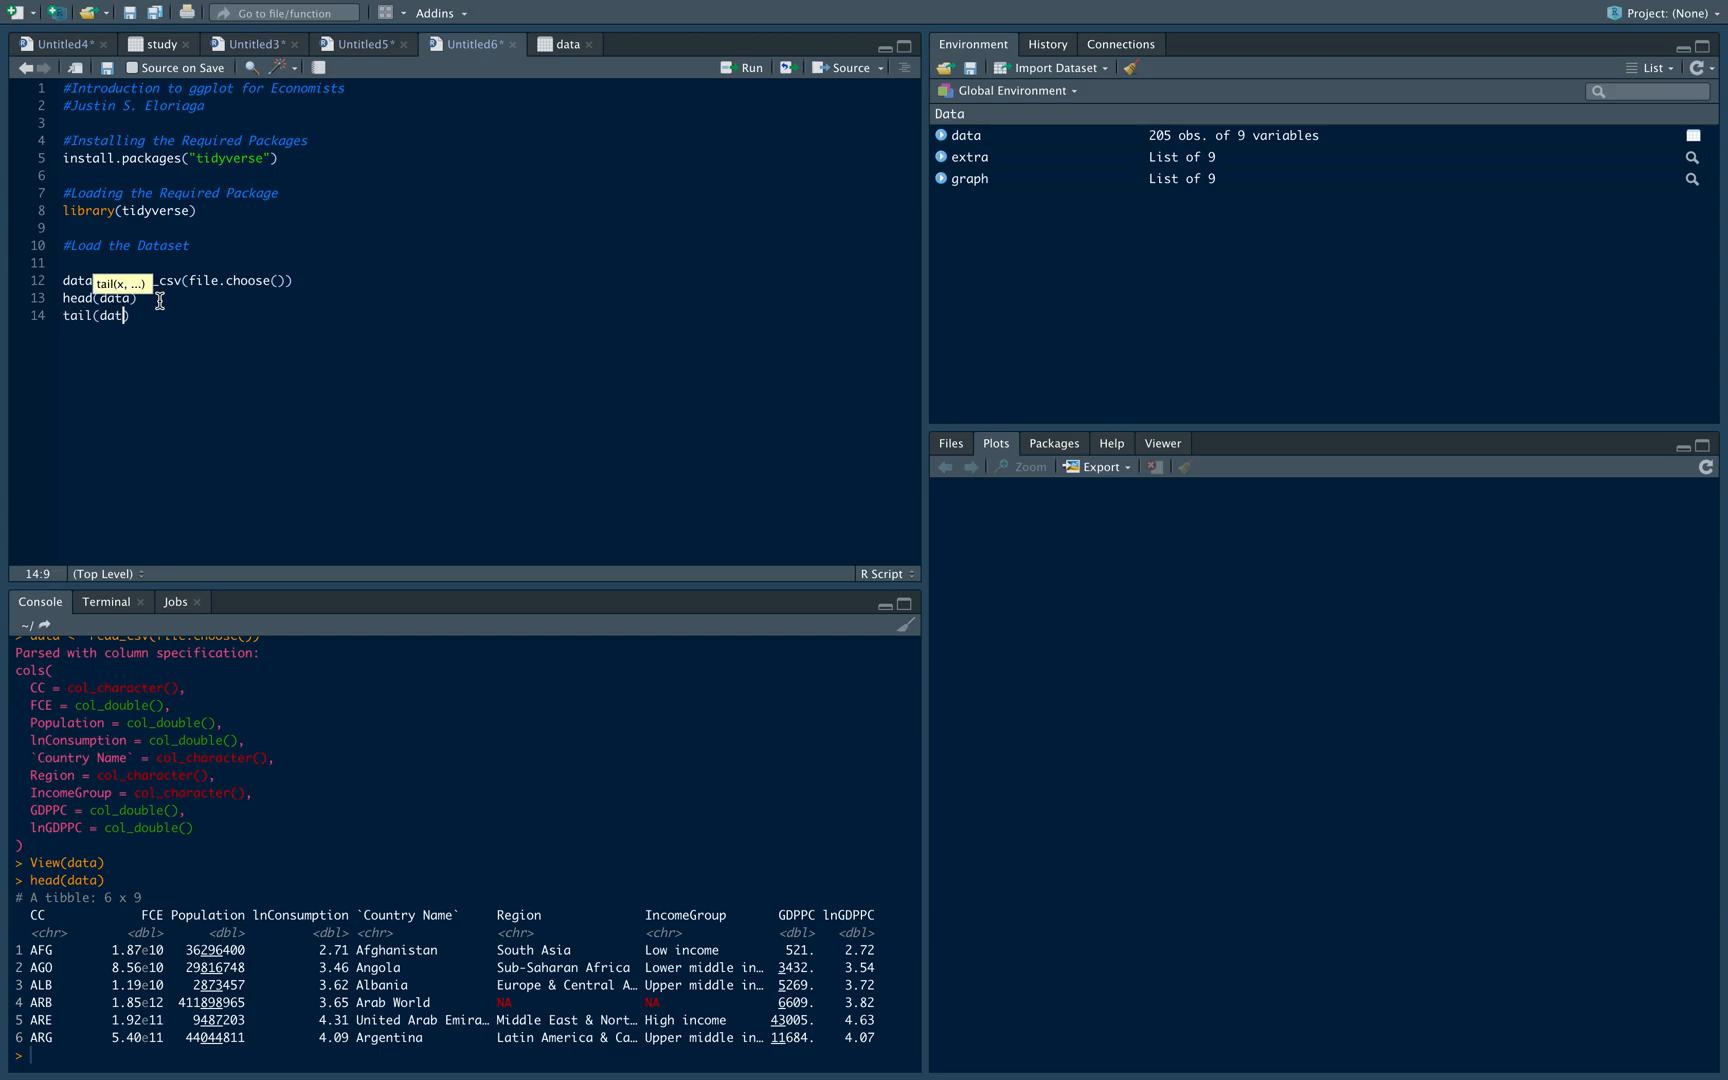
type("a")
key("Enter")
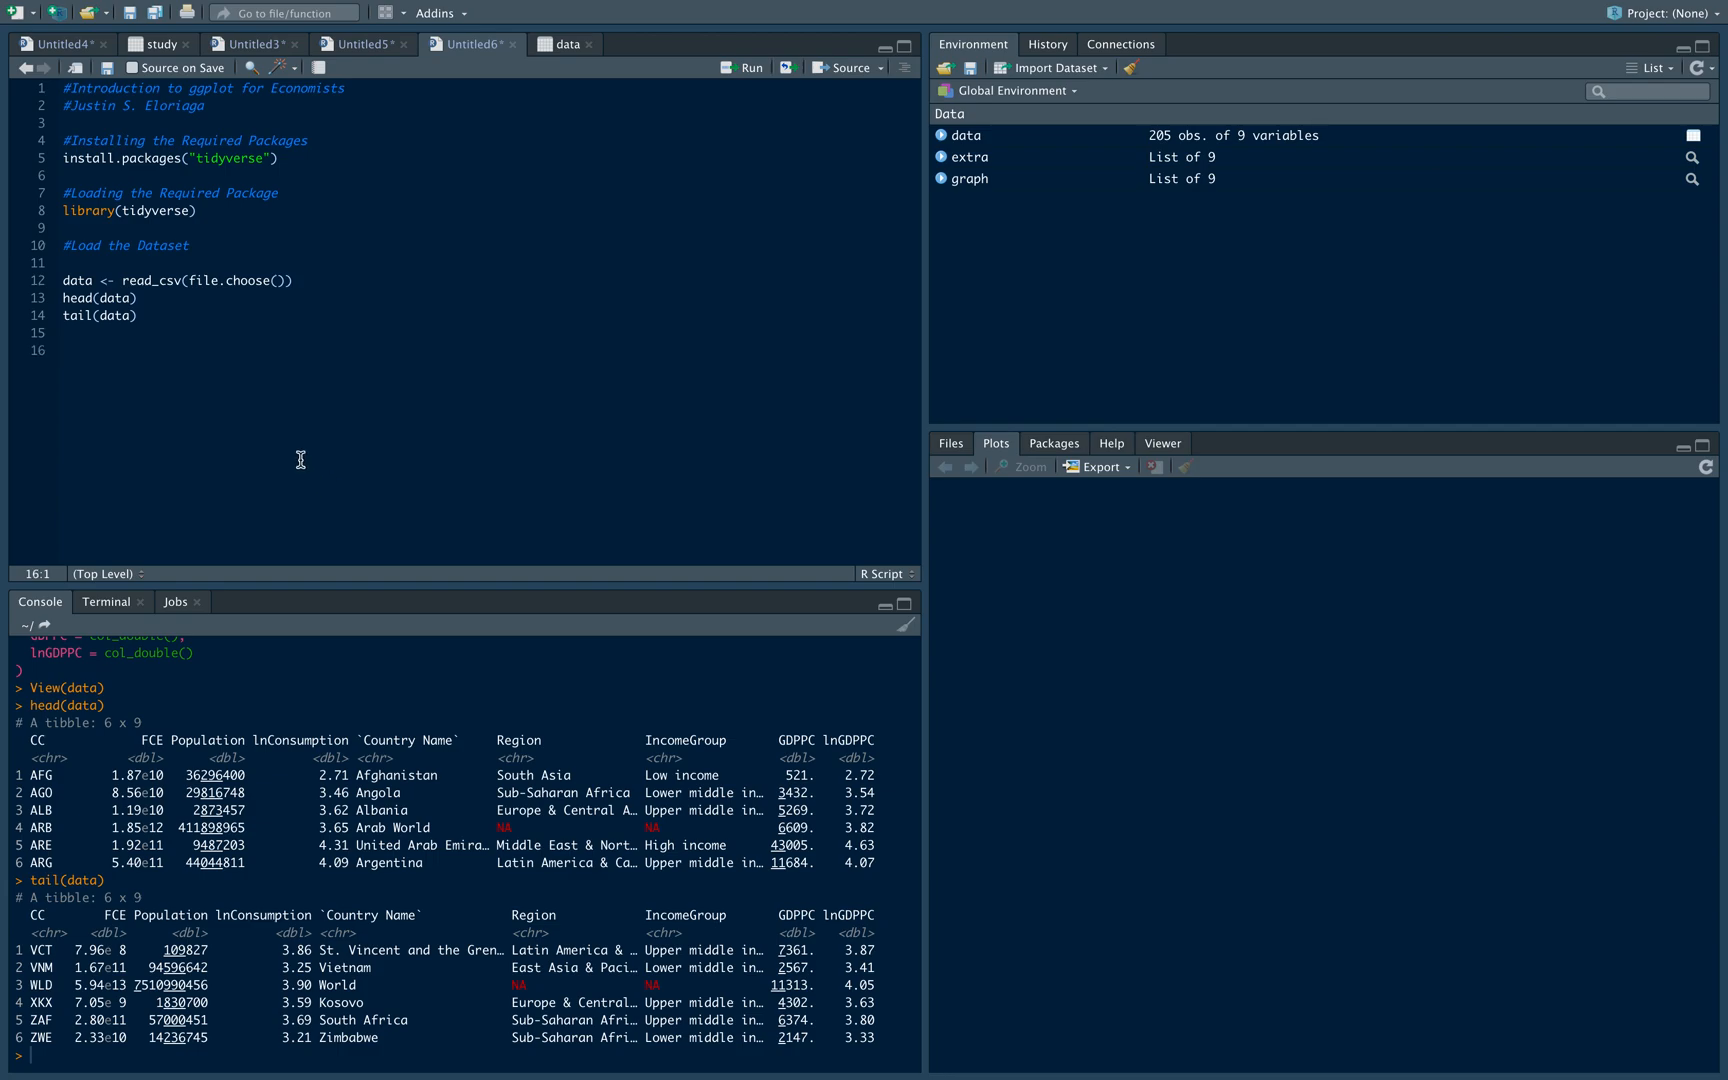
Add a '#Remove the Missing Observations' comment
type("#")
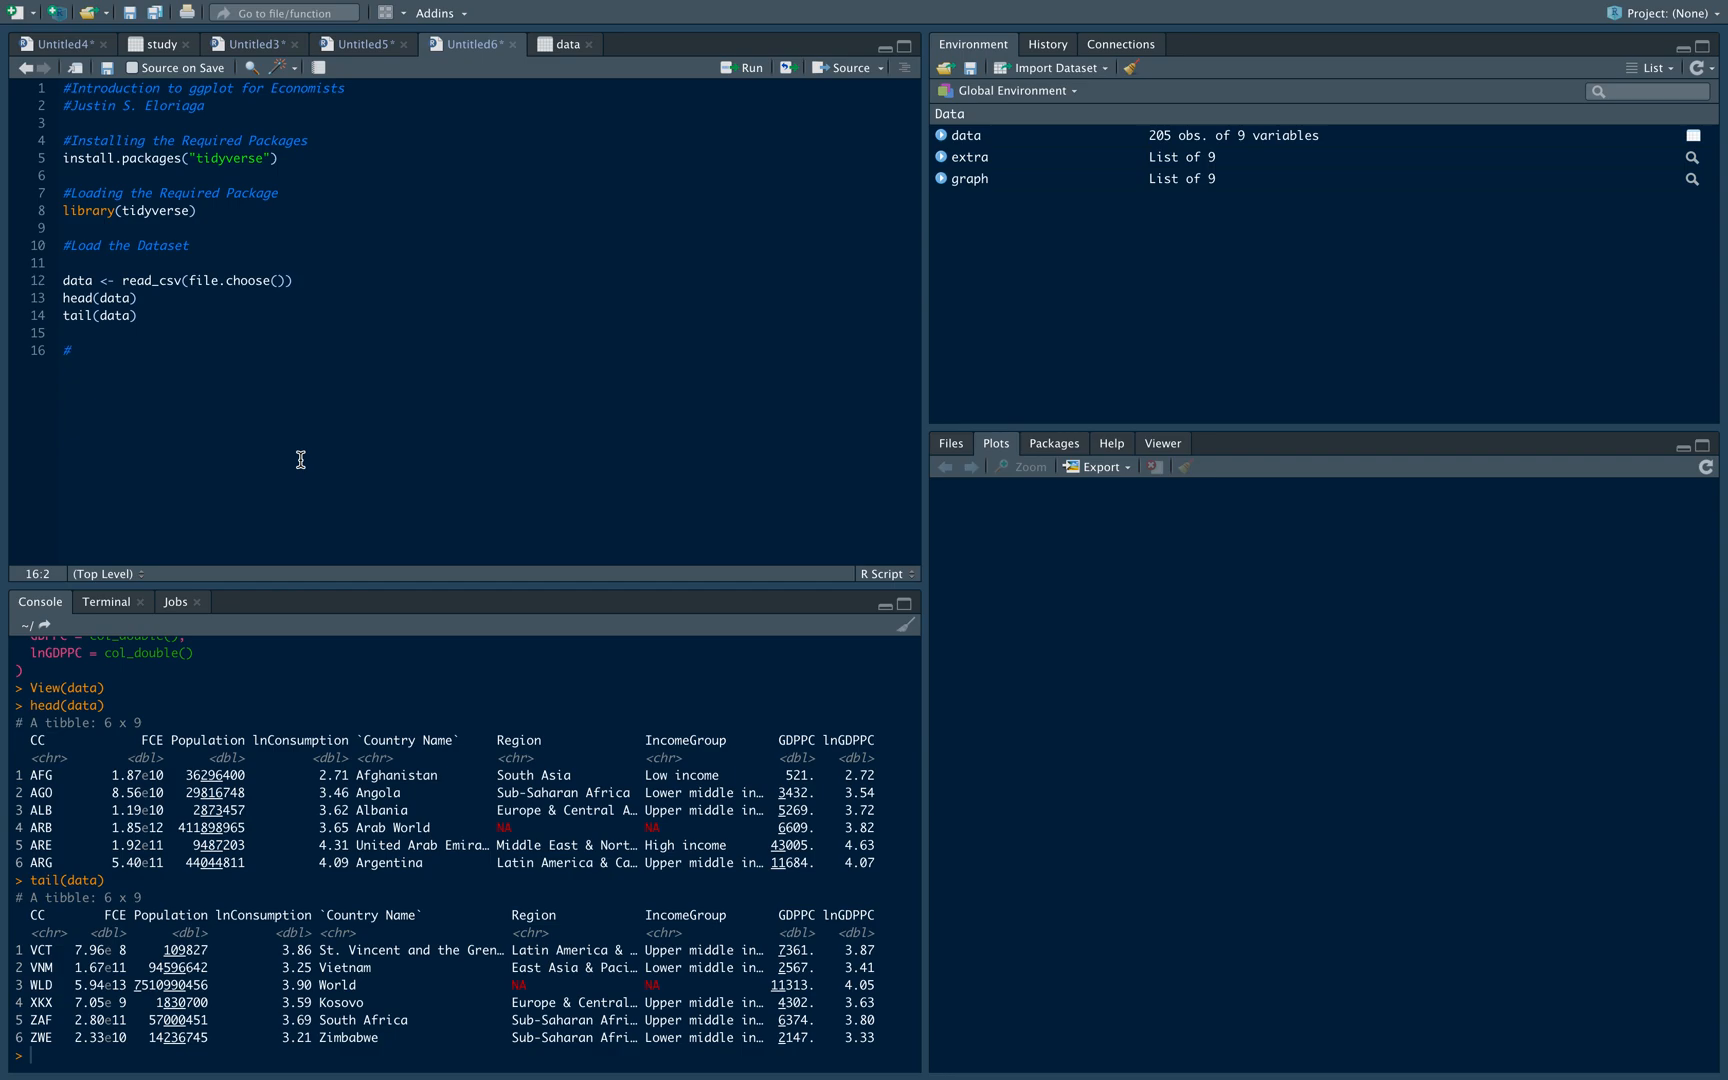
type("Remove th")
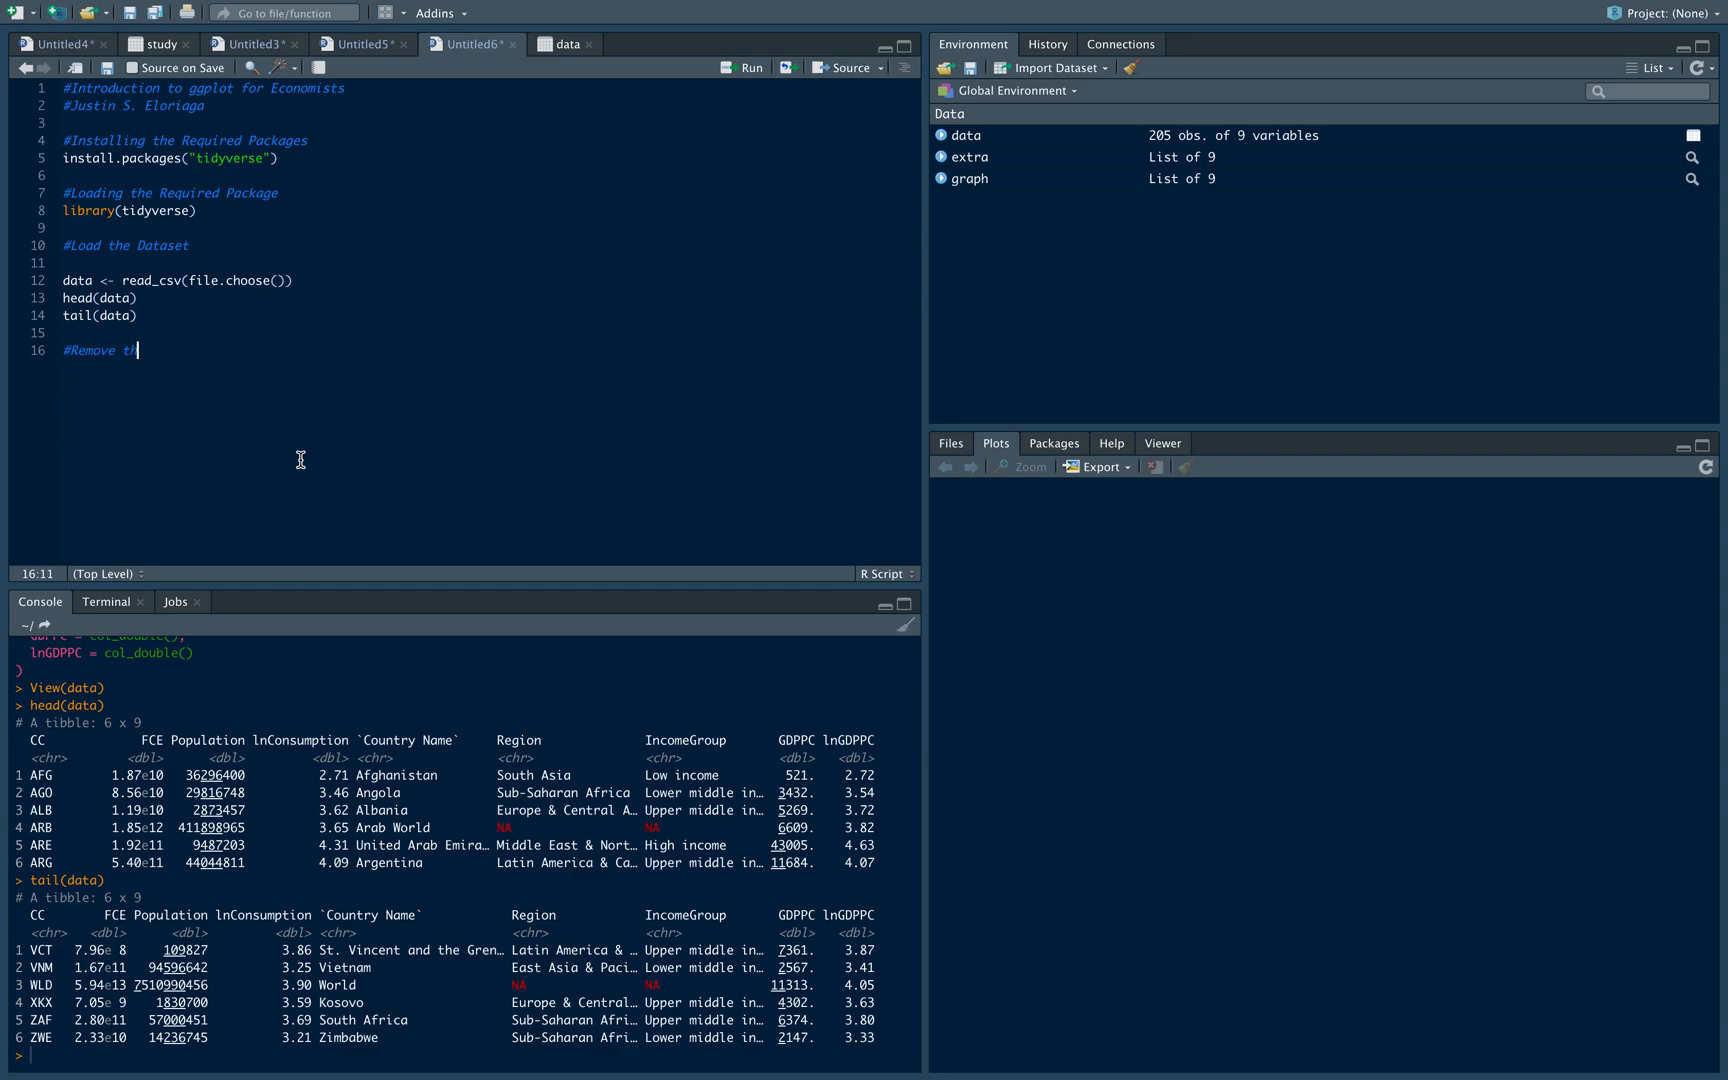
type("e Missibr")
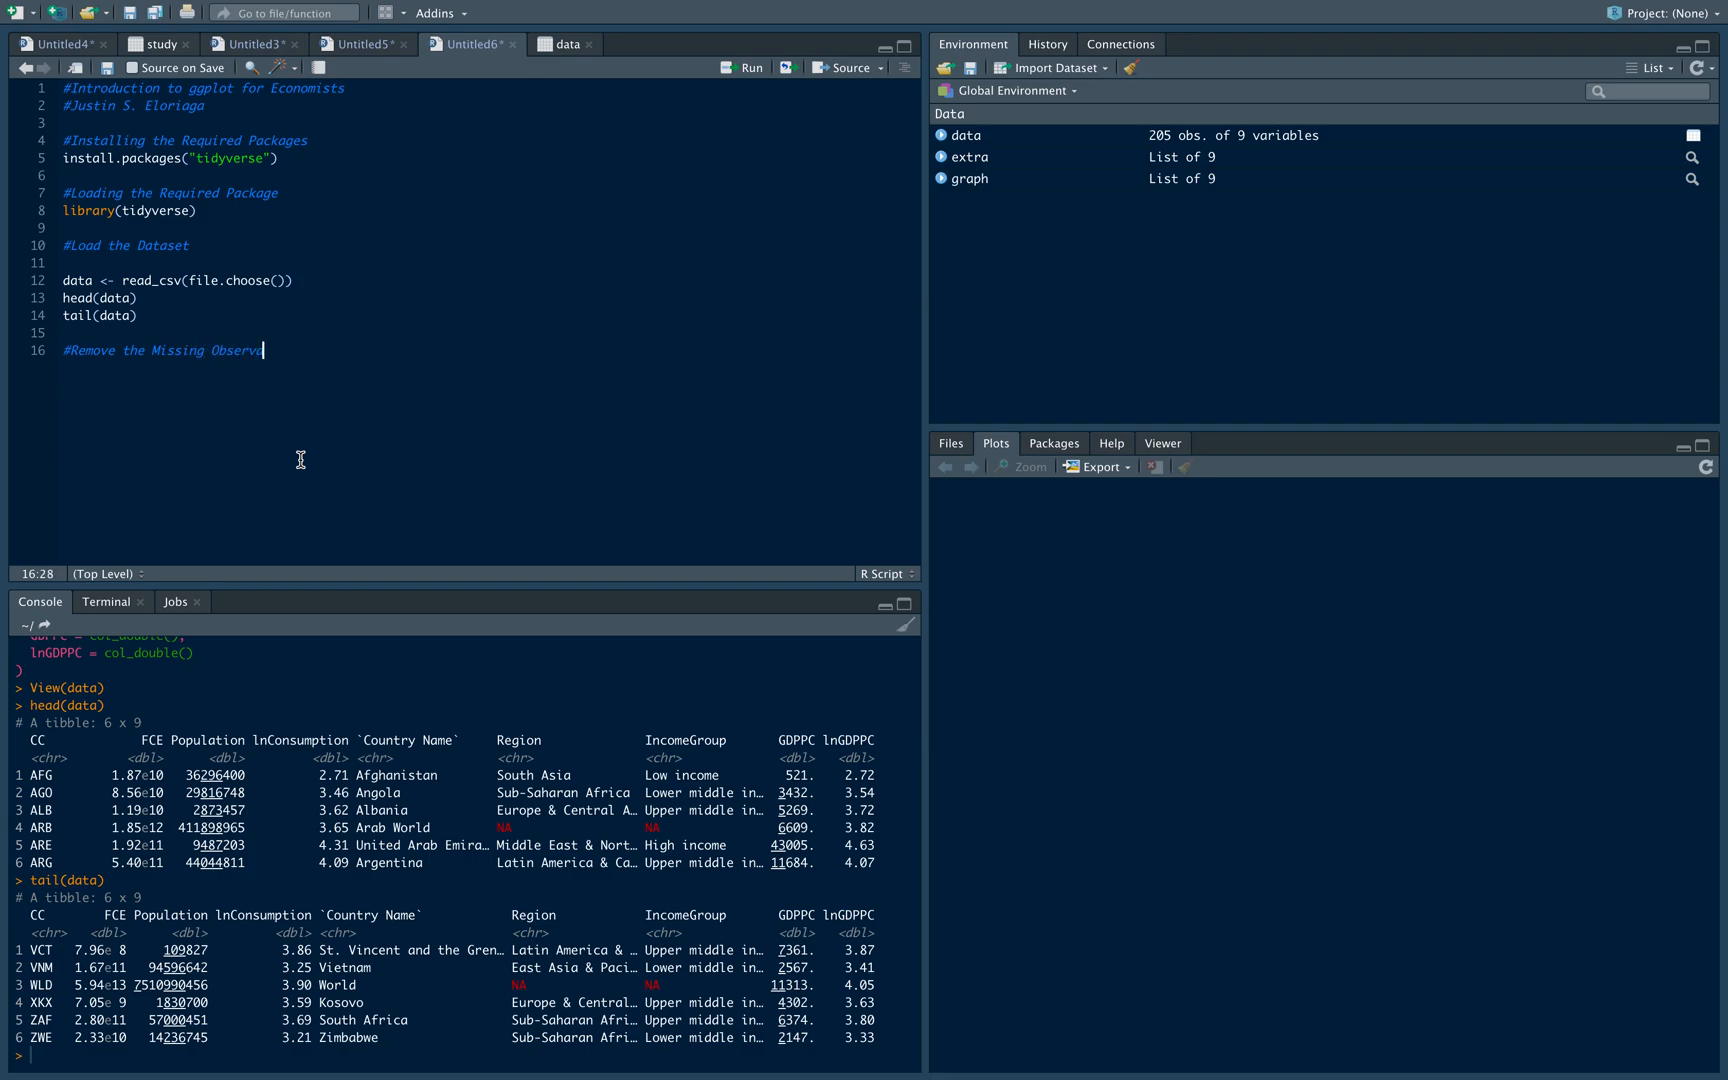
type("tions")
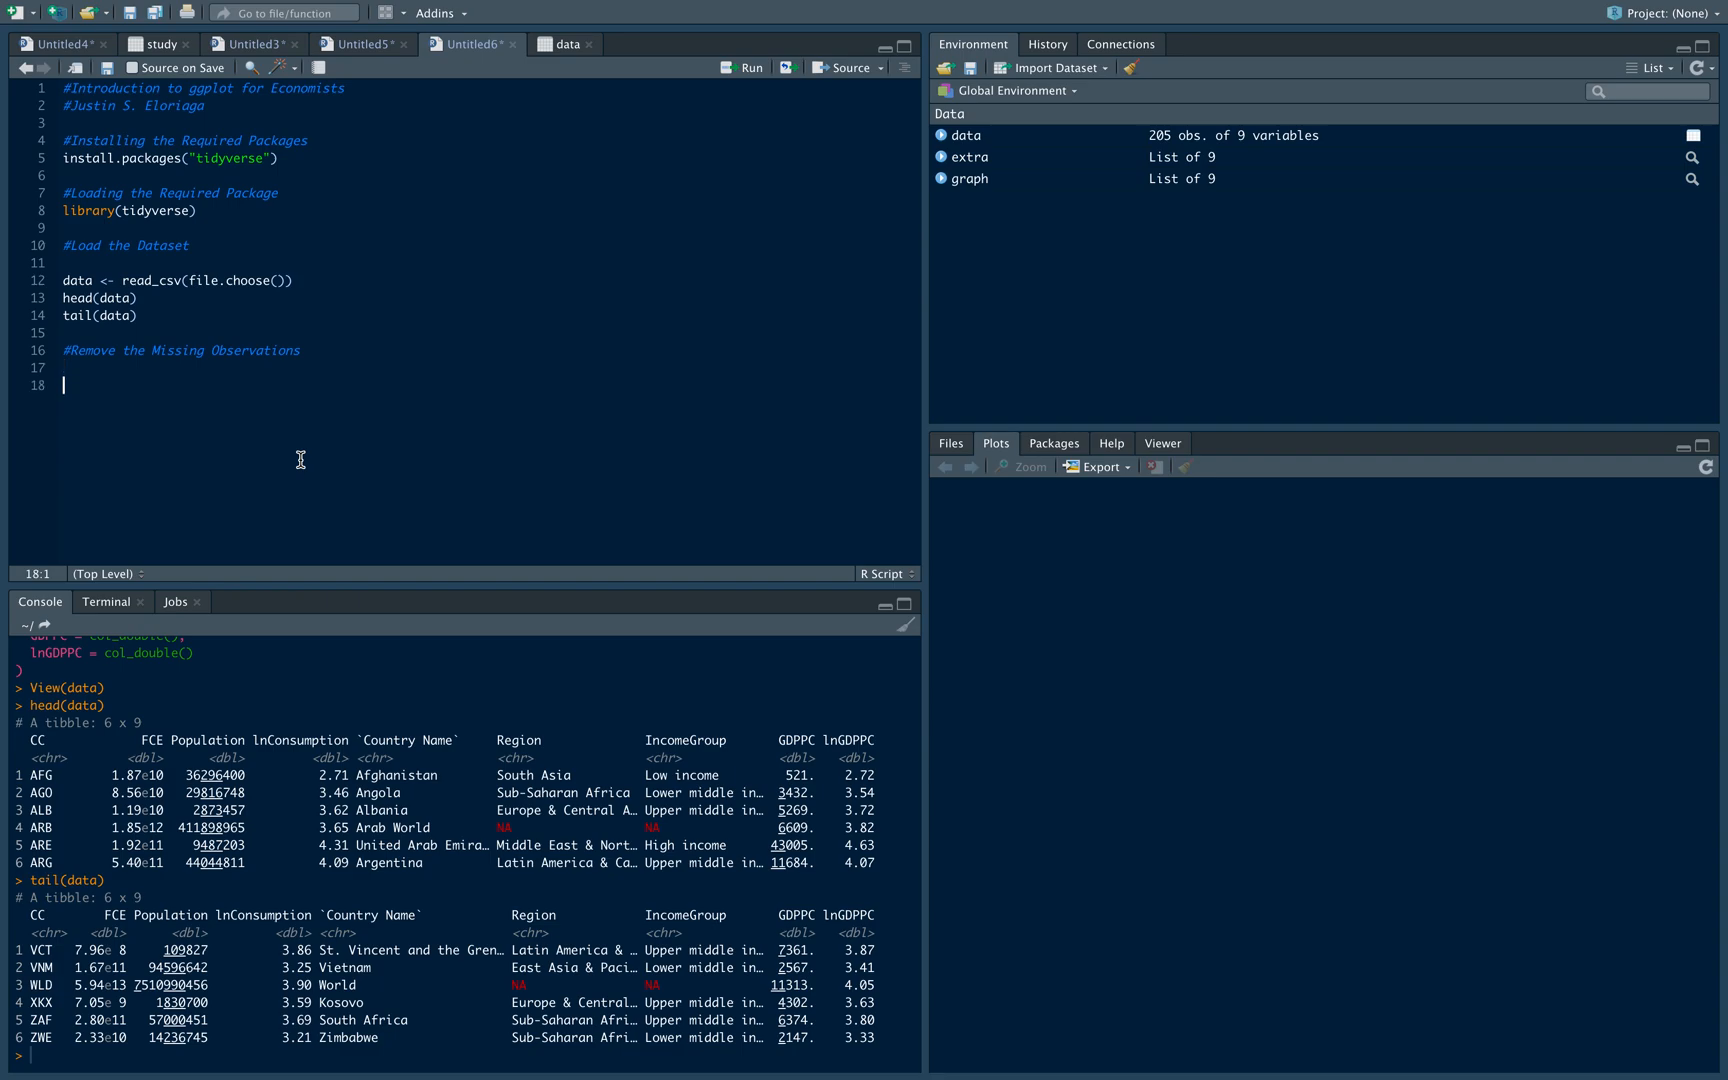
Write data <- data %>% drop_na() to drop rows with missing values
type("d")
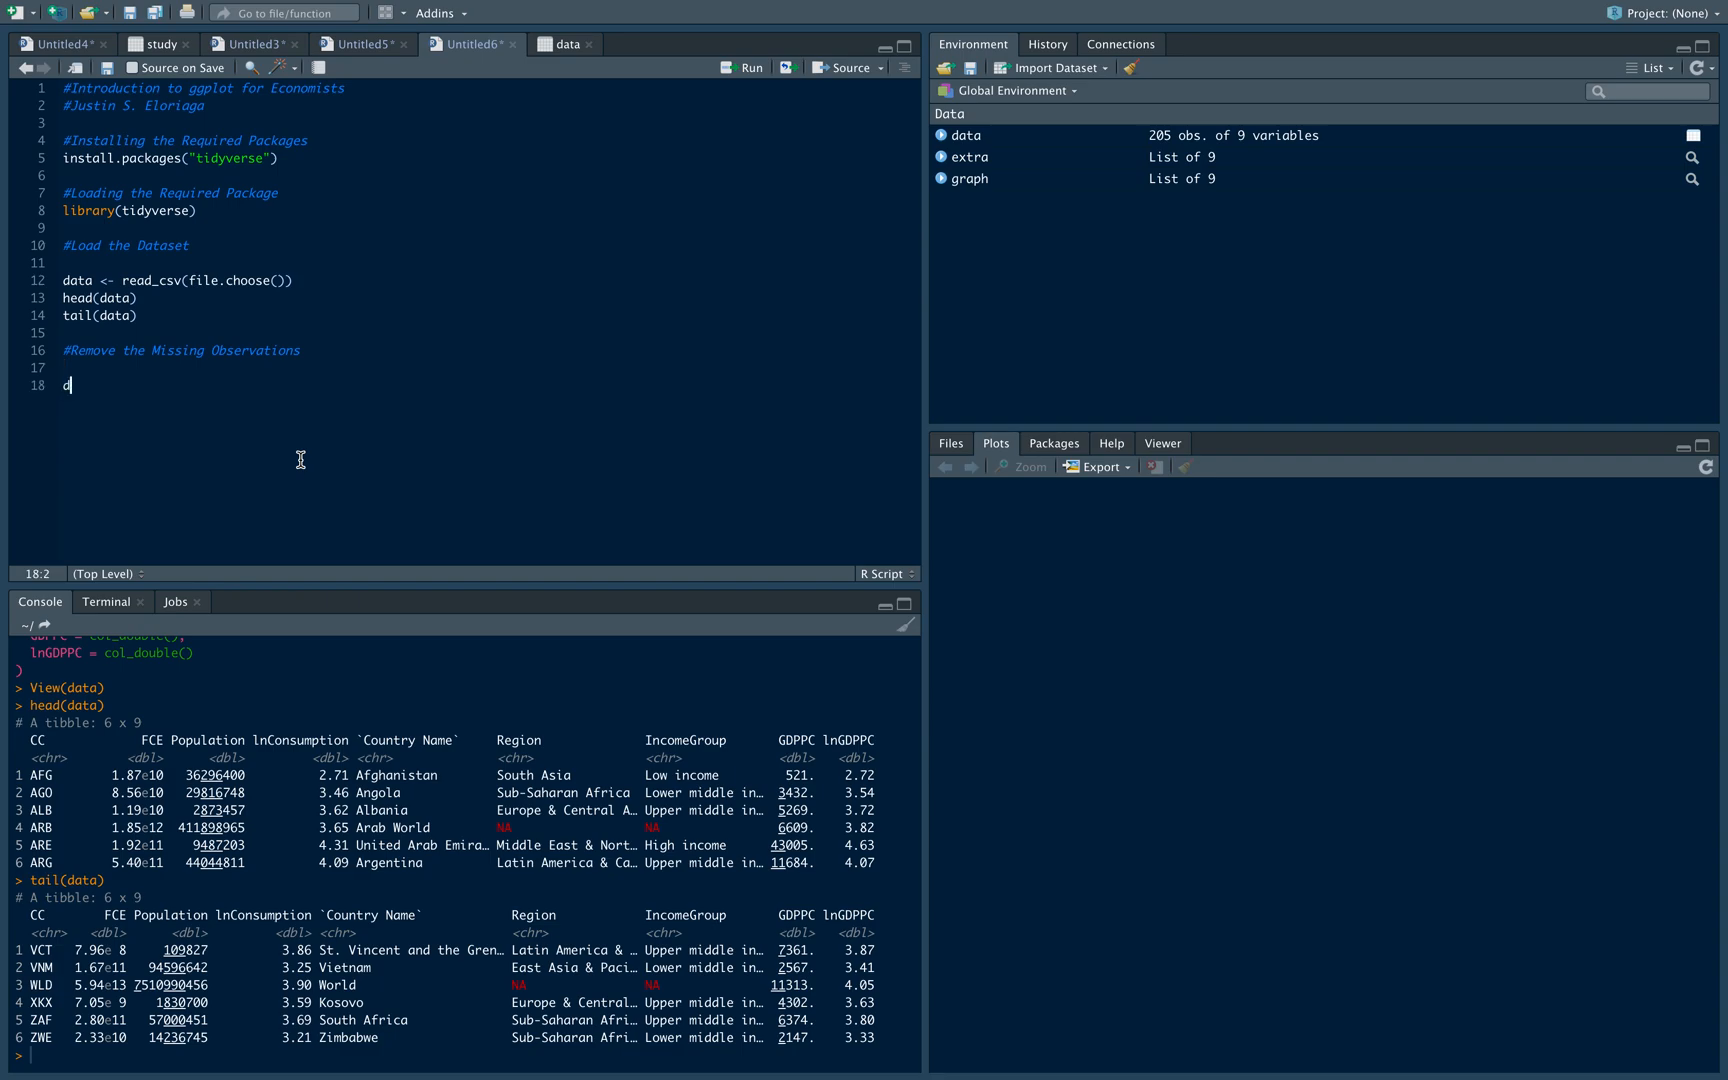
type("ata <-")
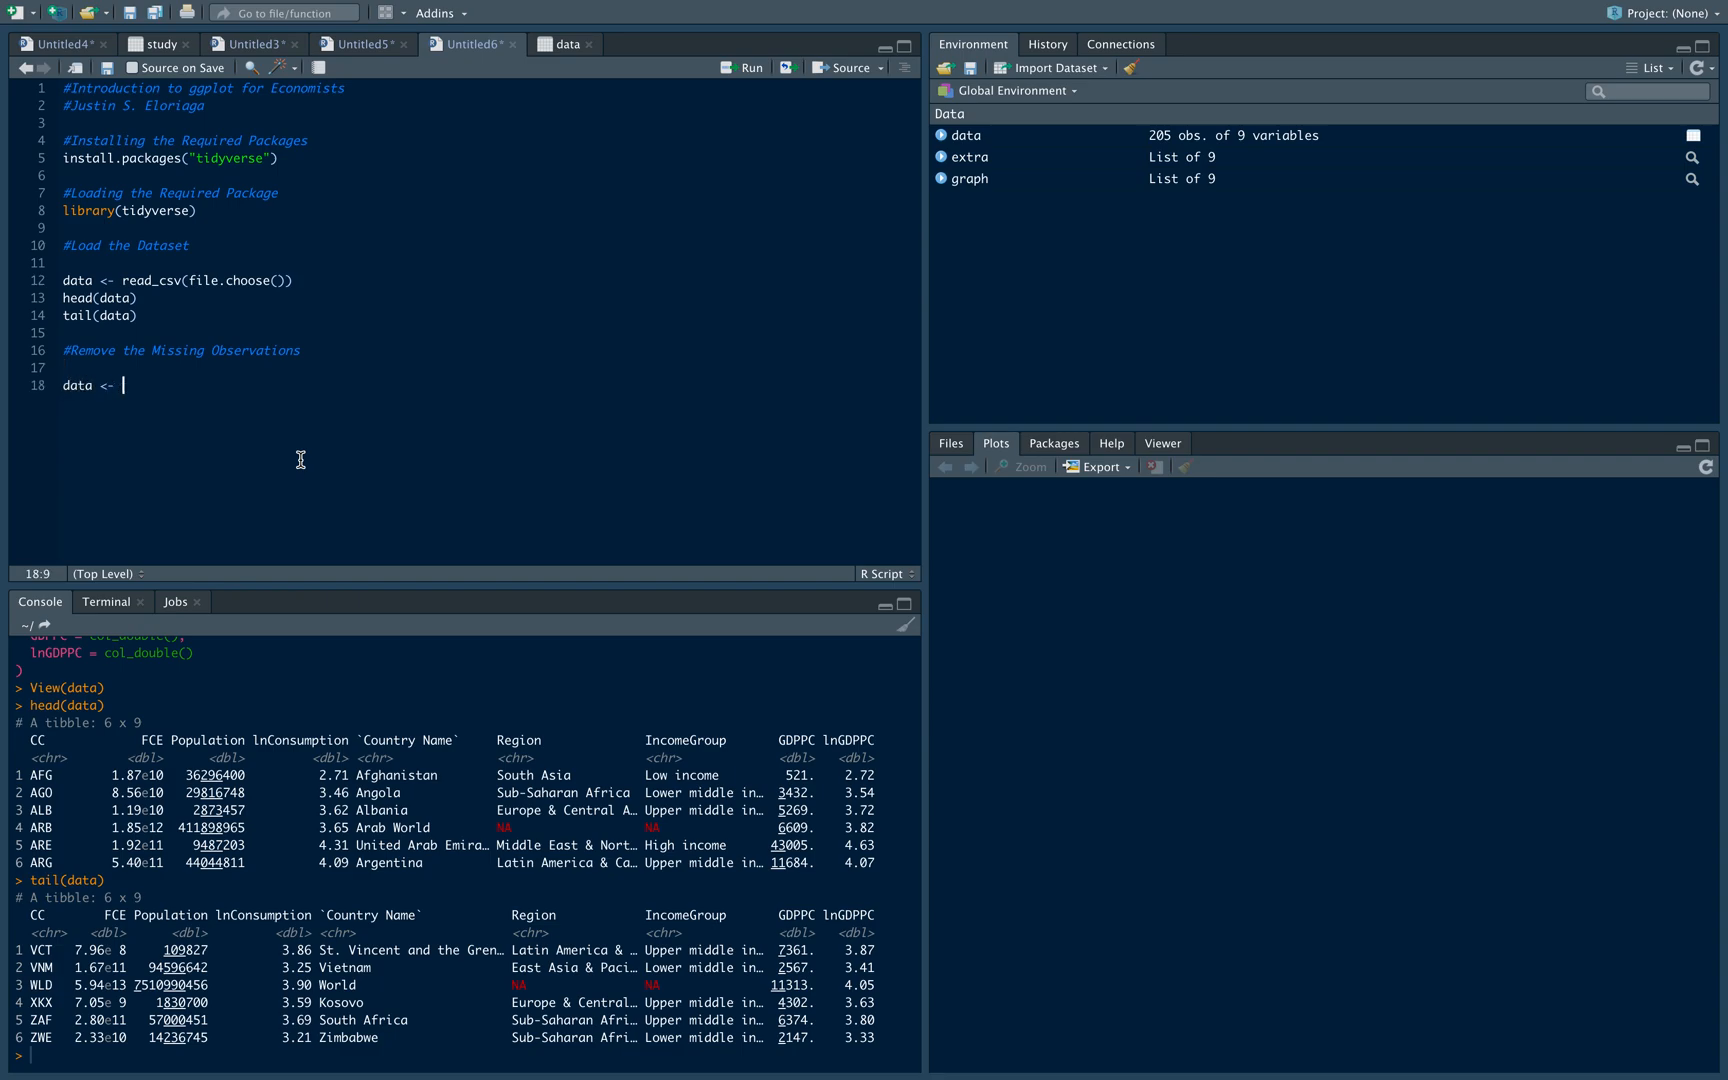
type("data %")
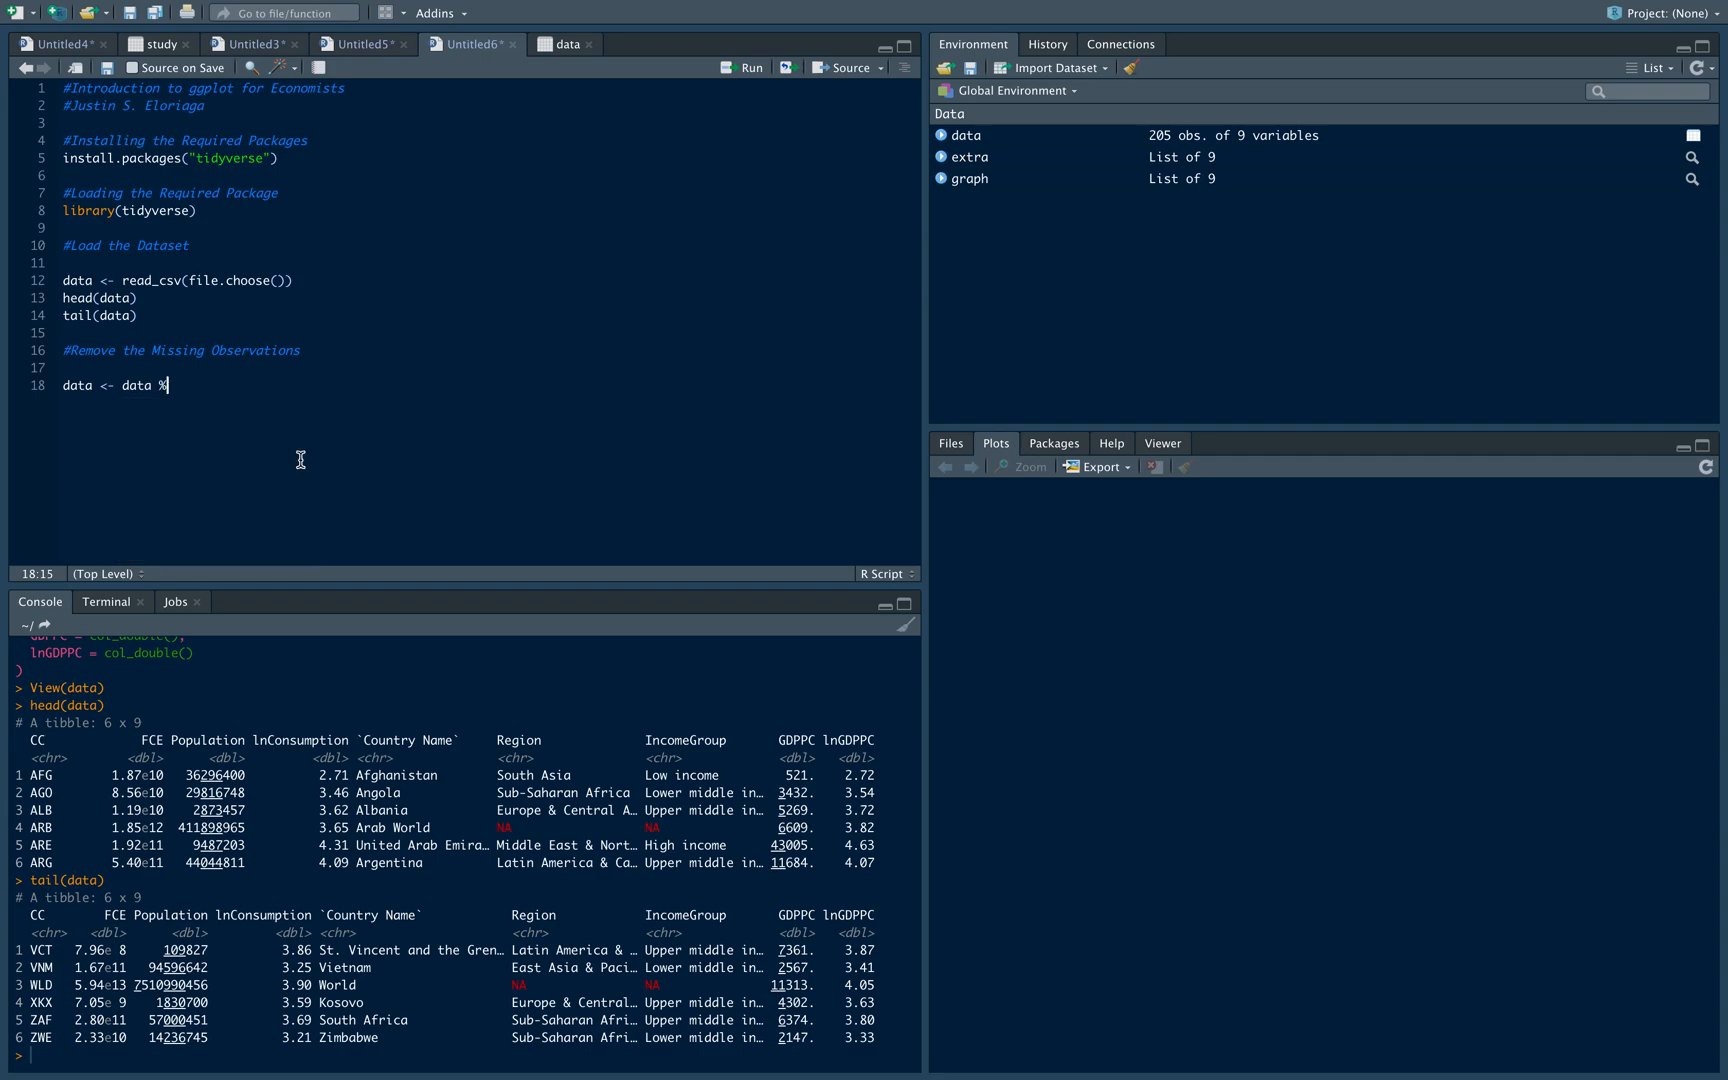
type(">%")
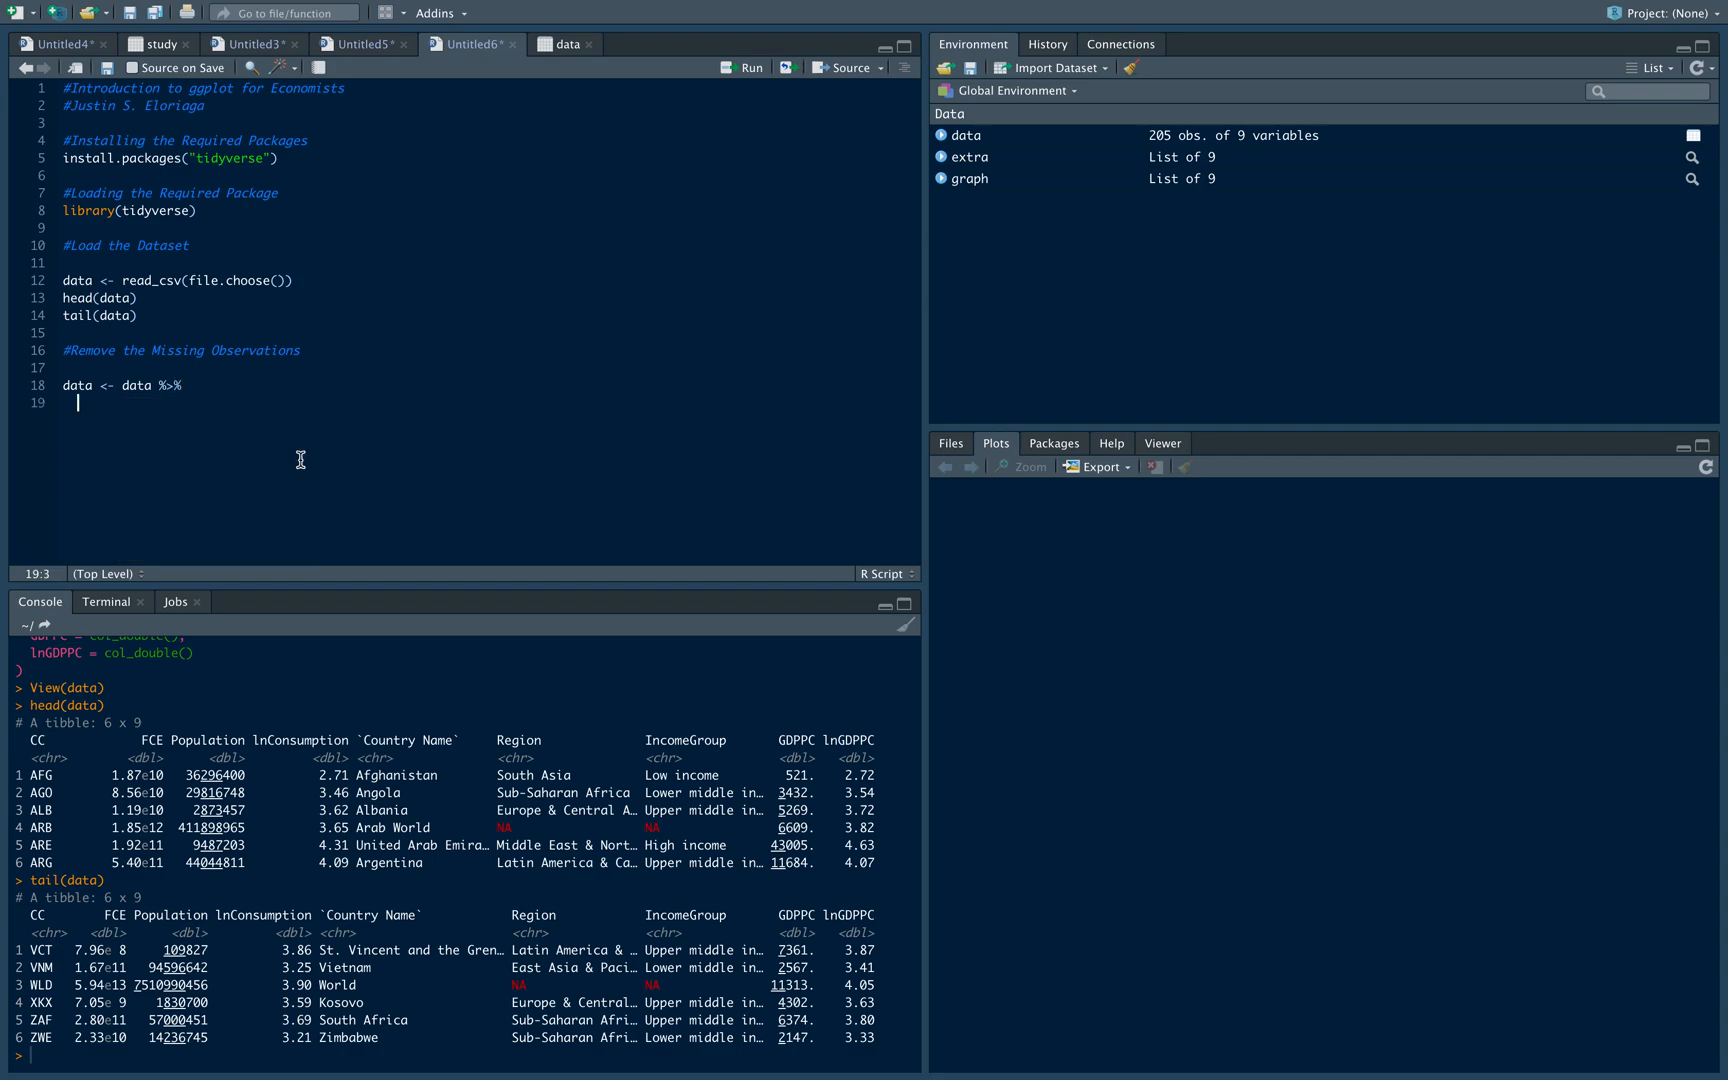
type("re")
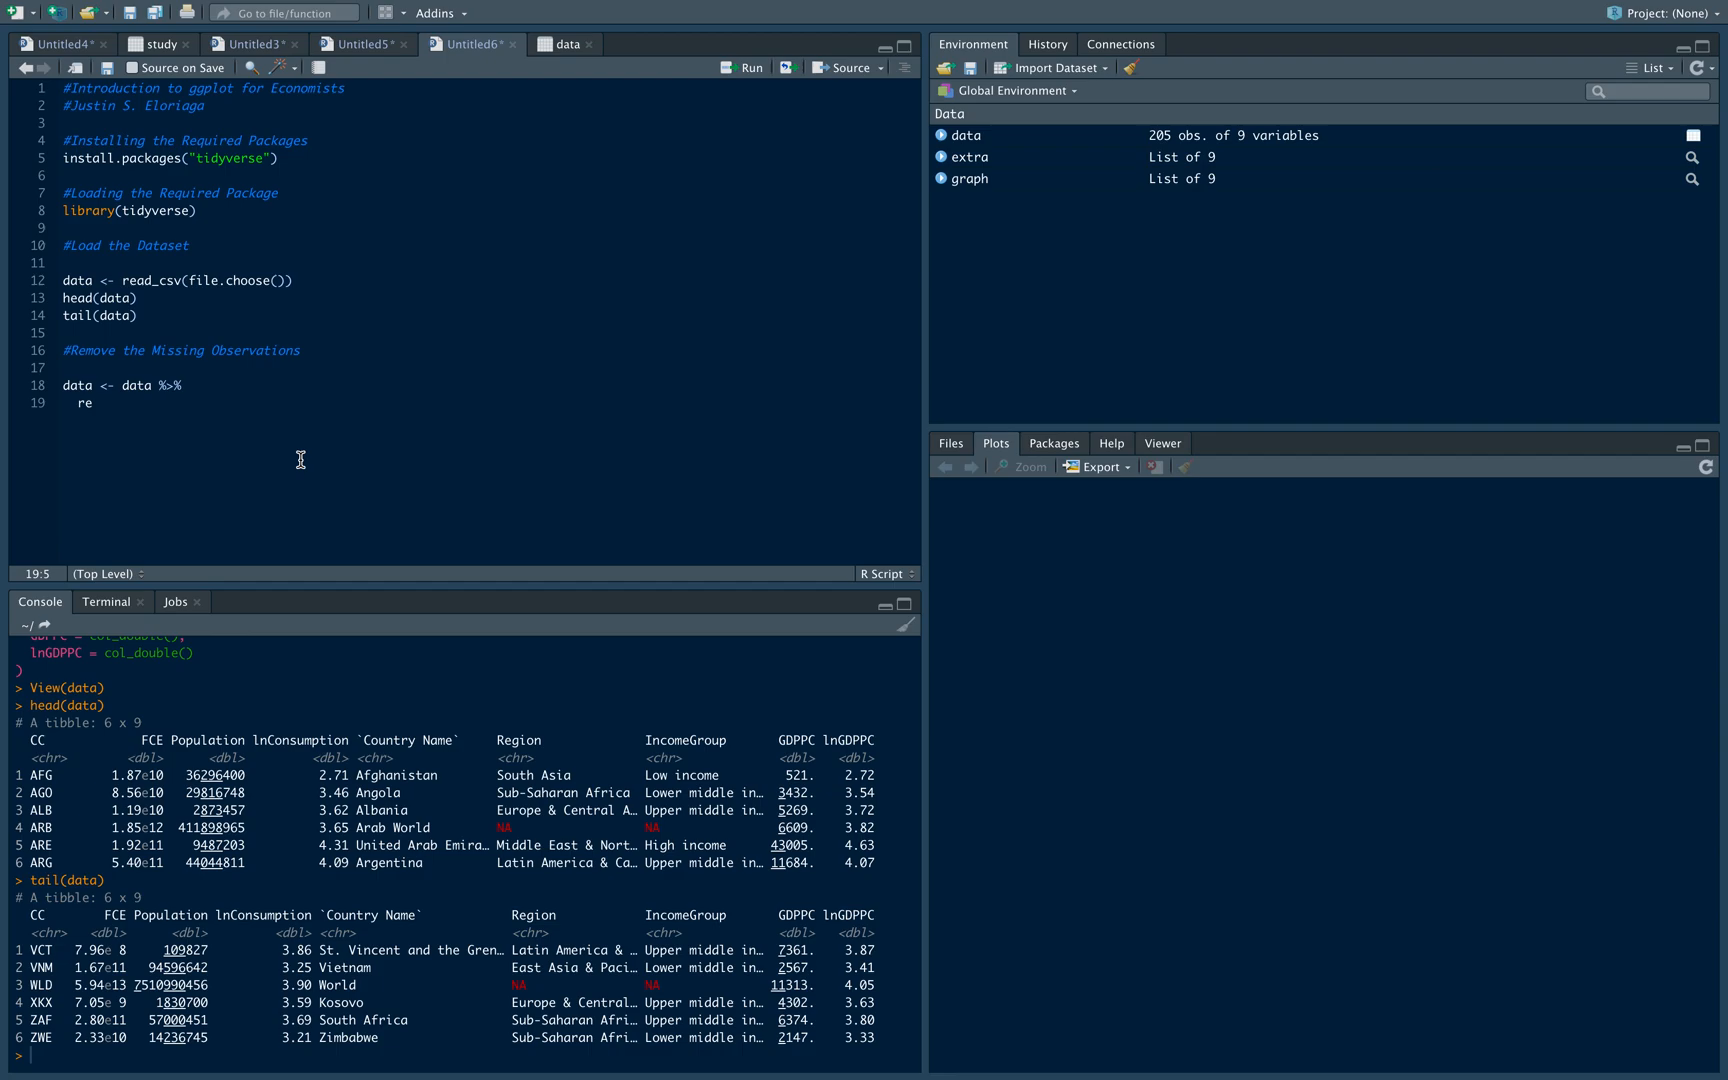
key("Backspace")
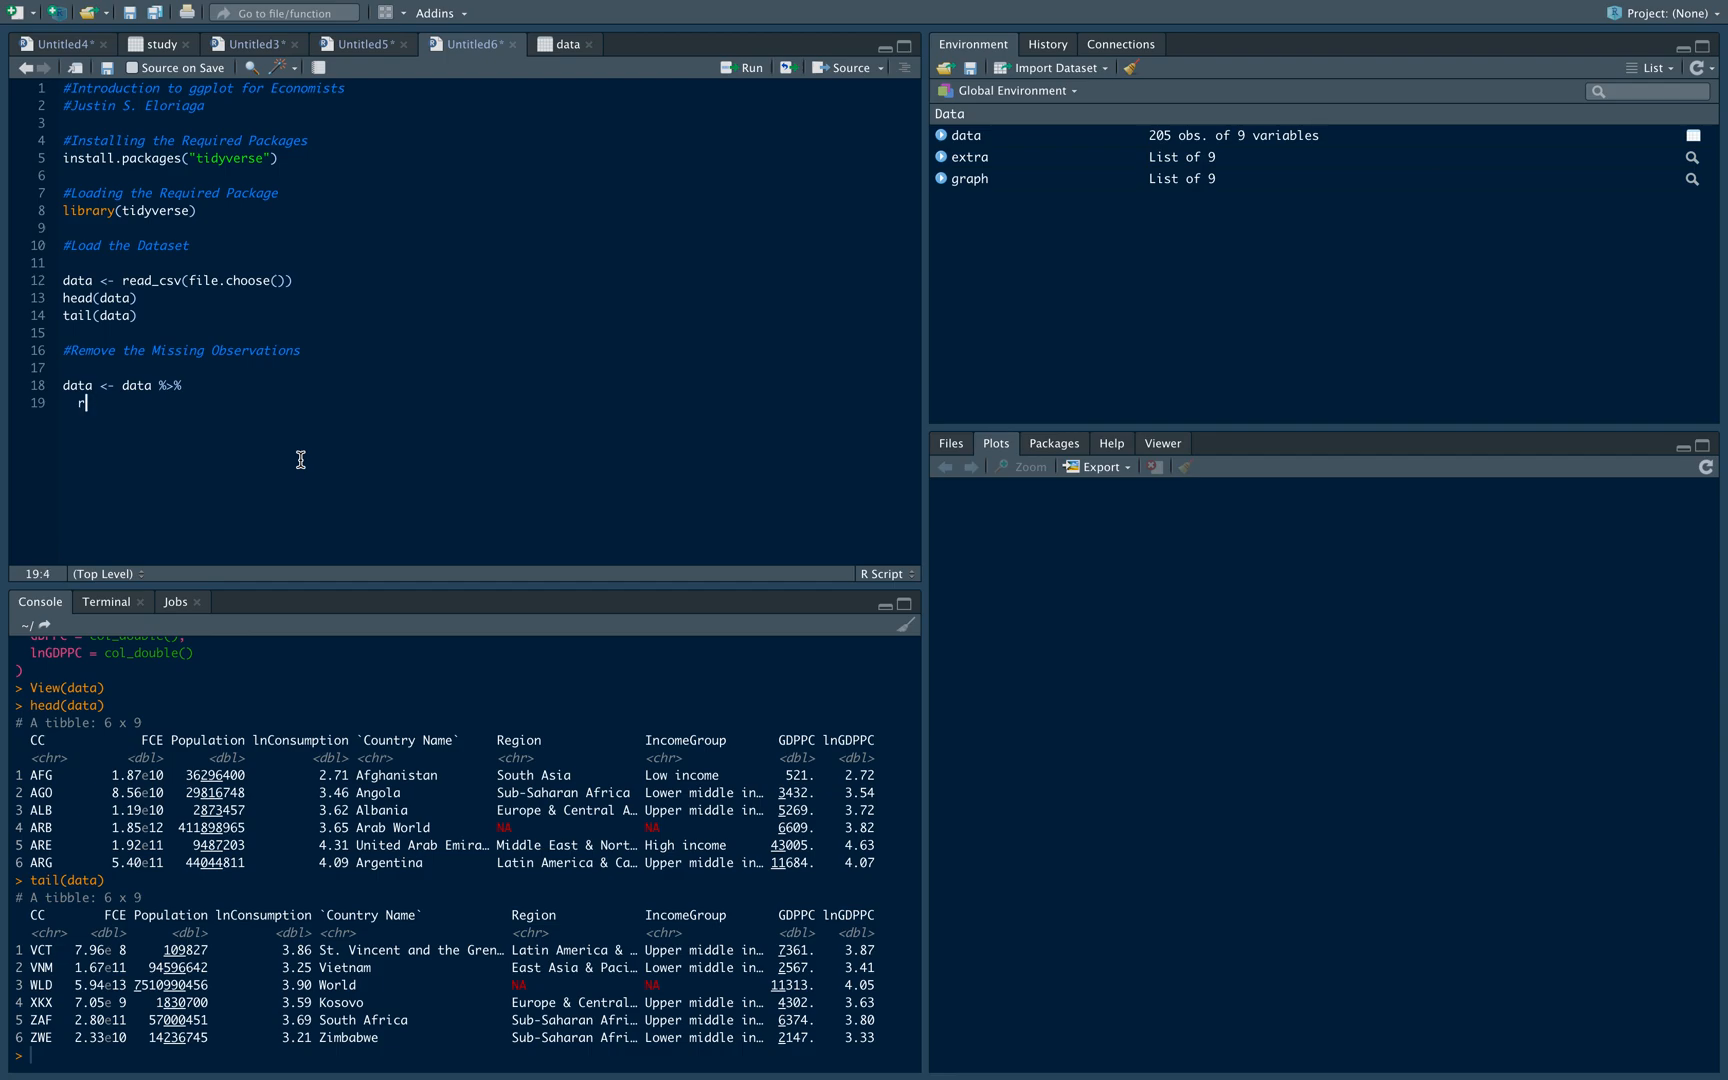
type("drop_na")
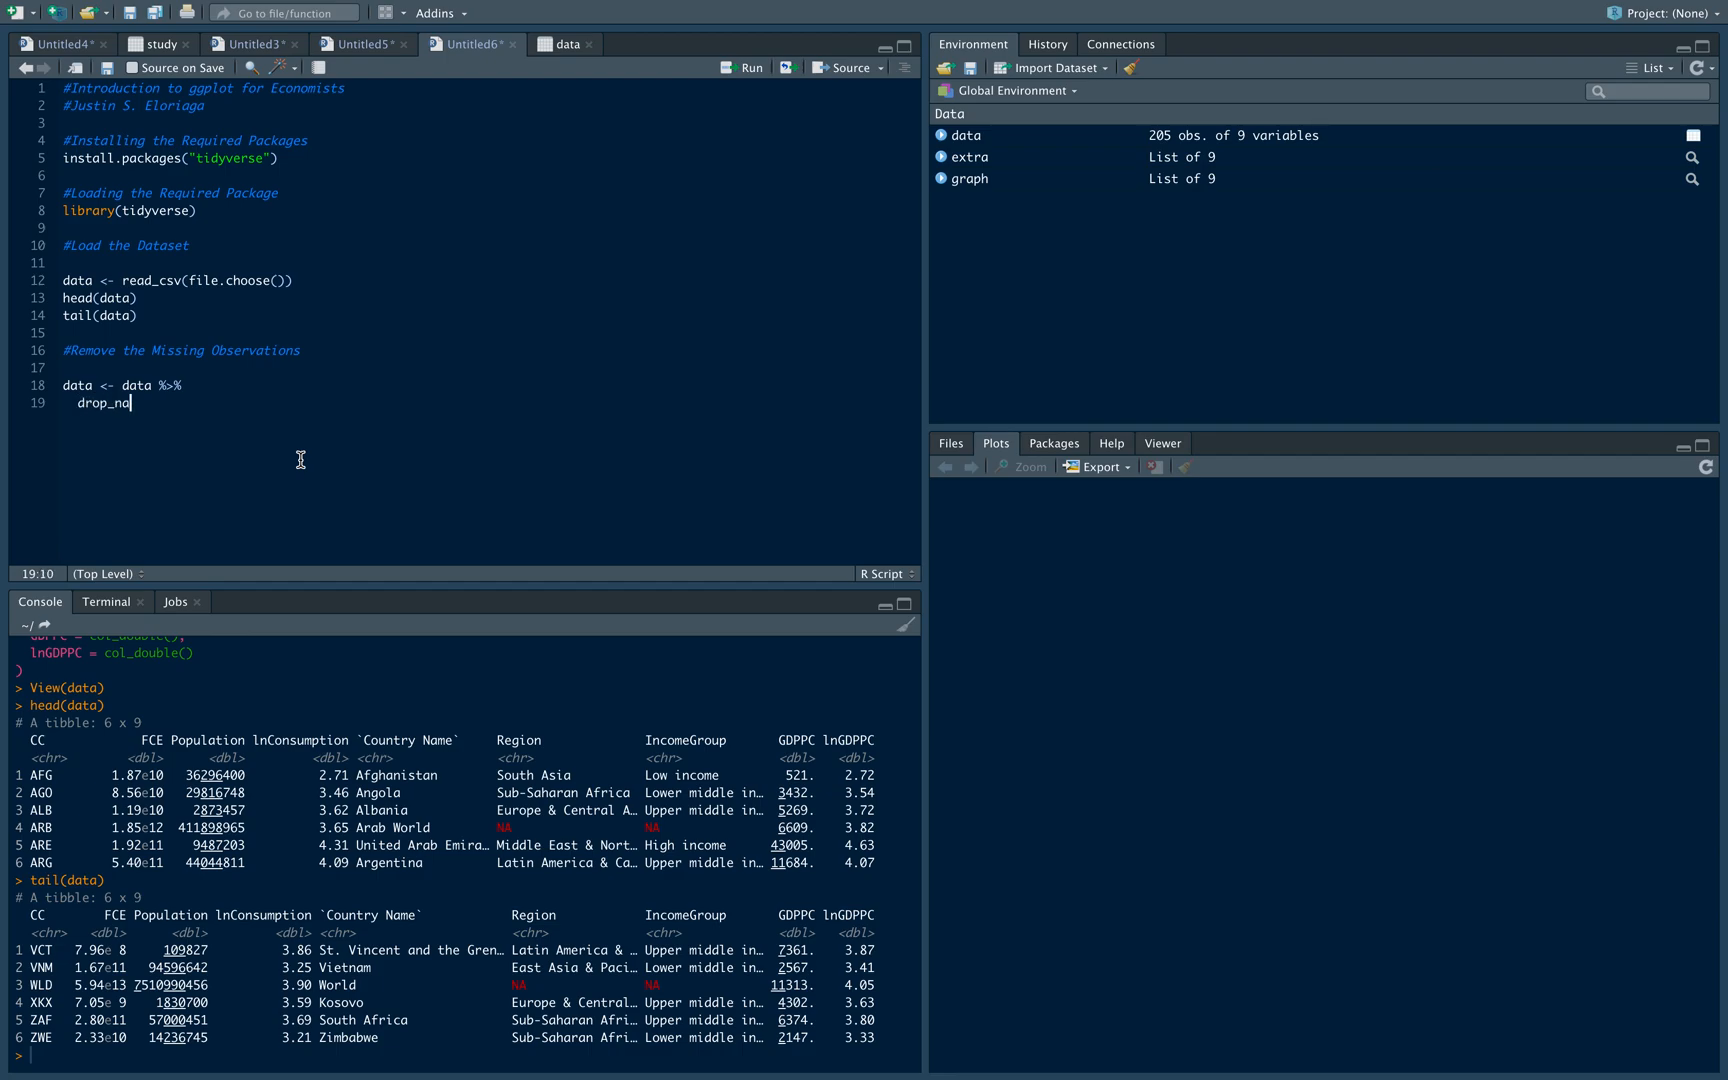
type("()")
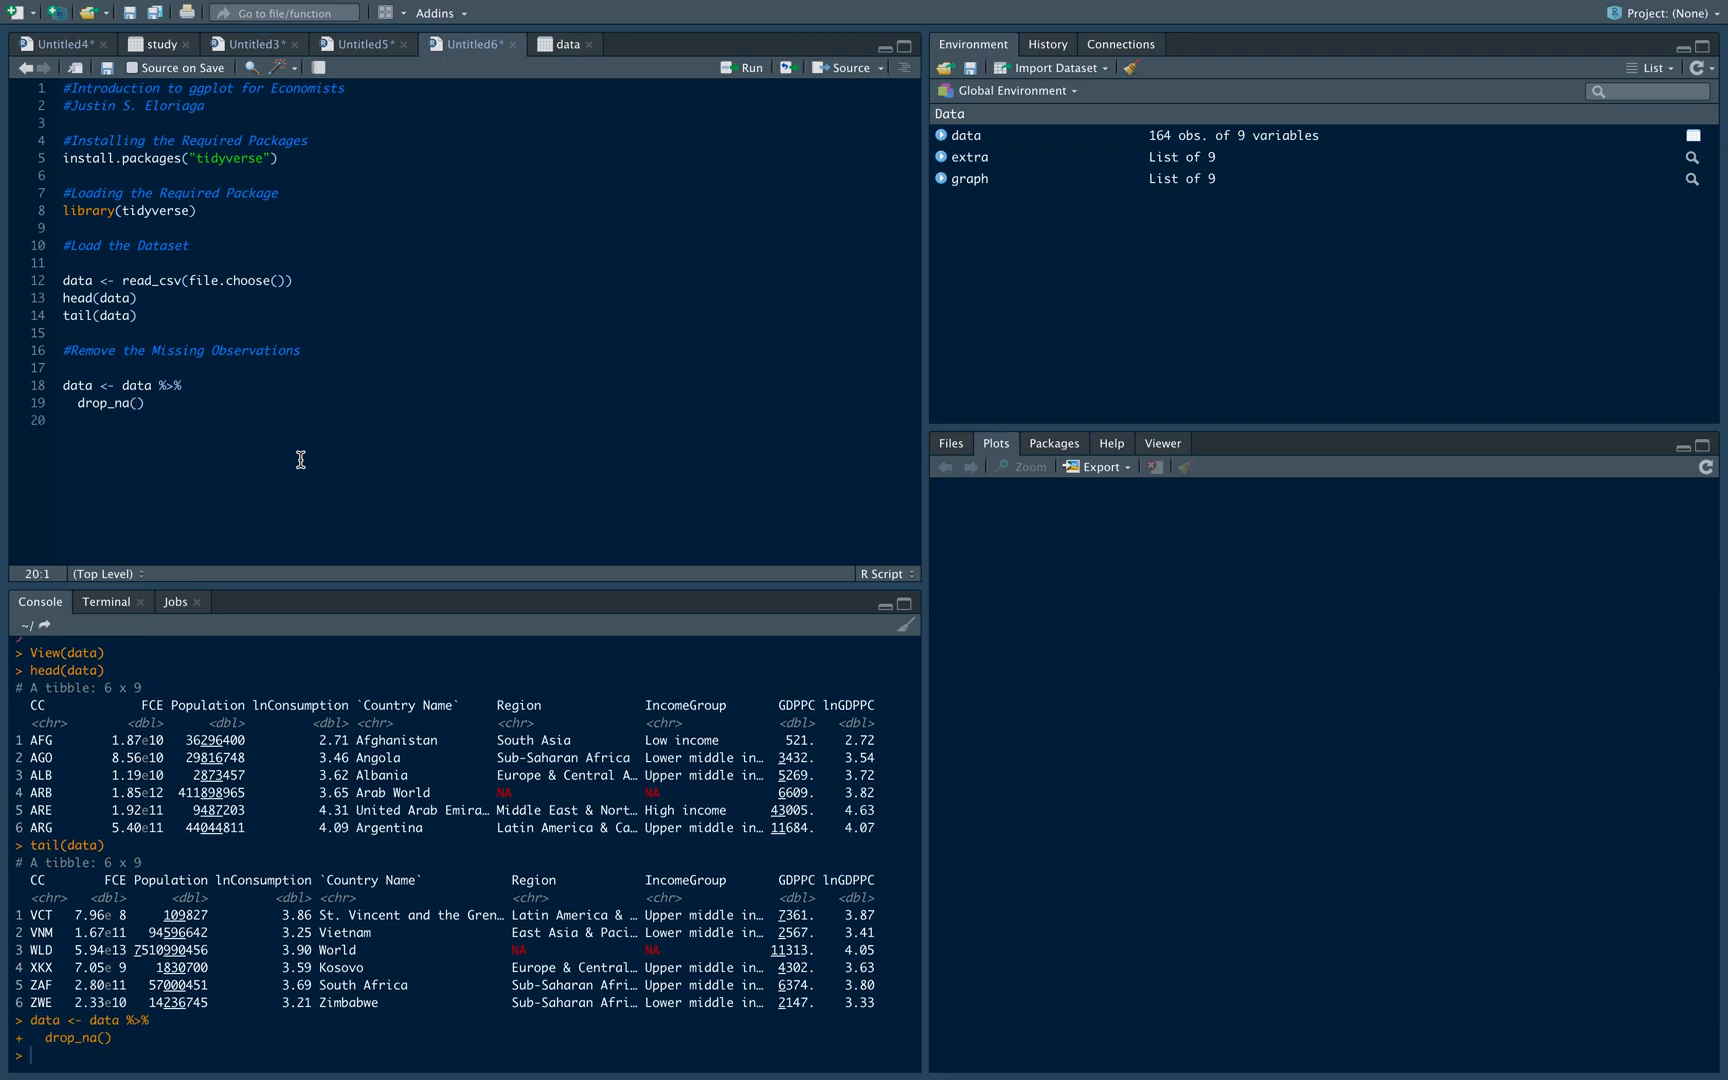
Add head(data) to print the cleaned data's first rows and move to a new line
type("head(data")
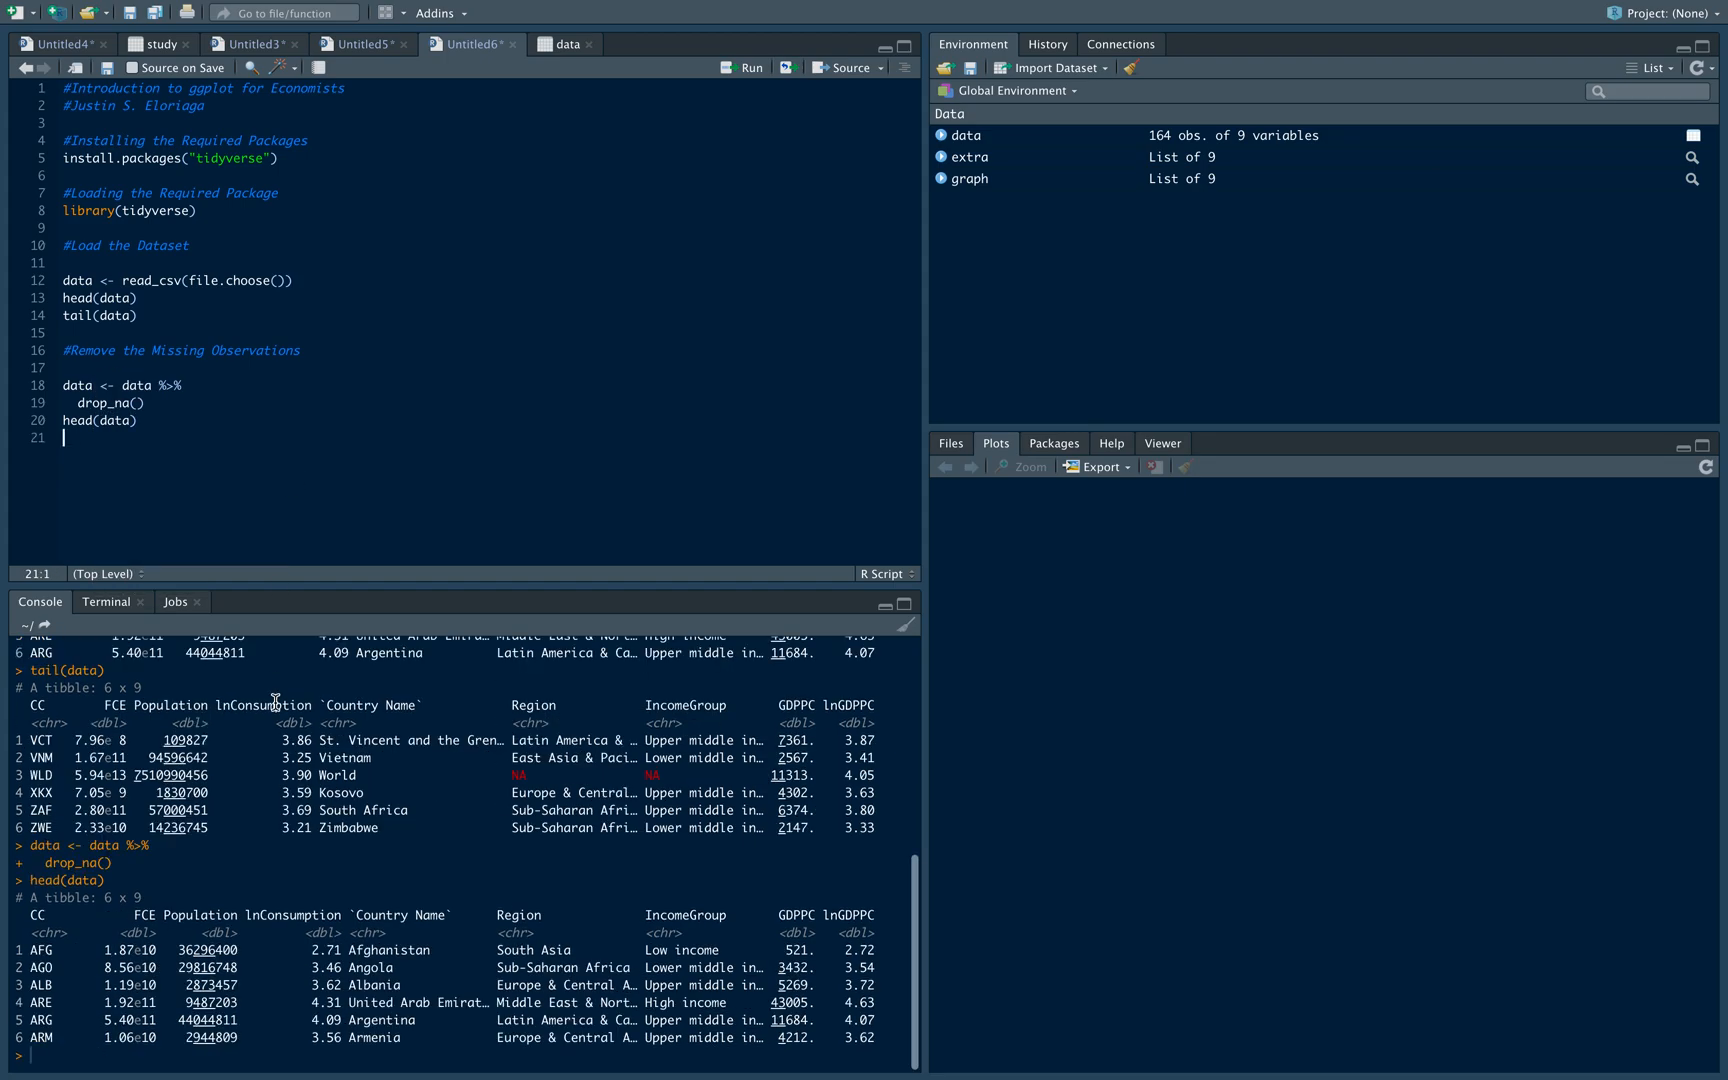
scroll("down", 3)
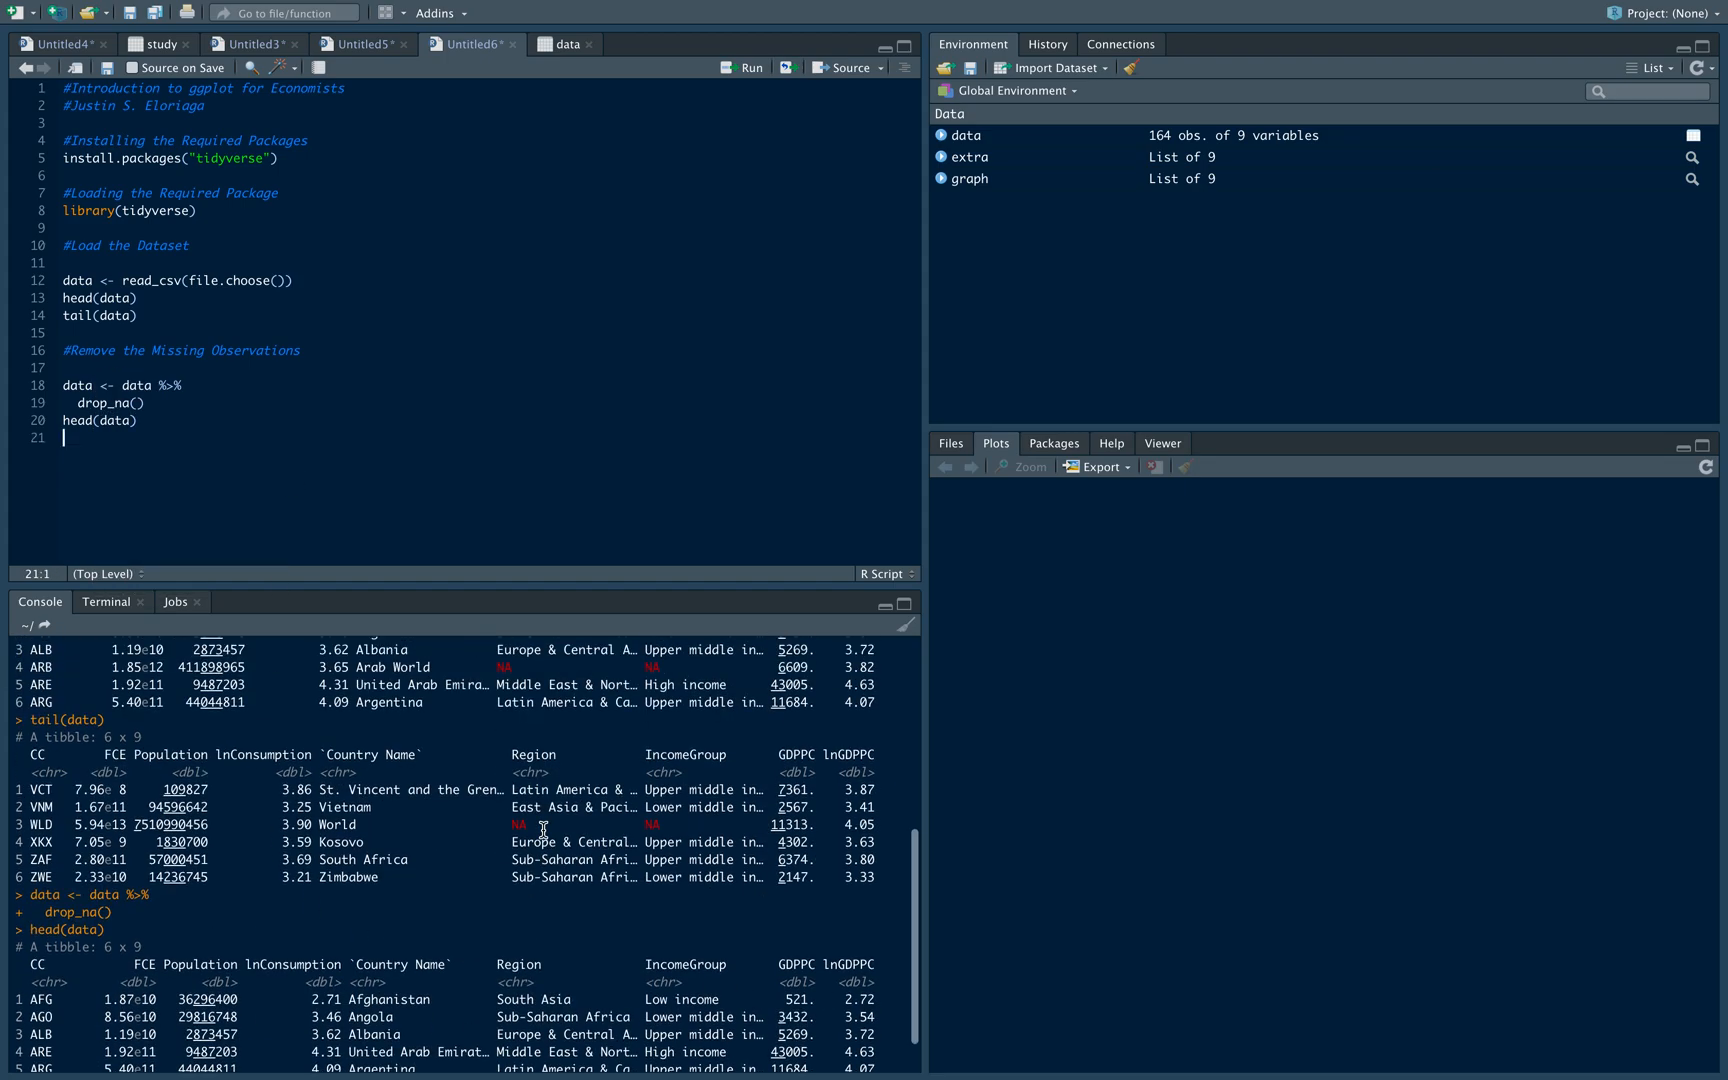
scroll("down", 3)
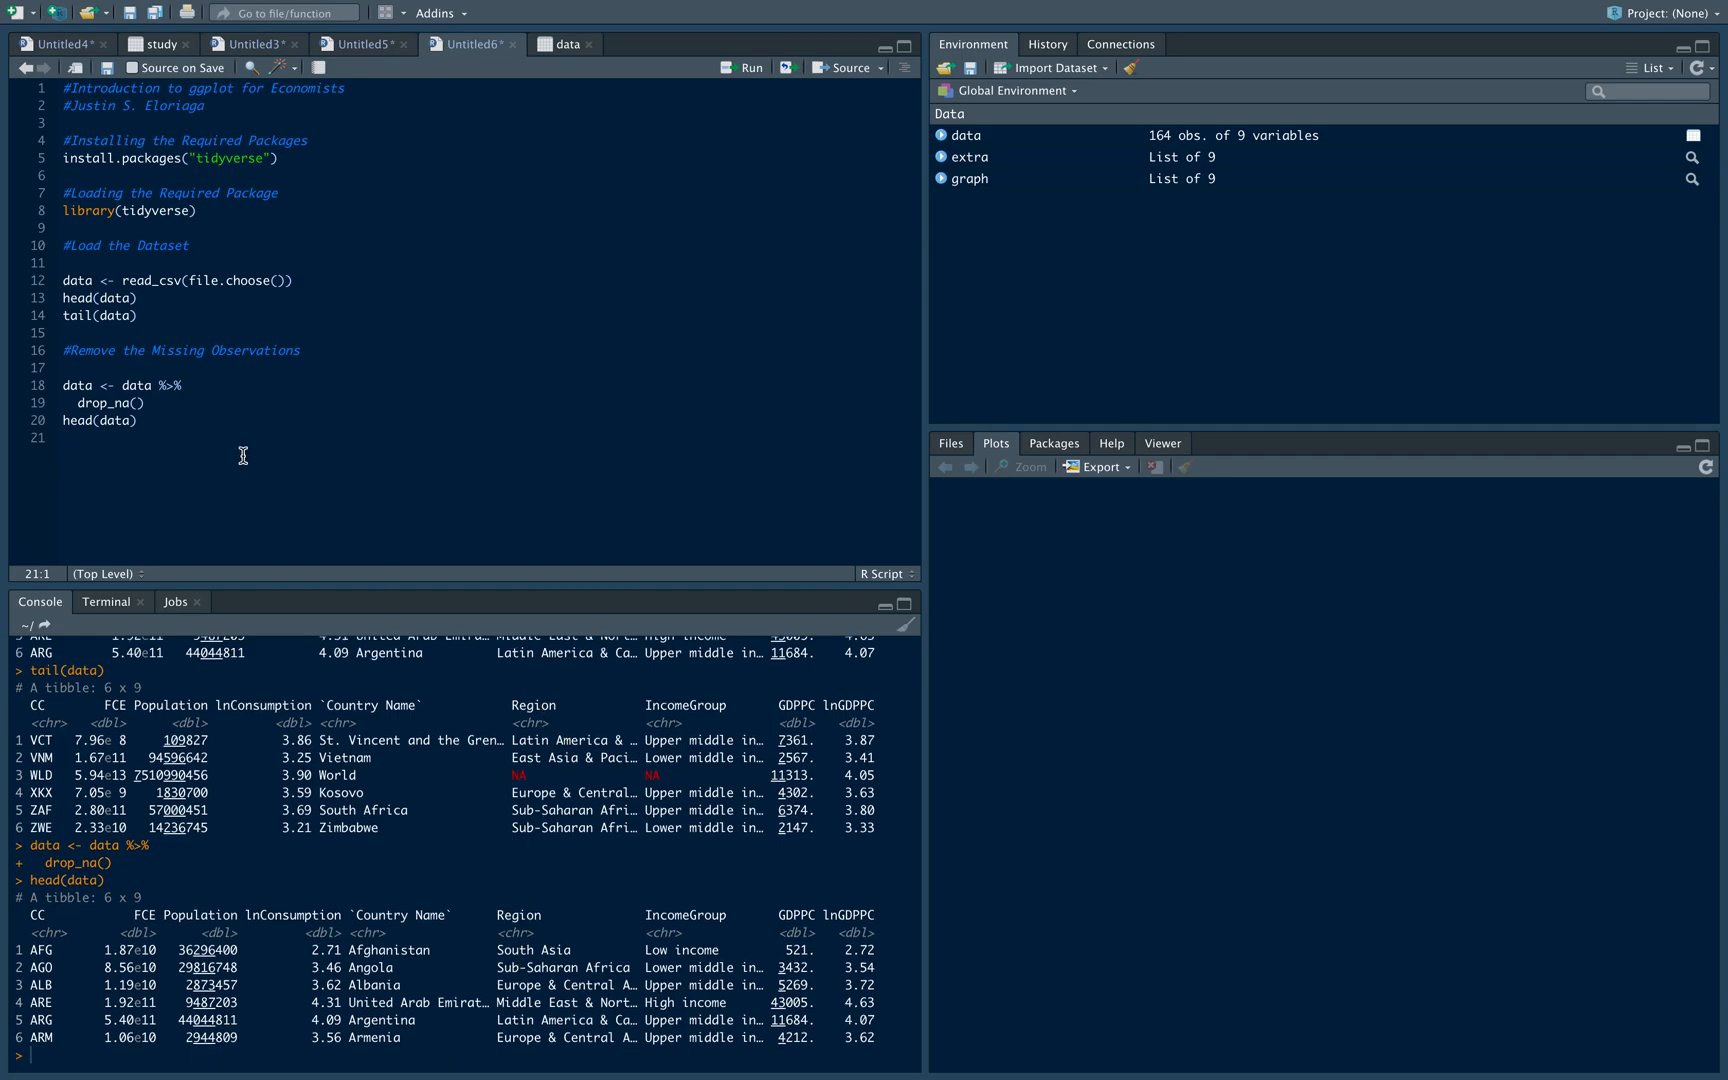
key("Enter")
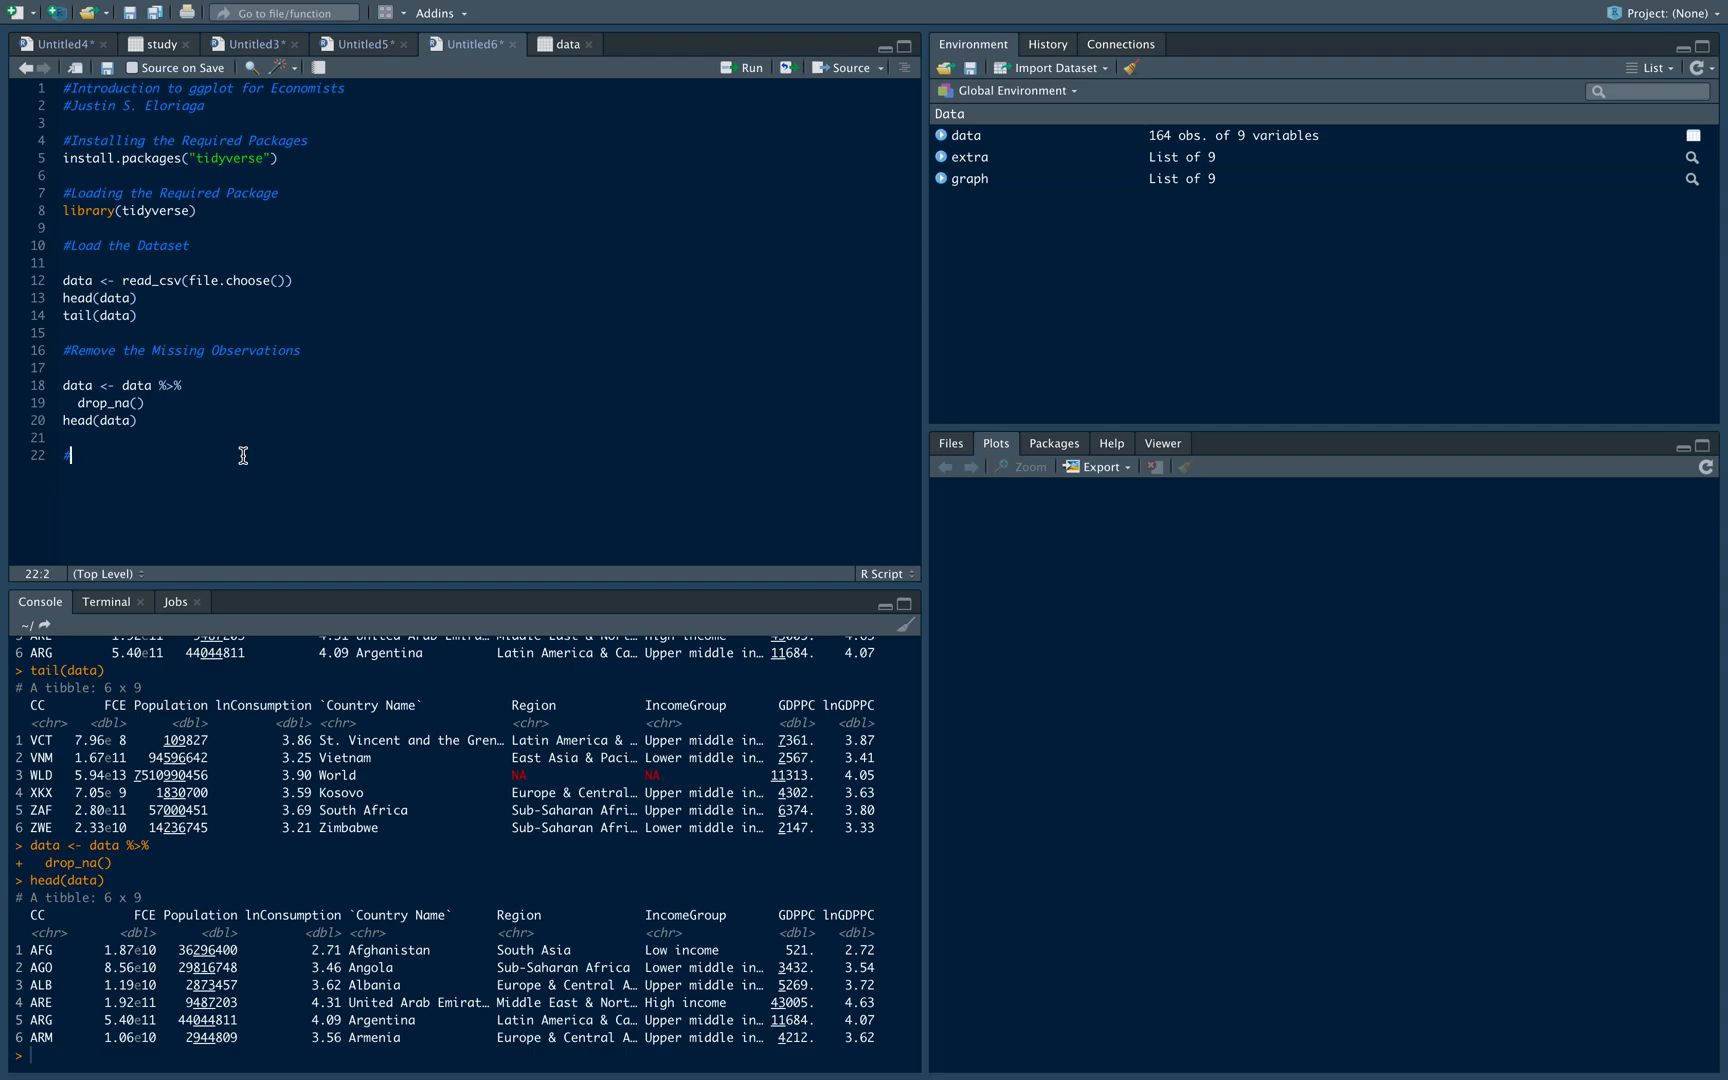
Write '#A simple scatterplot' and ggplot(data) + geom_point(mapping = aes(x = lnGDPPC, y = lnConsumption))
type("#A simple")
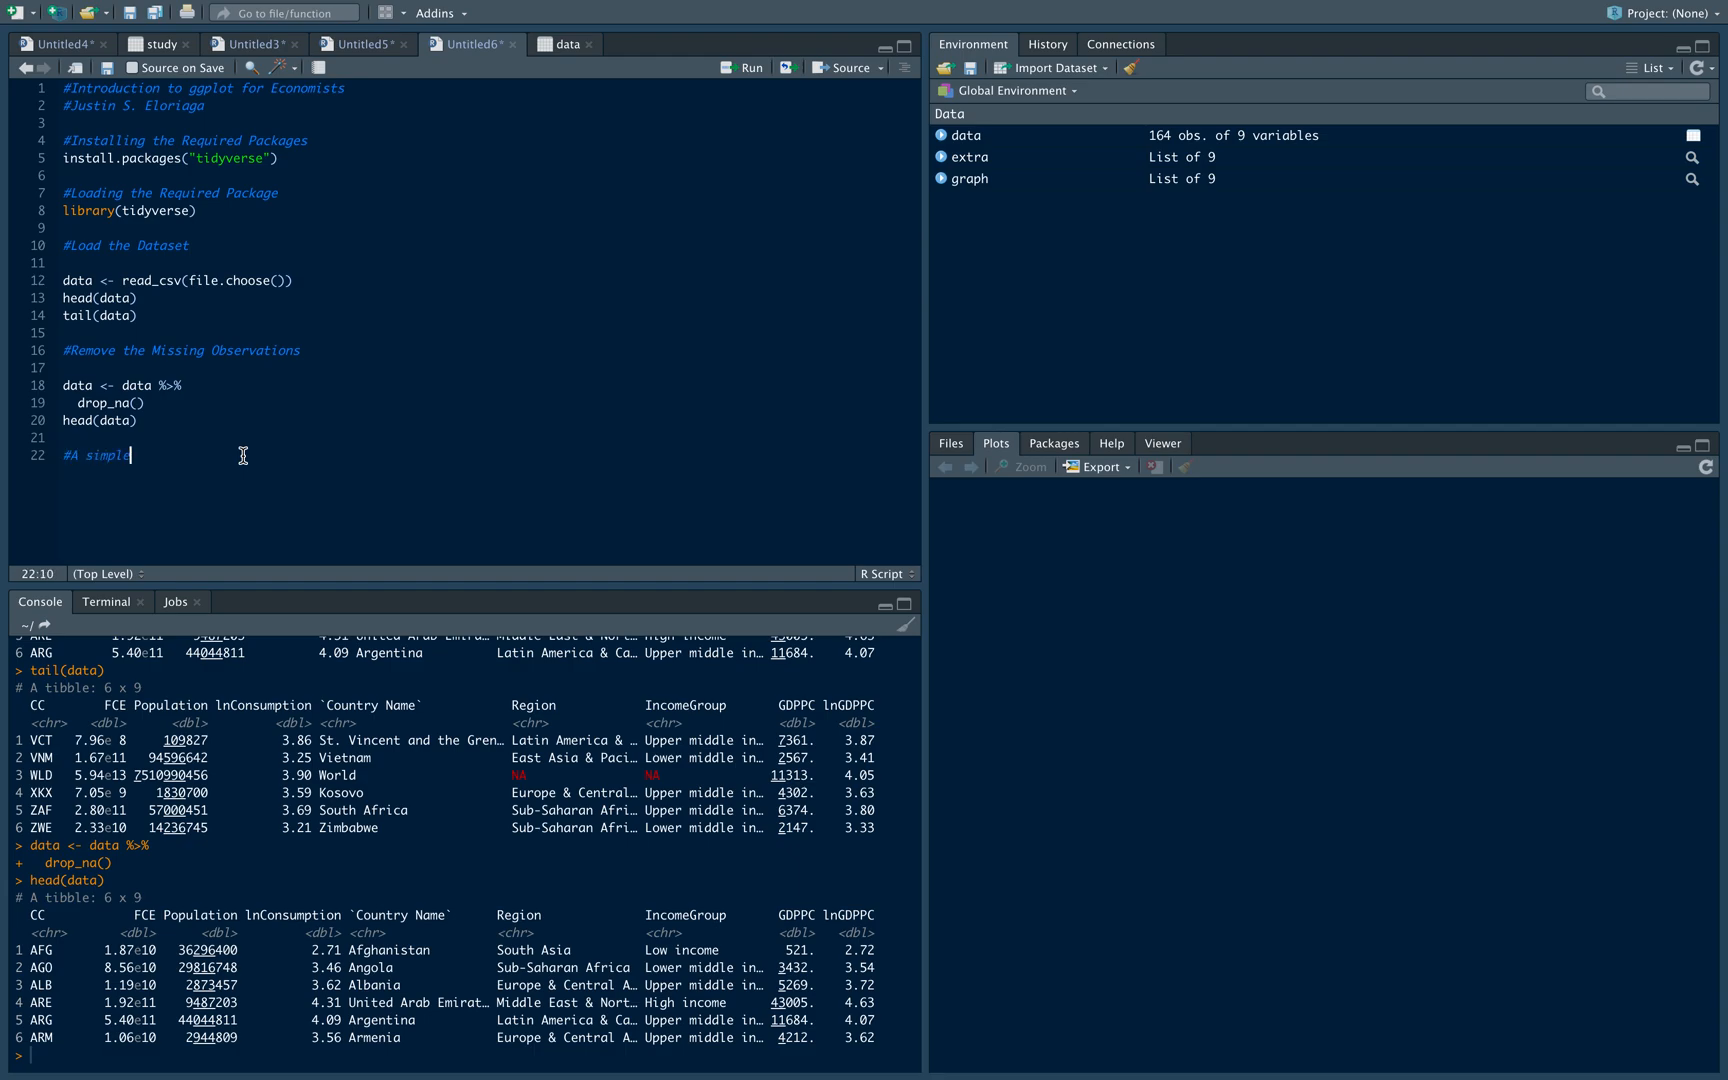
type("scatterplot")
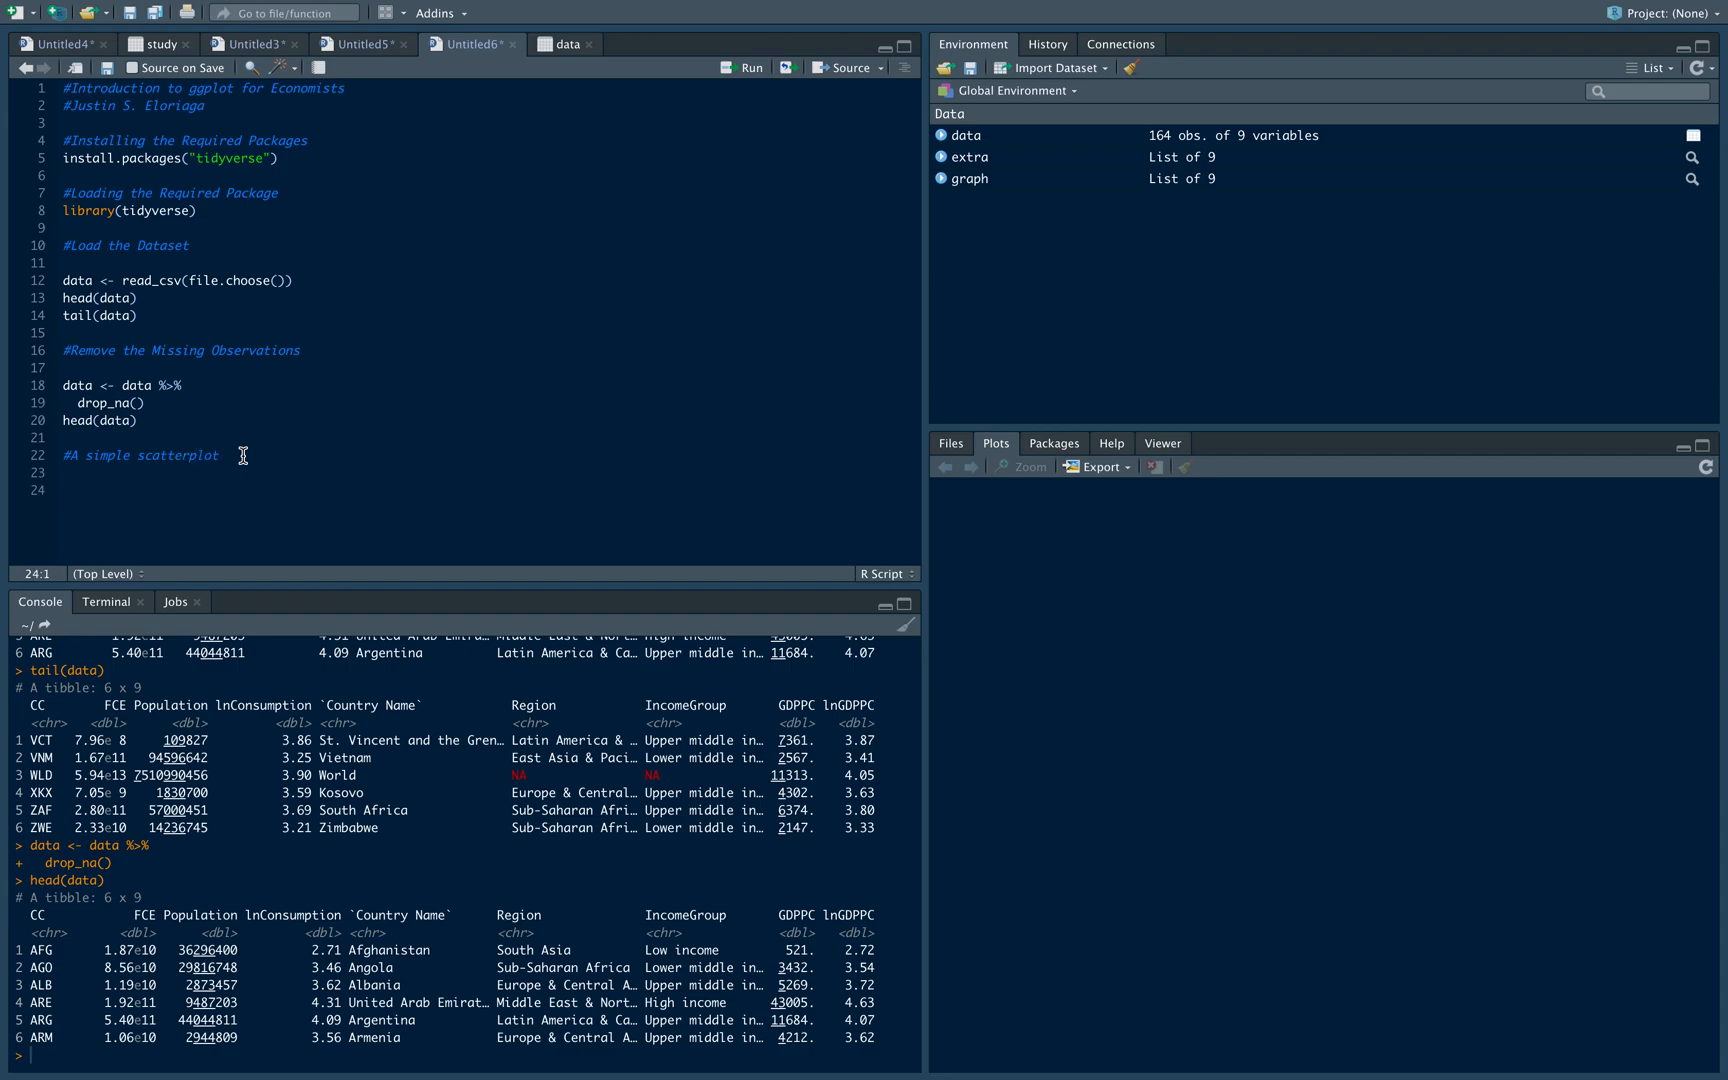
type("g")
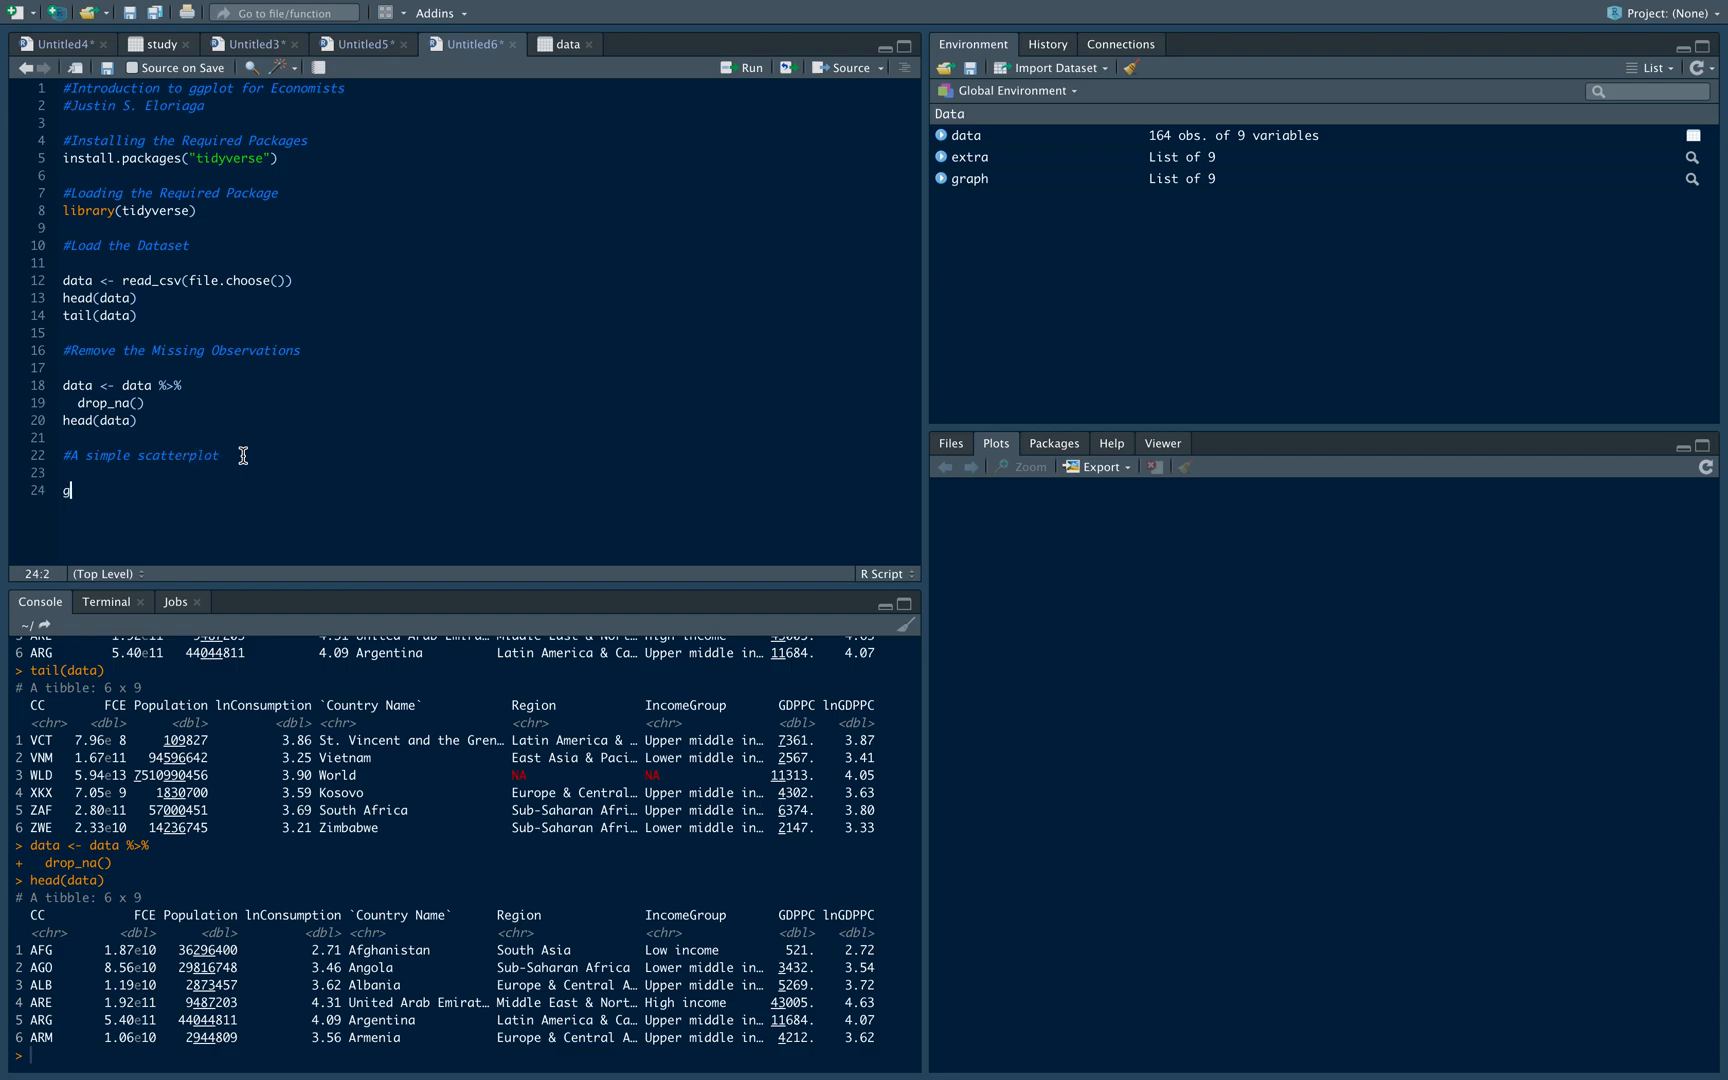
type("gplot")
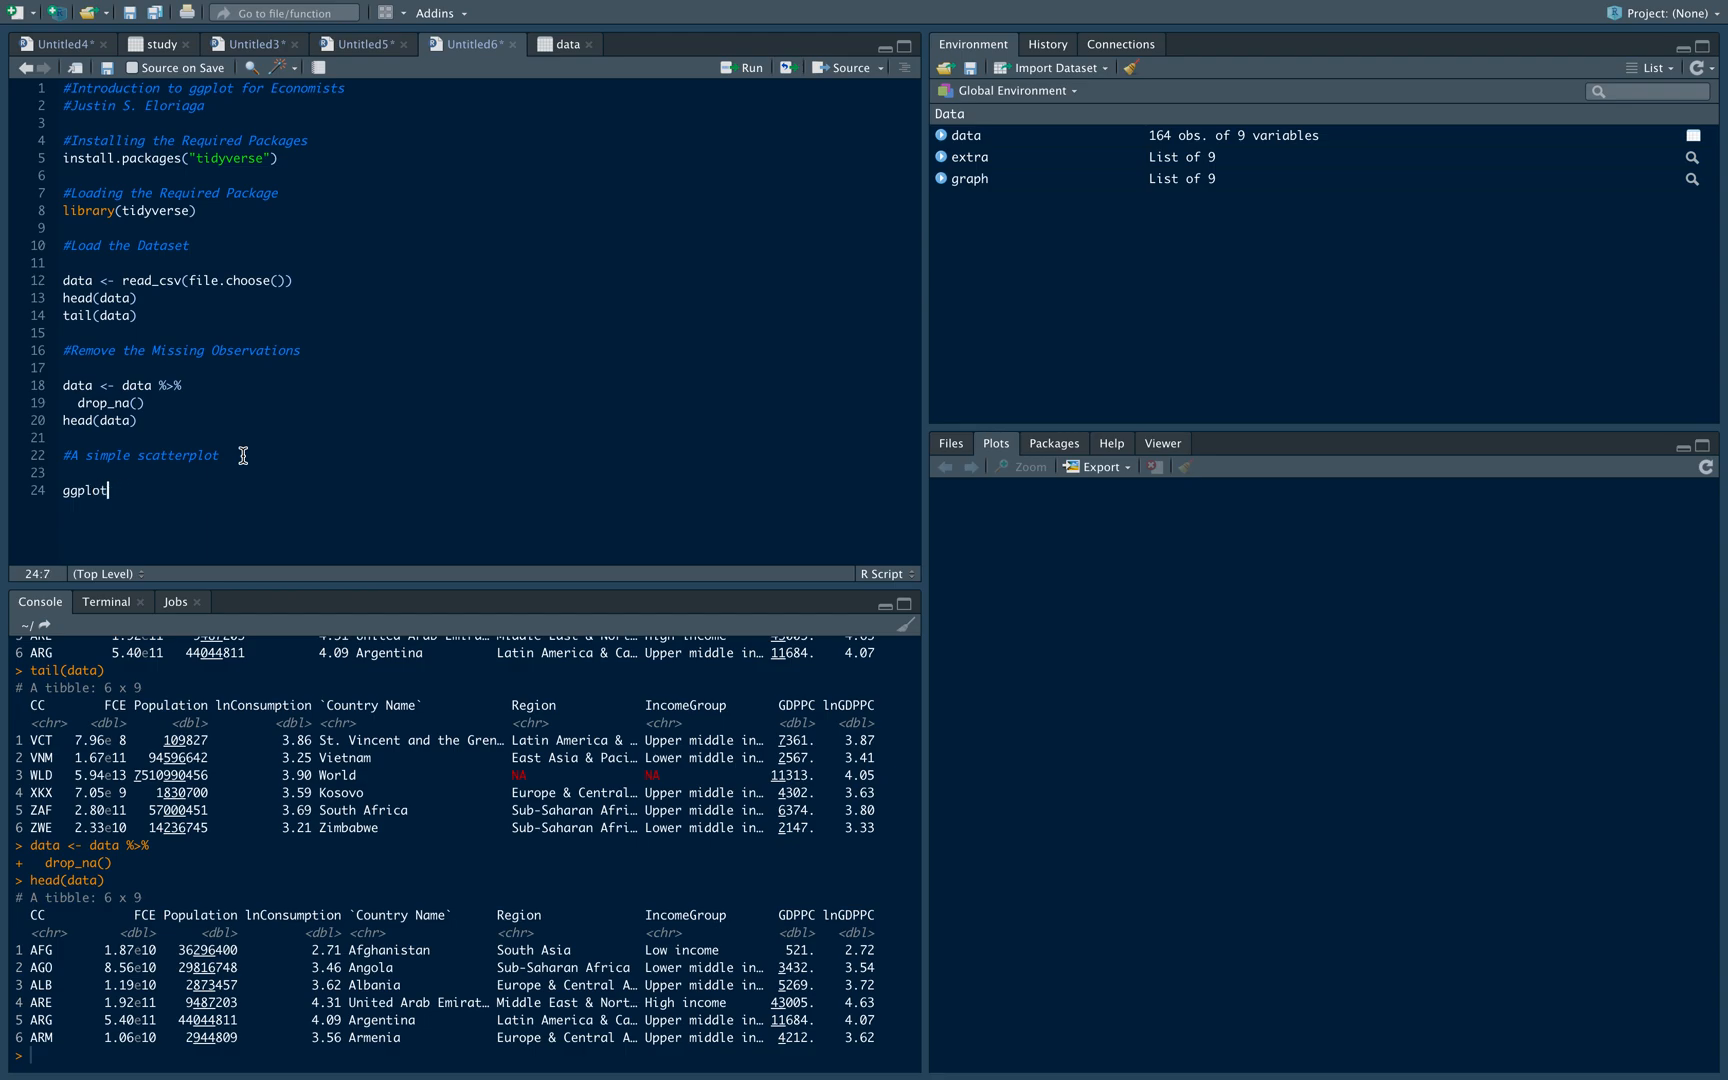
type("(data) + g")
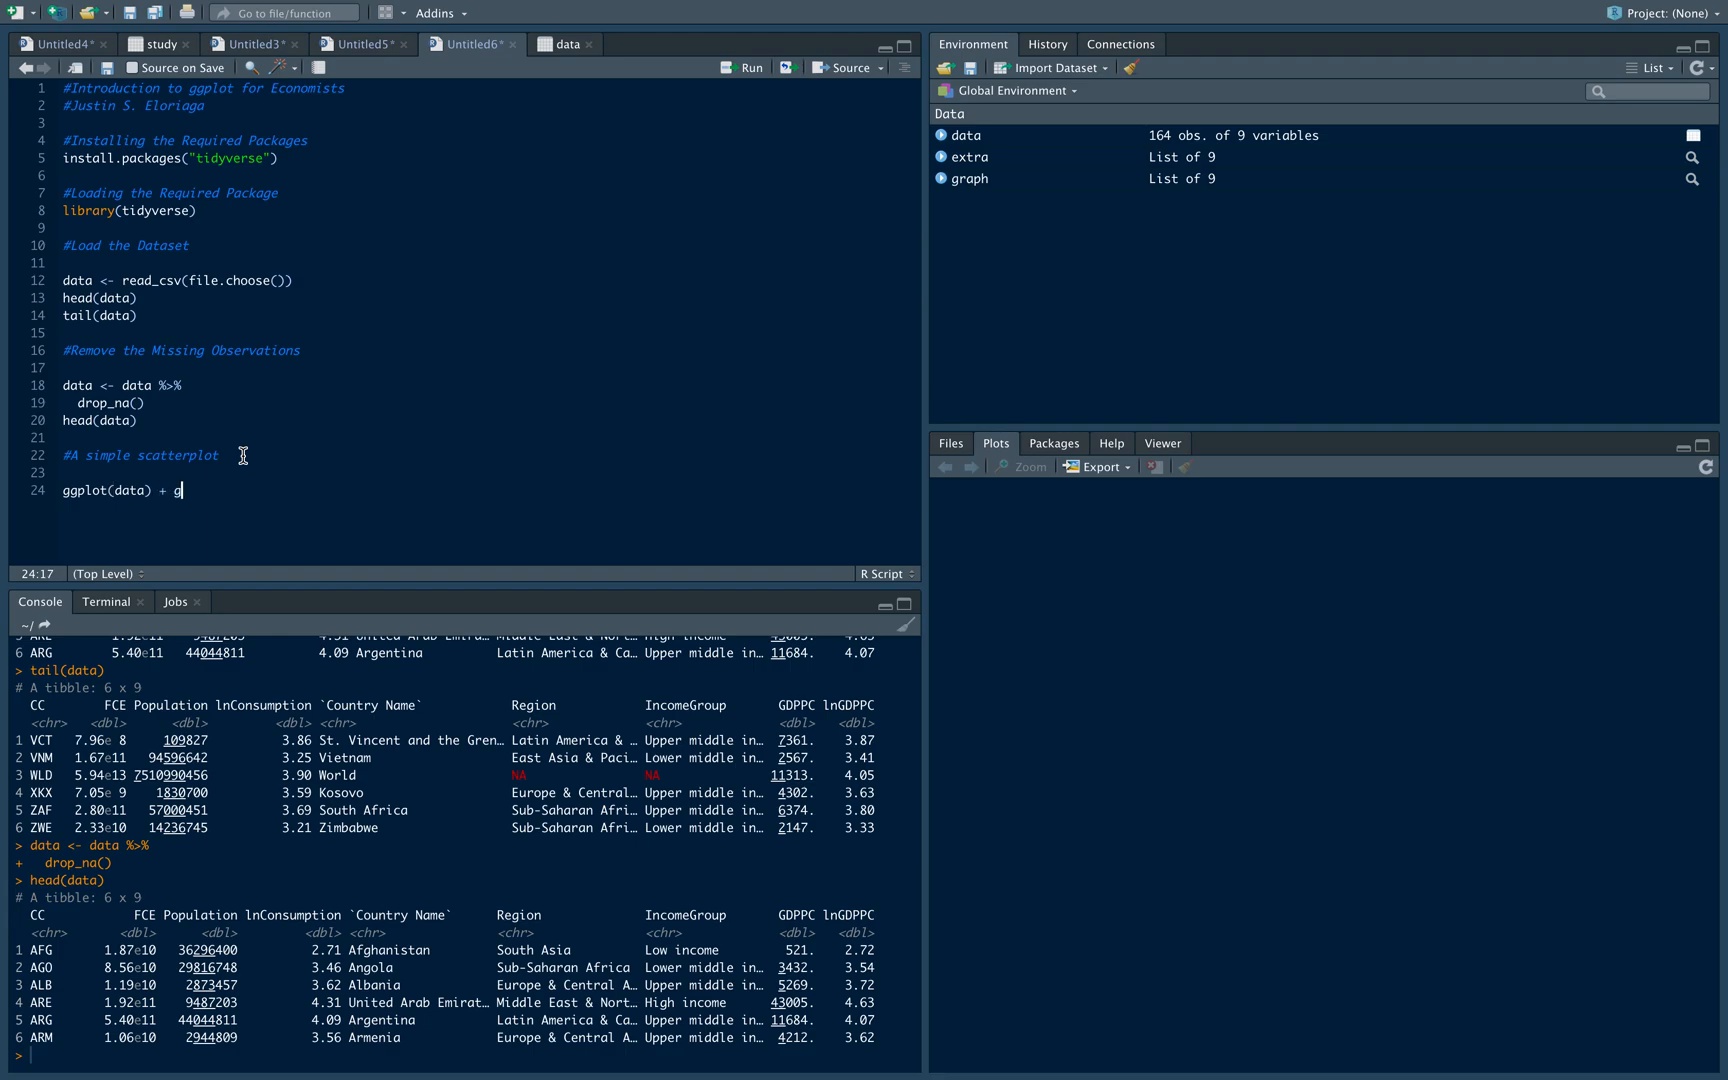
type("eom_point(mapping = aes")
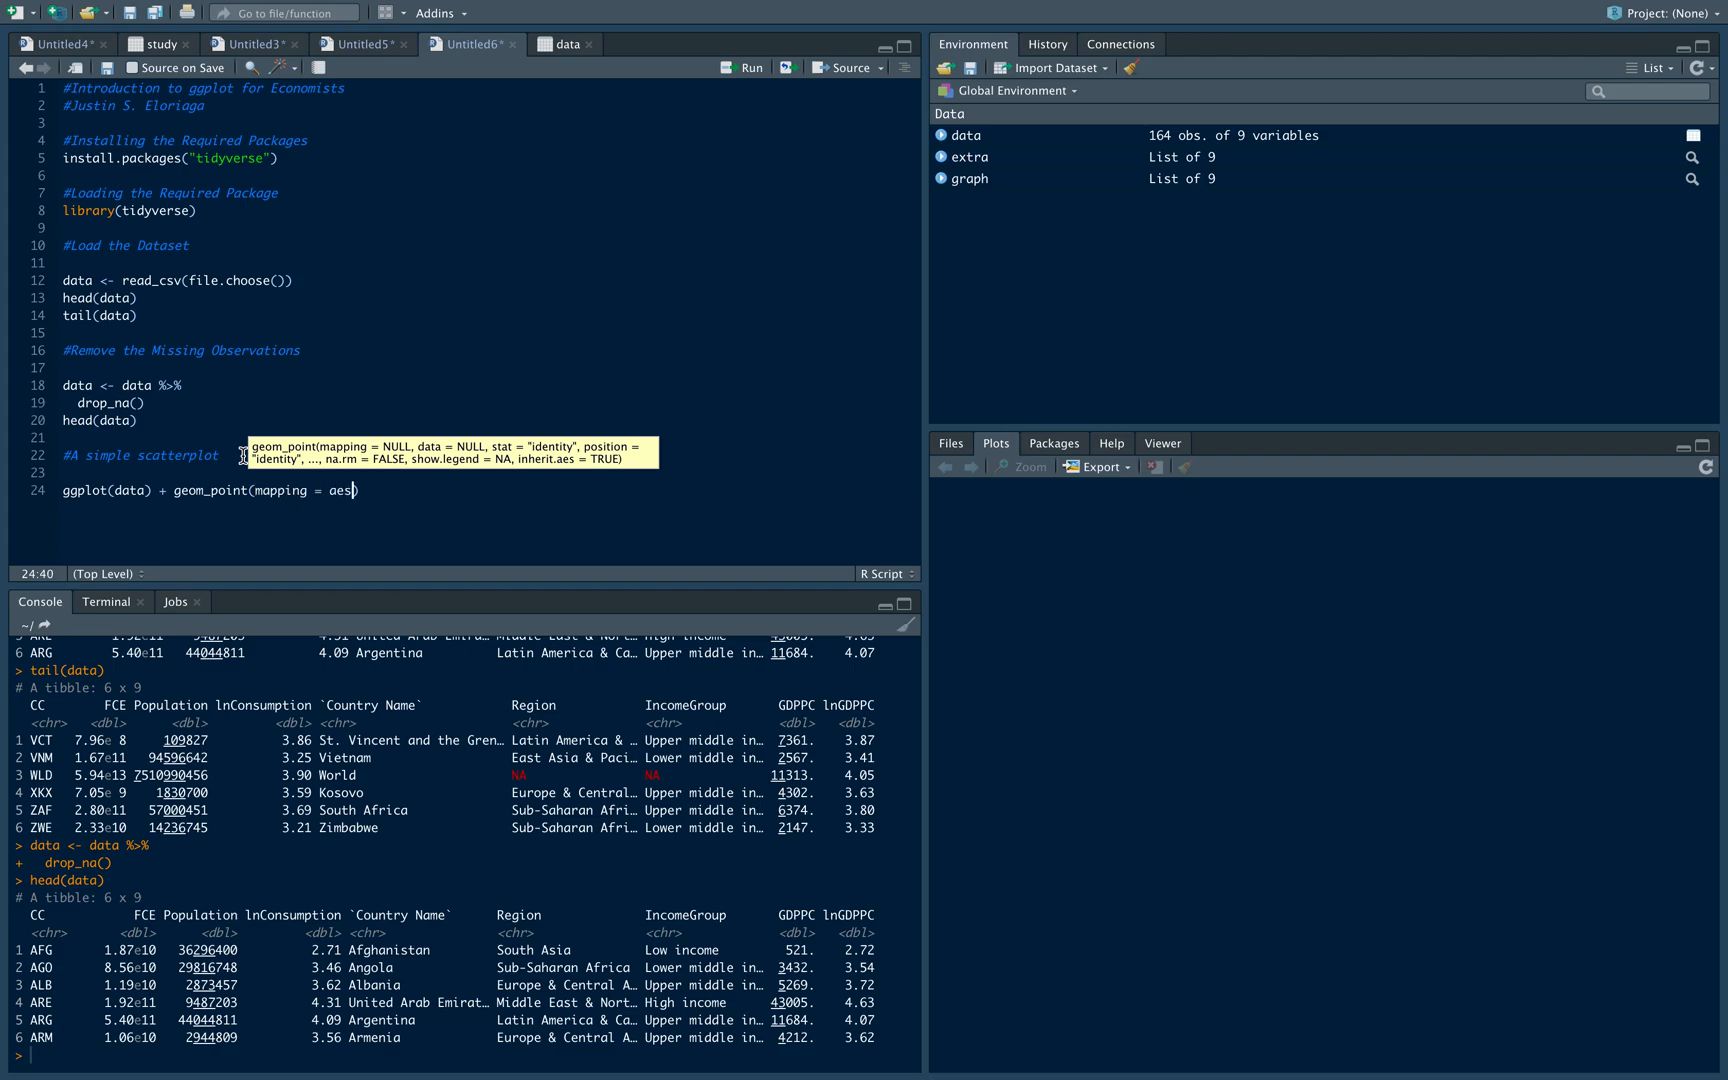
type("(x = lnGD")
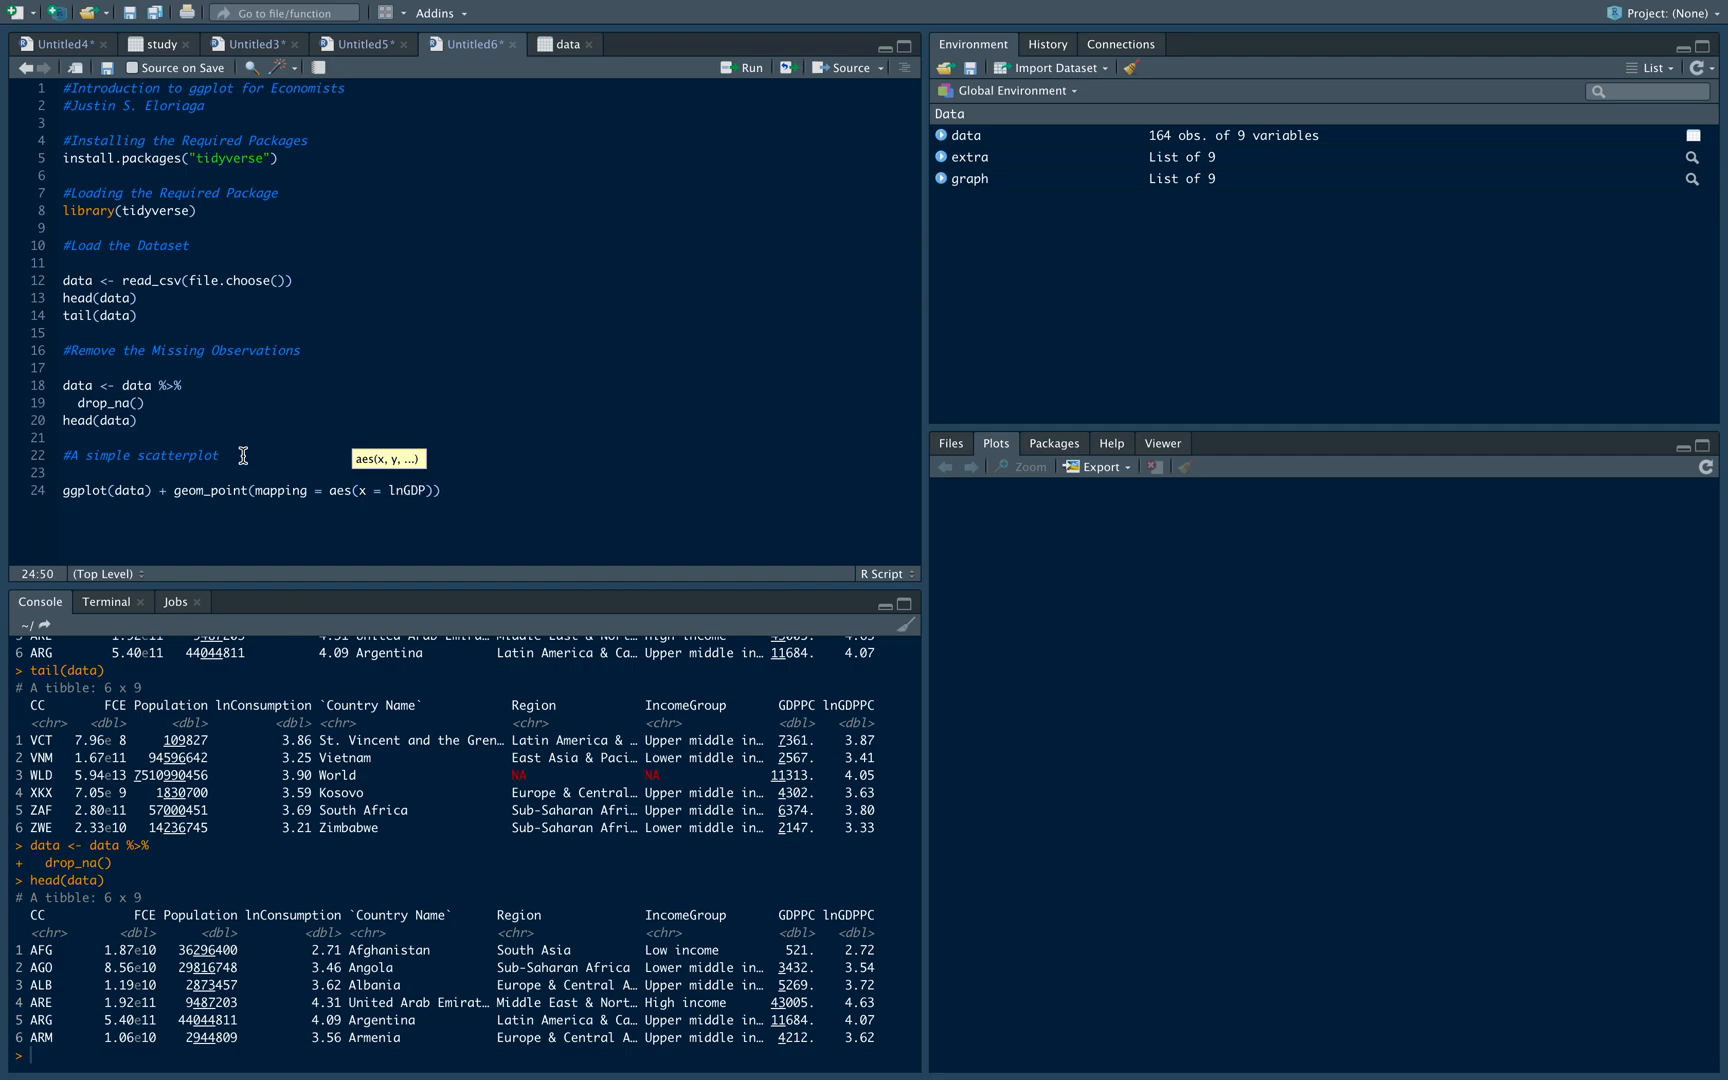
type("PPC,")
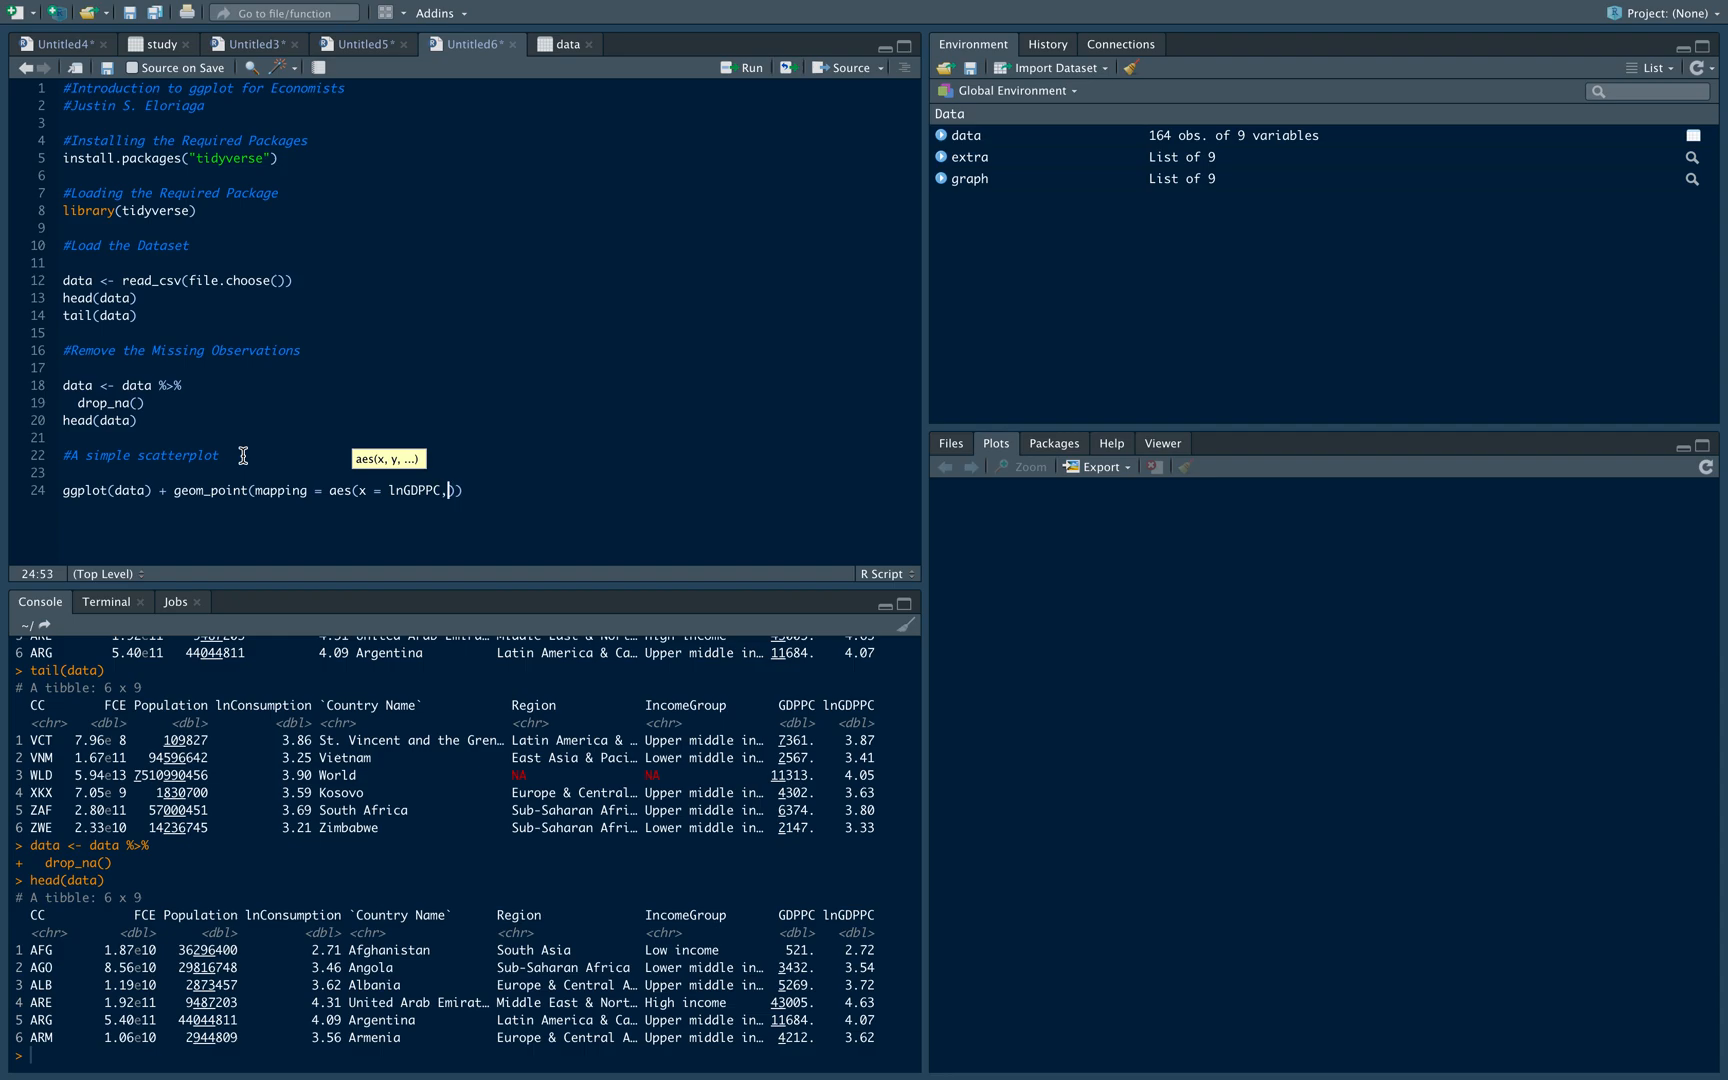
type("y = lnCon")
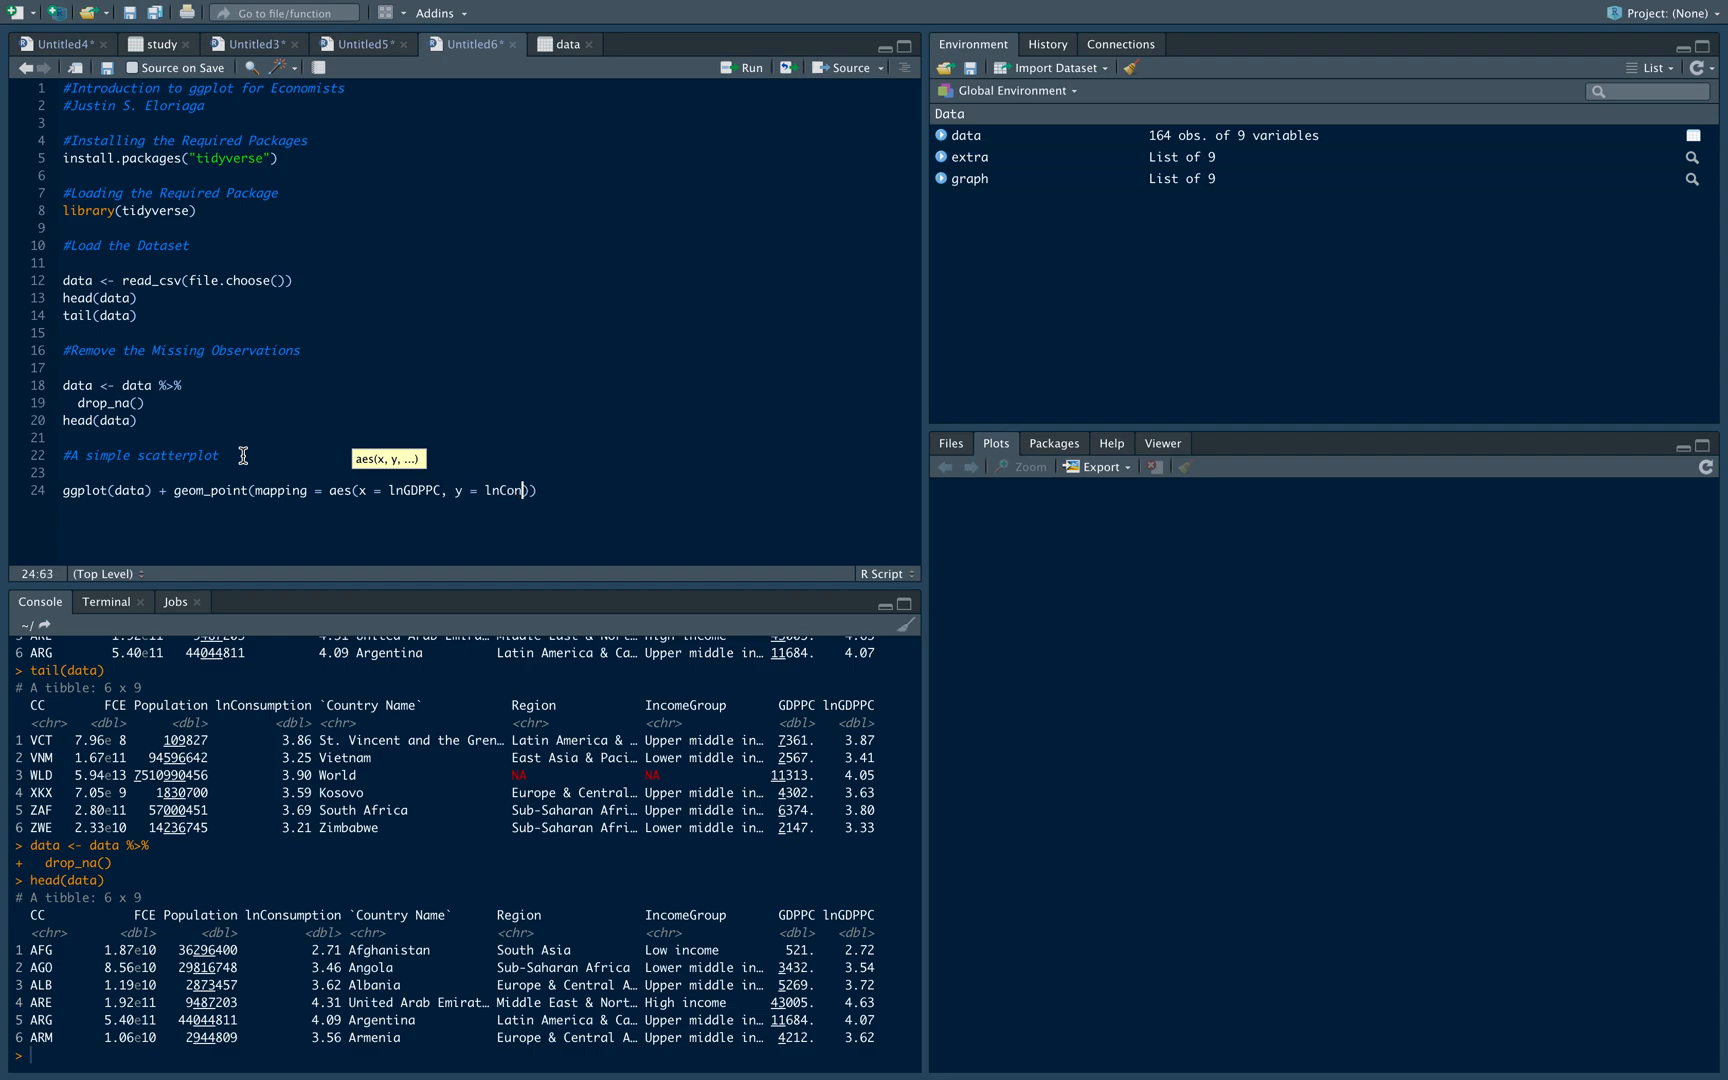
type("sumption")
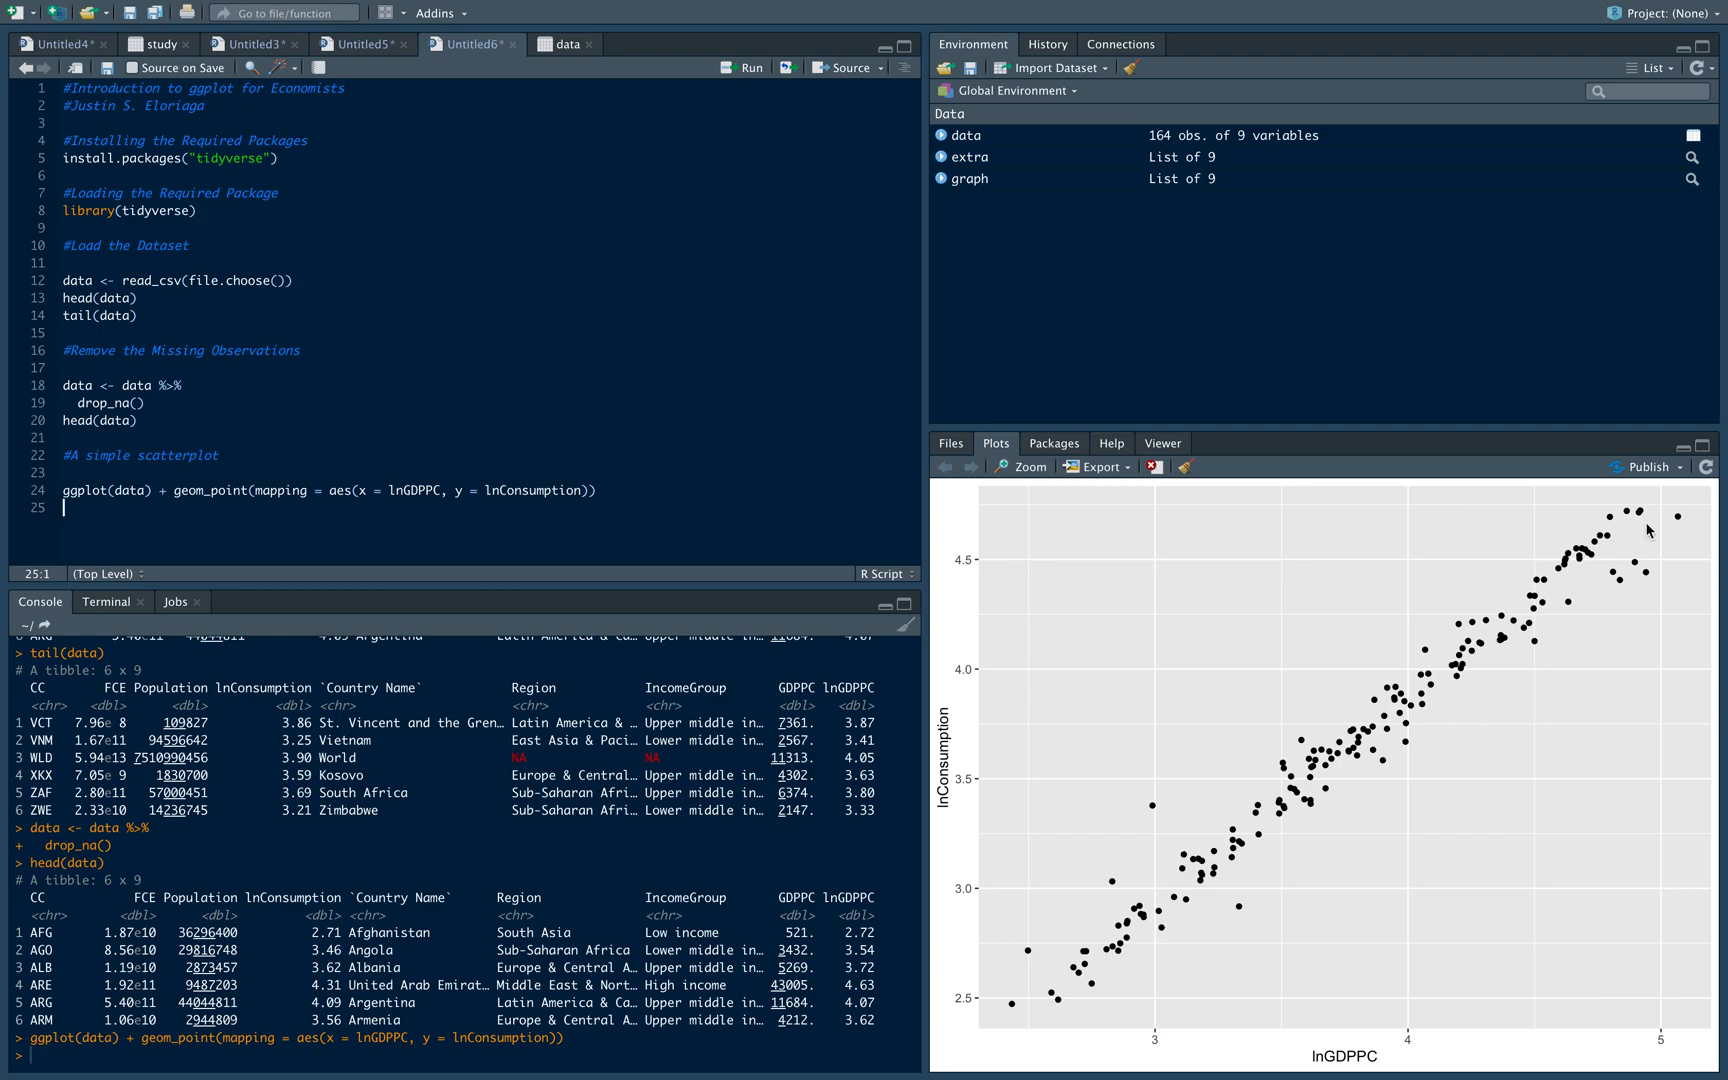
mouse_move(1360, 742)
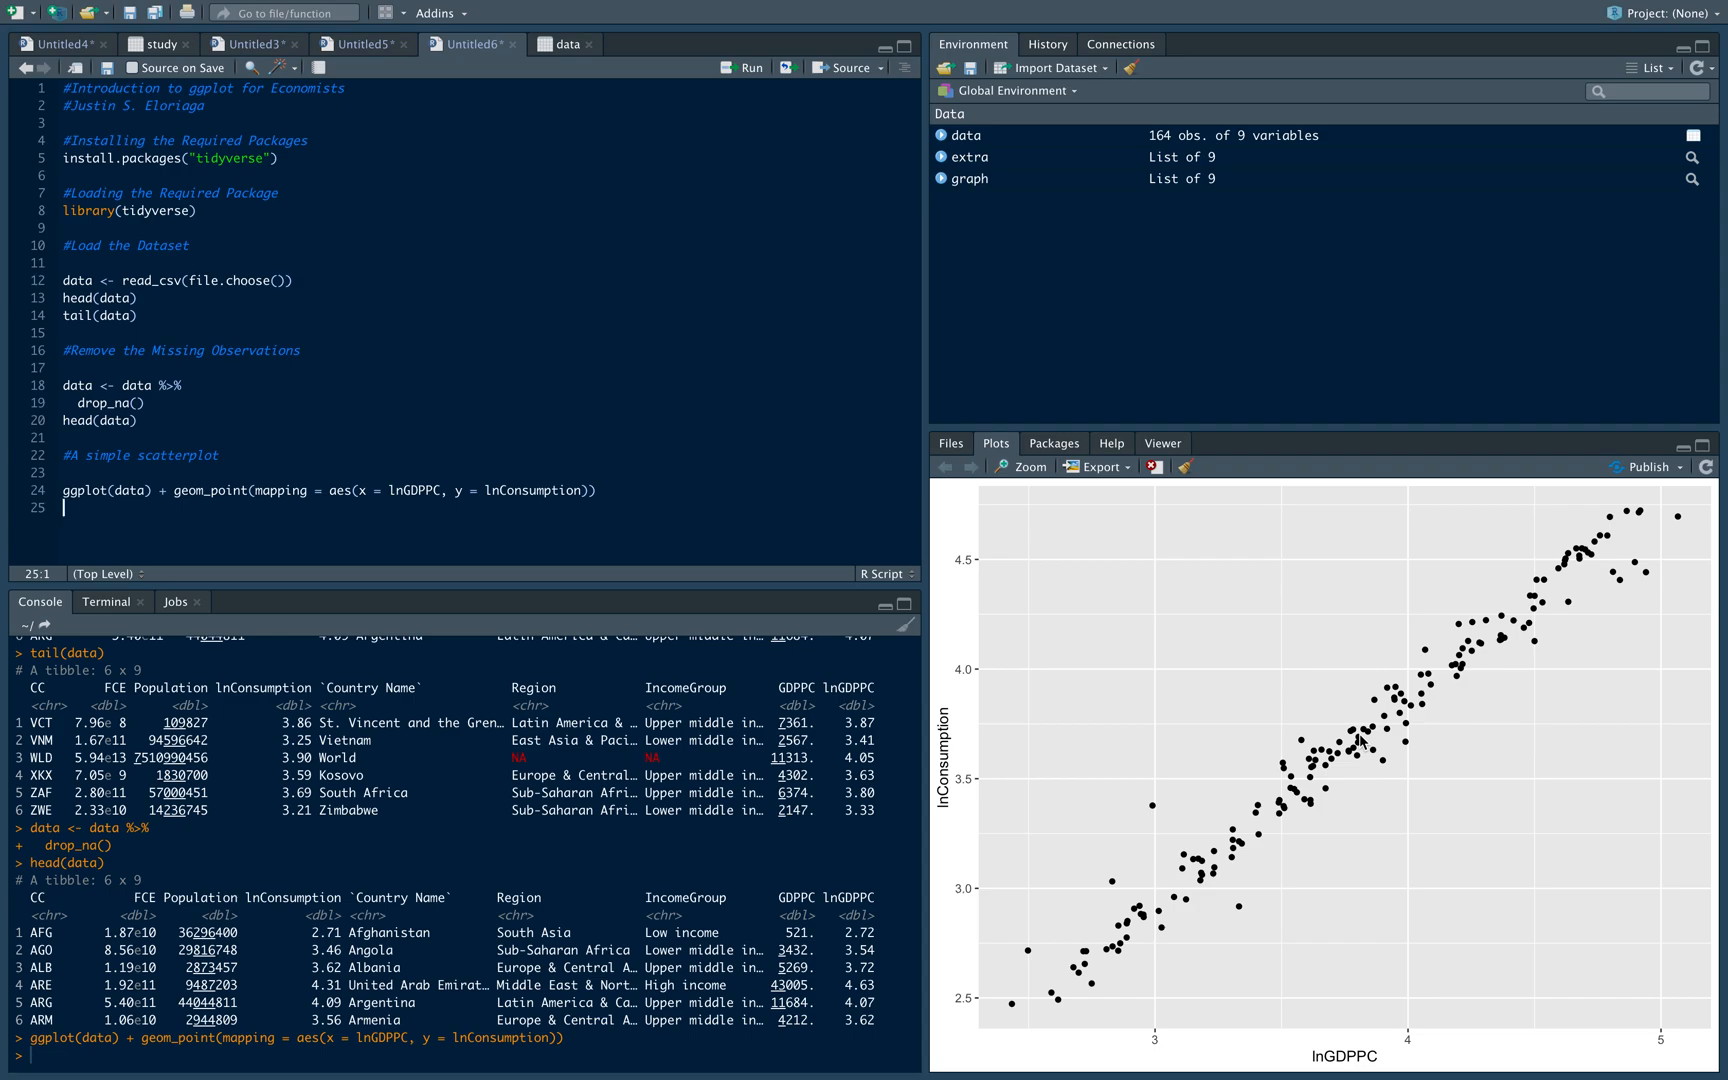
mouse_move(1216, 1030)
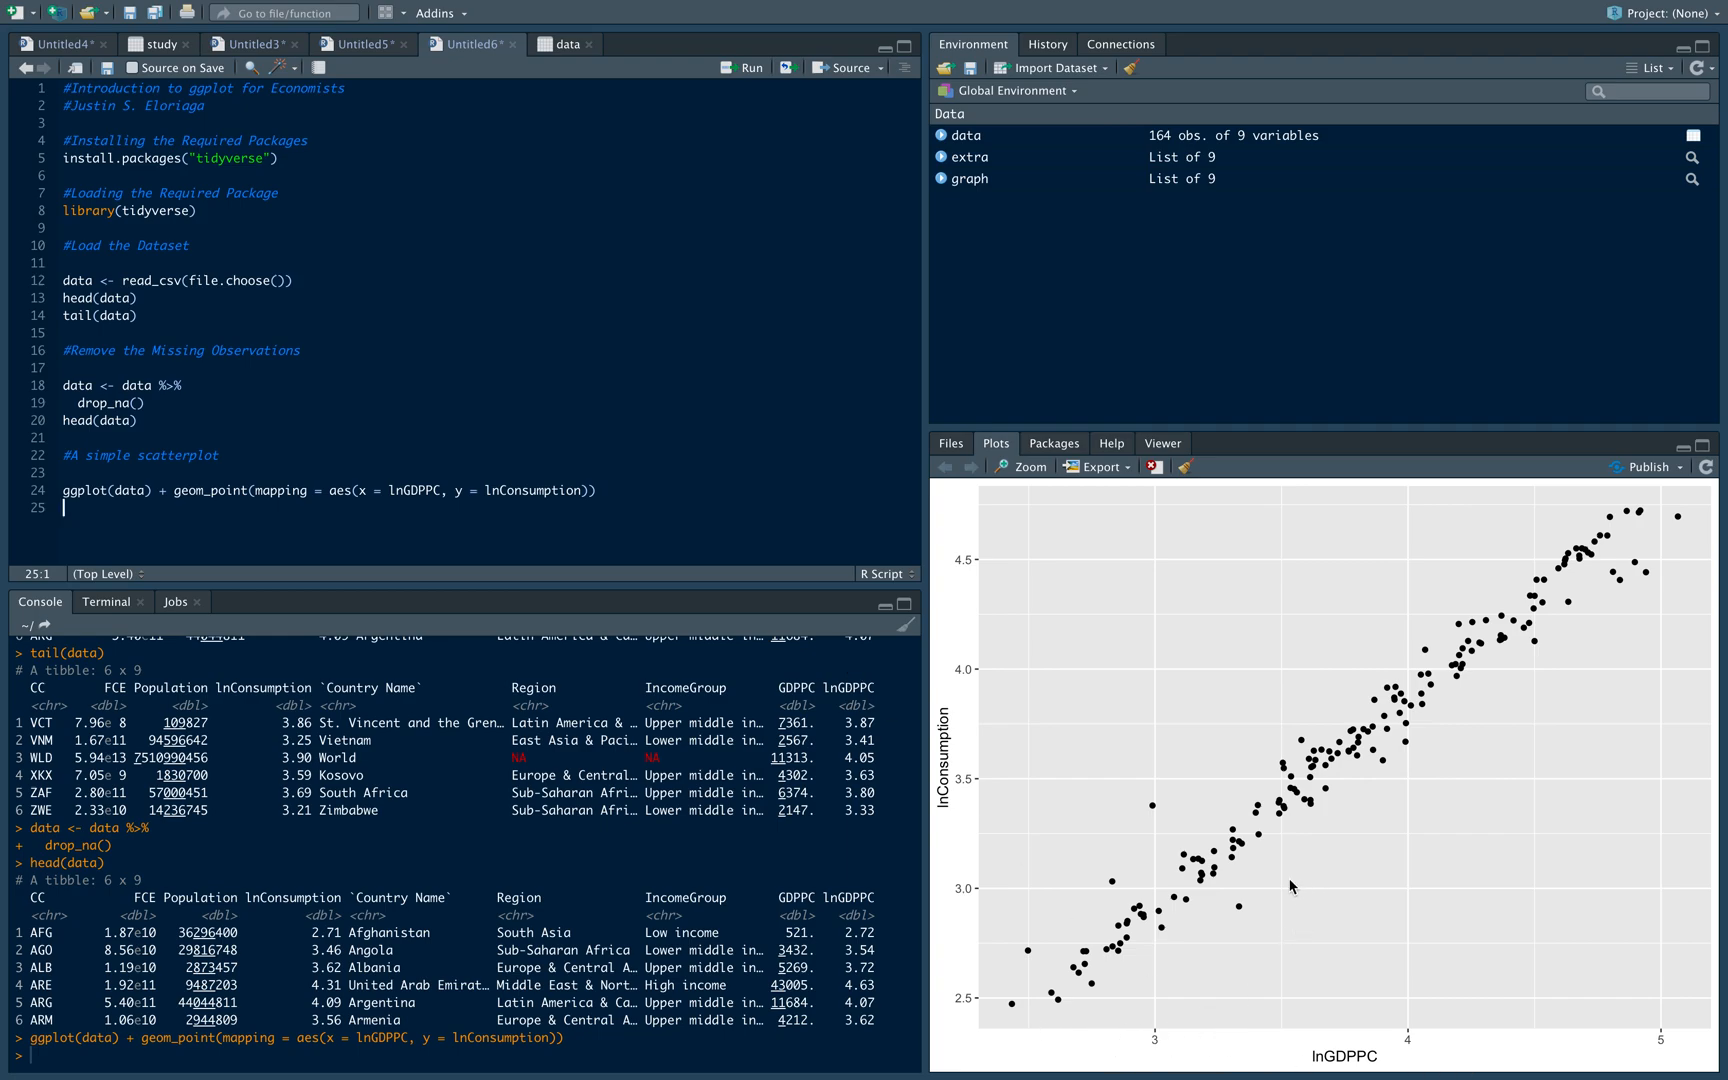
mouse_move(1592, 586)
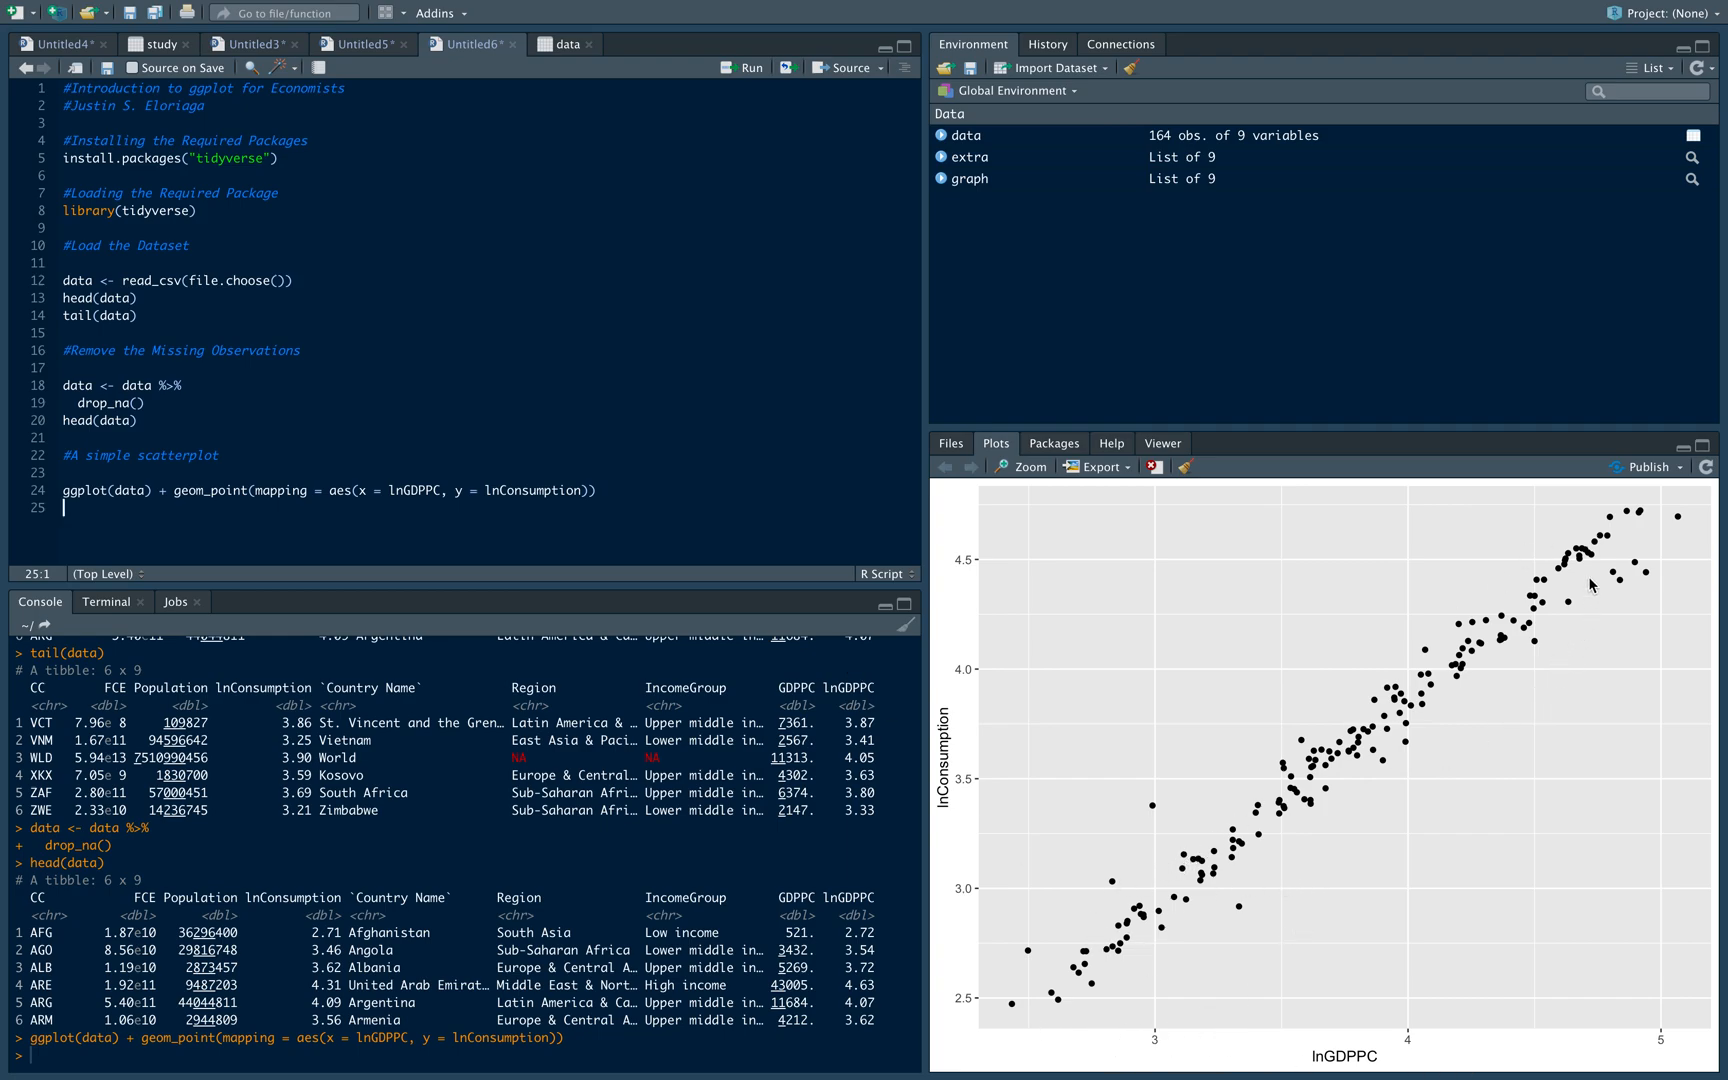
mouse_move(1416, 1014)
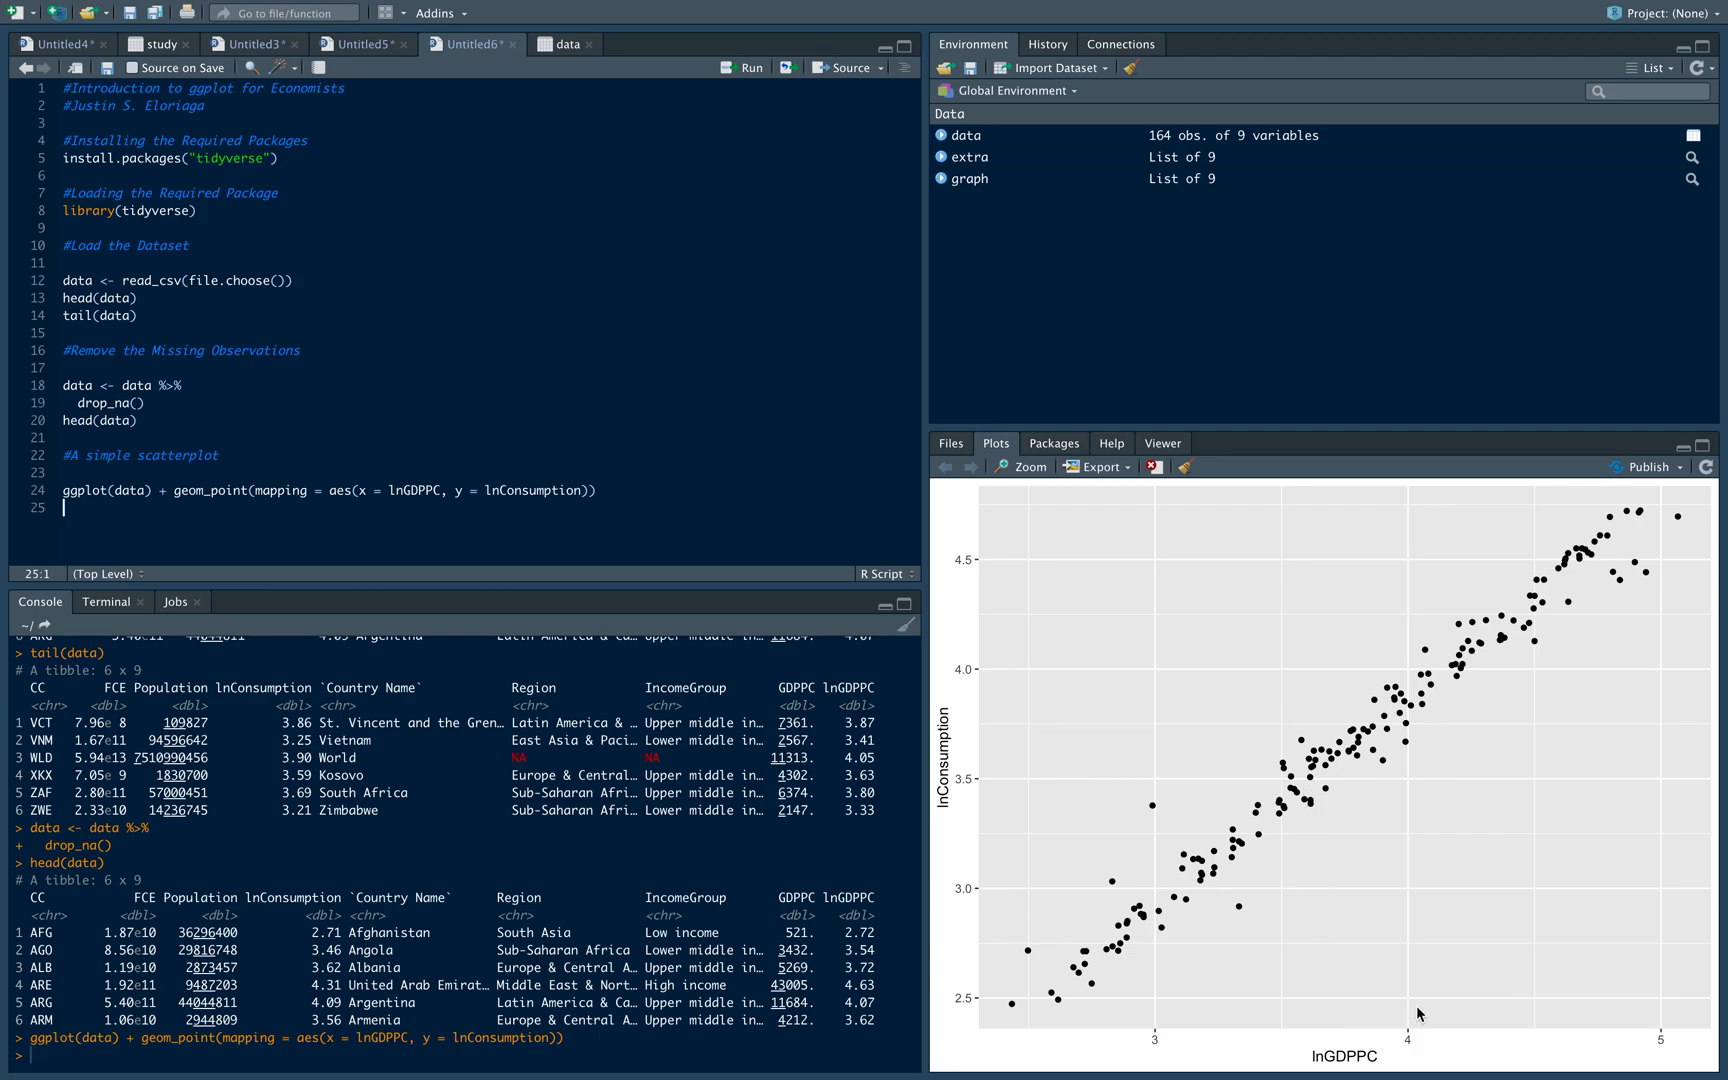
mouse_move(1550, 1058)
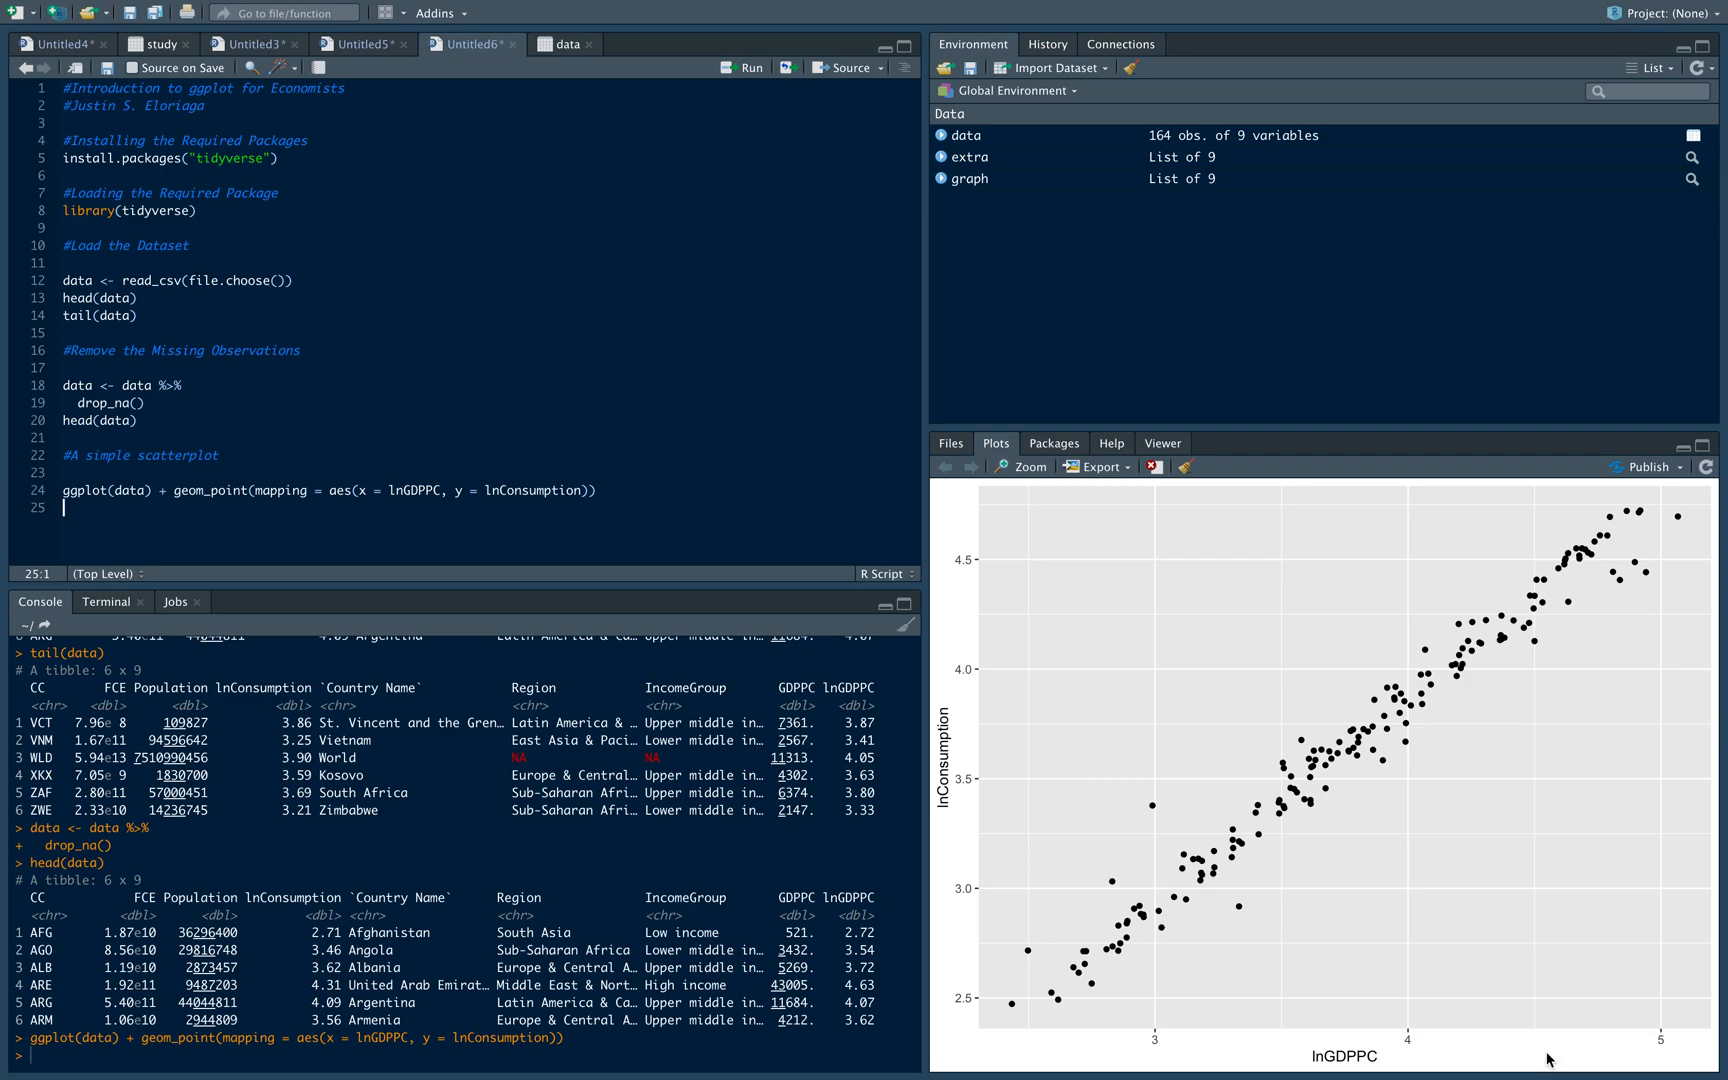
mouse_move(988, 600)
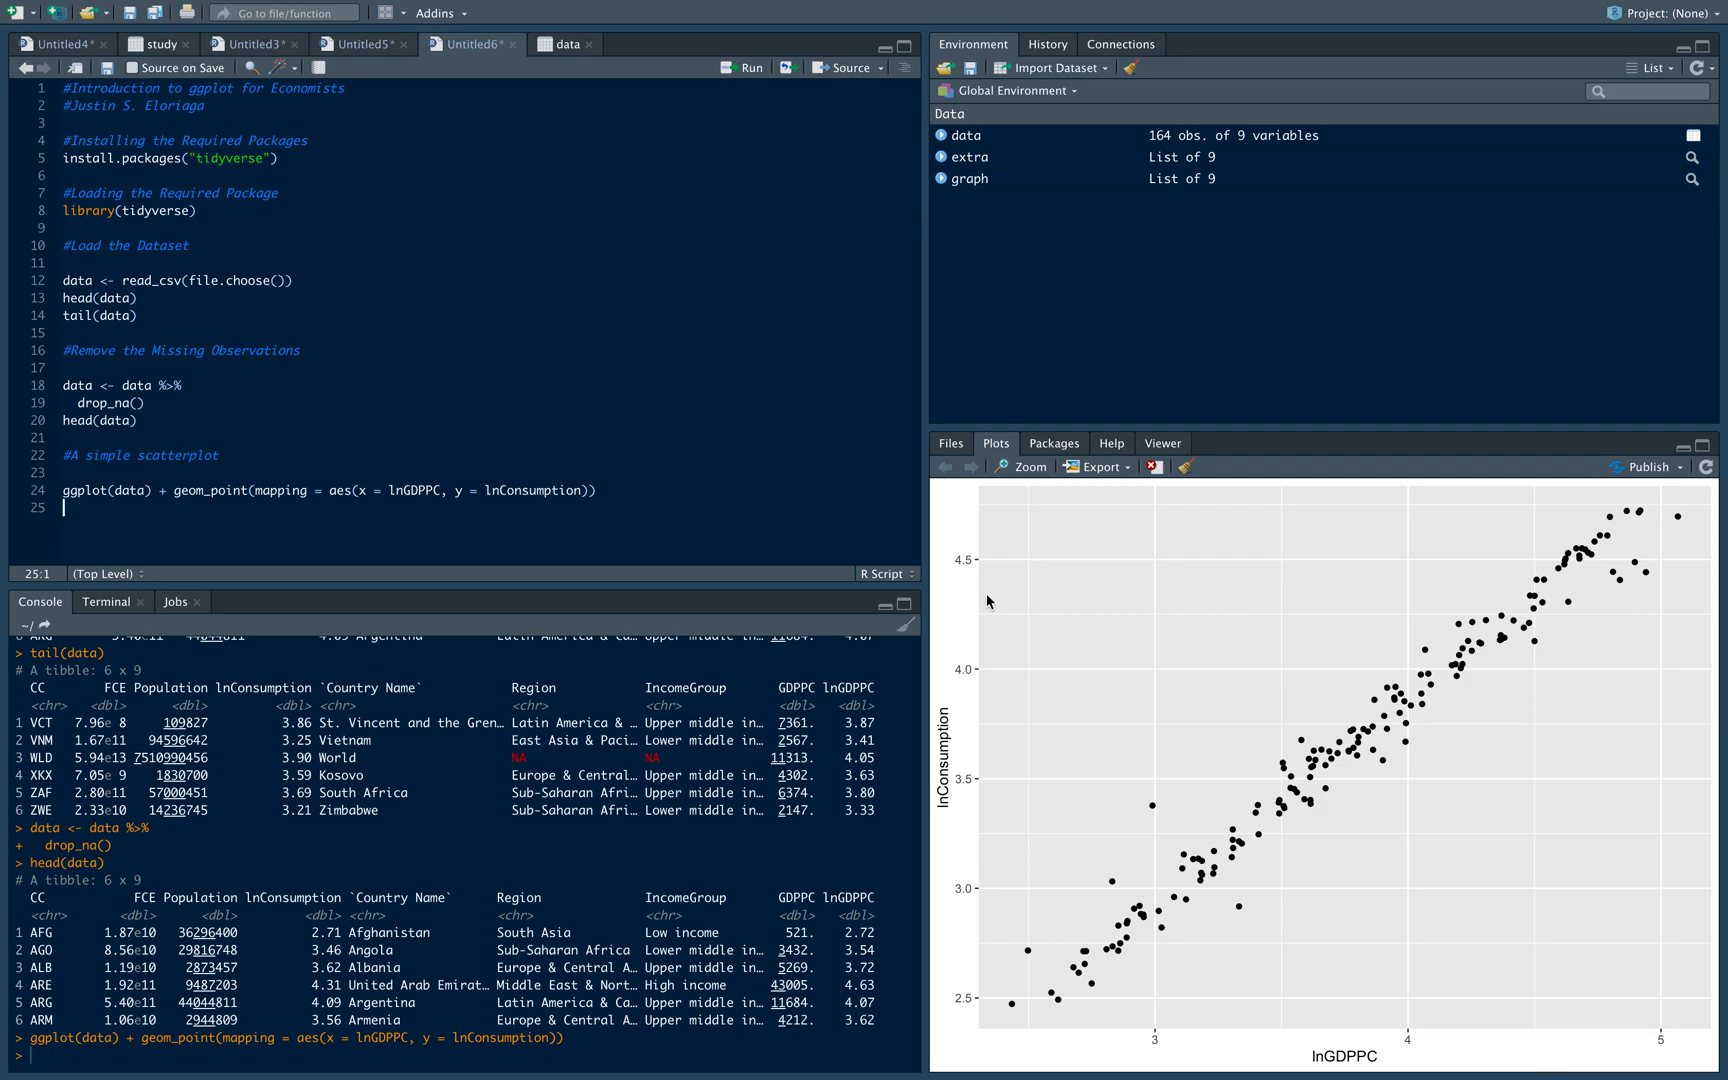
mouse_move(948, 684)
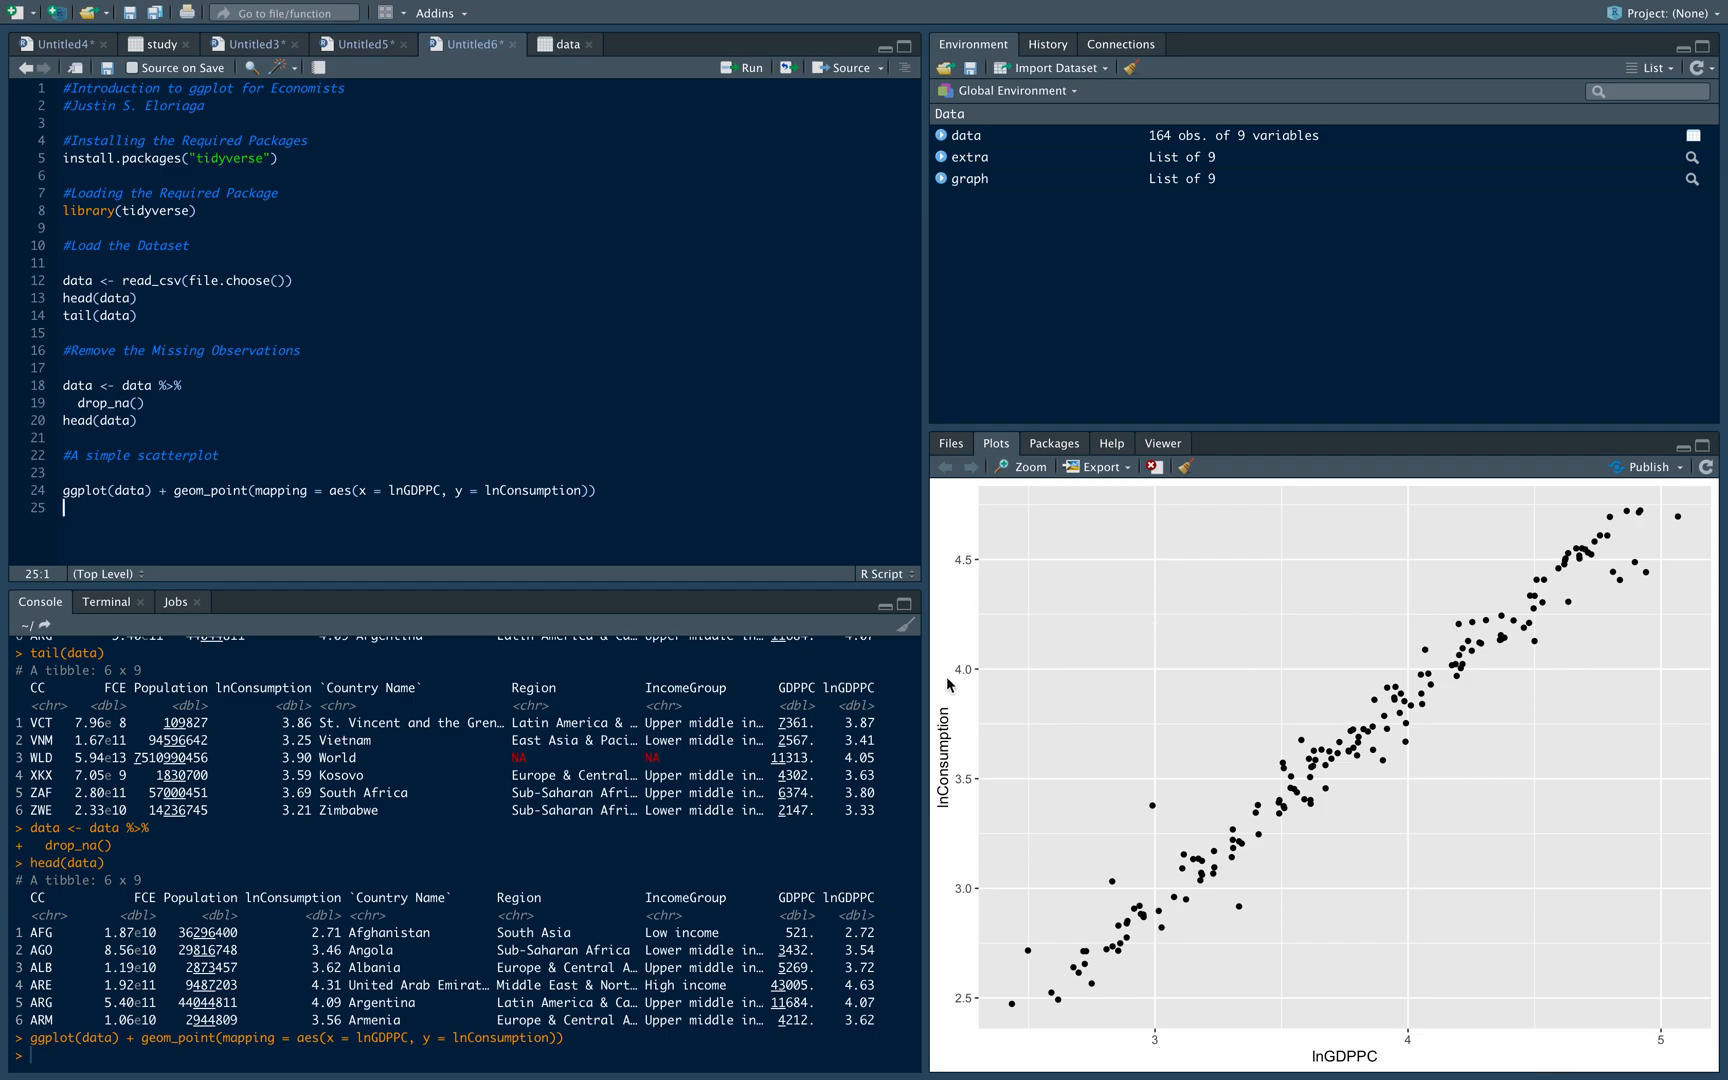
mouse_move(1010, 622)
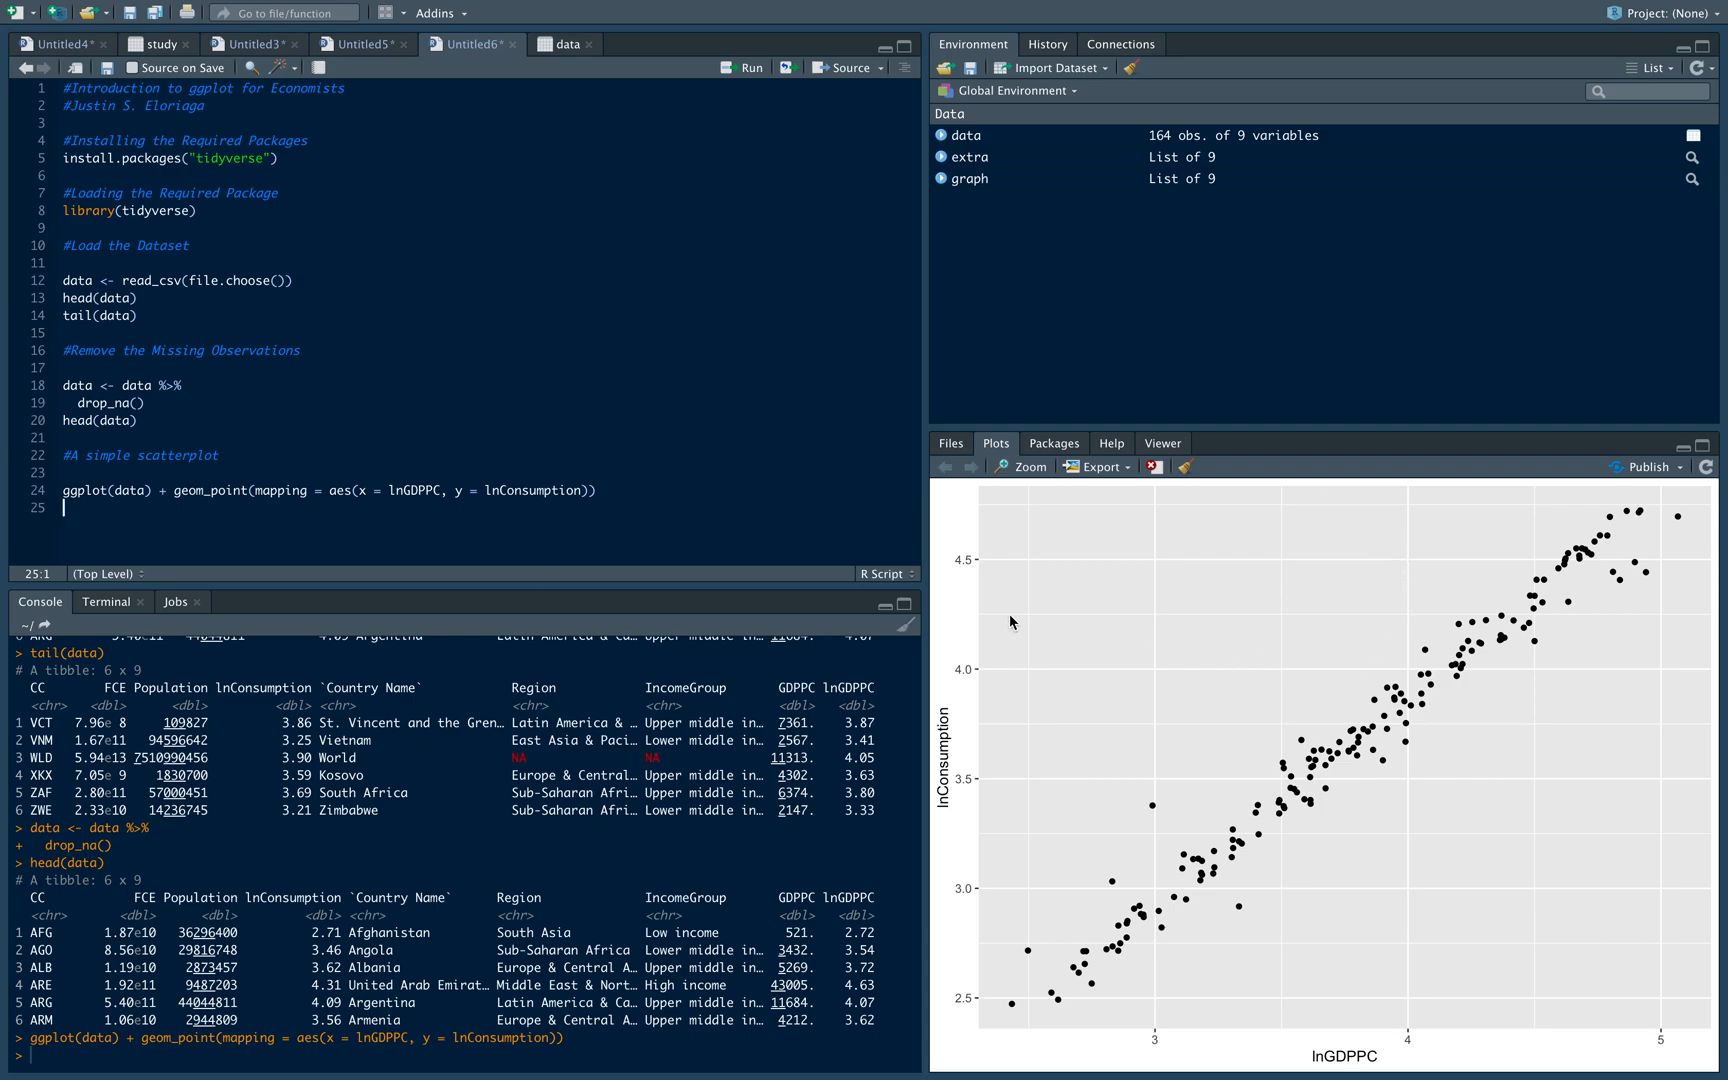
mouse_move(370, 634)
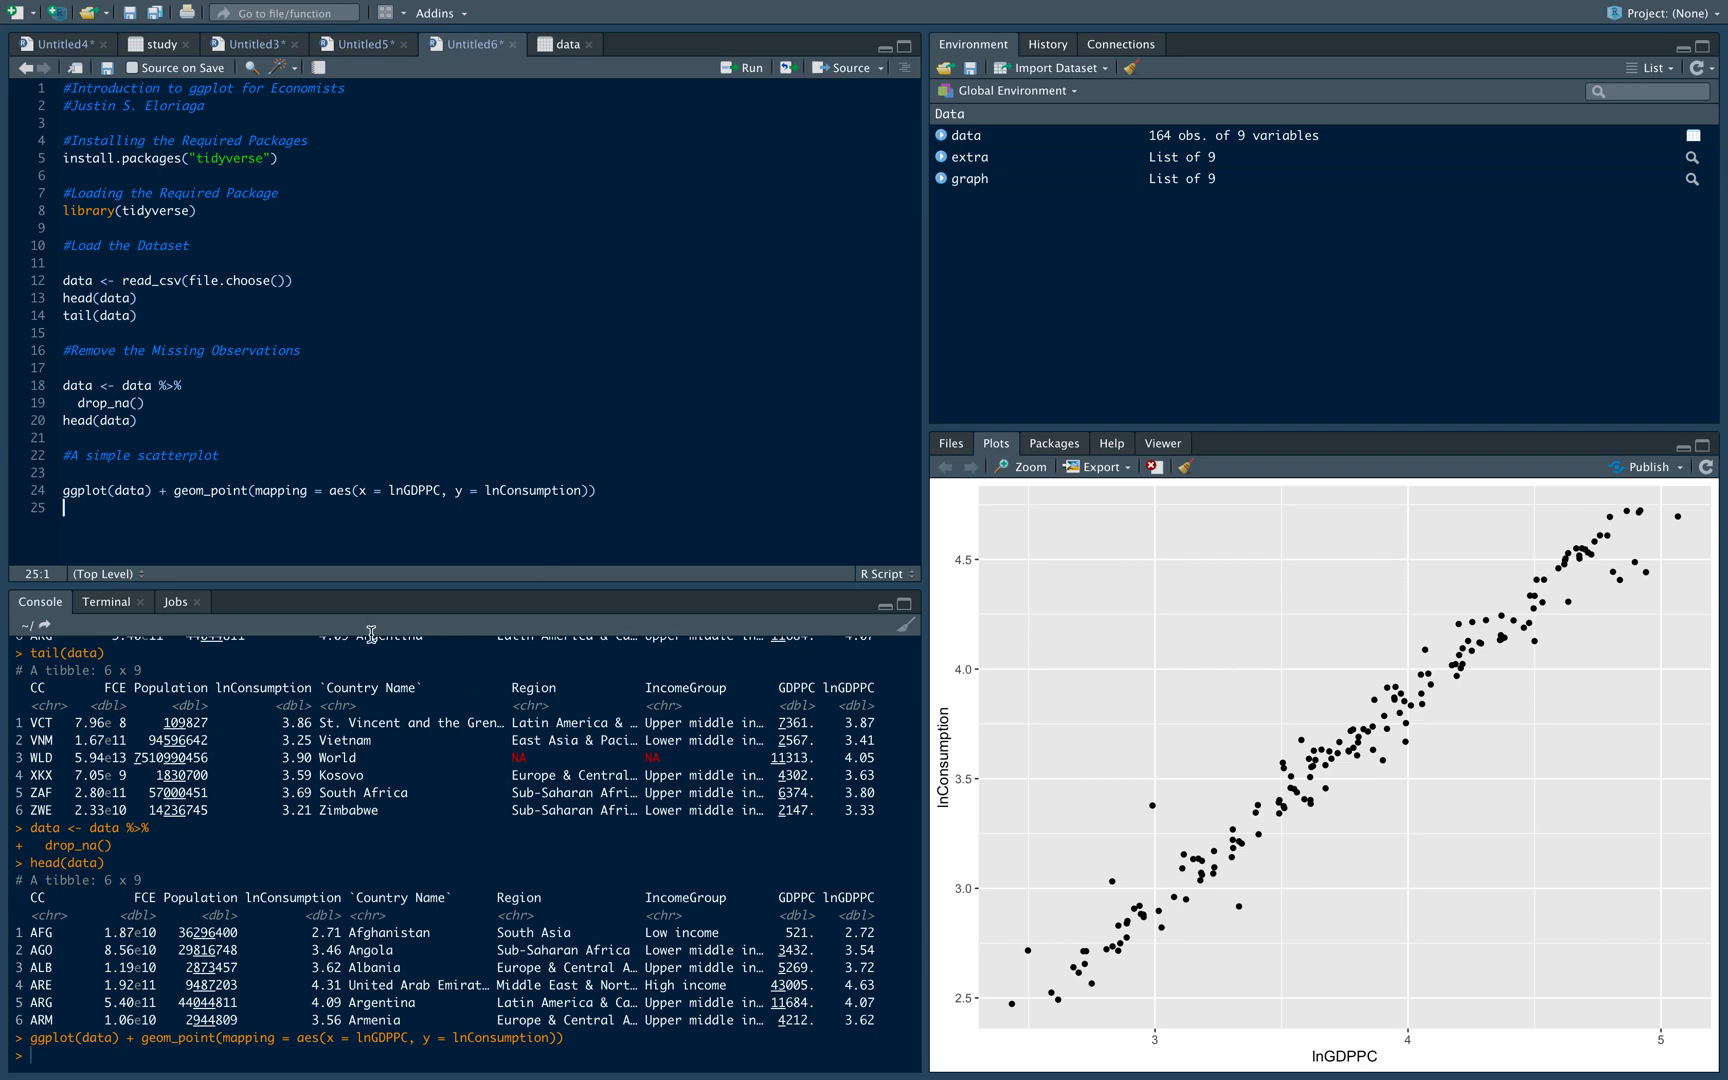
mouse_move(1612, 1012)
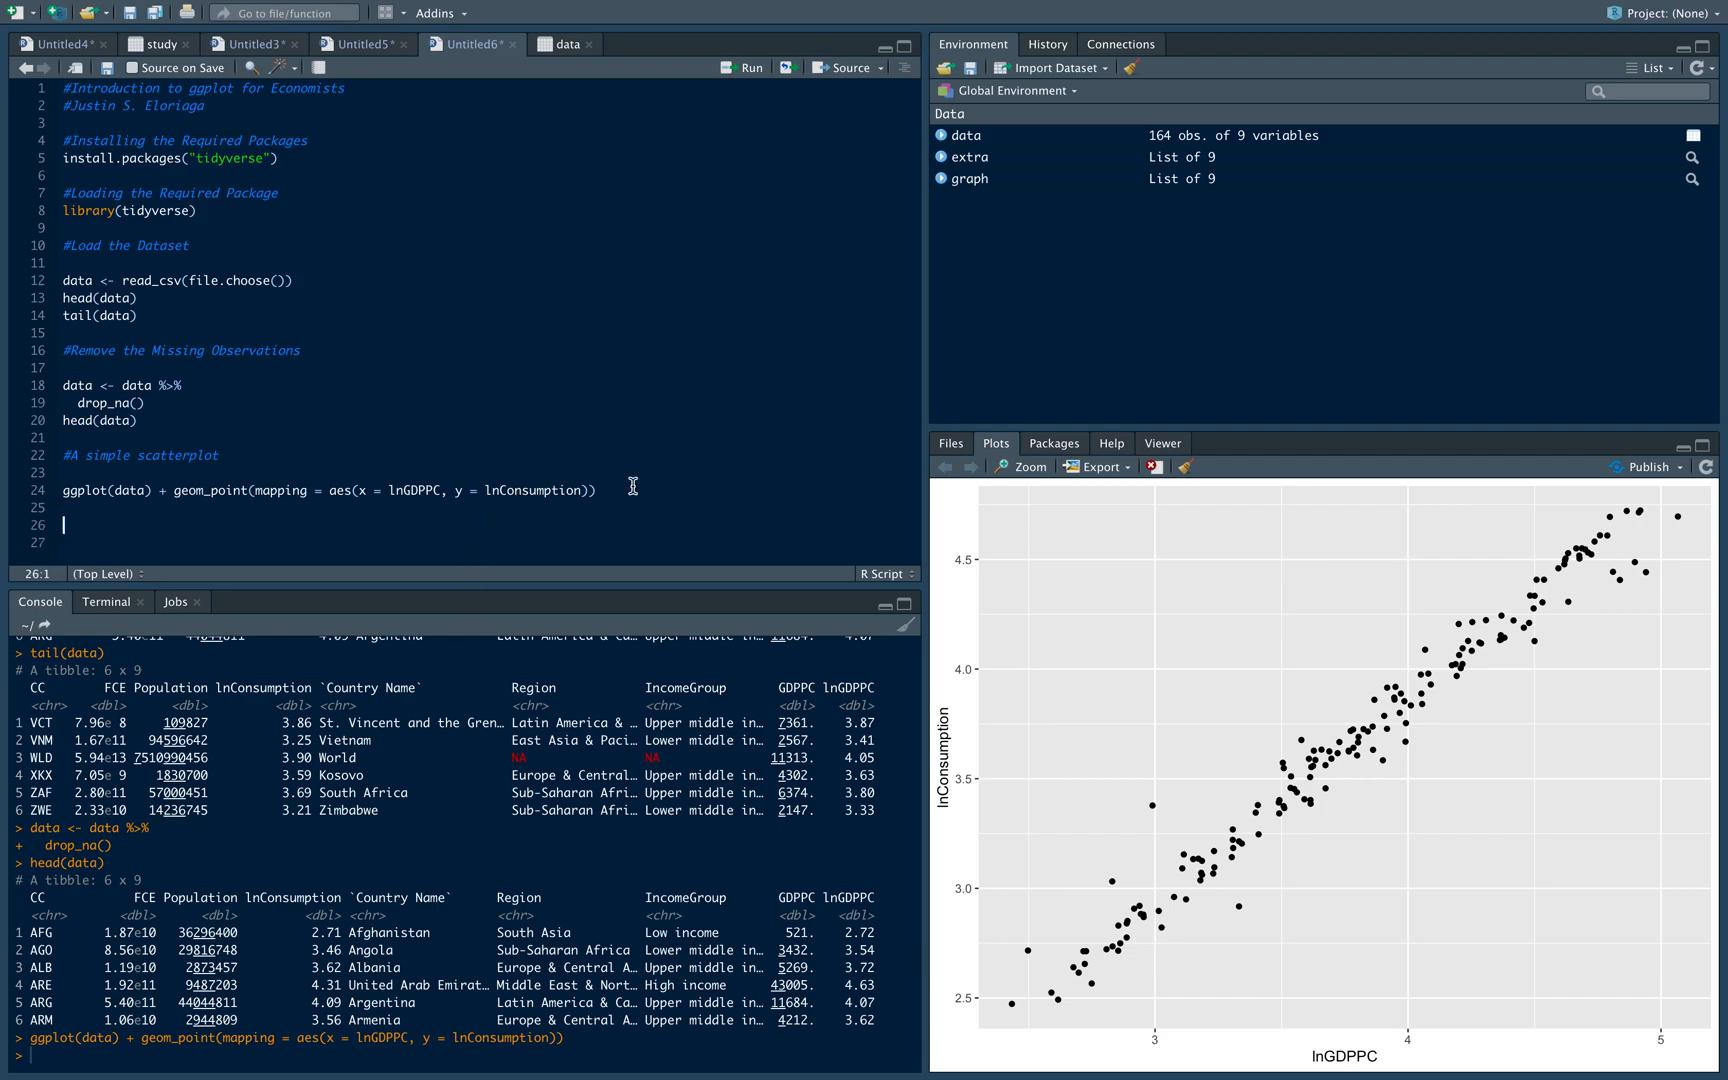
Add a '#Addind color and segments' comment
type("#A")
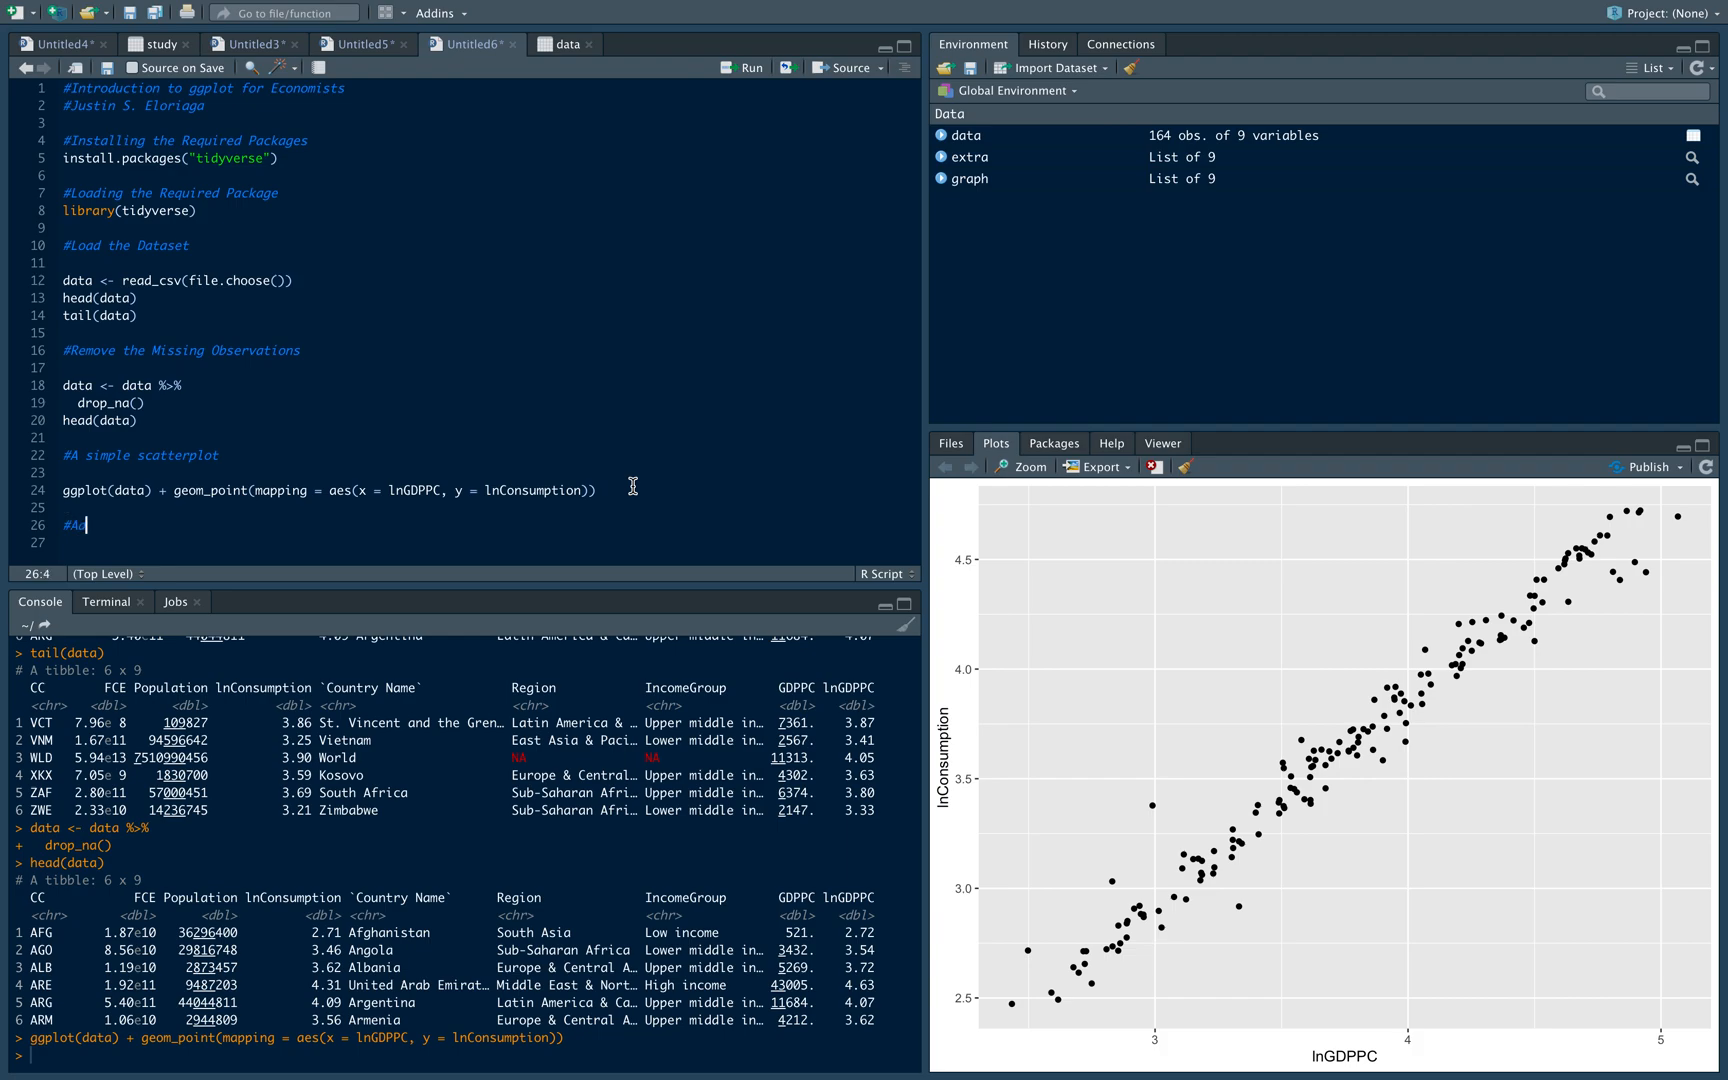
type("ding")
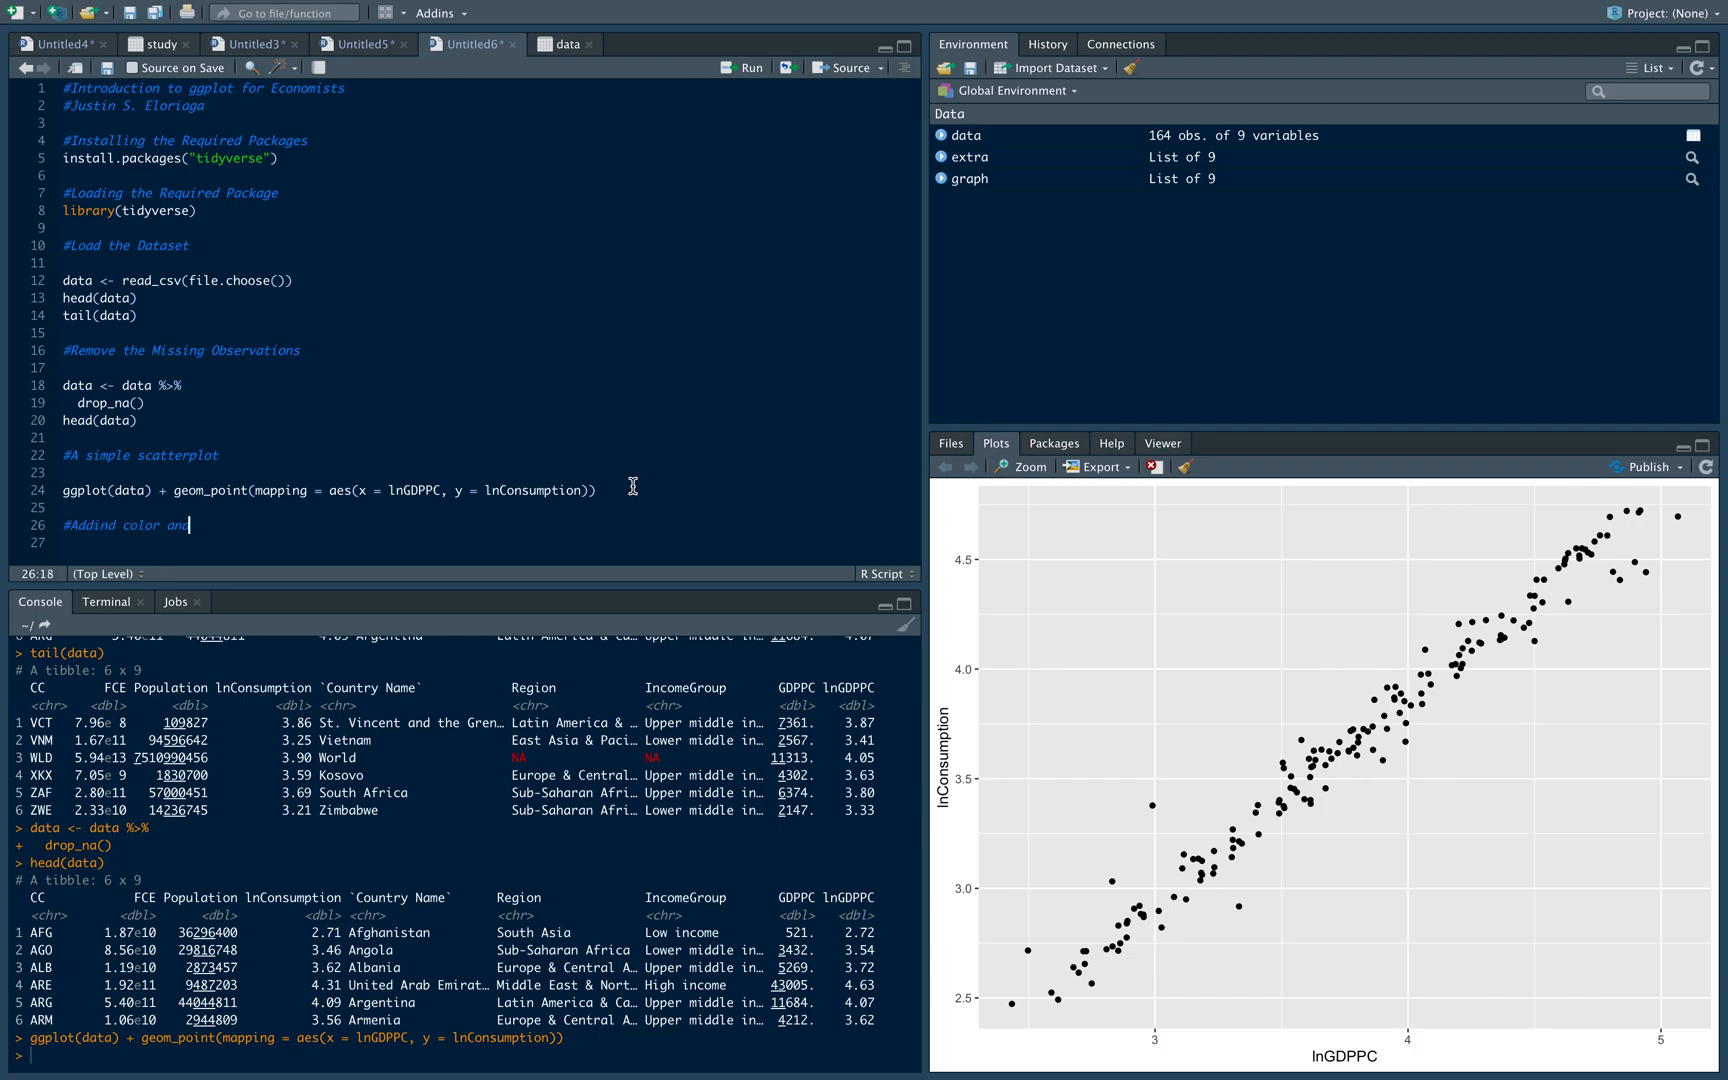
type("segments")
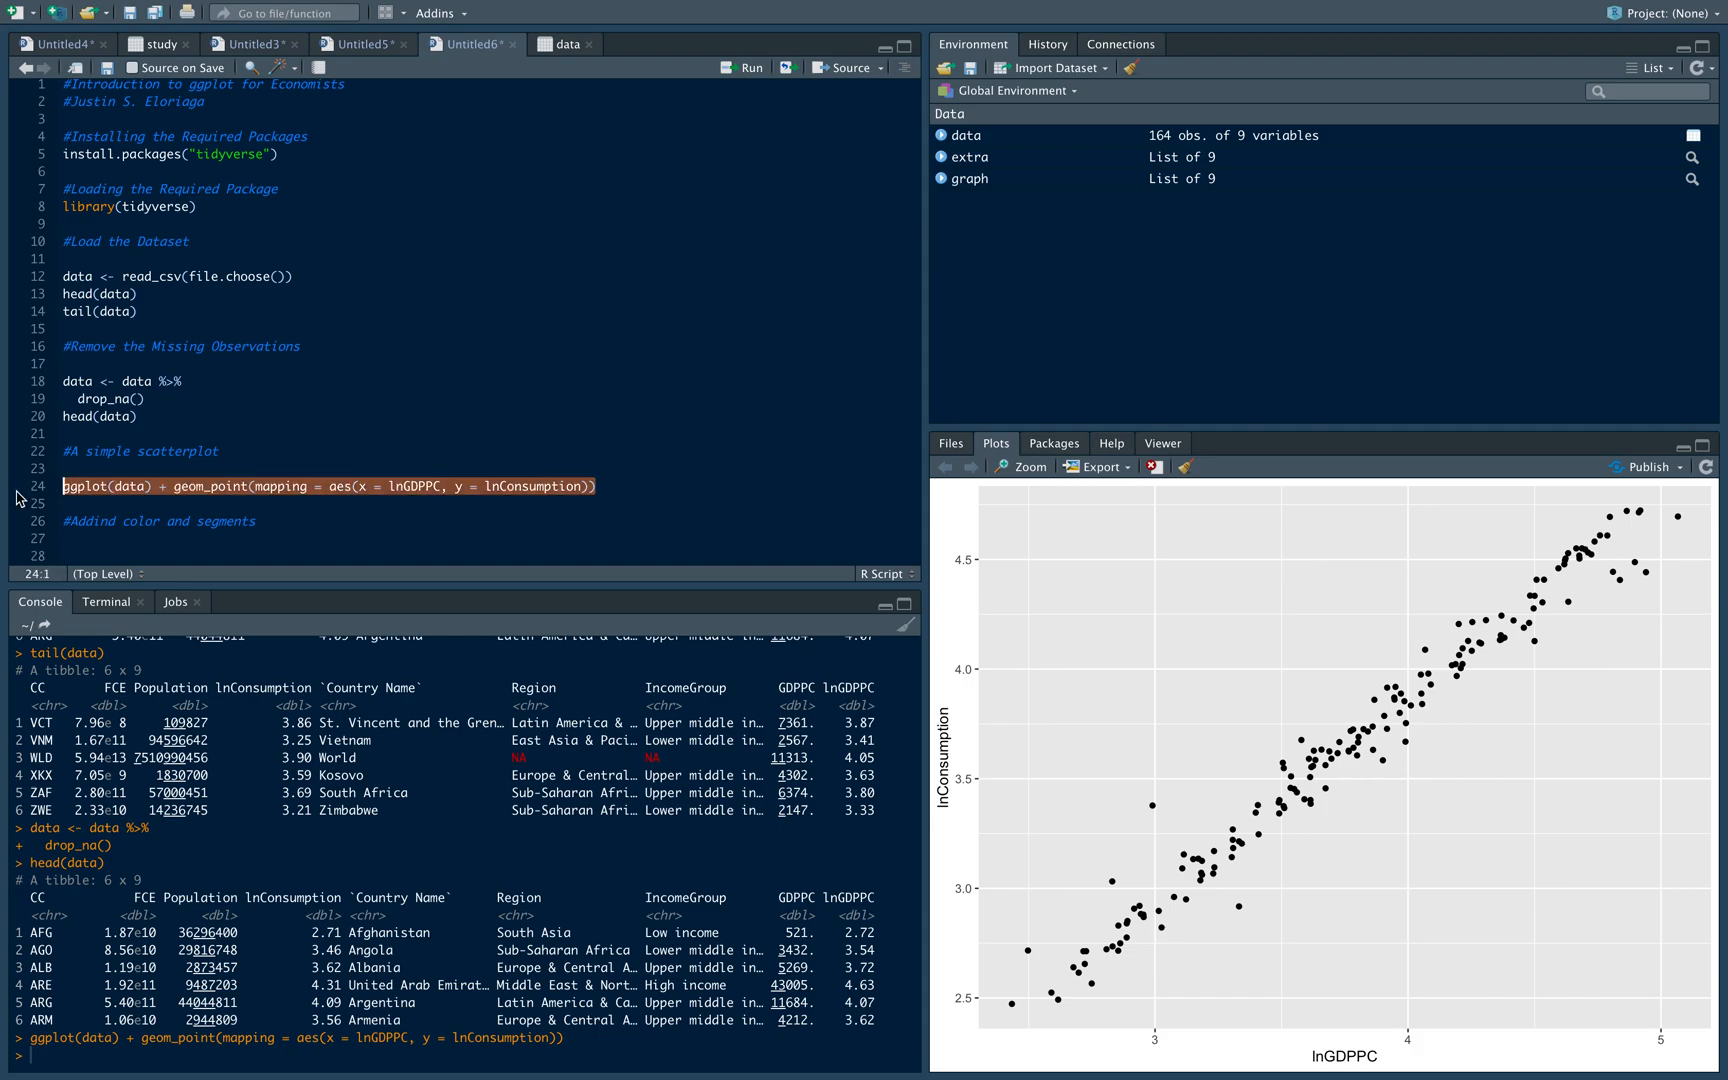
Reuse the scatterplot code and add color = IncomeGroup inside aes()
left_click(82, 546)
type("ggplot(data) + geom_point(mapping = aes(x = lnGDPPC, y = lnConsumption")
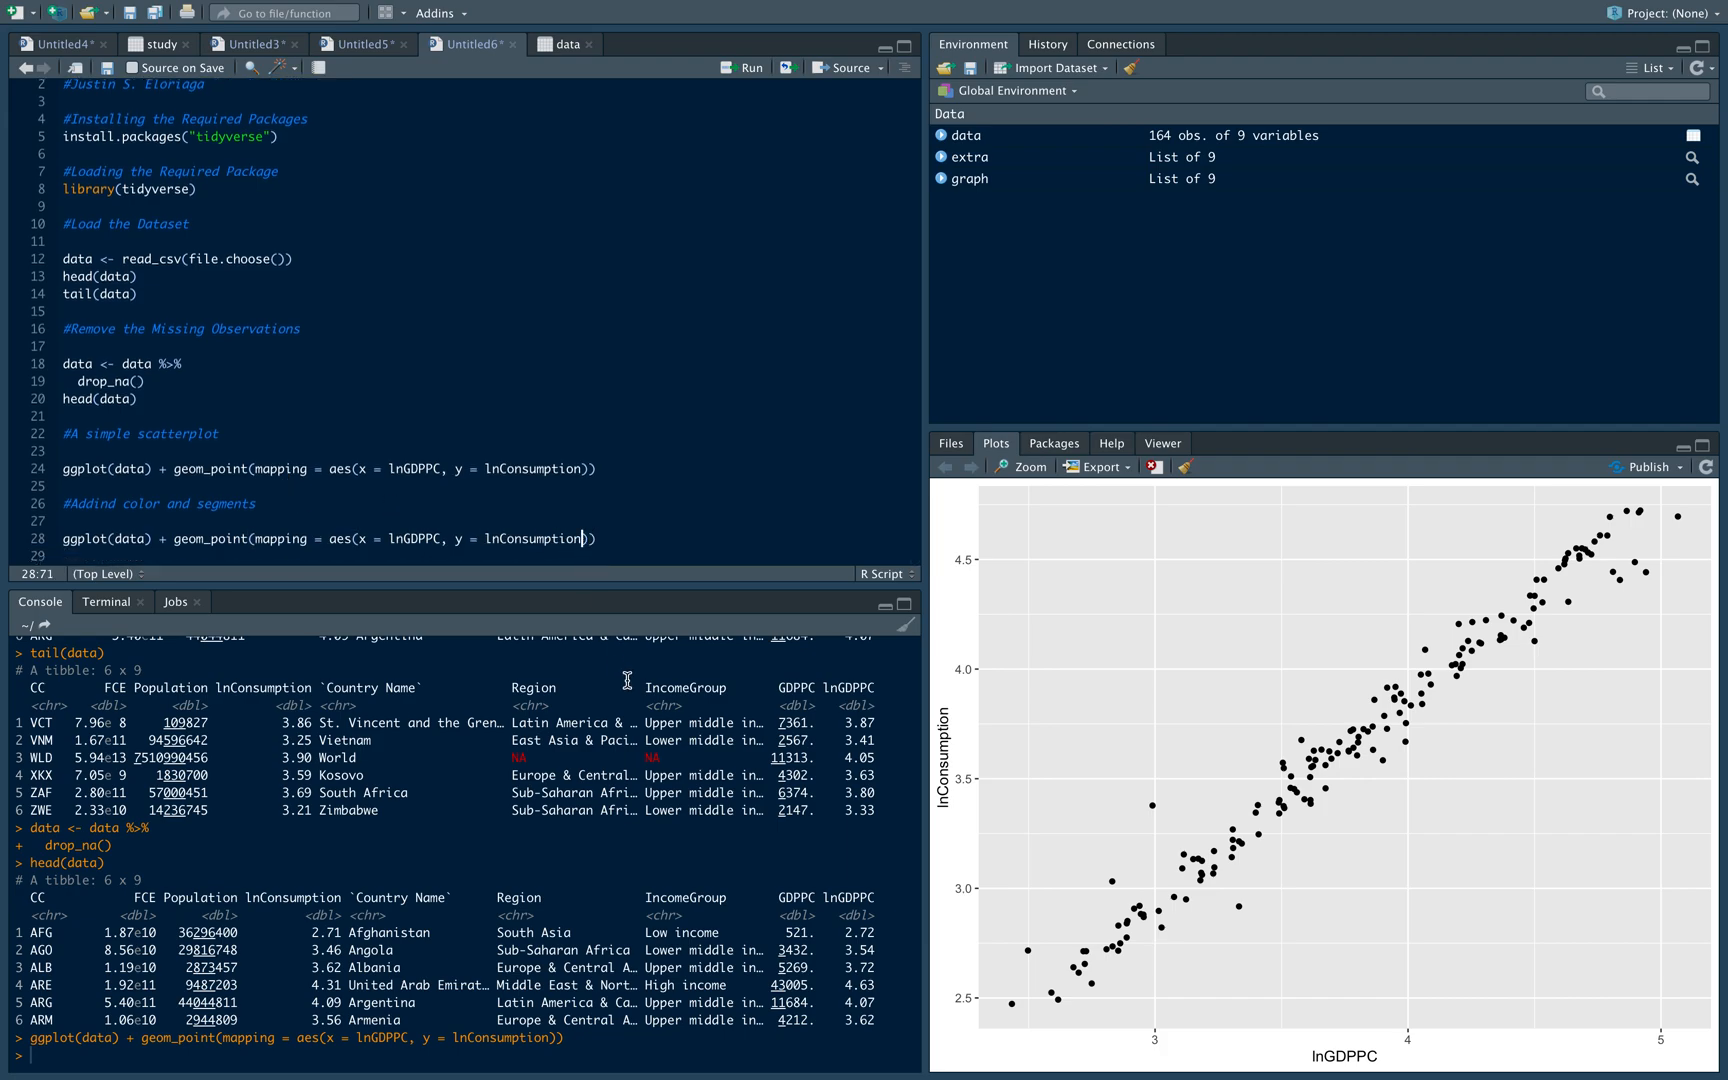
type(", color")
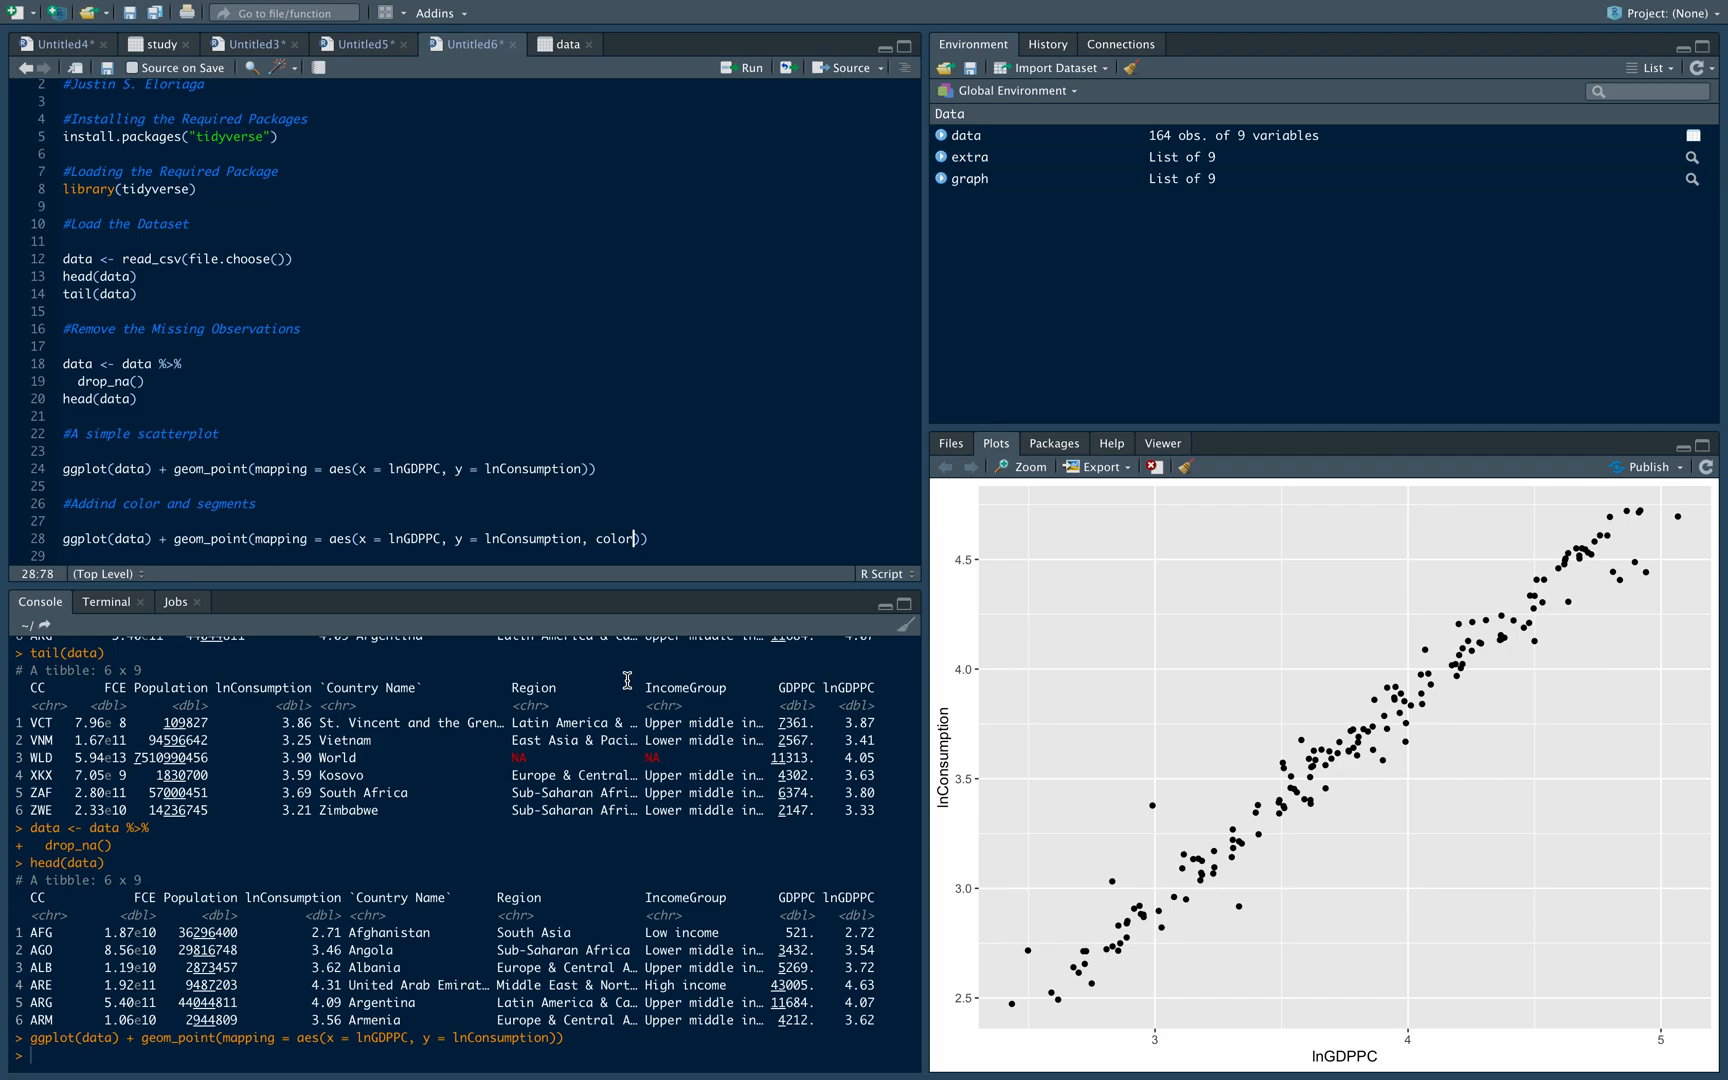
type("=")
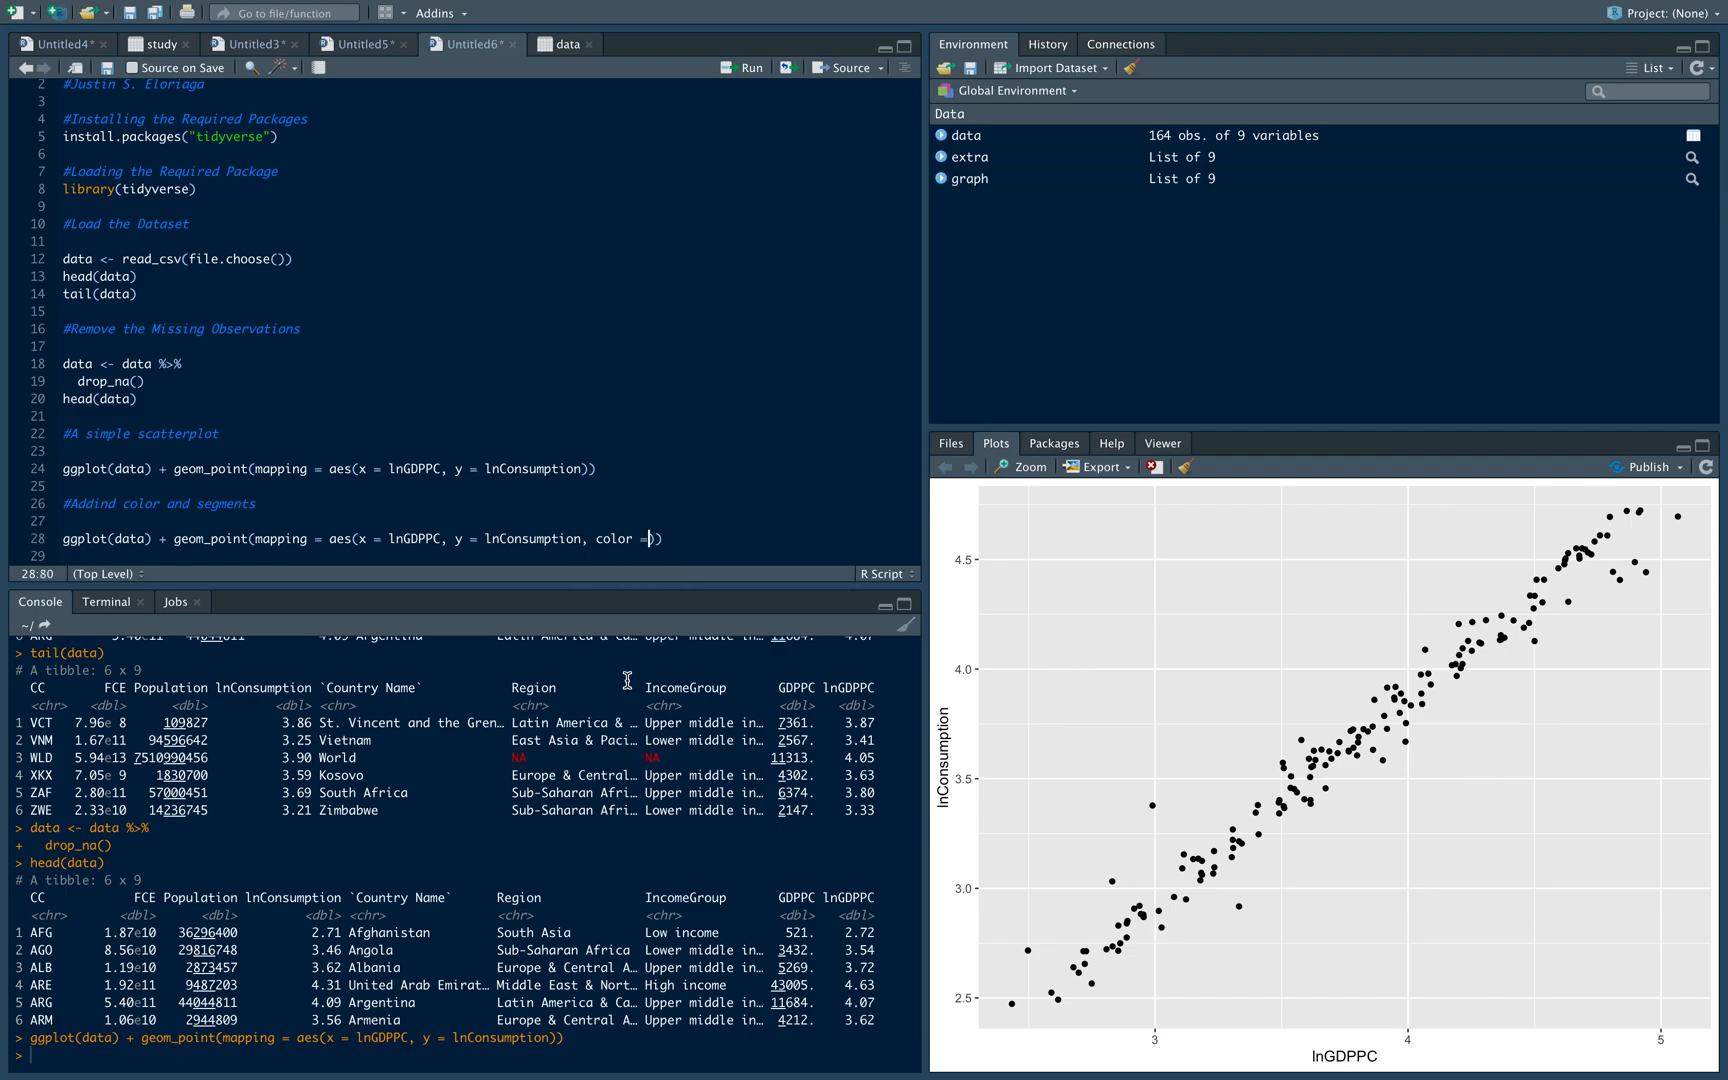
type("IncomeGroup")
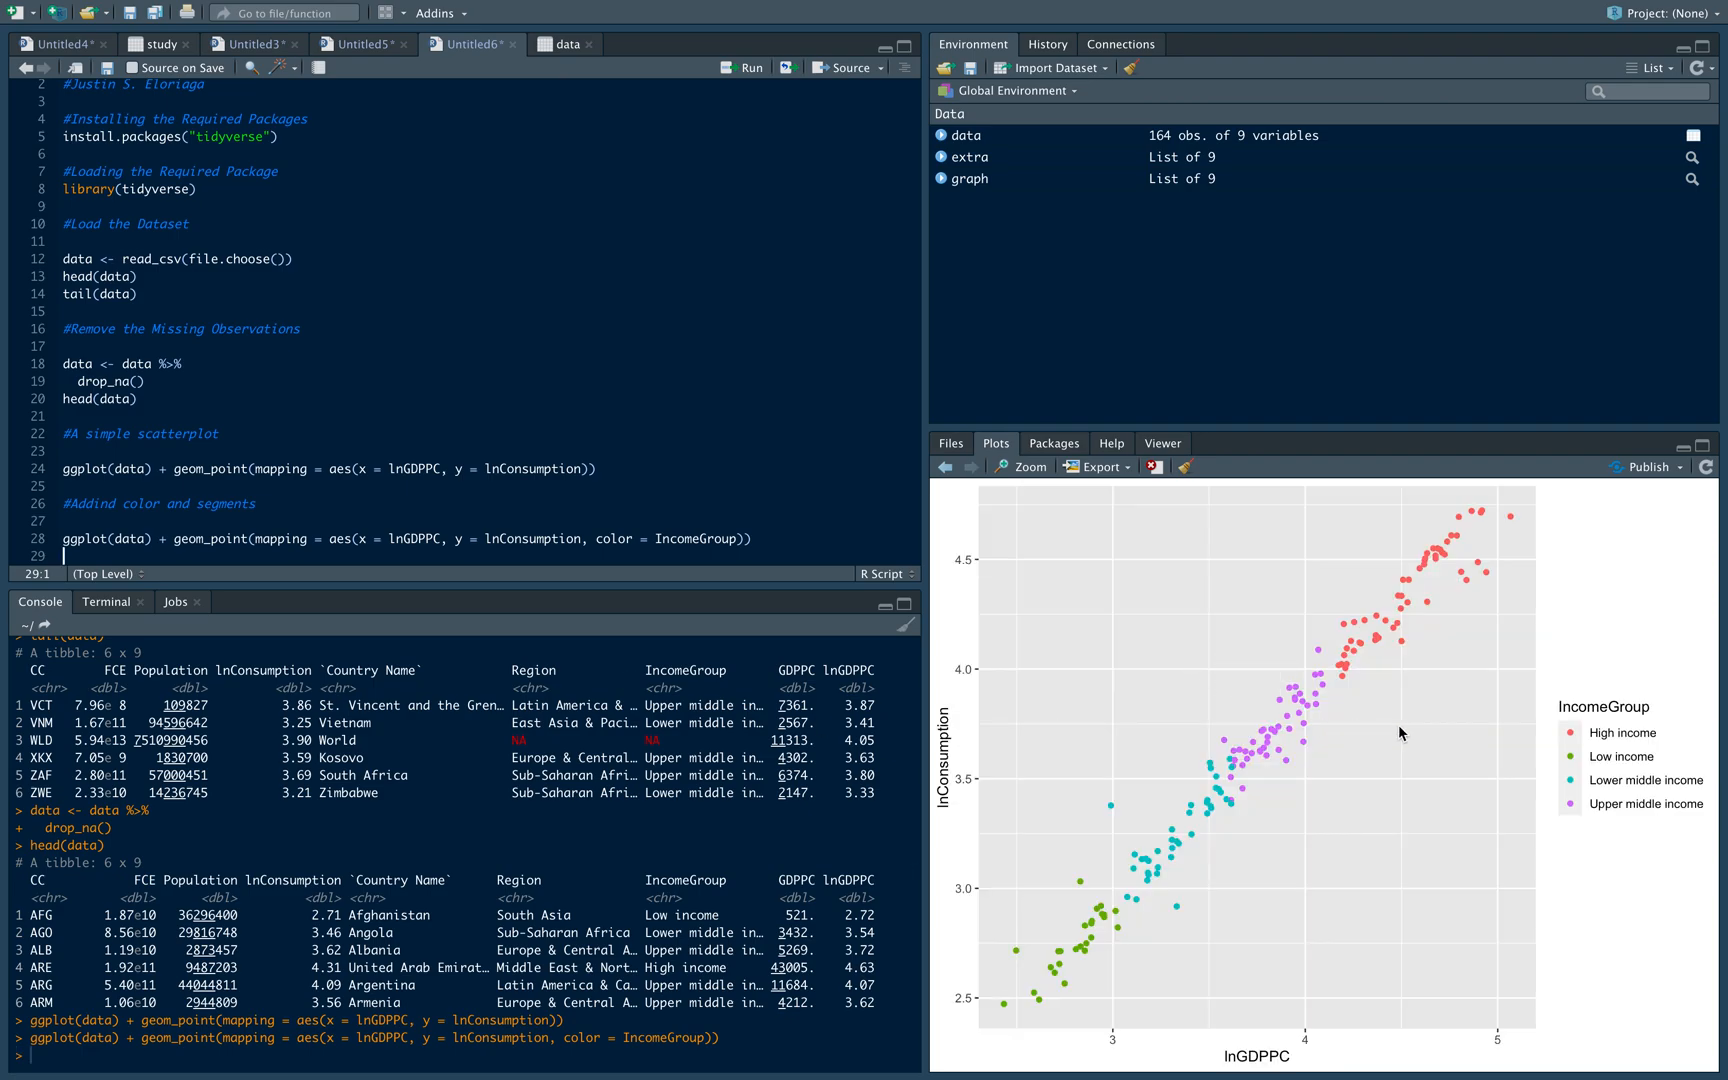
mouse_move(1610, 700)
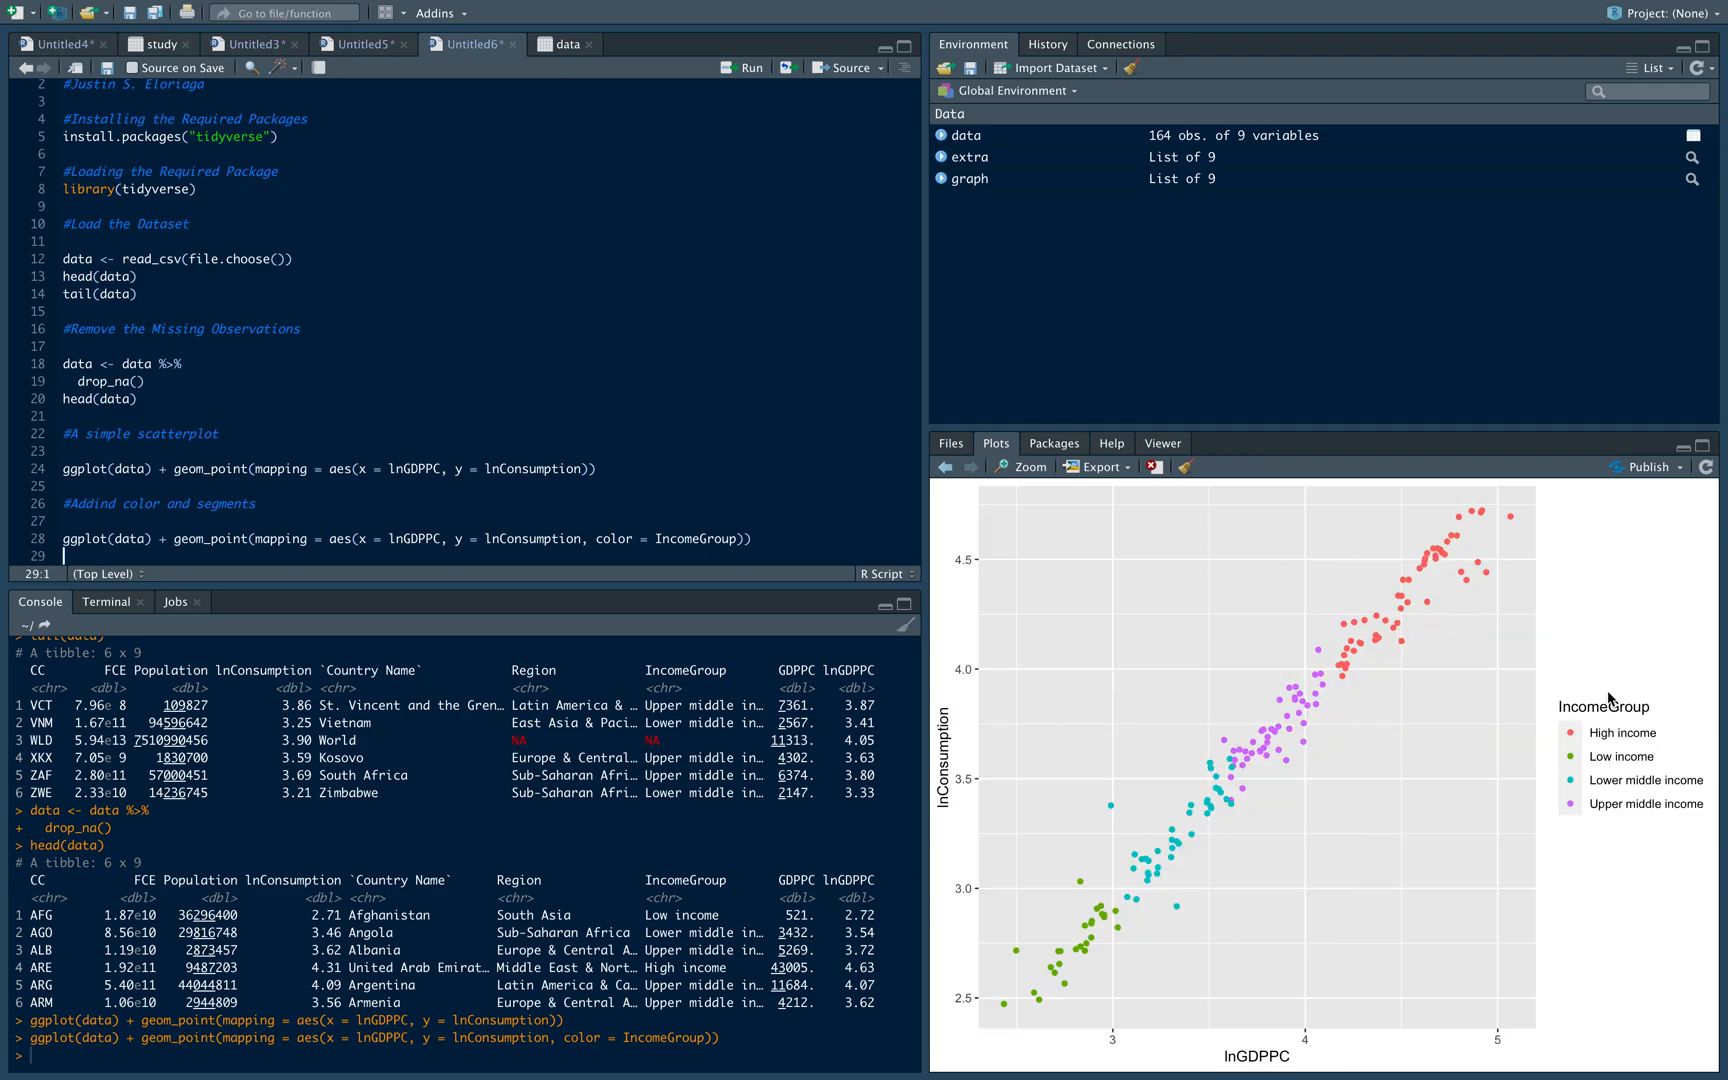
mouse_move(1450, 602)
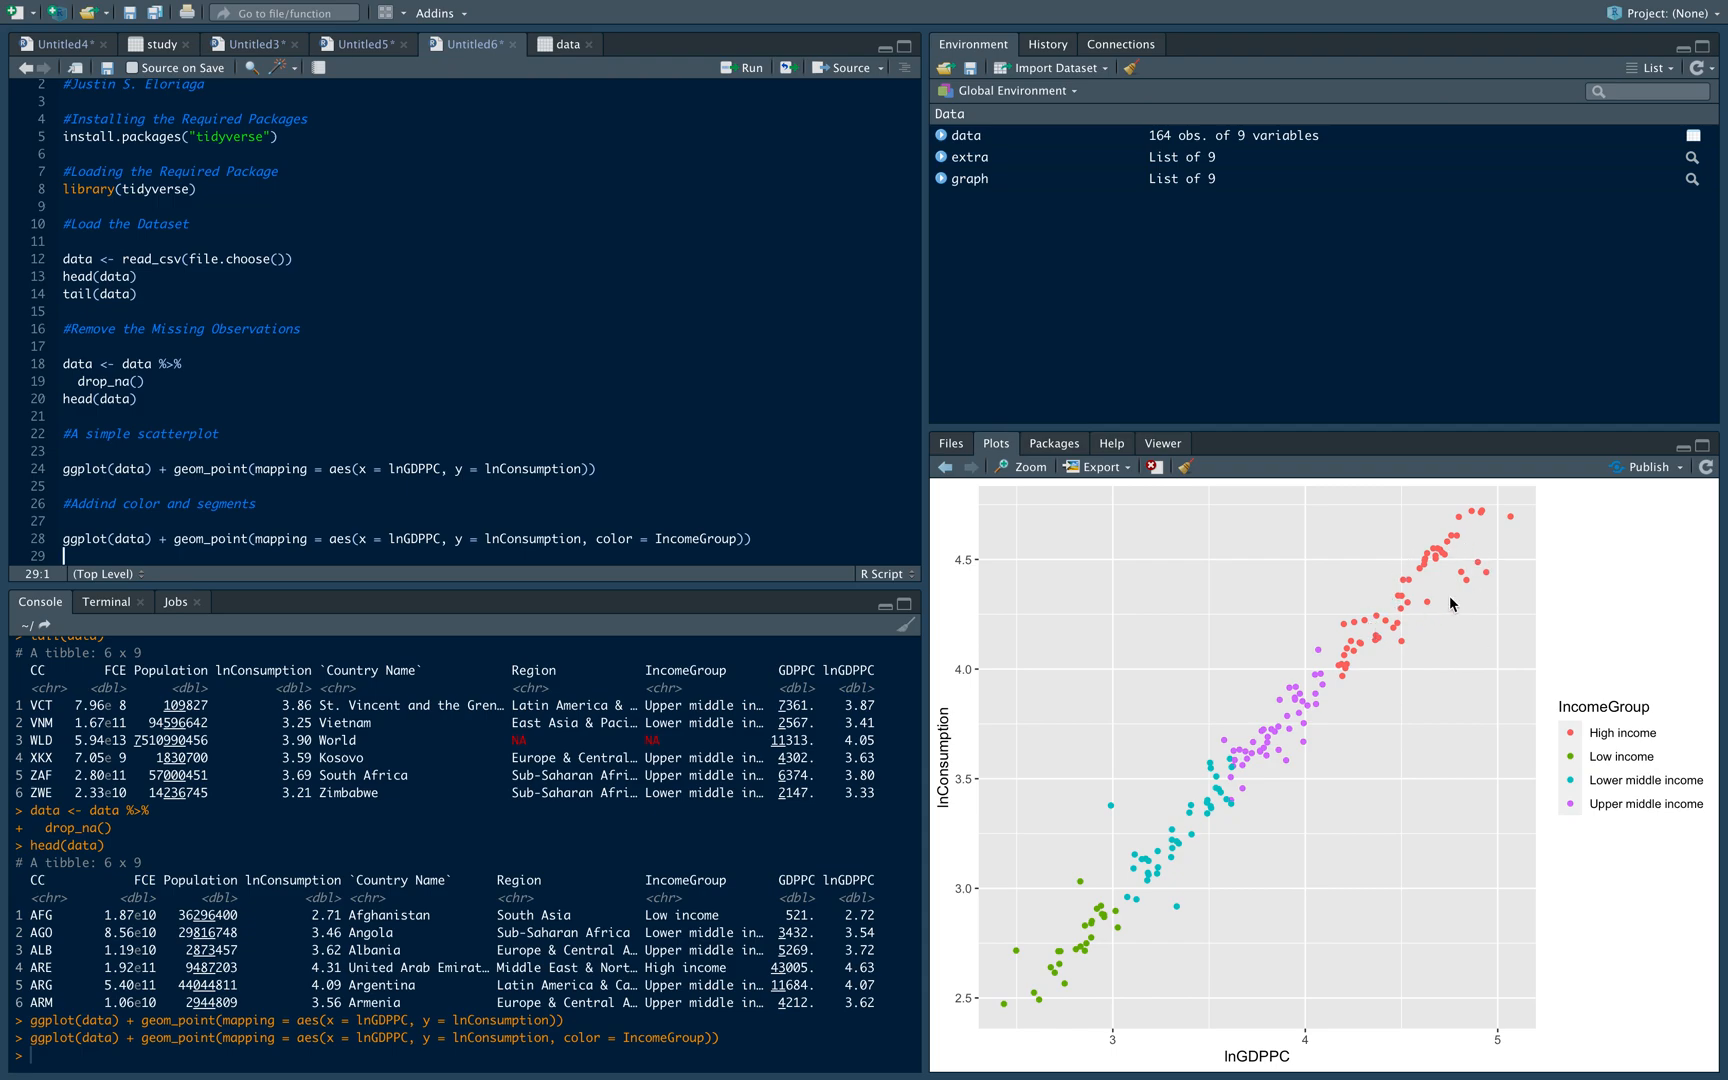
mouse_move(1406, 598)
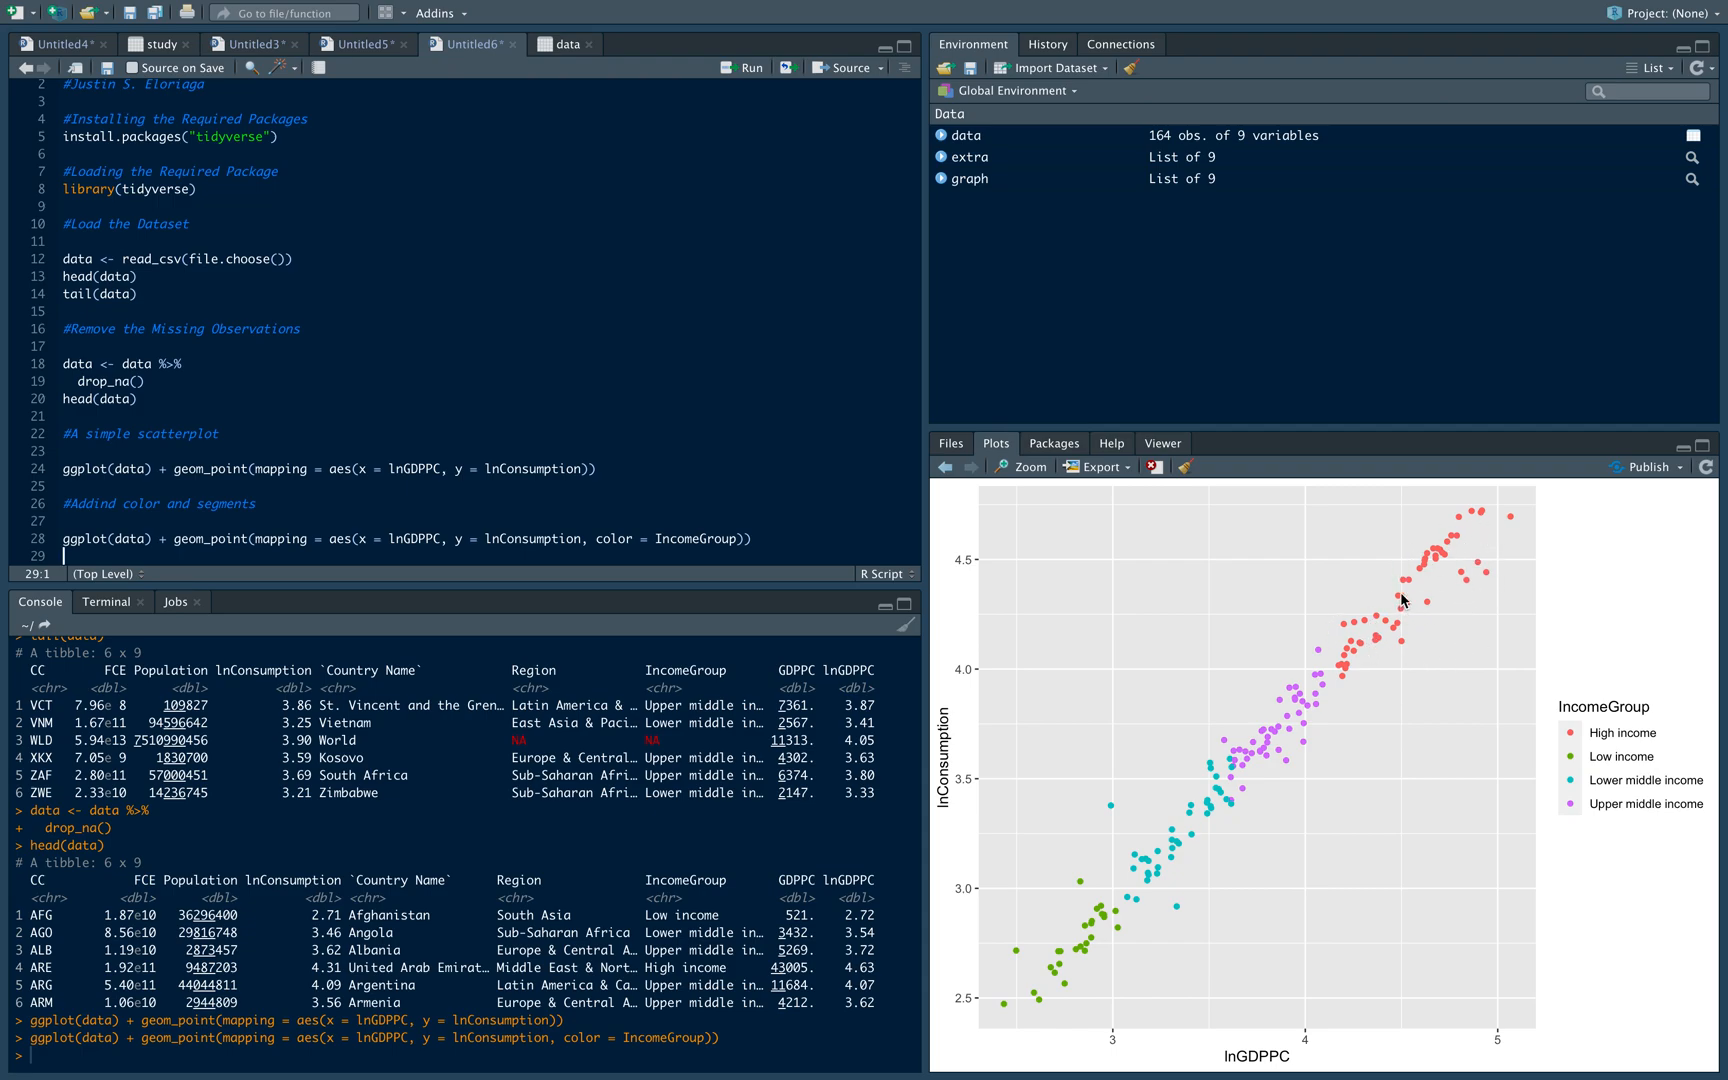
mouse_move(1234, 546)
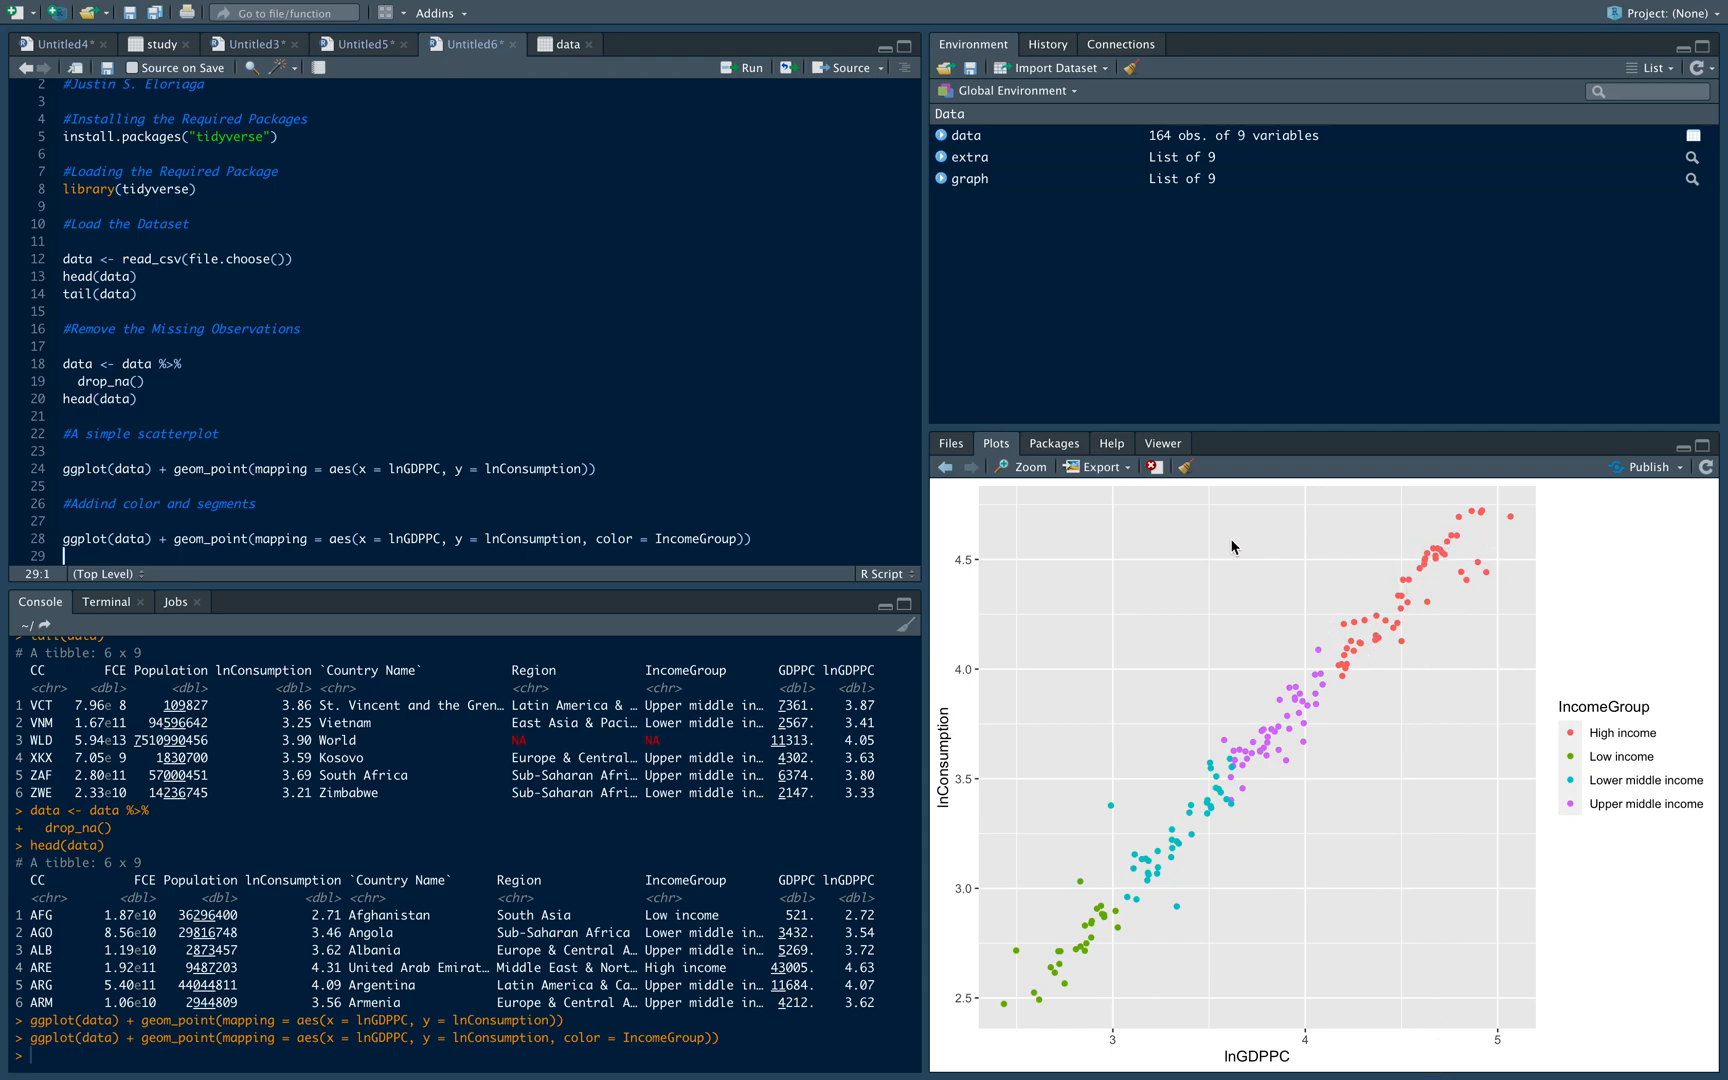
mouse_move(1278, 740)
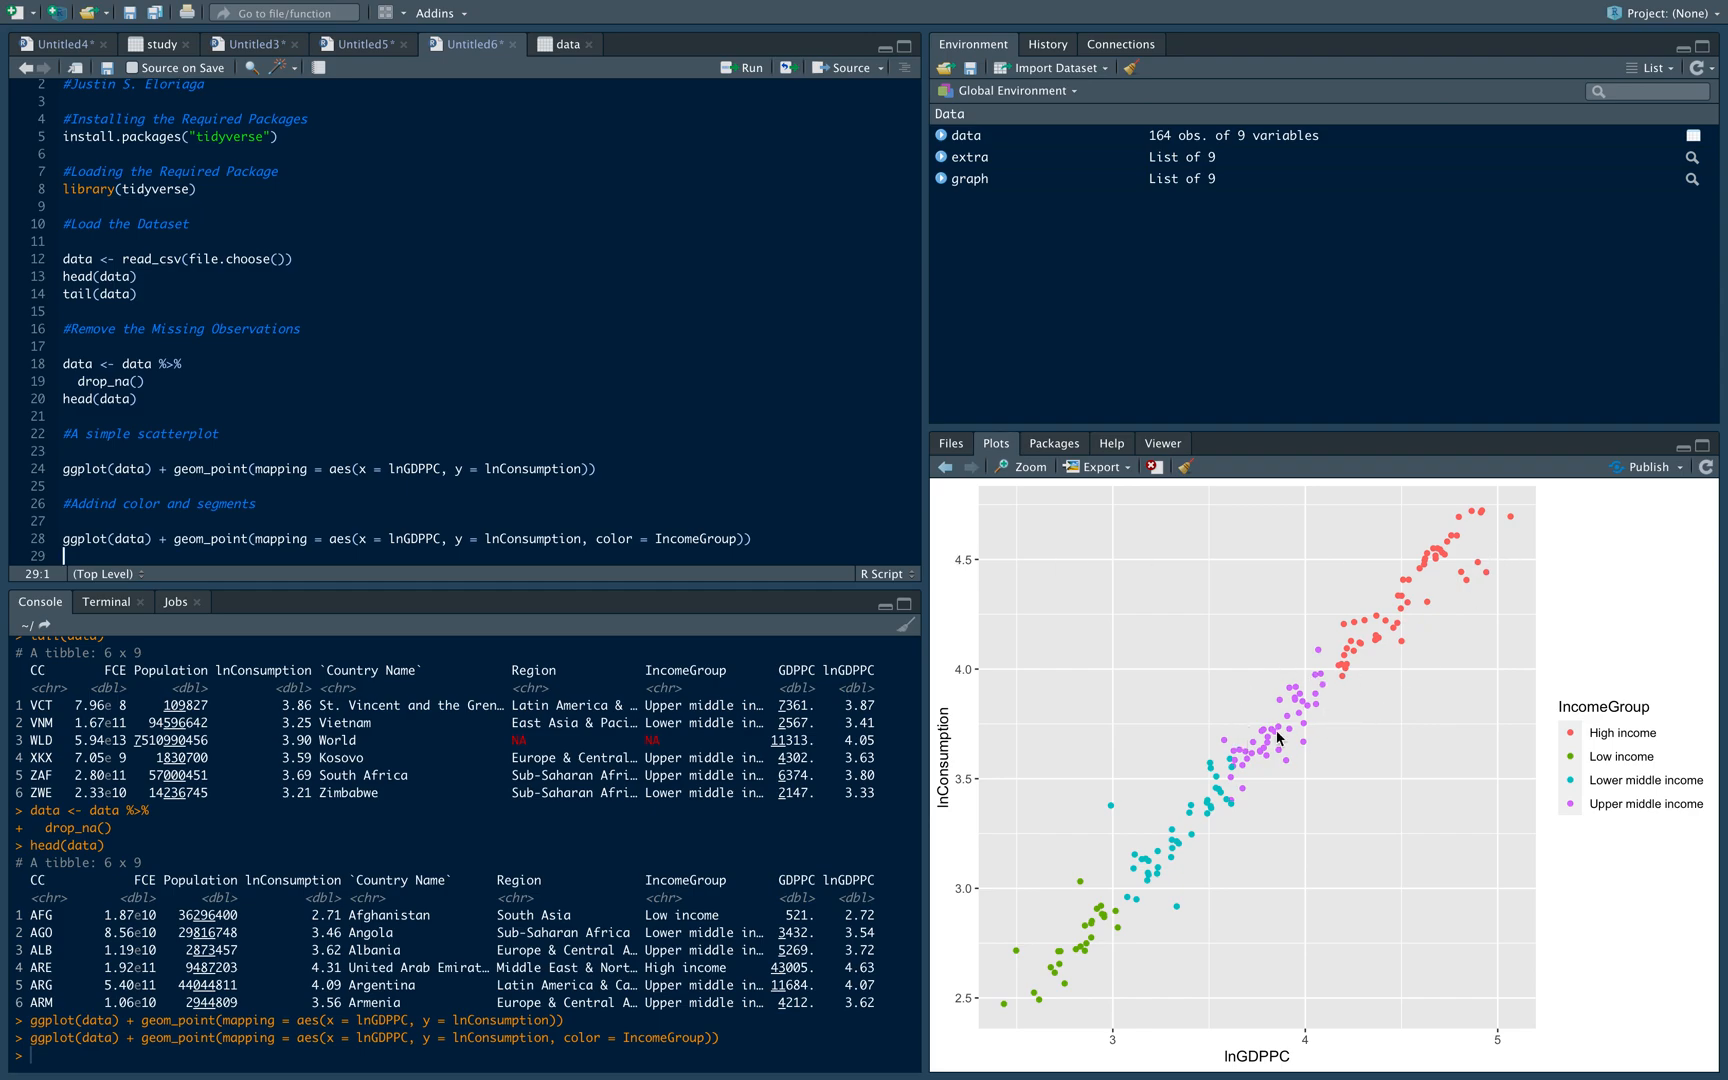
mouse_move(1206, 864)
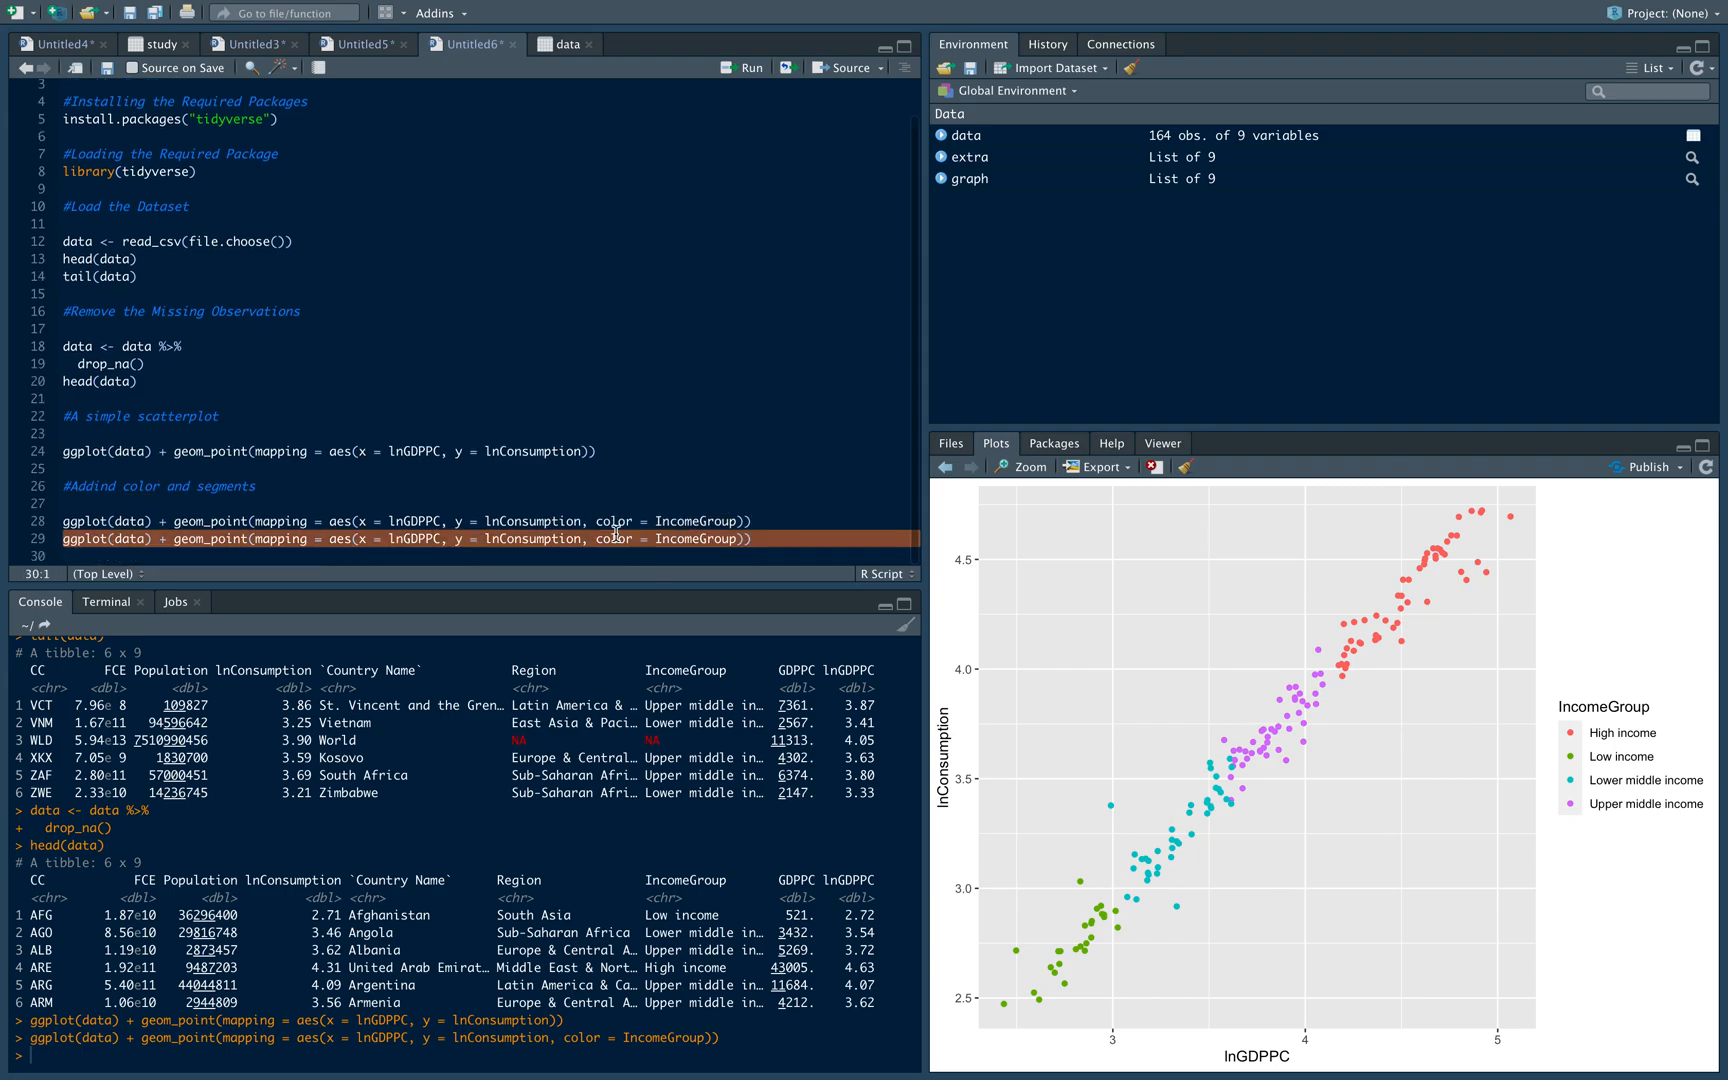
Change the mapping to shape = IncomeGroup and add a '#Add a Line of Best Fit' comment
type("shape")
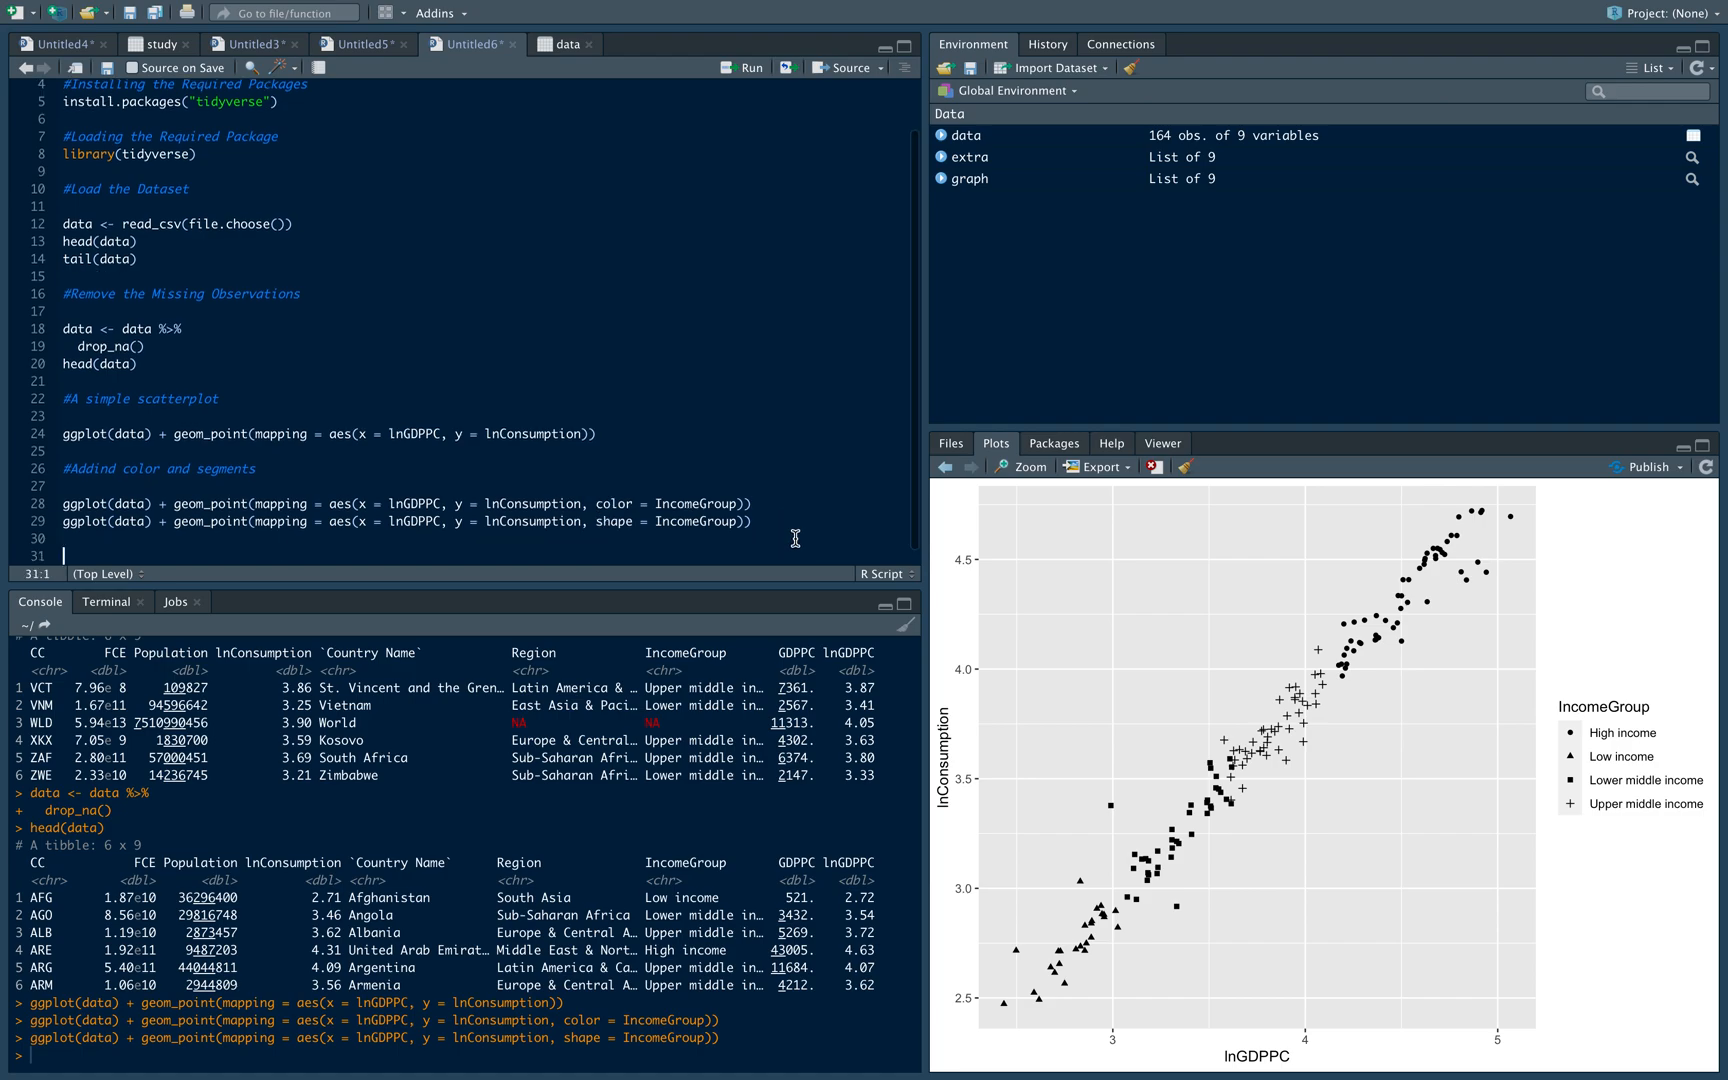
mouse_move(708, 458)
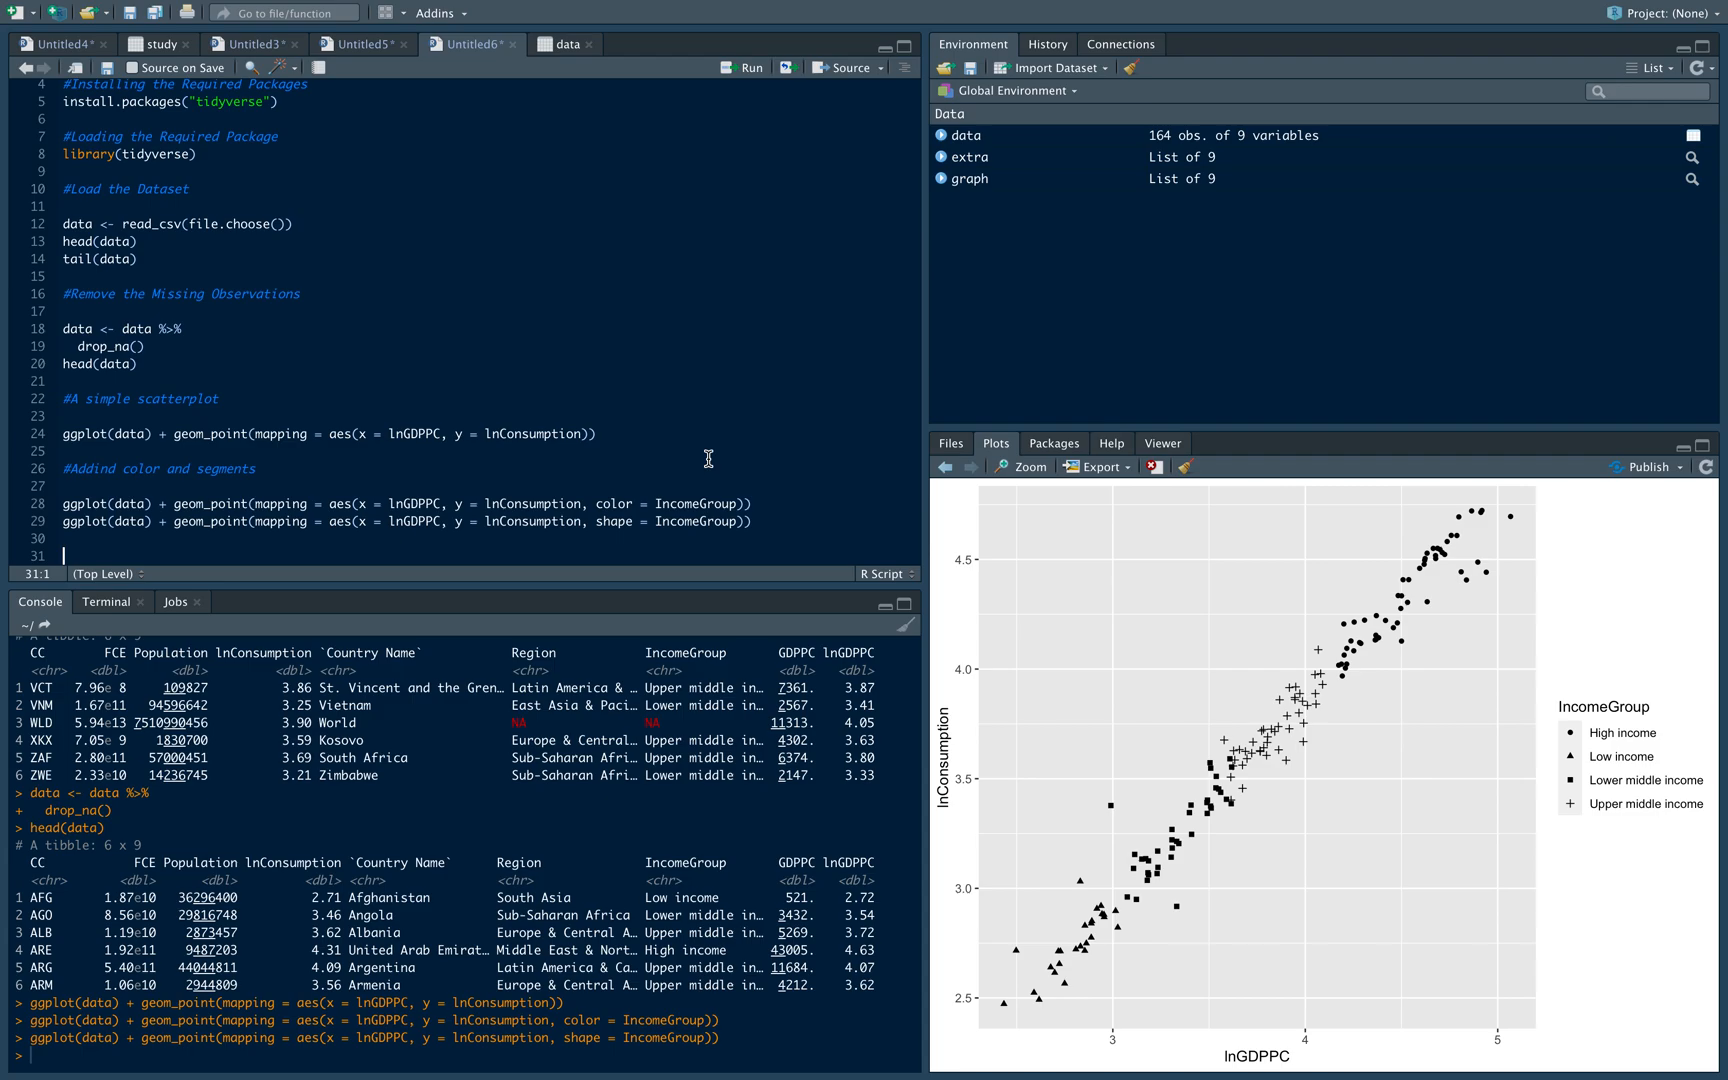
type("#Add a Line of Best Fit")
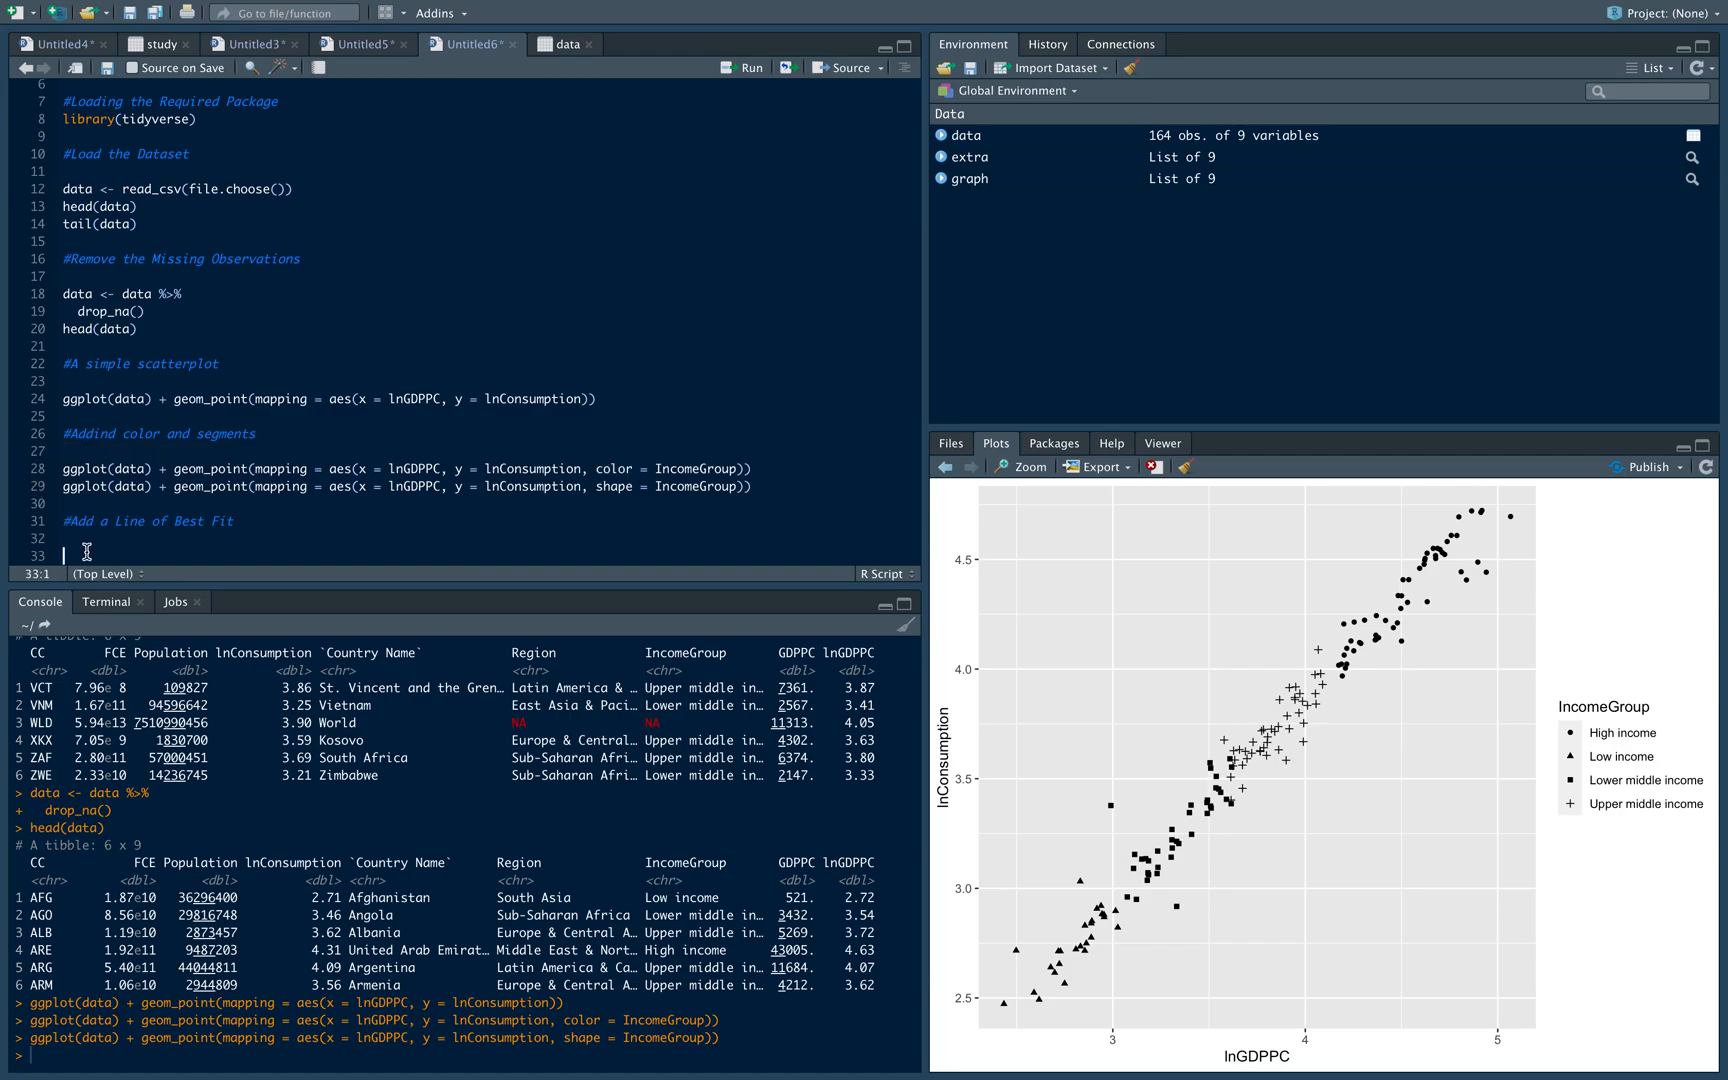
Write the IncomeGroup-coloured scatterplot line with + geom_abline() and run it
type("ggplot(data) + geom_point(mapping = aes(x = lnGDPPC, y = lnConsumption, color = IncomeGroup)) + geom_abline(")
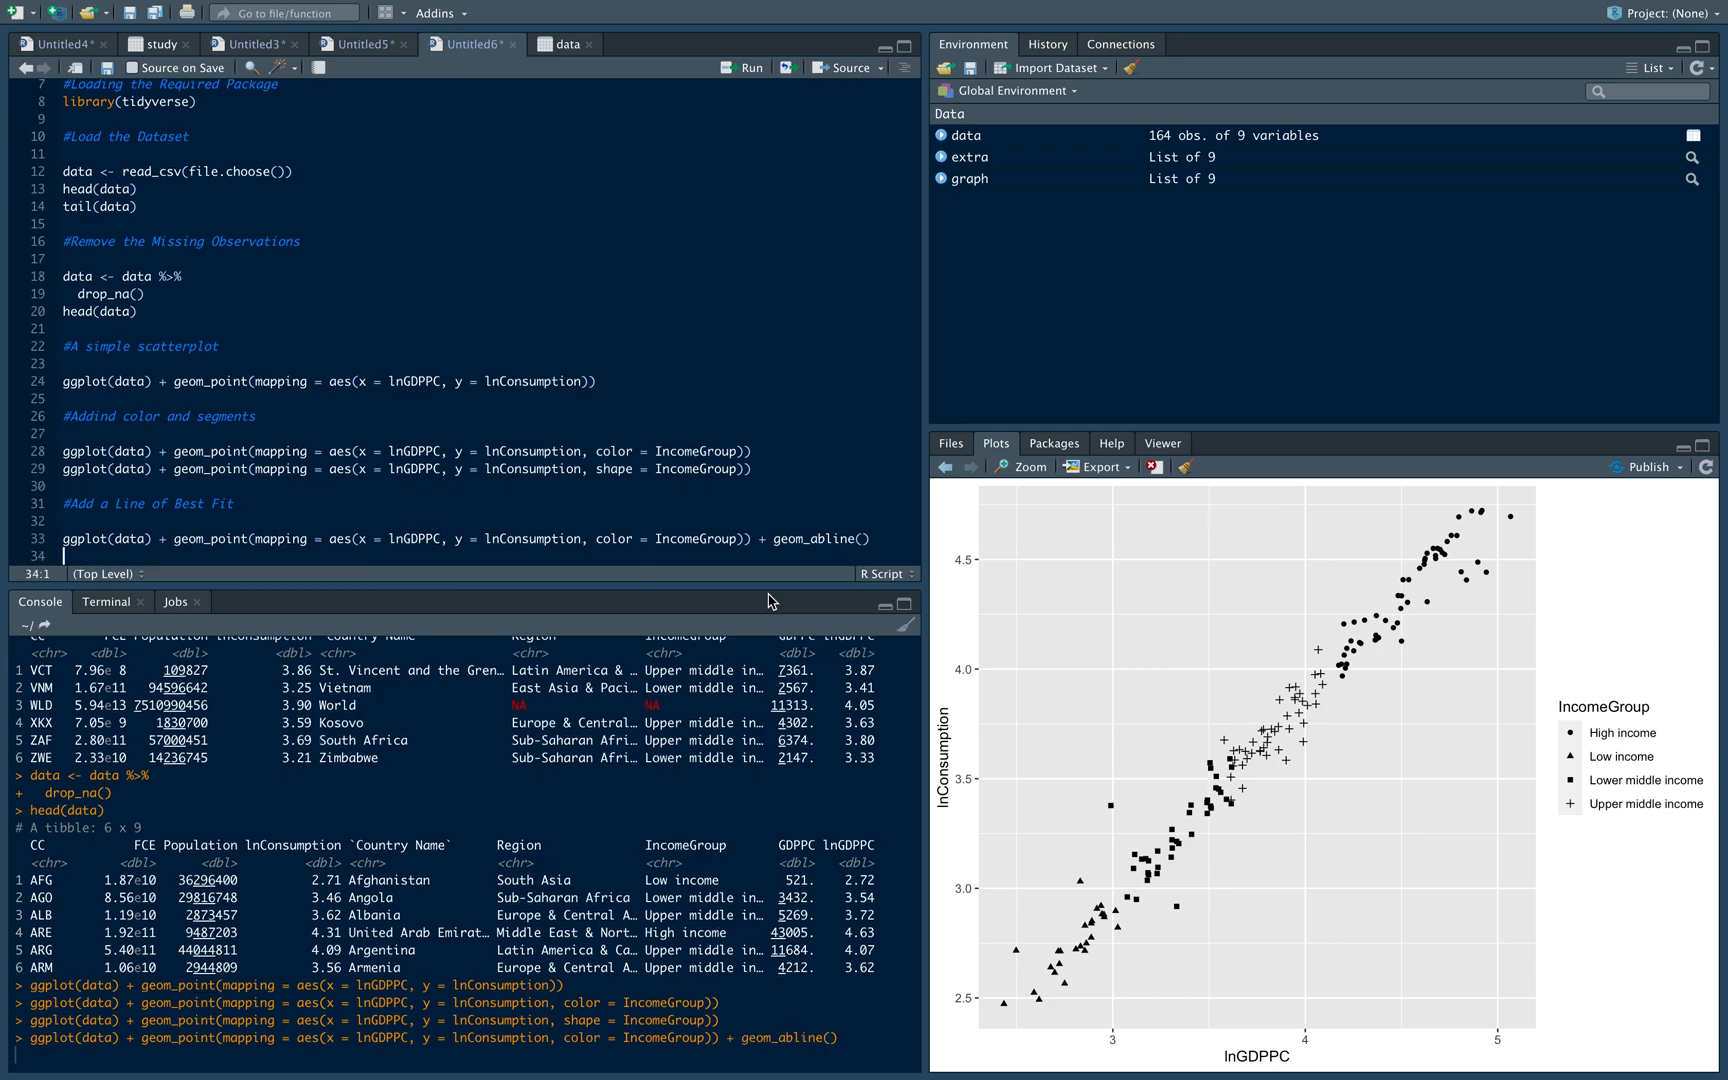
left_click(740, 68)
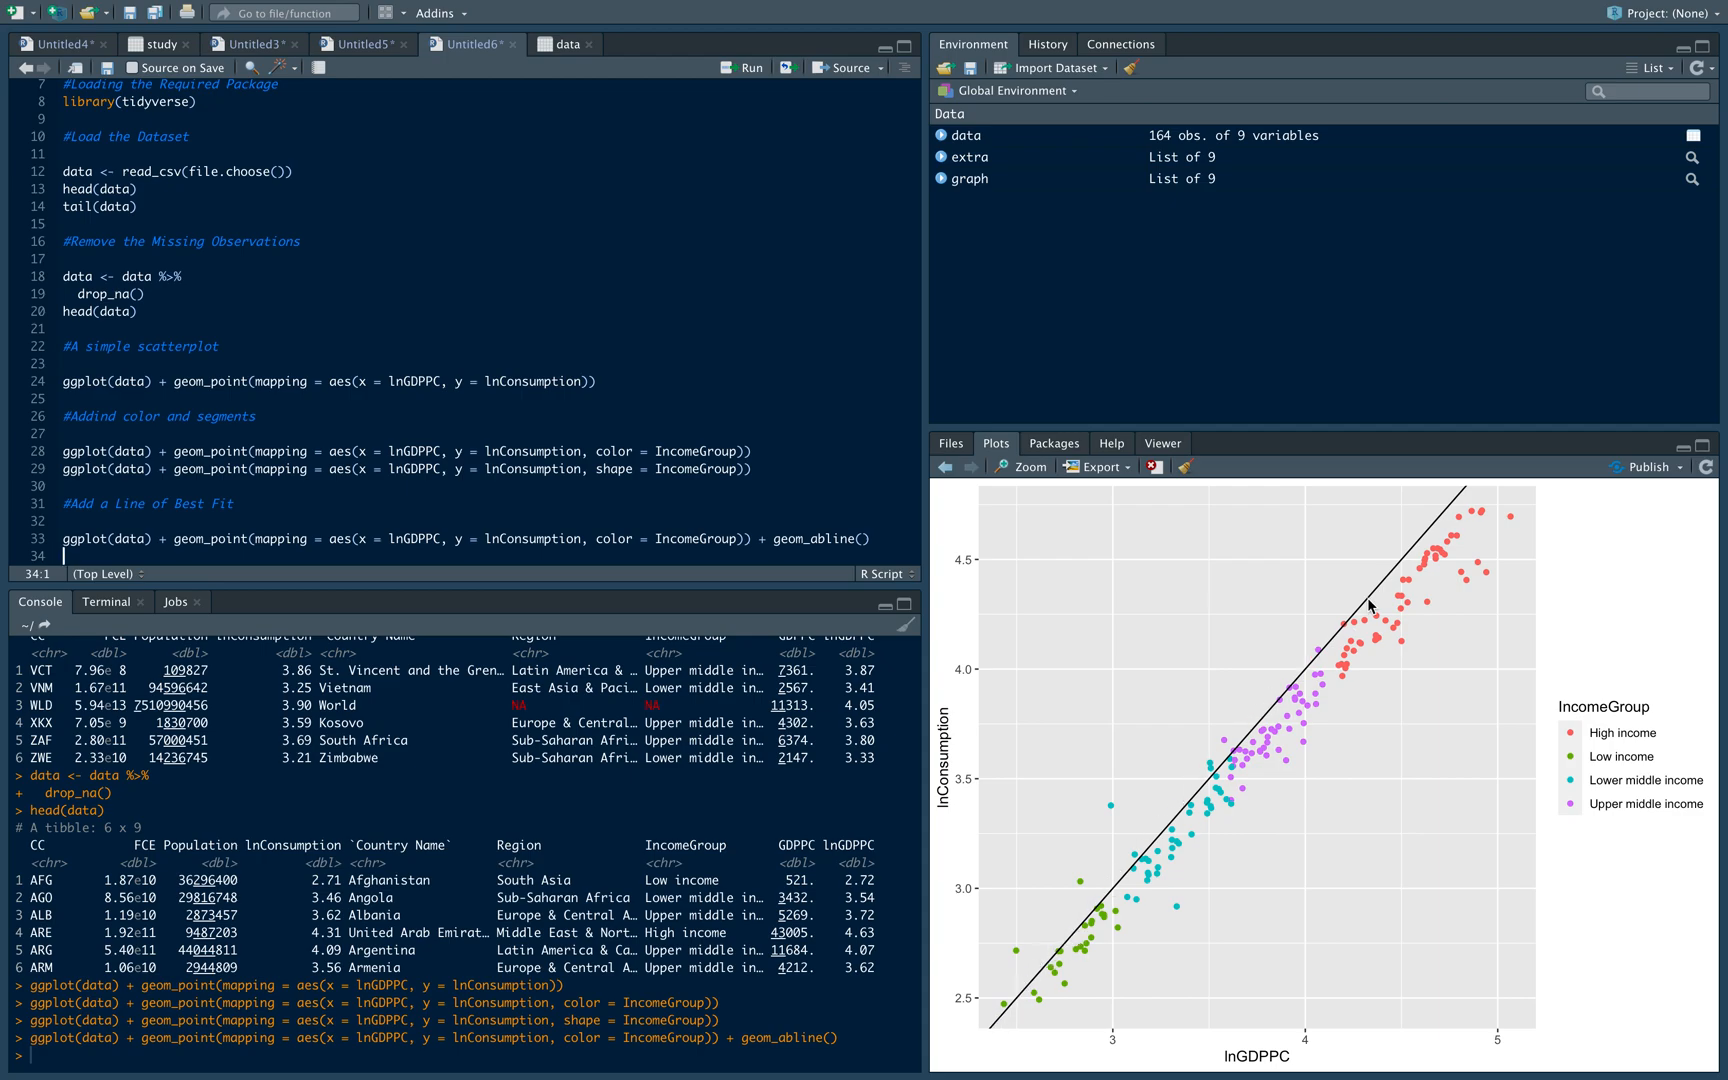
mouse_move(1640, 360)
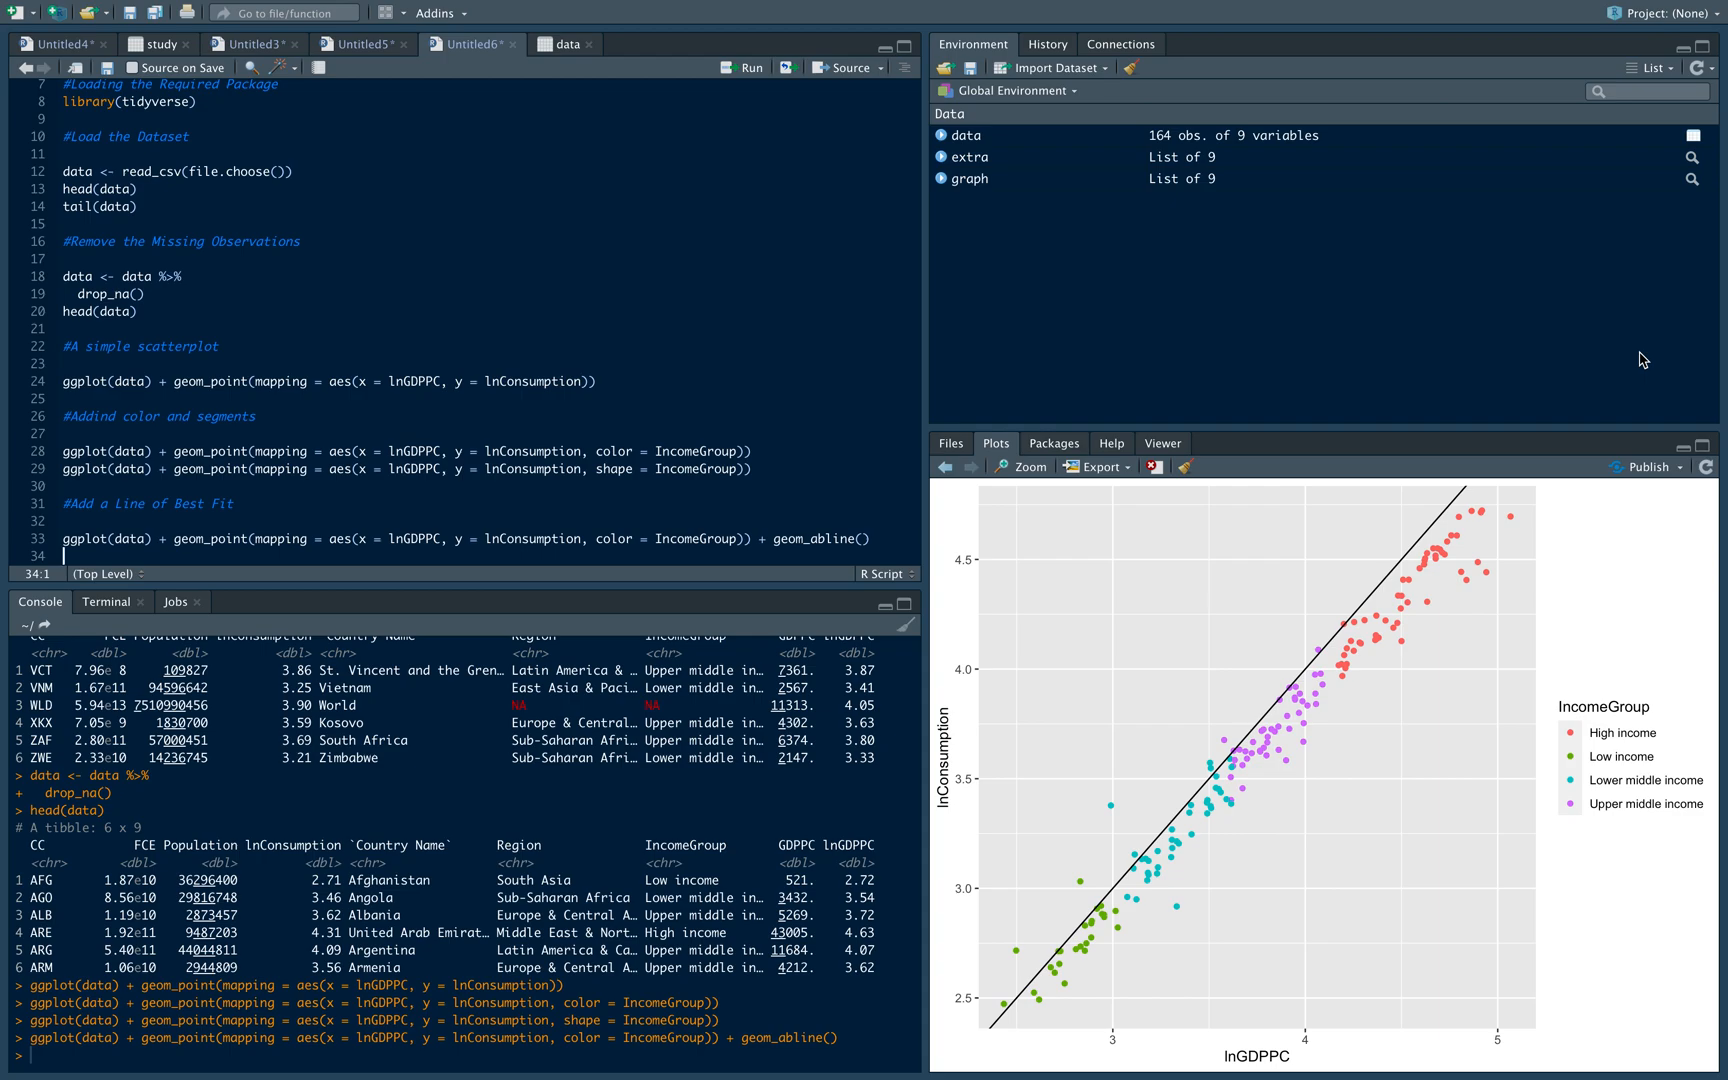
mouse_move(752, 510)
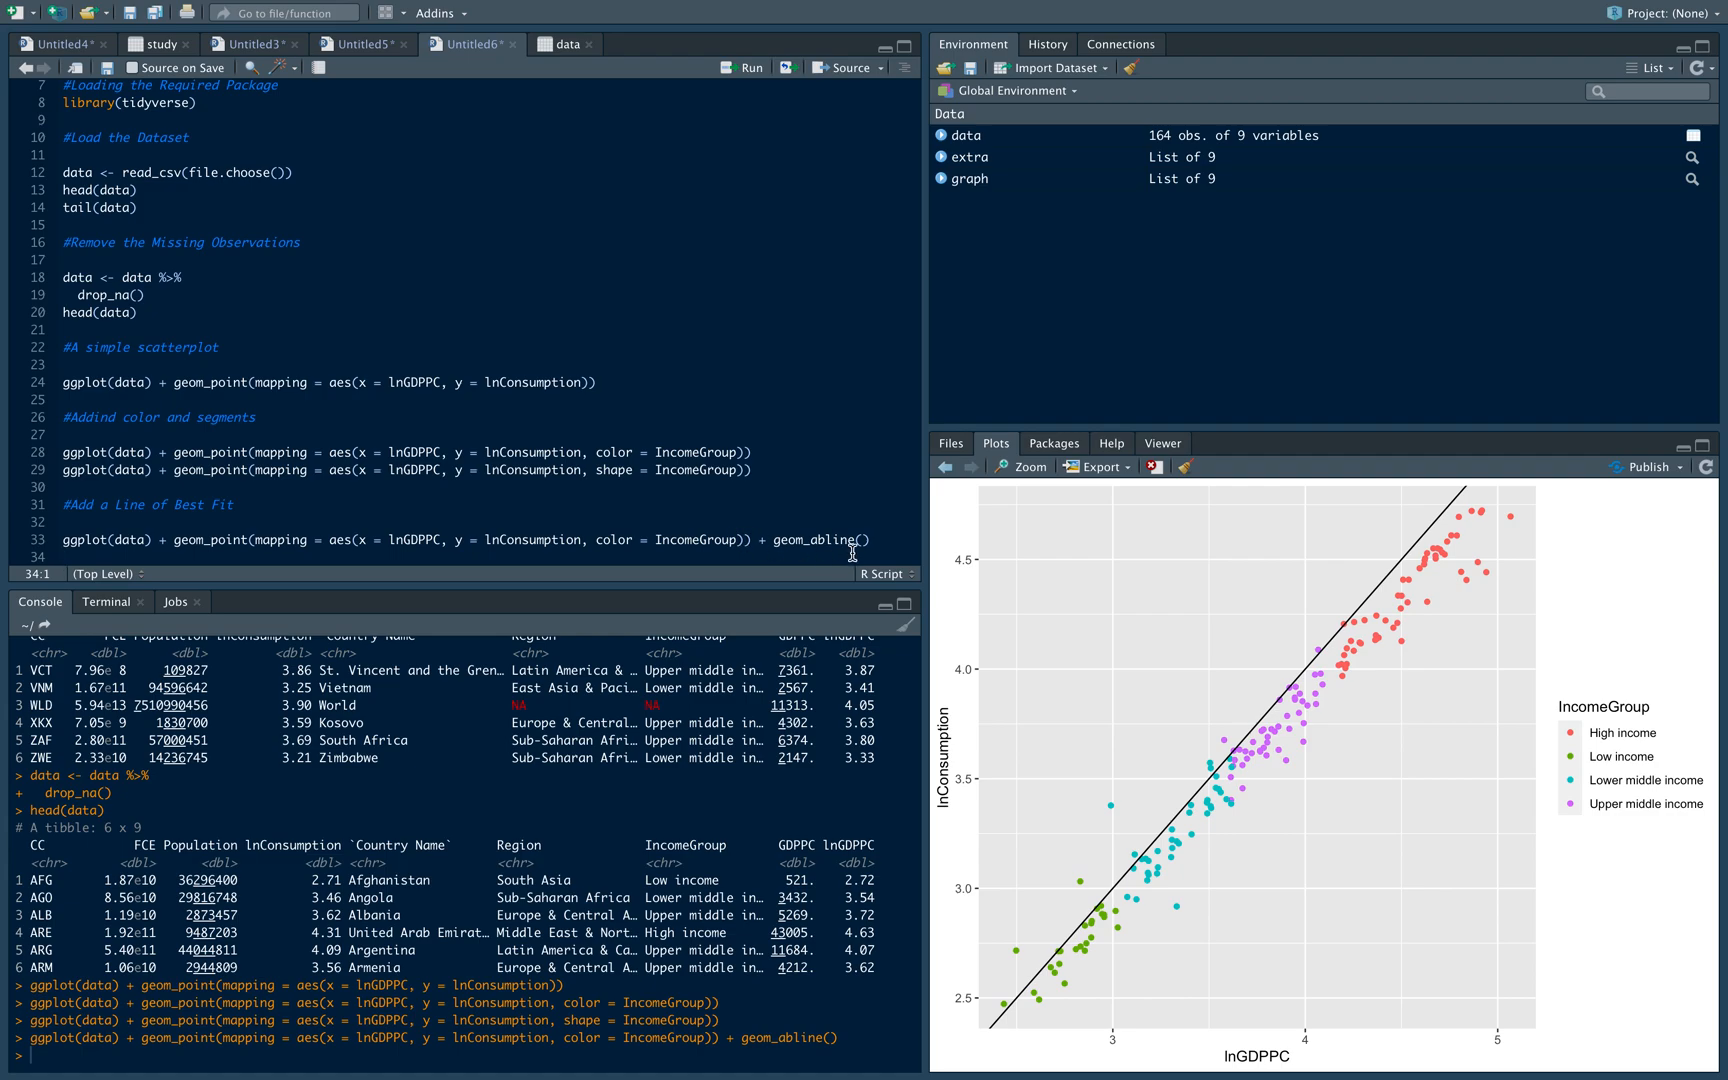
left_click(864, 538)
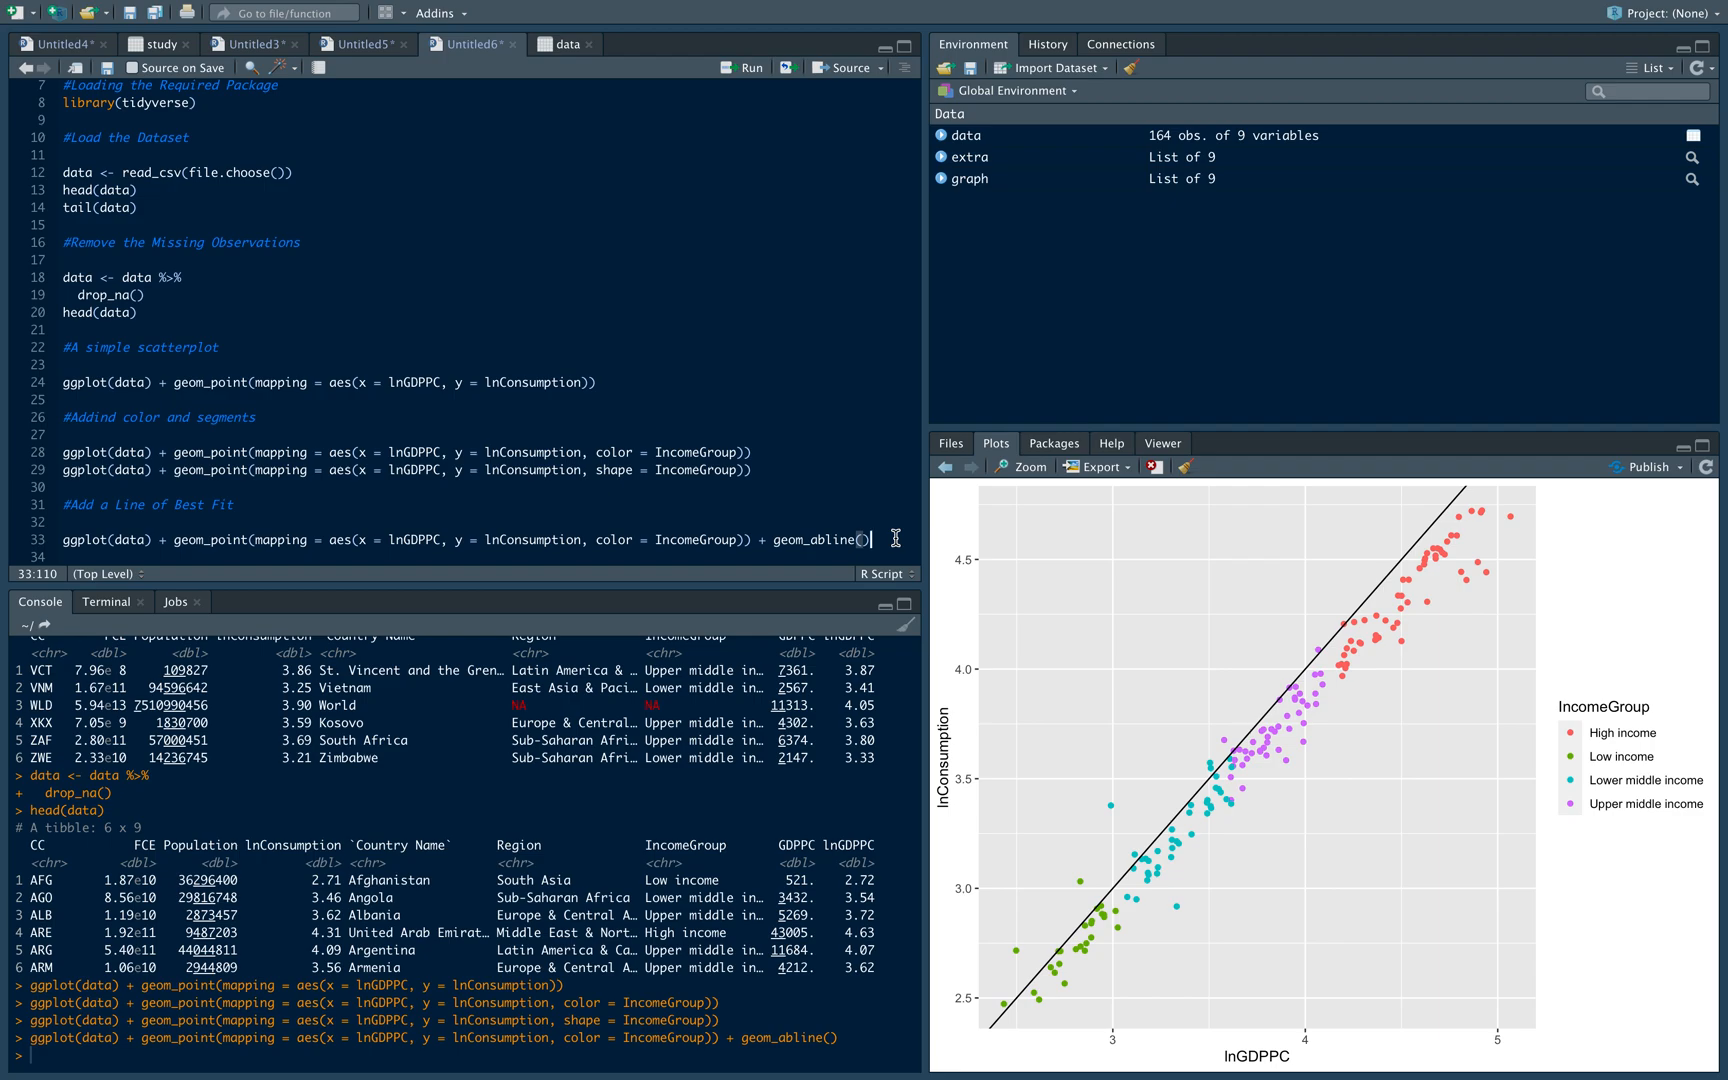
mouse_move(970, 630)
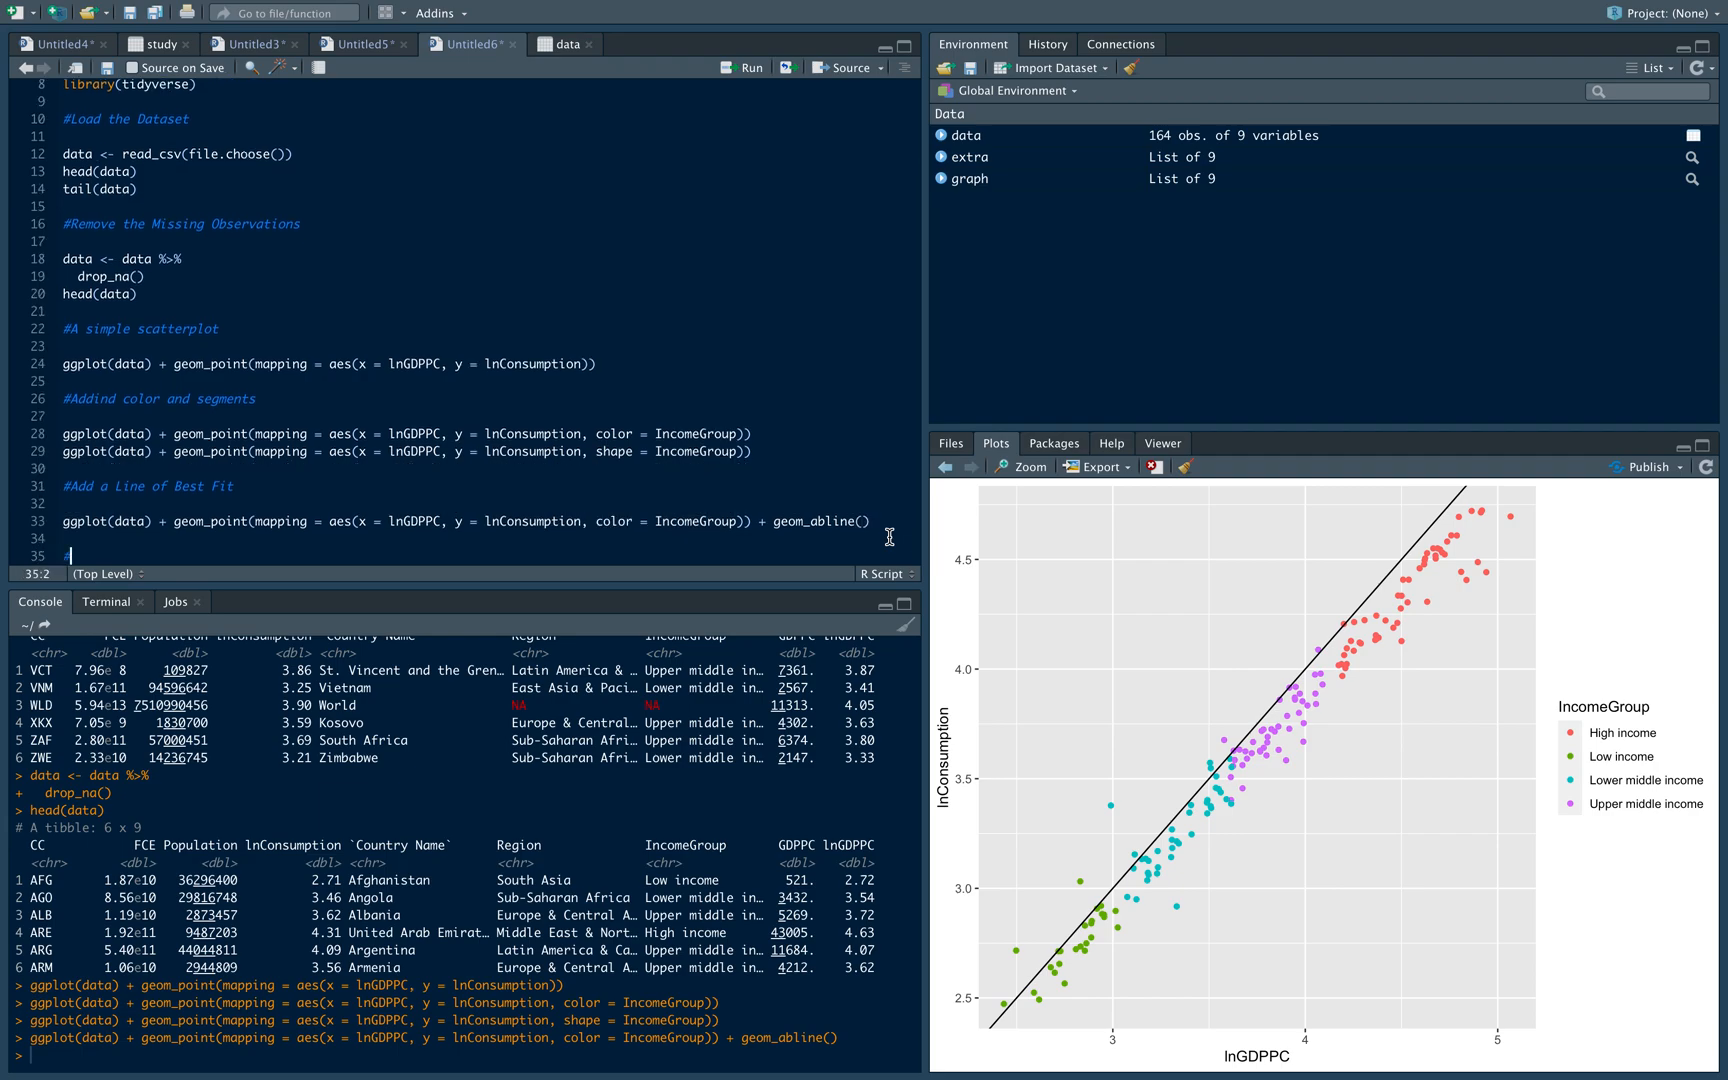
Add '#Adding Labels', save the plot as graph and start print(graph + ggtitle("Income and Welfare"))
type("#Adding Labels")
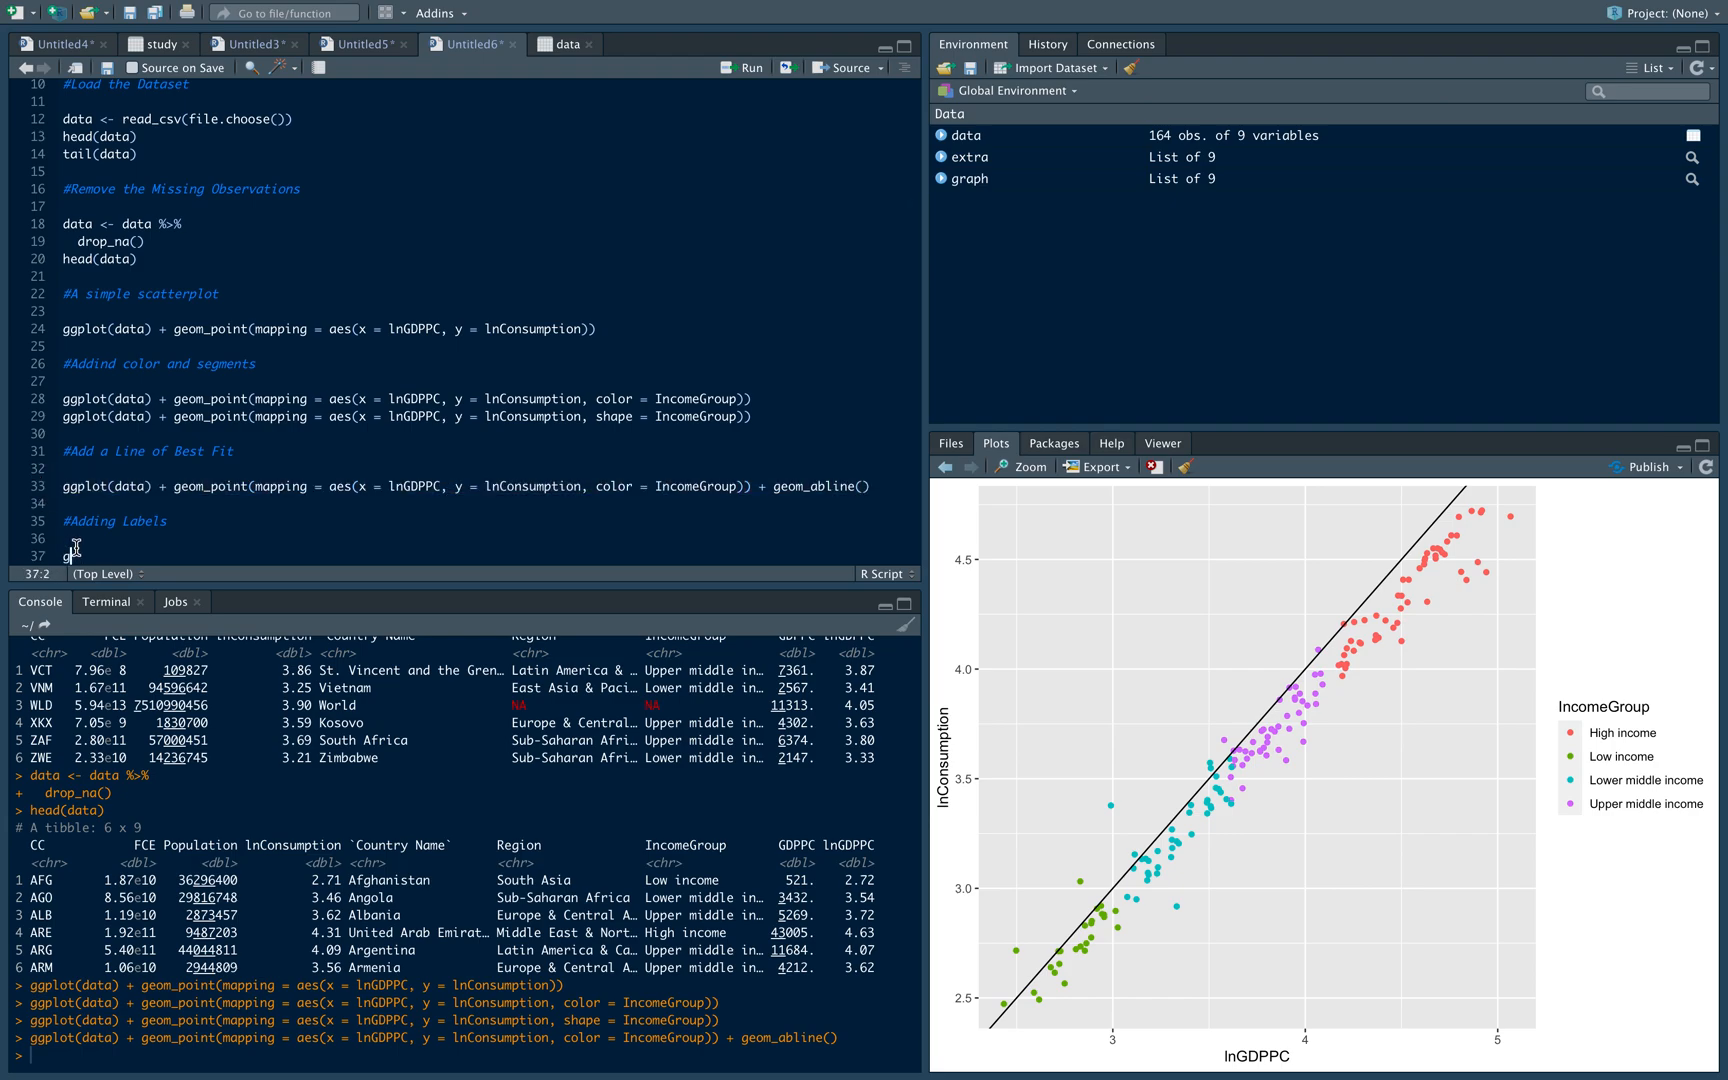
type("graph <-")
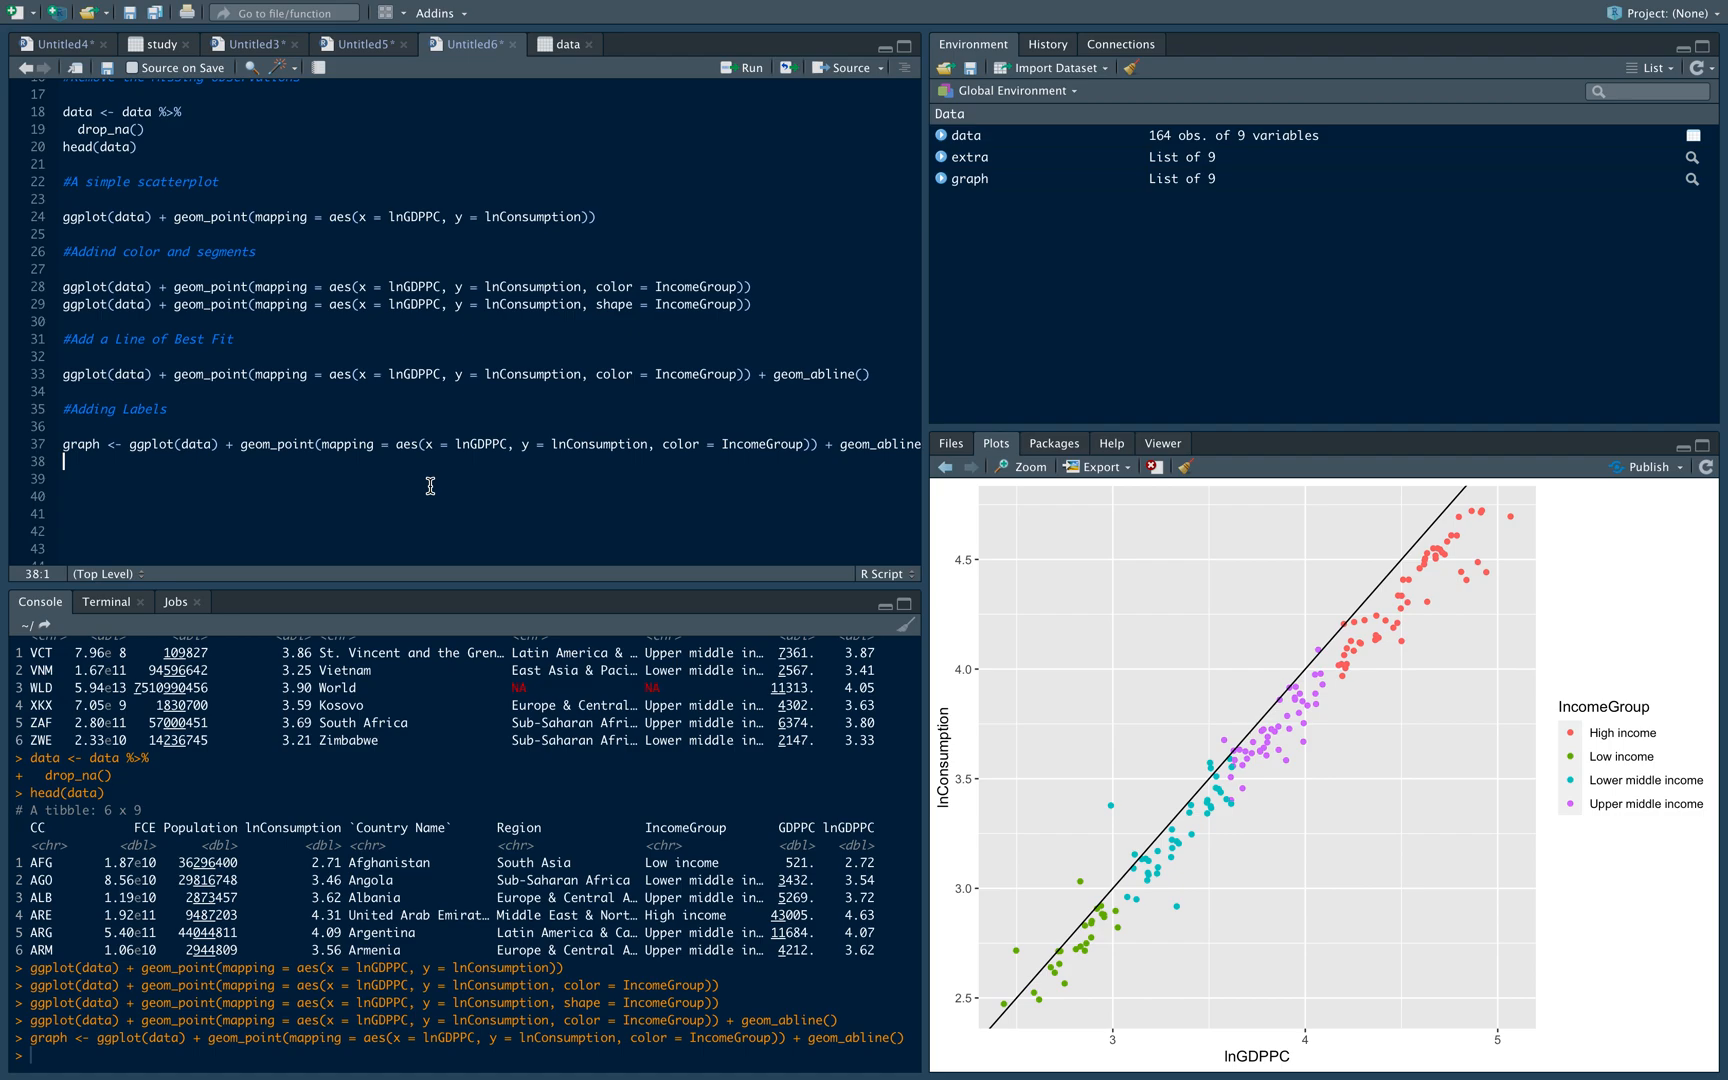
type("print(grap")
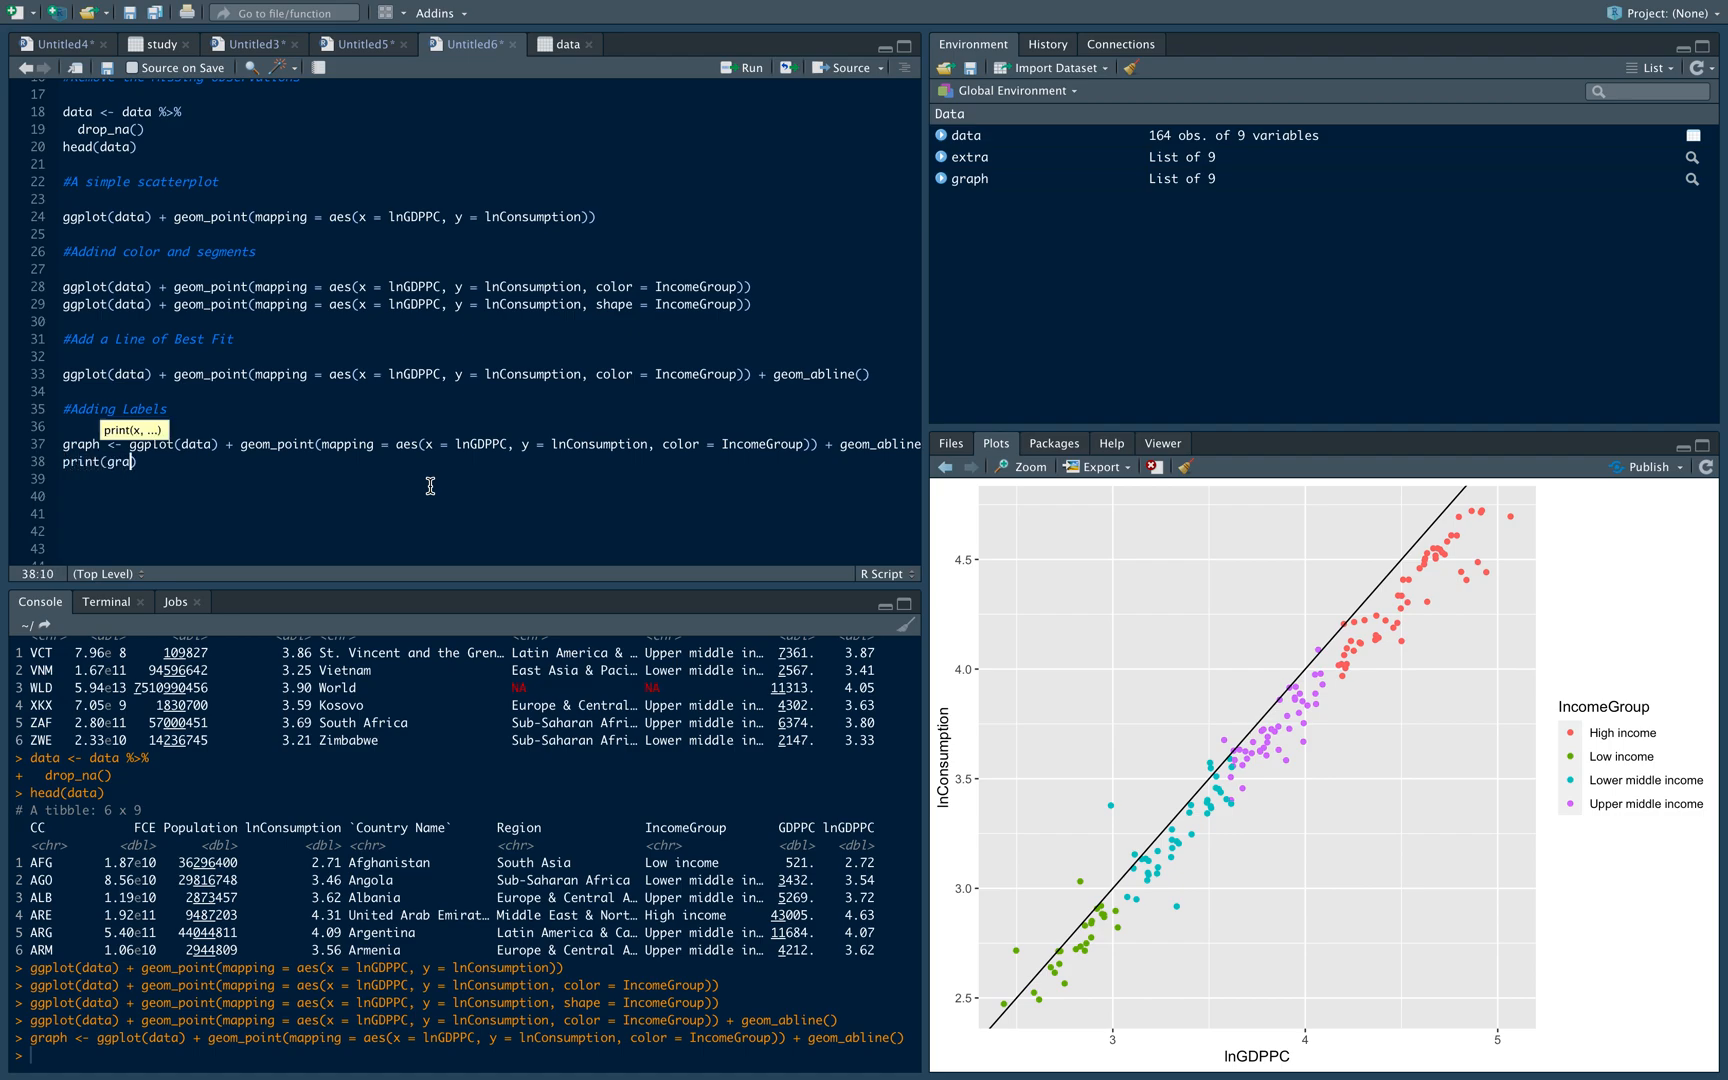
type("h")
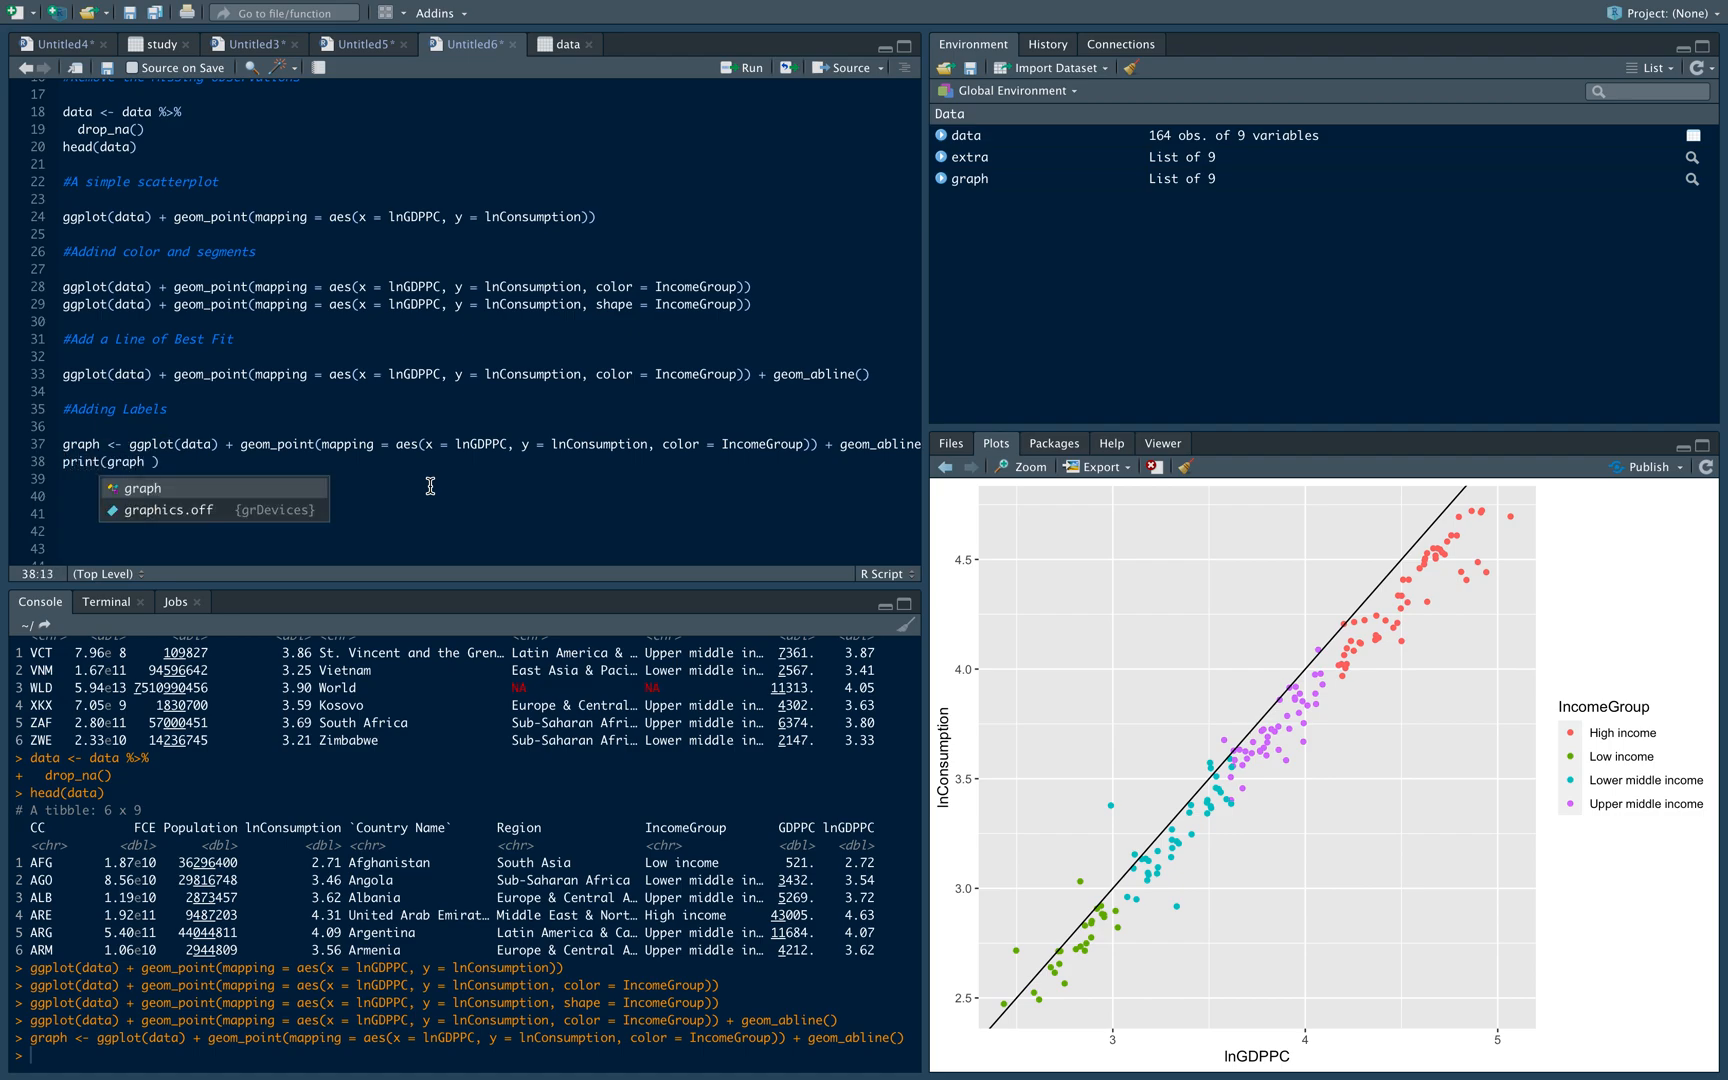
type("+ ggtitle(\"")
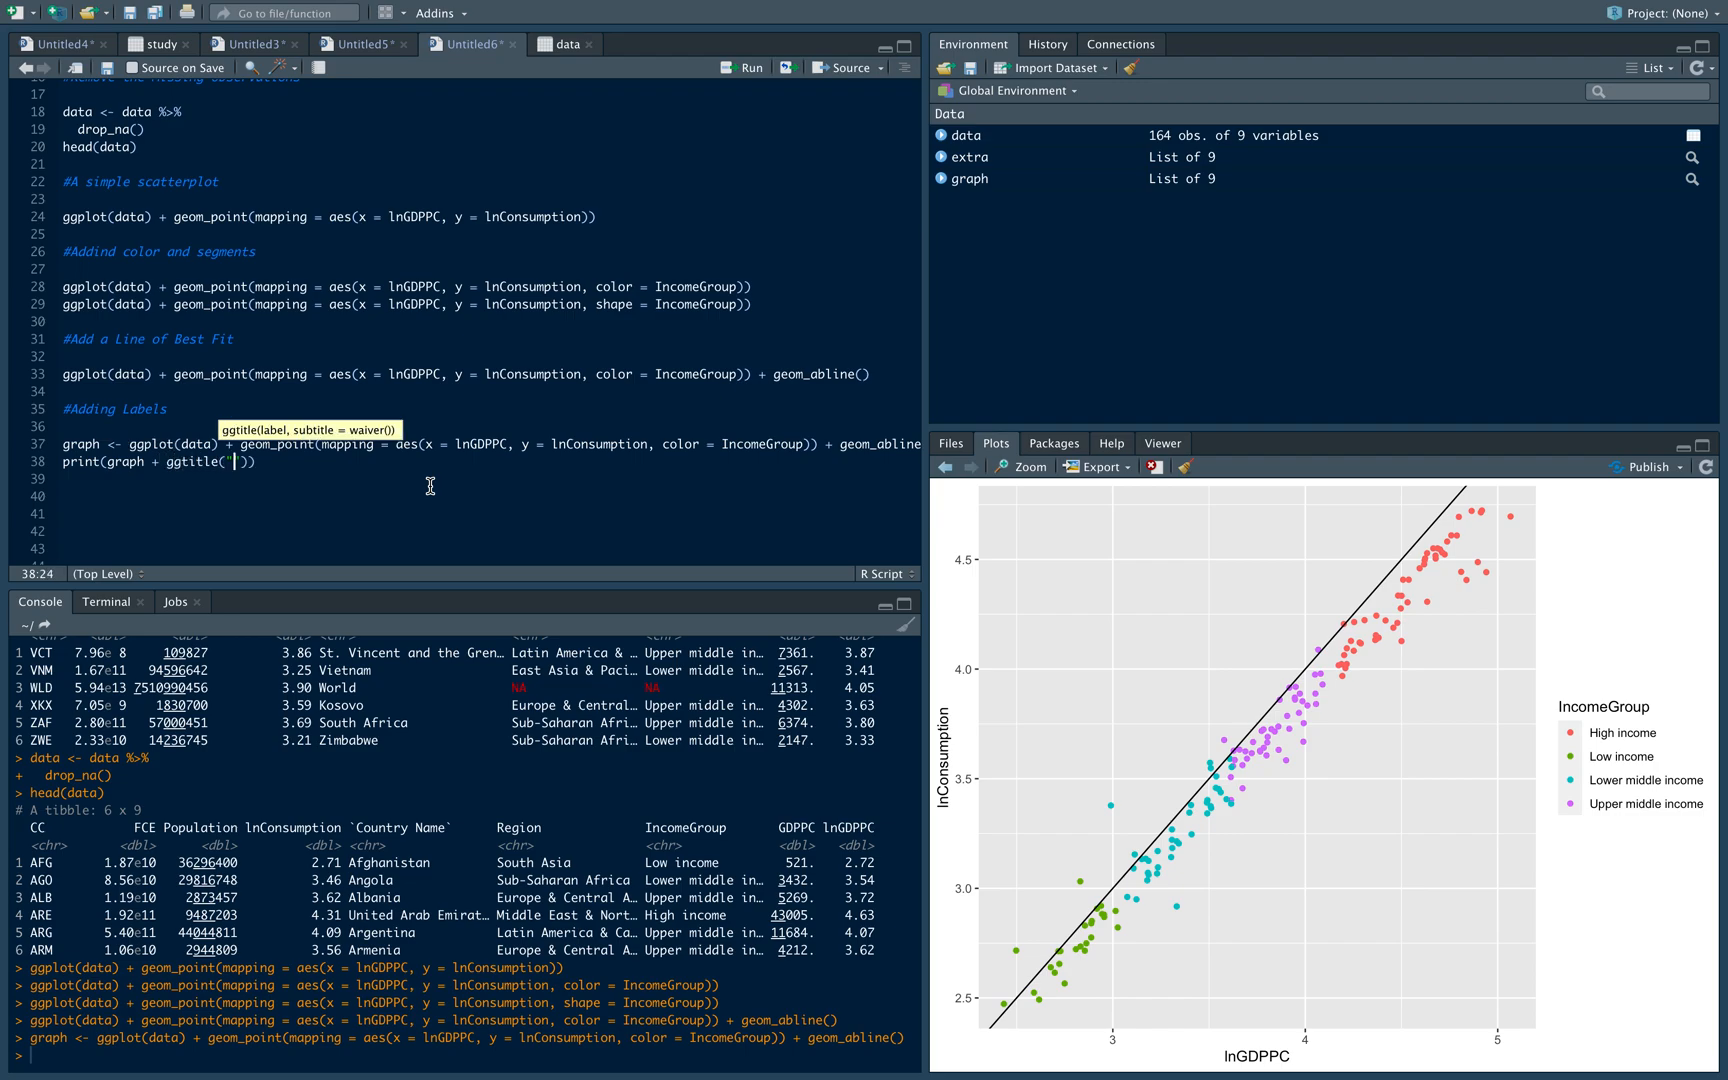
type("Income and Welfare")
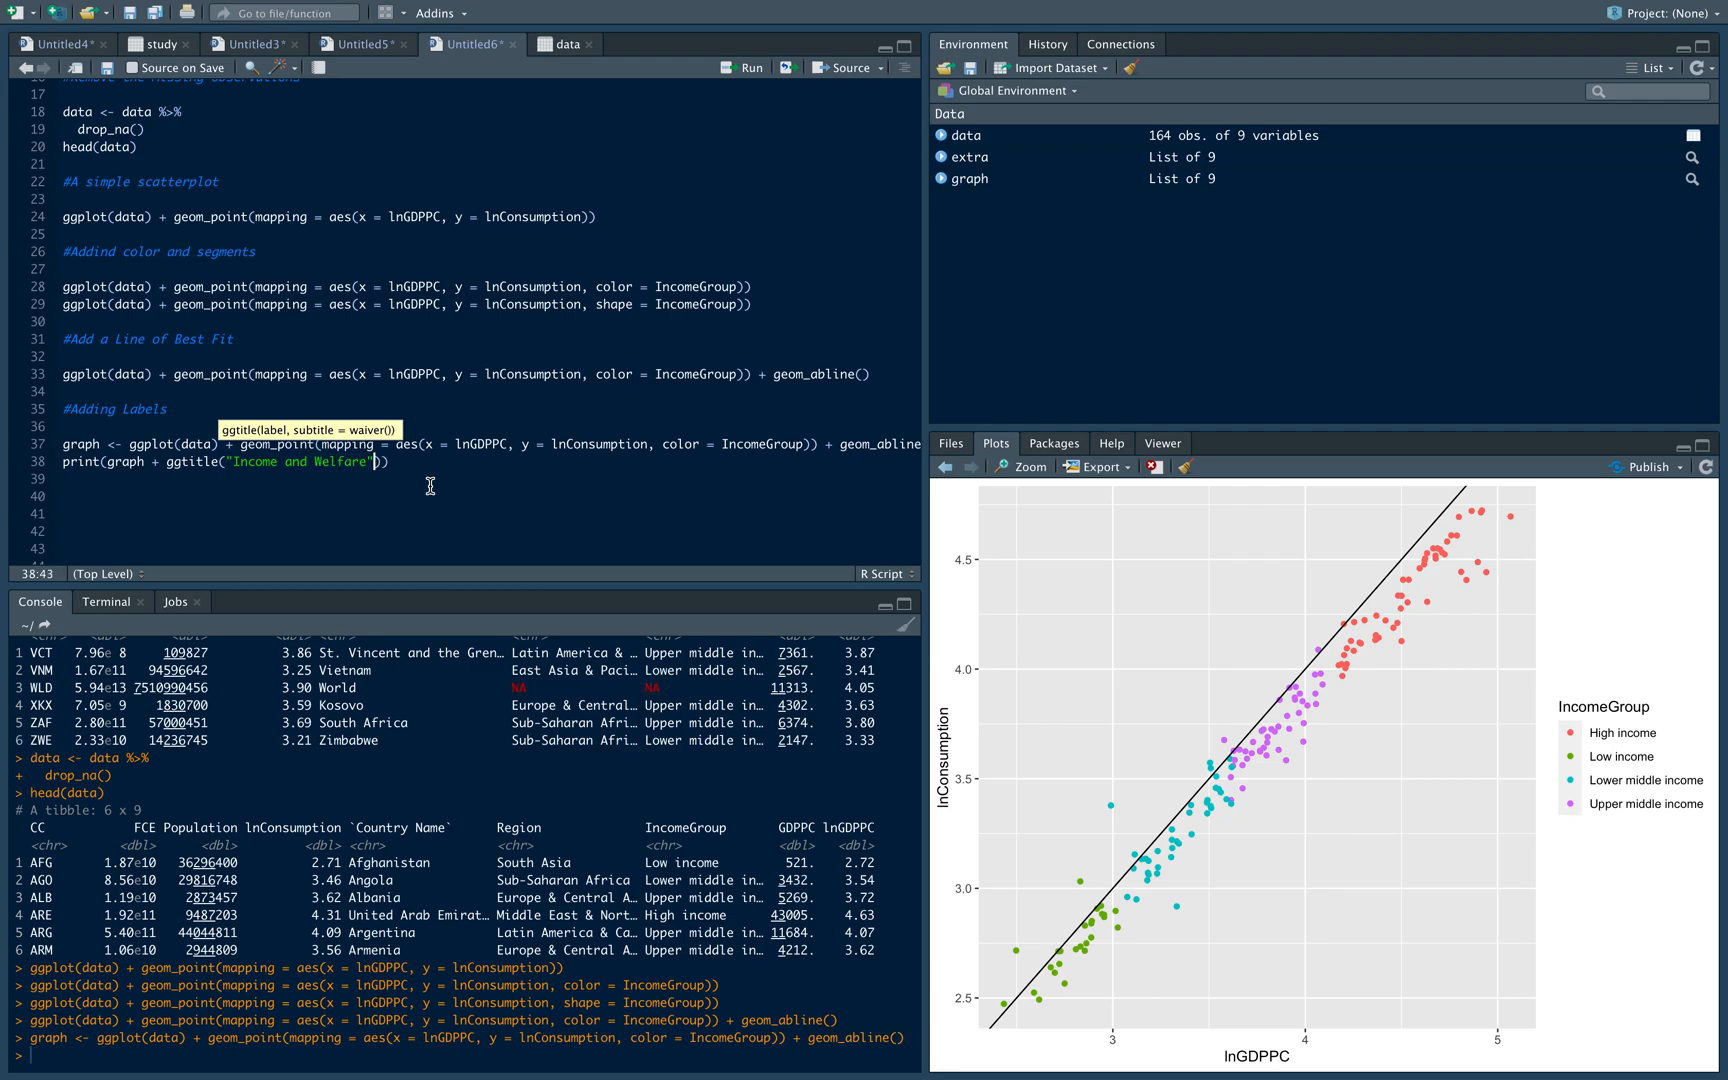
type("+")
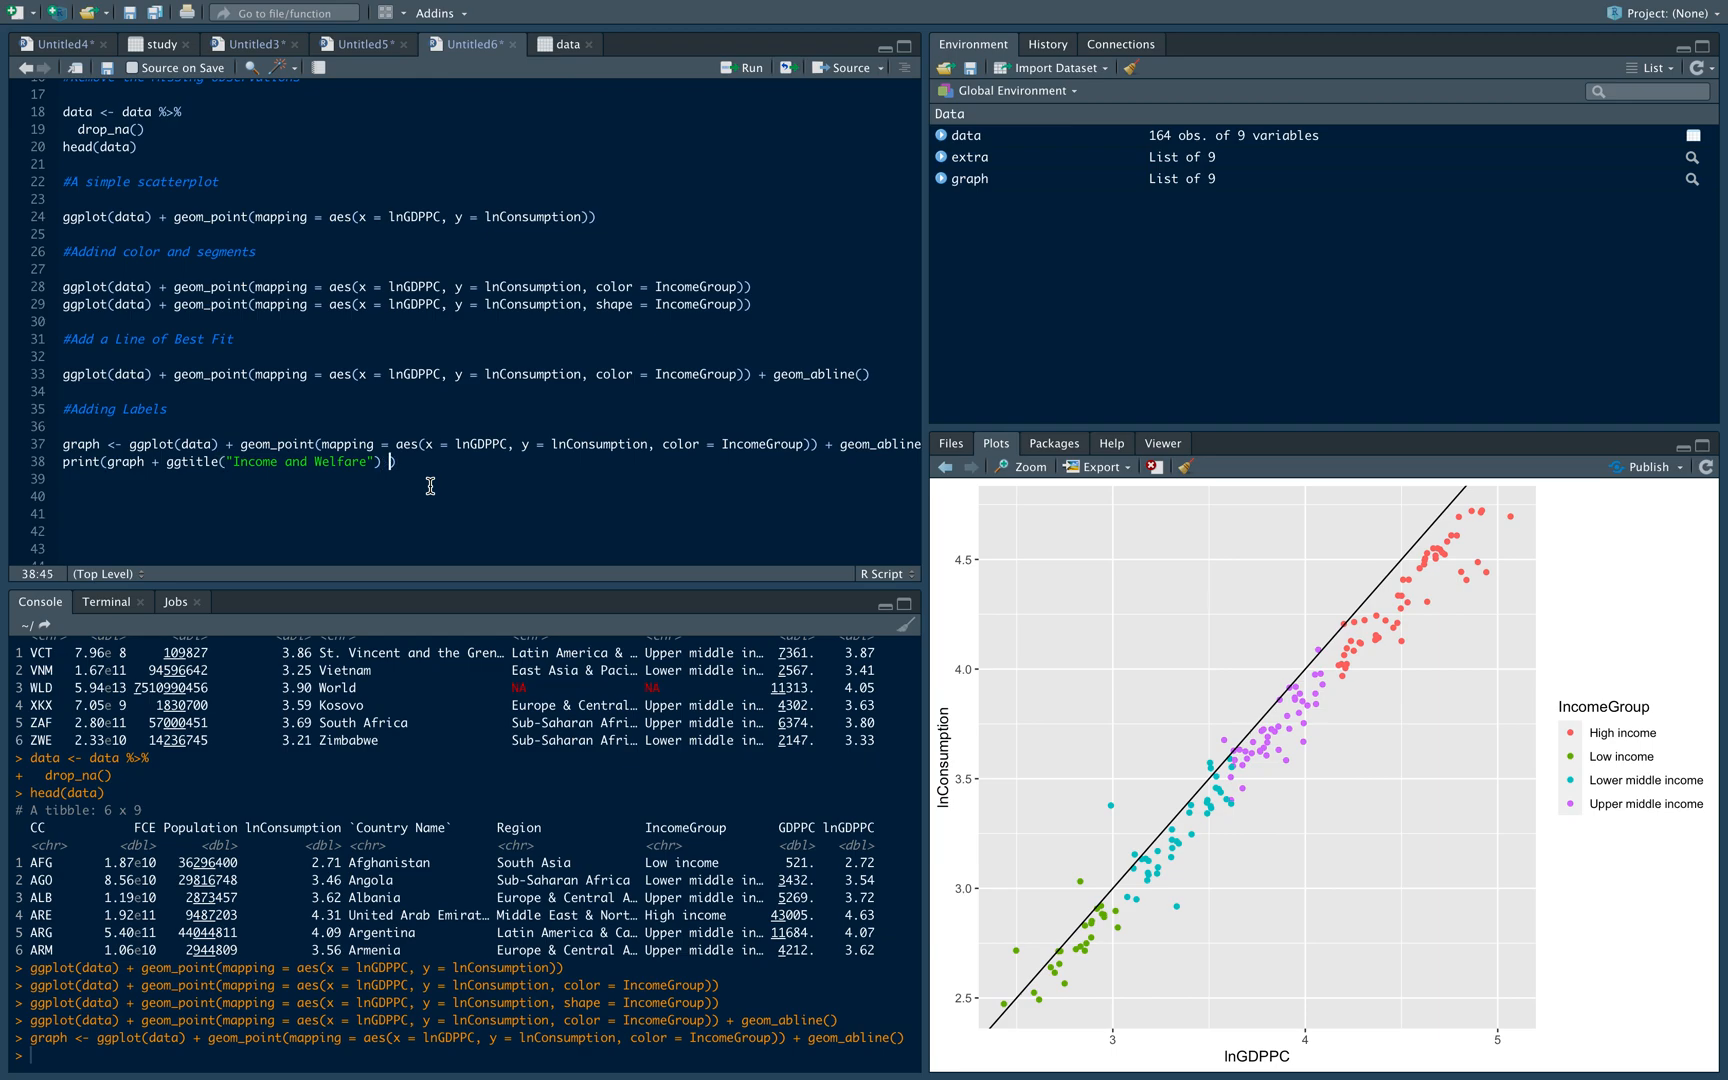
Add labs(y = "Log of Consumption", x = "Log of GDP Per Capita")
type("+ labs()")
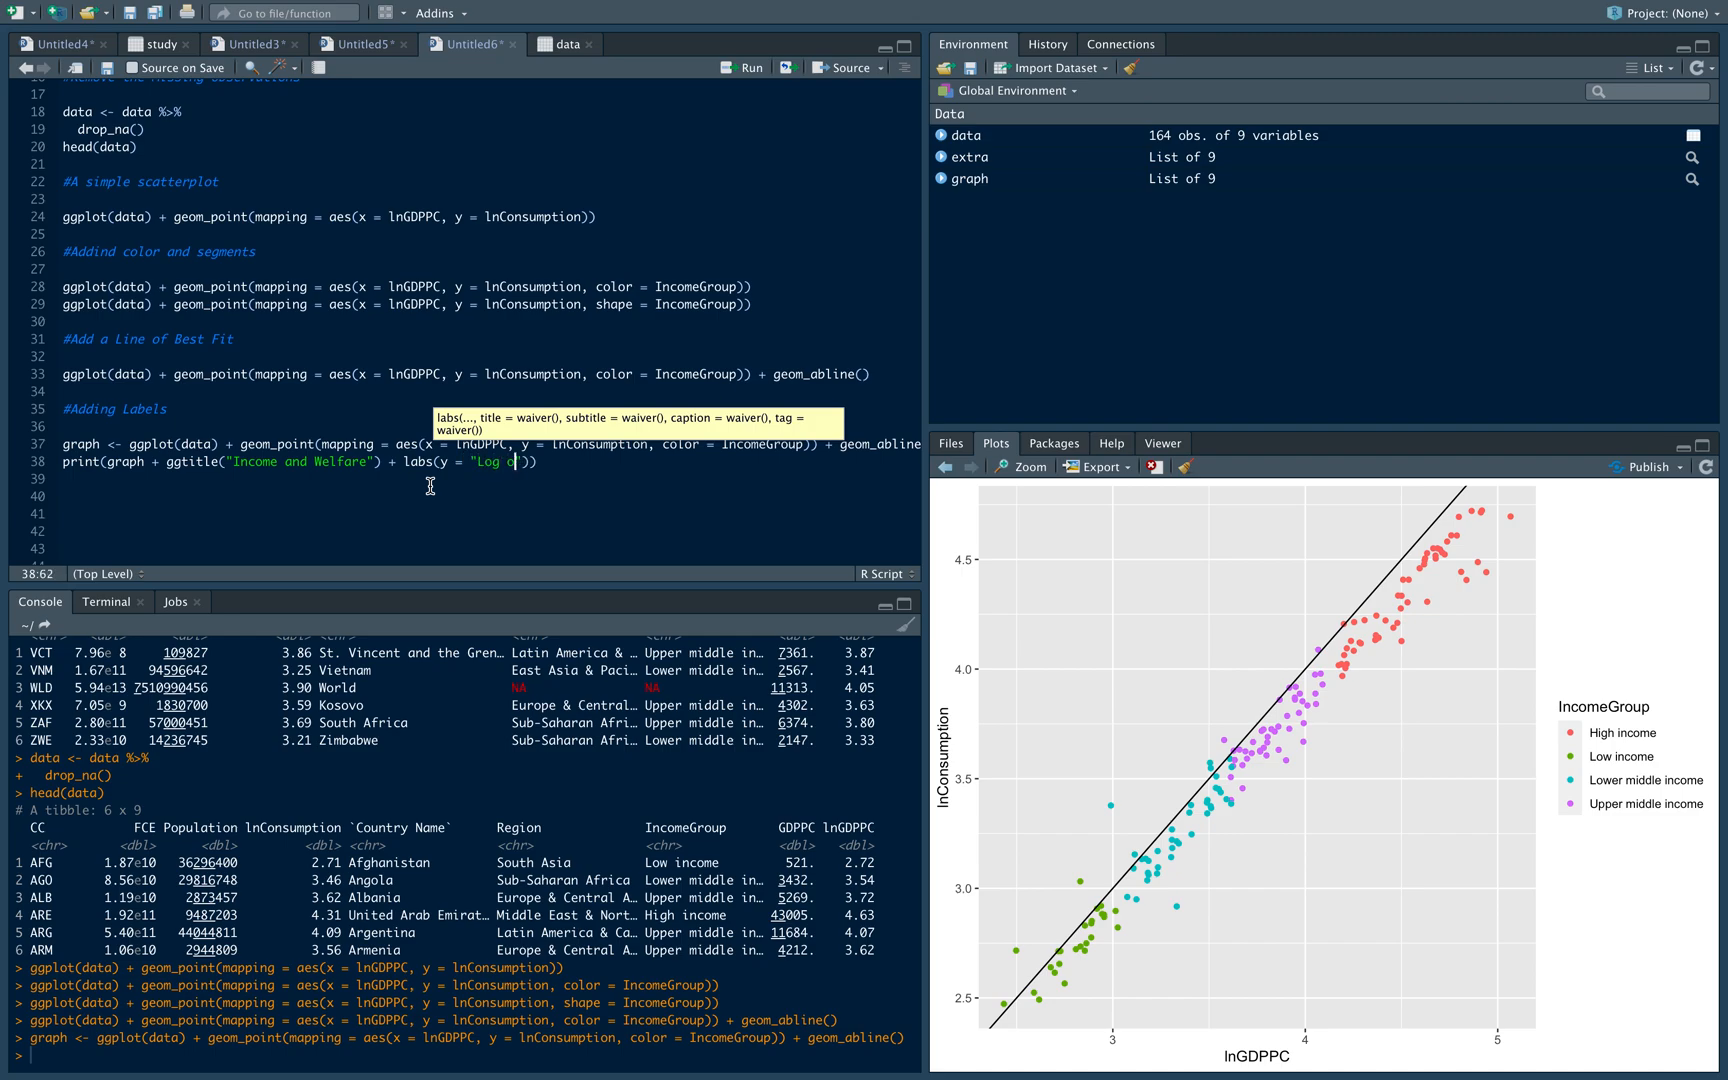
key("Backspace")
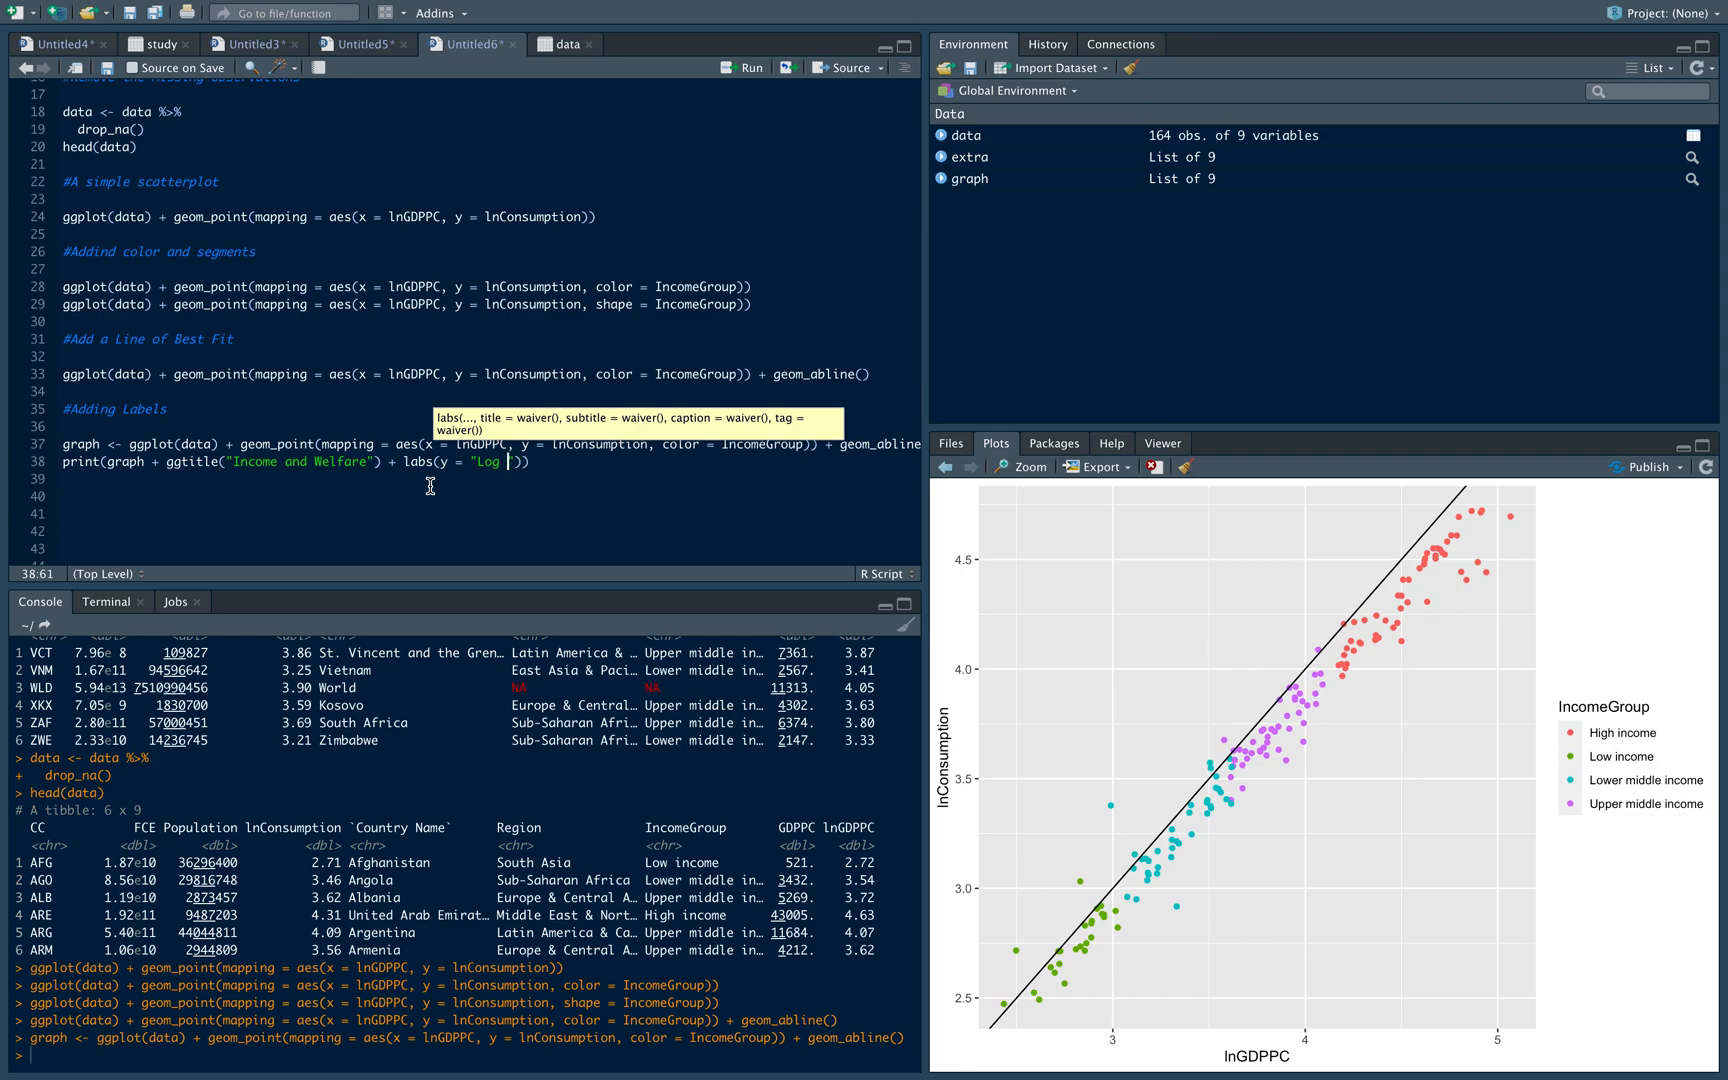
type("of Cons")
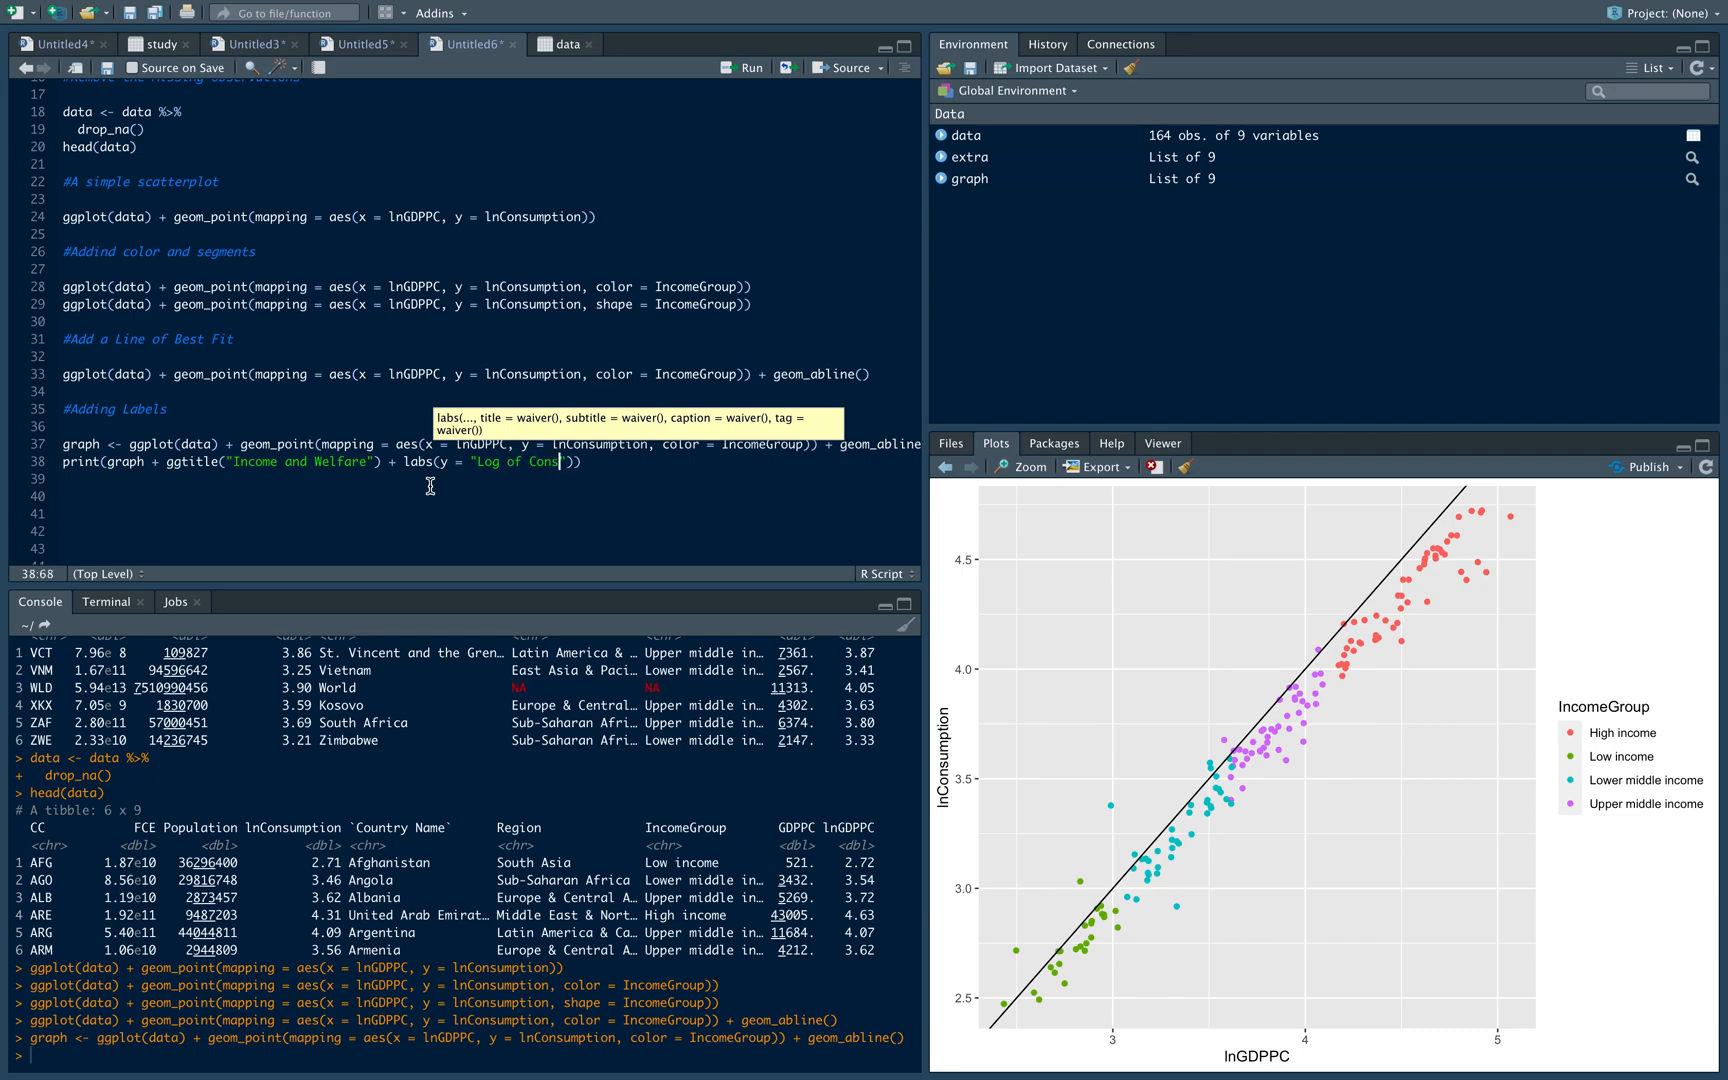
type("umption")
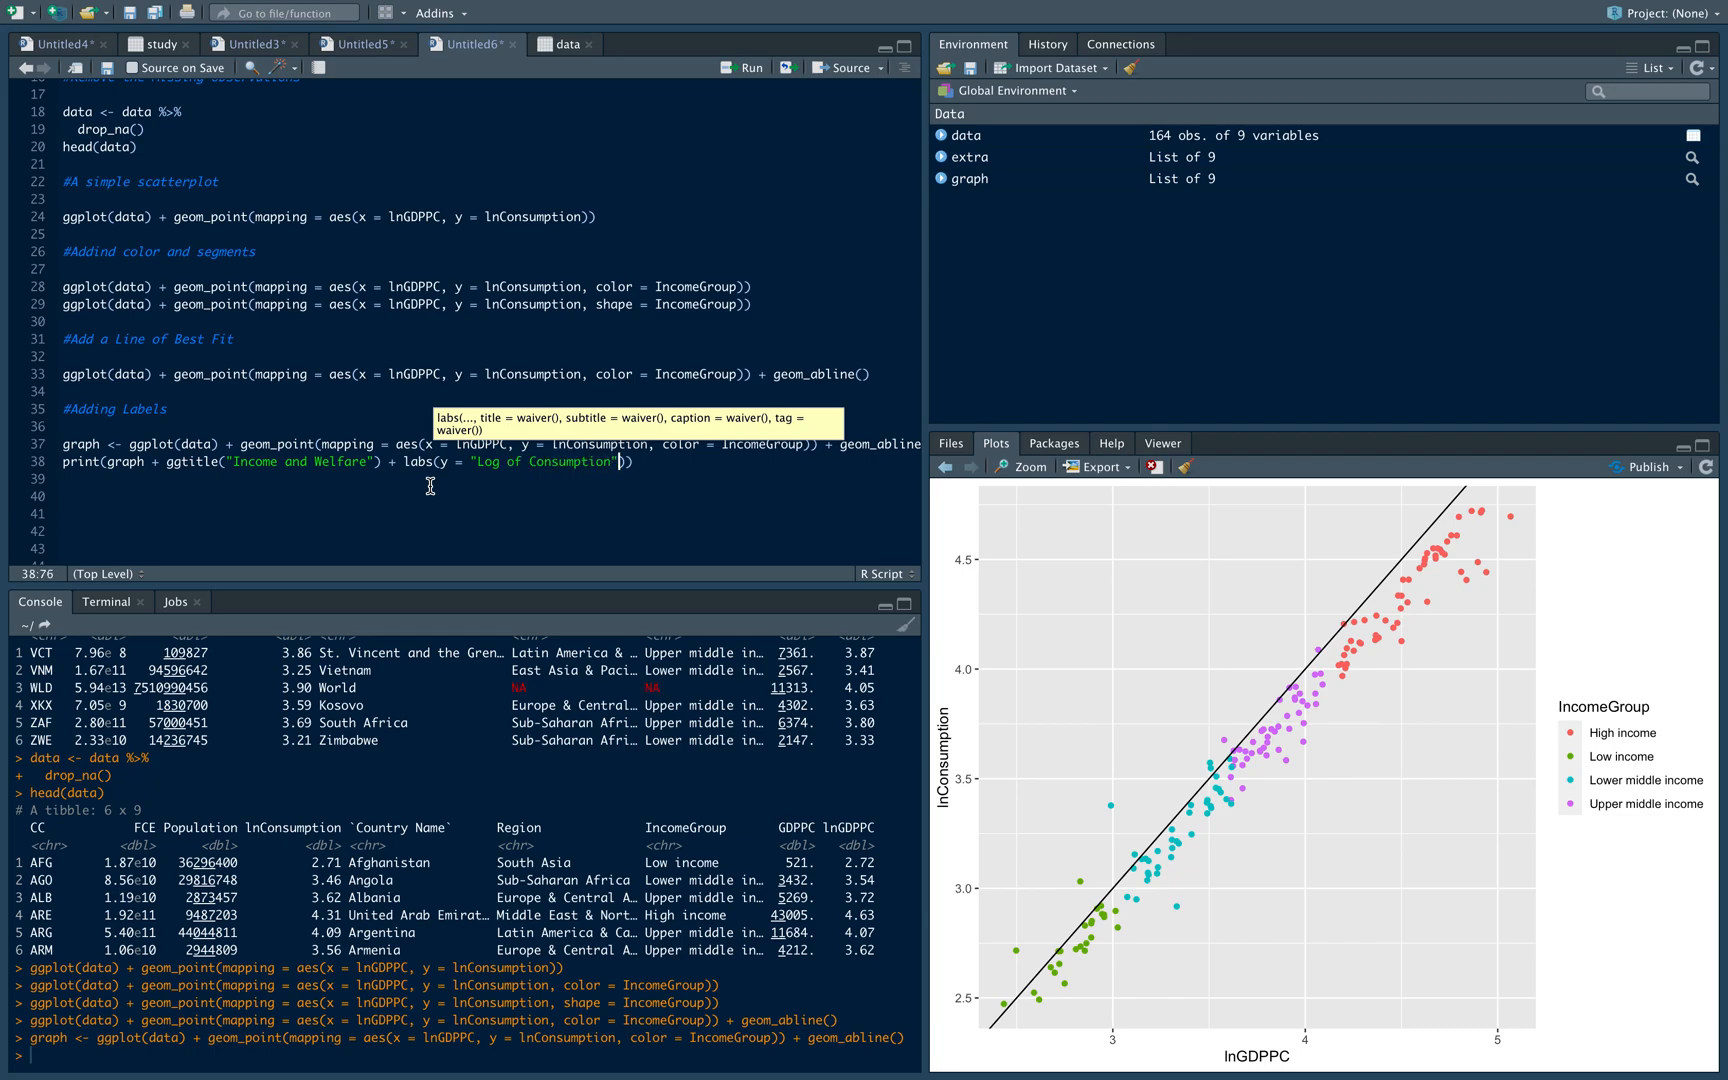
type(", x =")
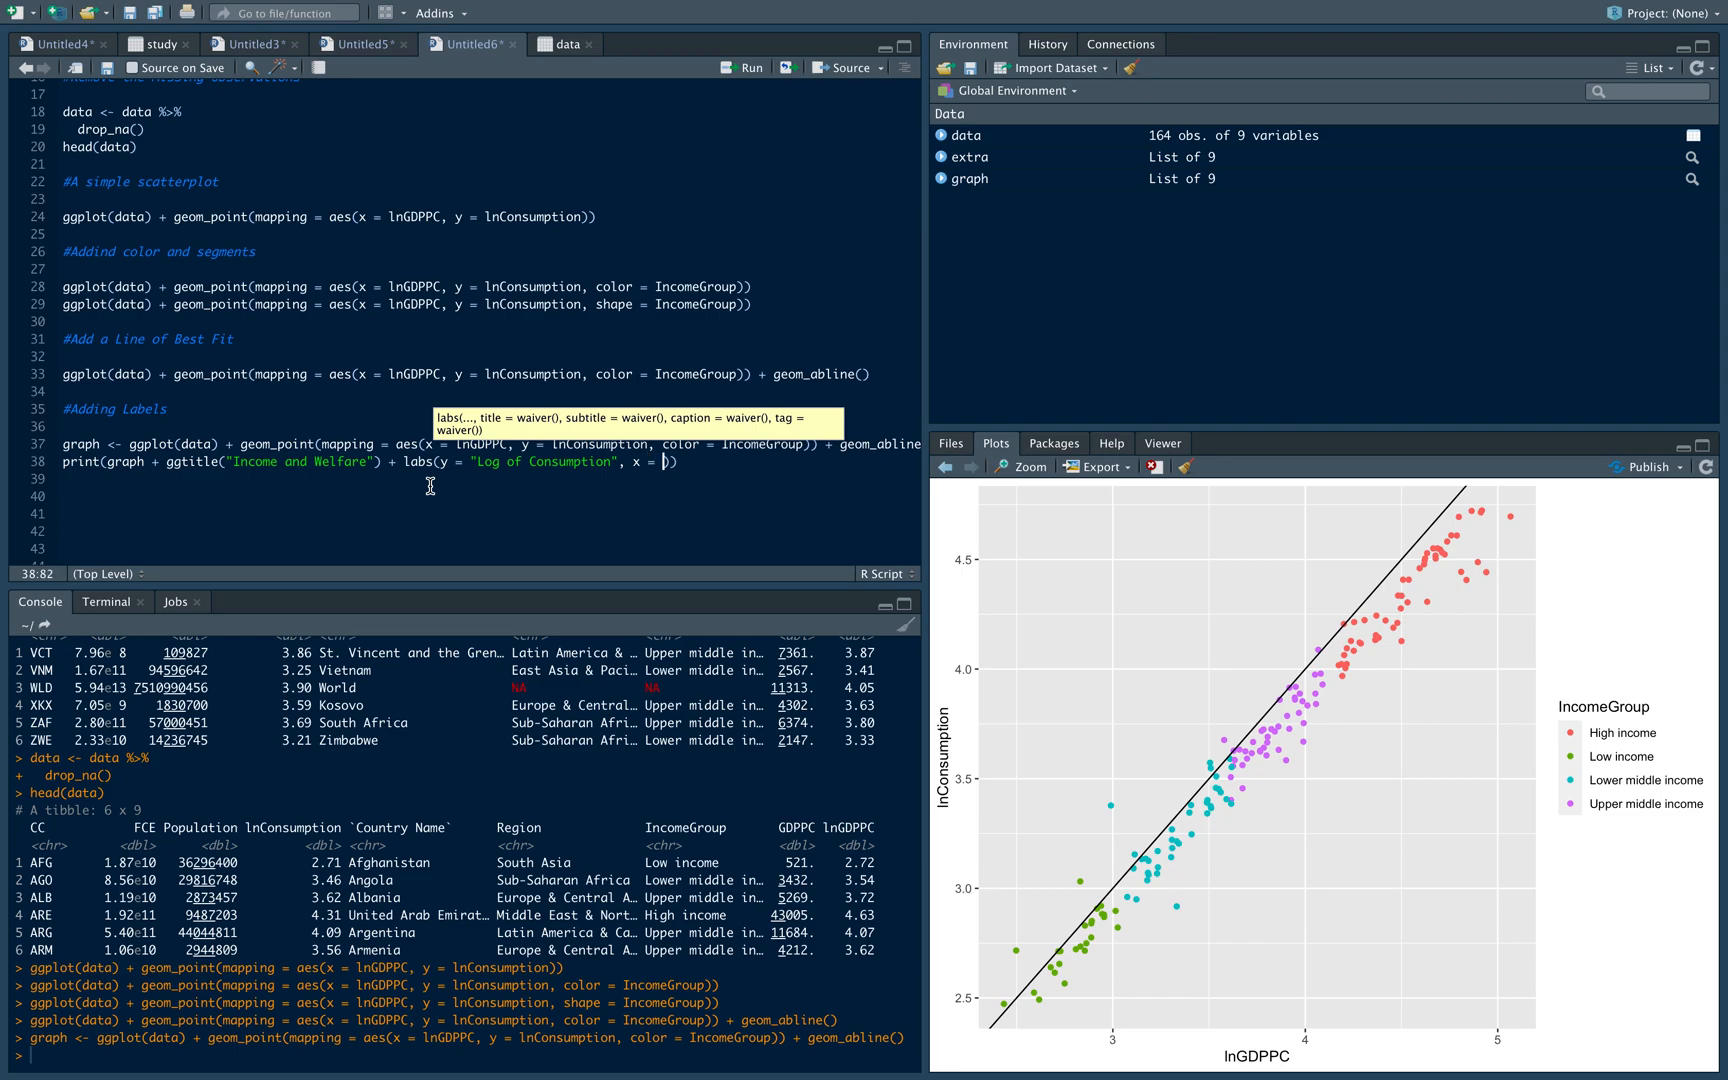
type("L\"")
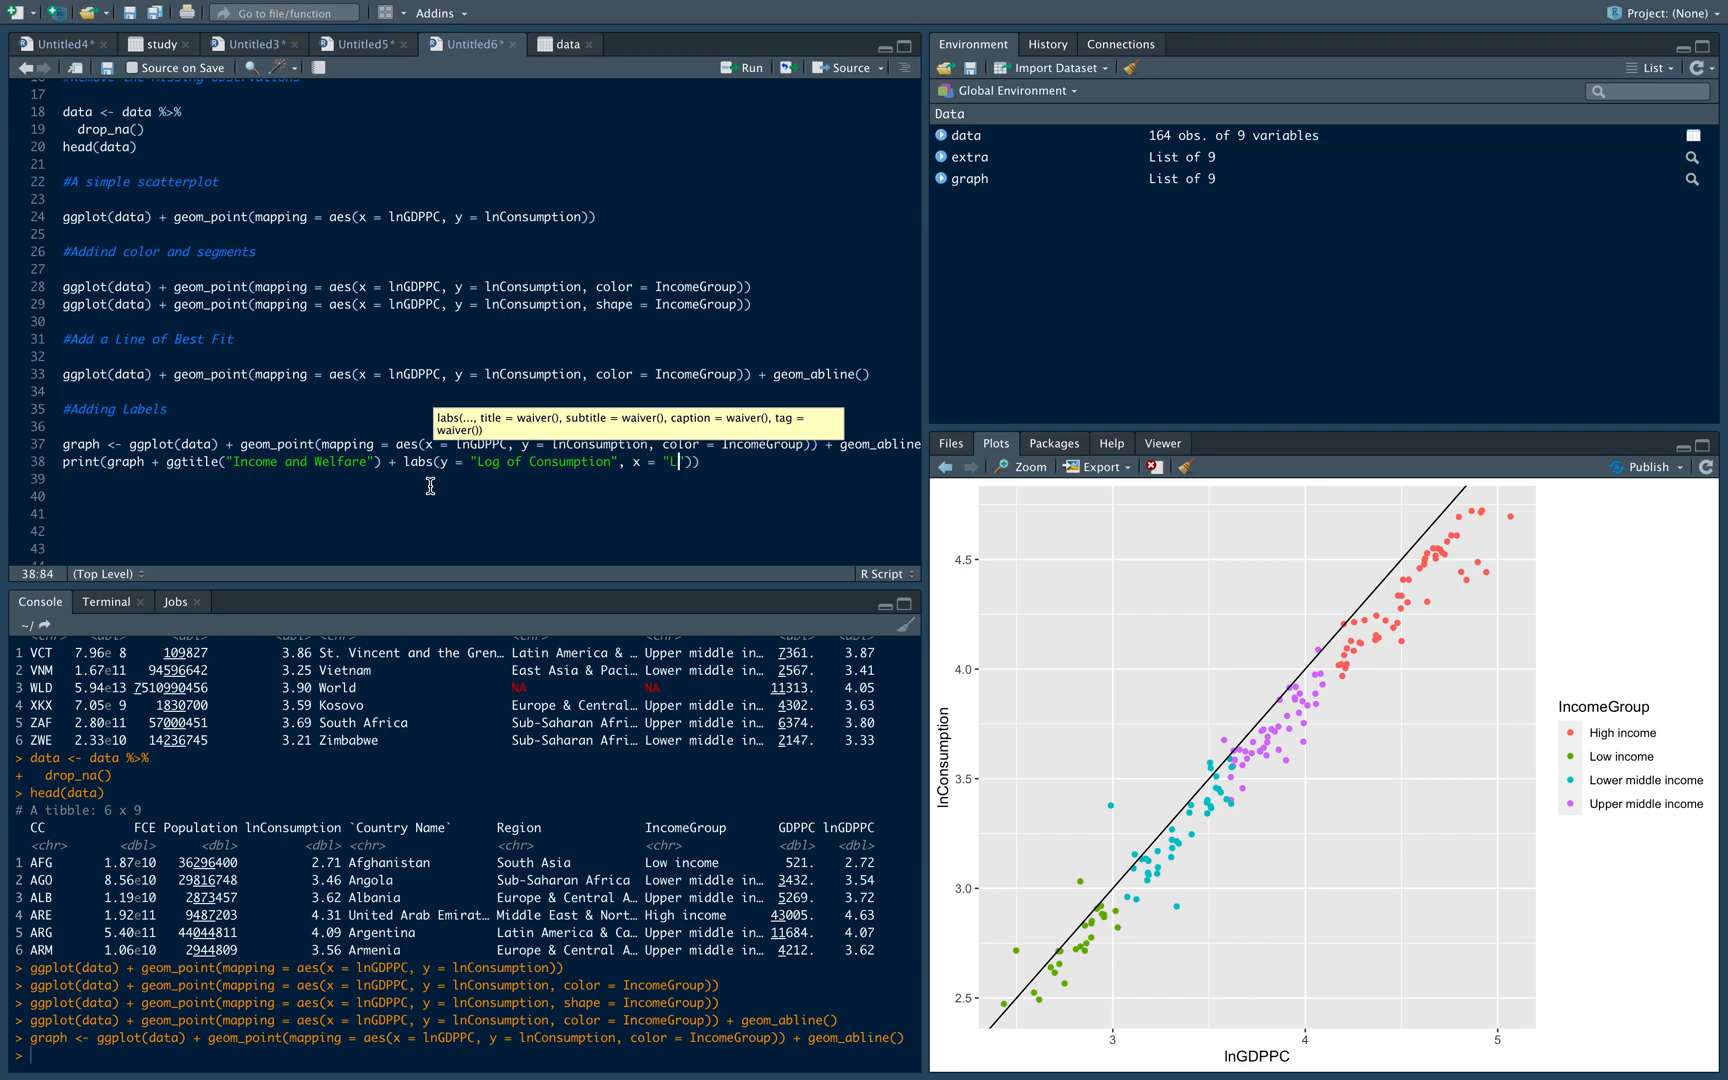
type("og of GD")
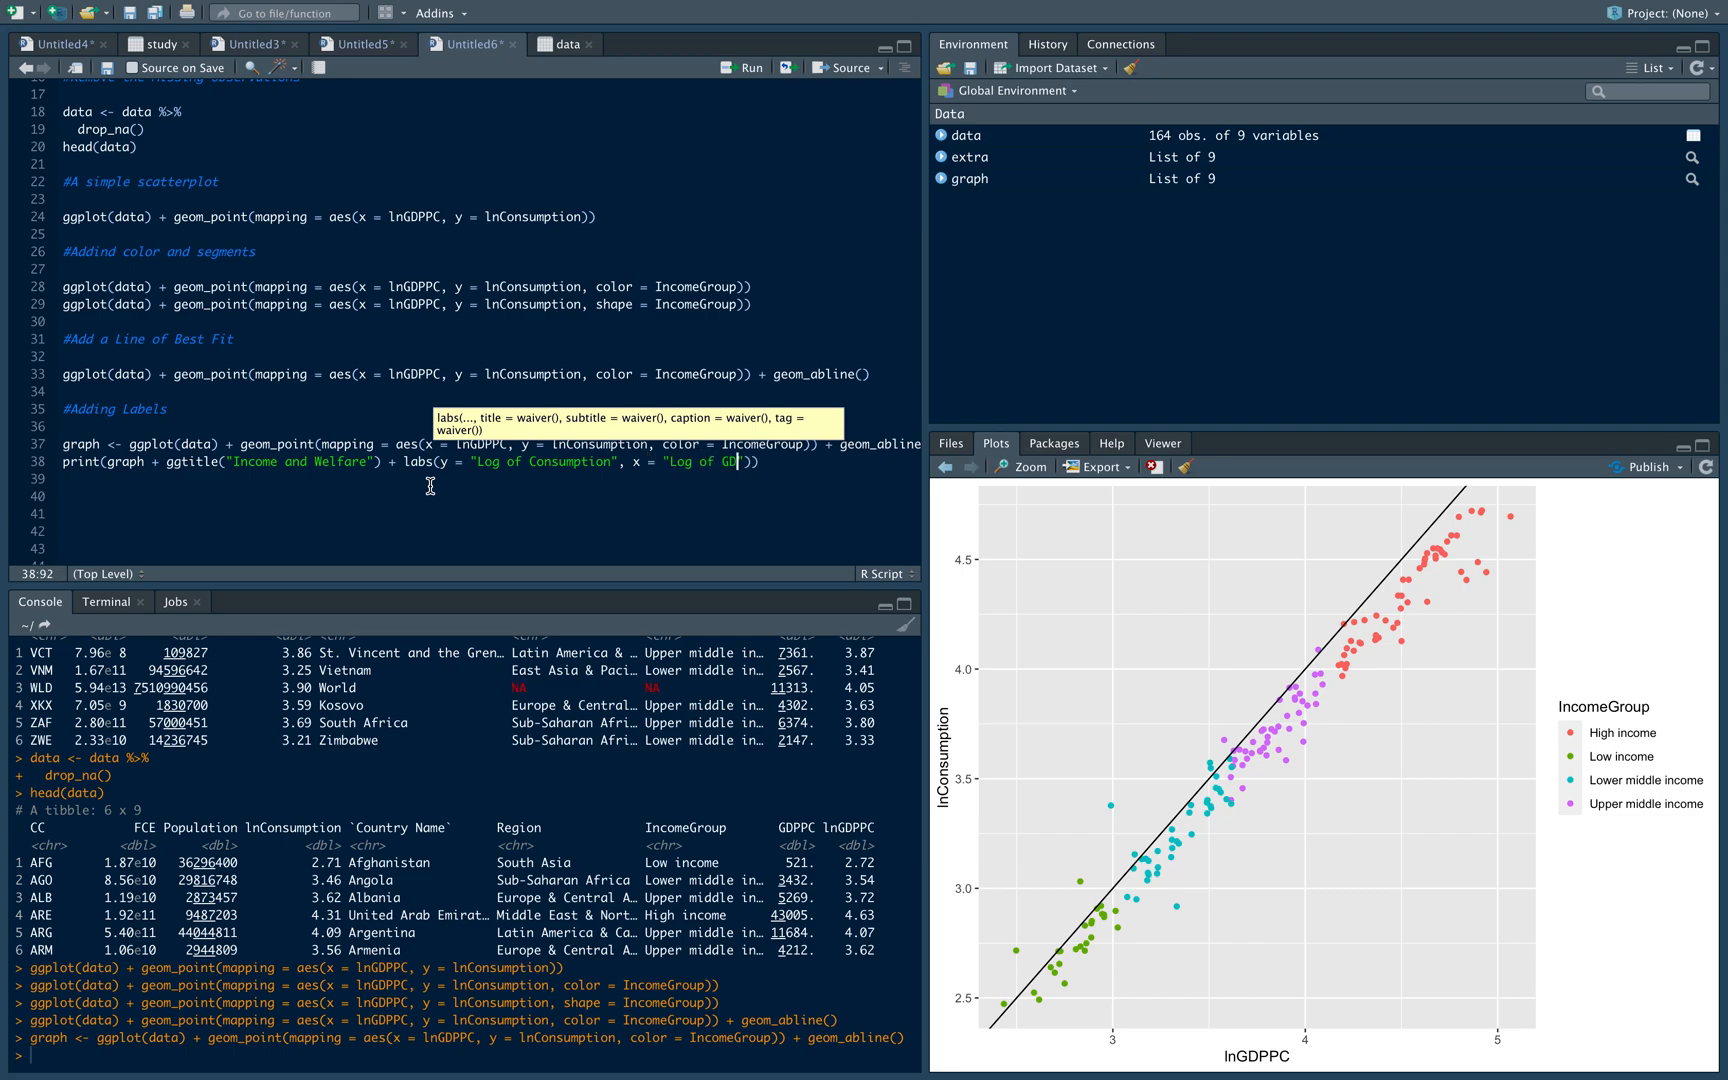
type("Per Capita")
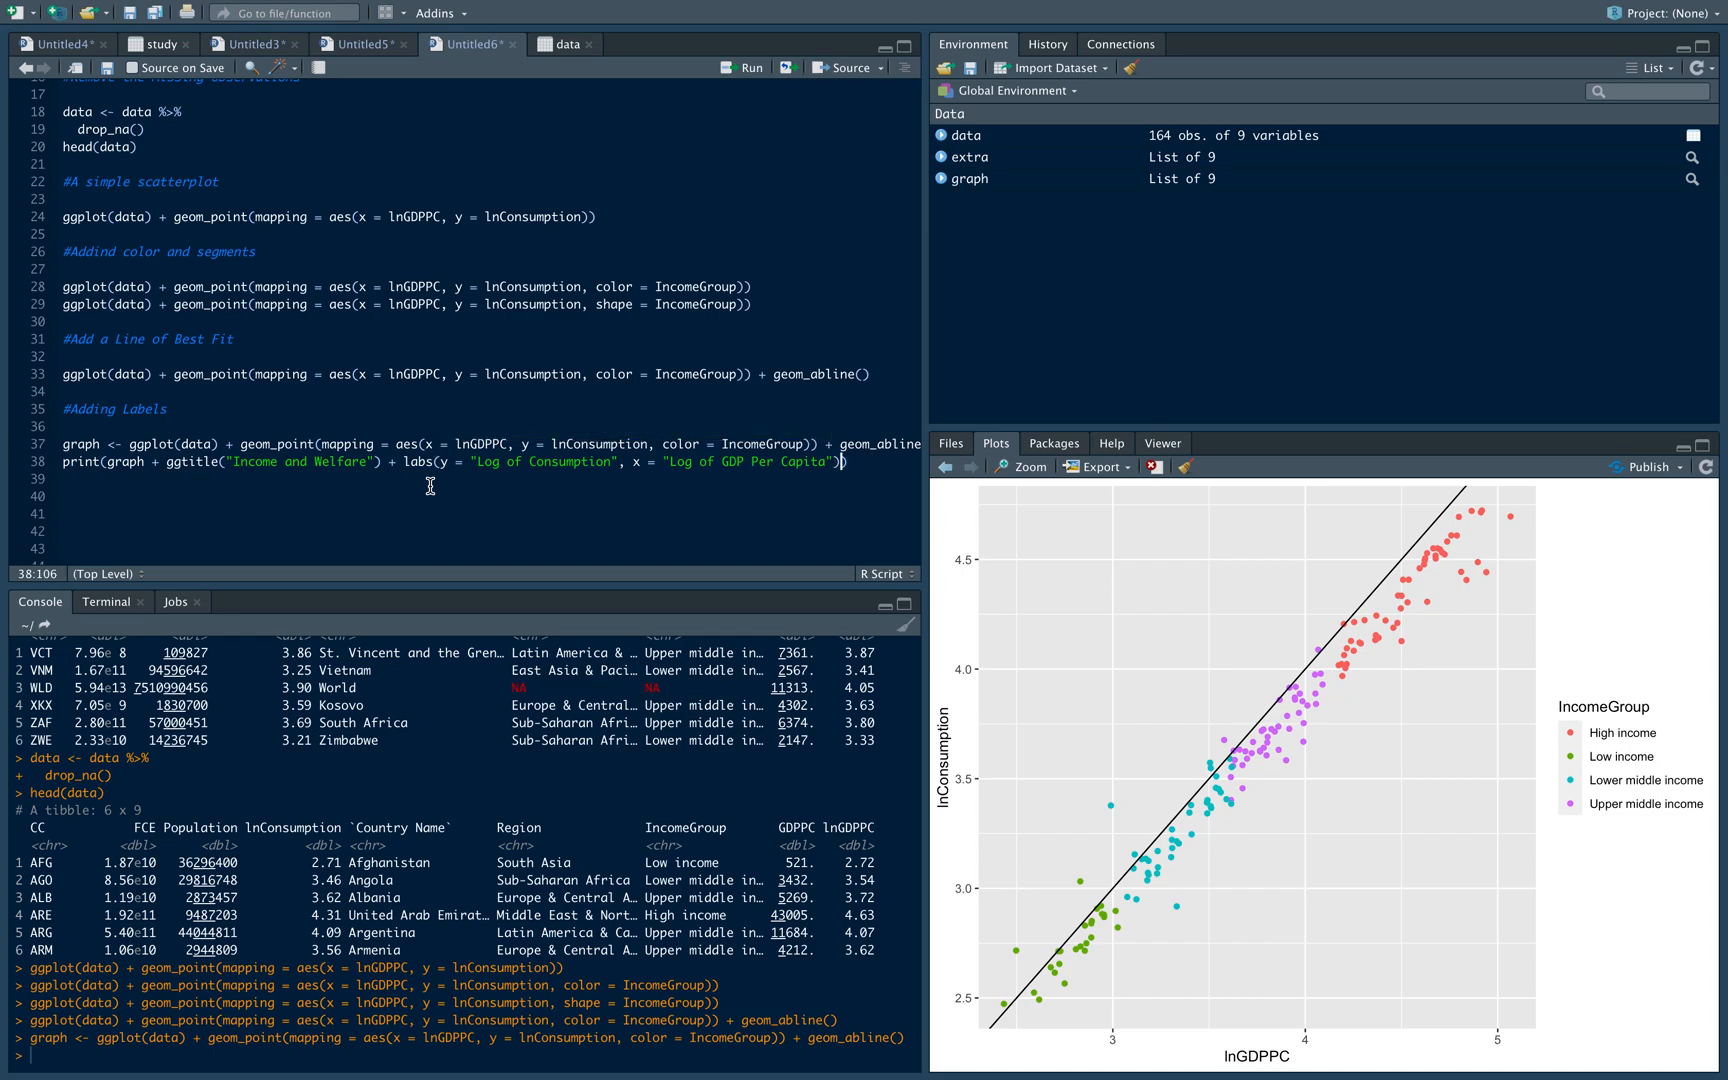
Add labs(color = "Income Group") for the legend title and run the print
type("+ labs")
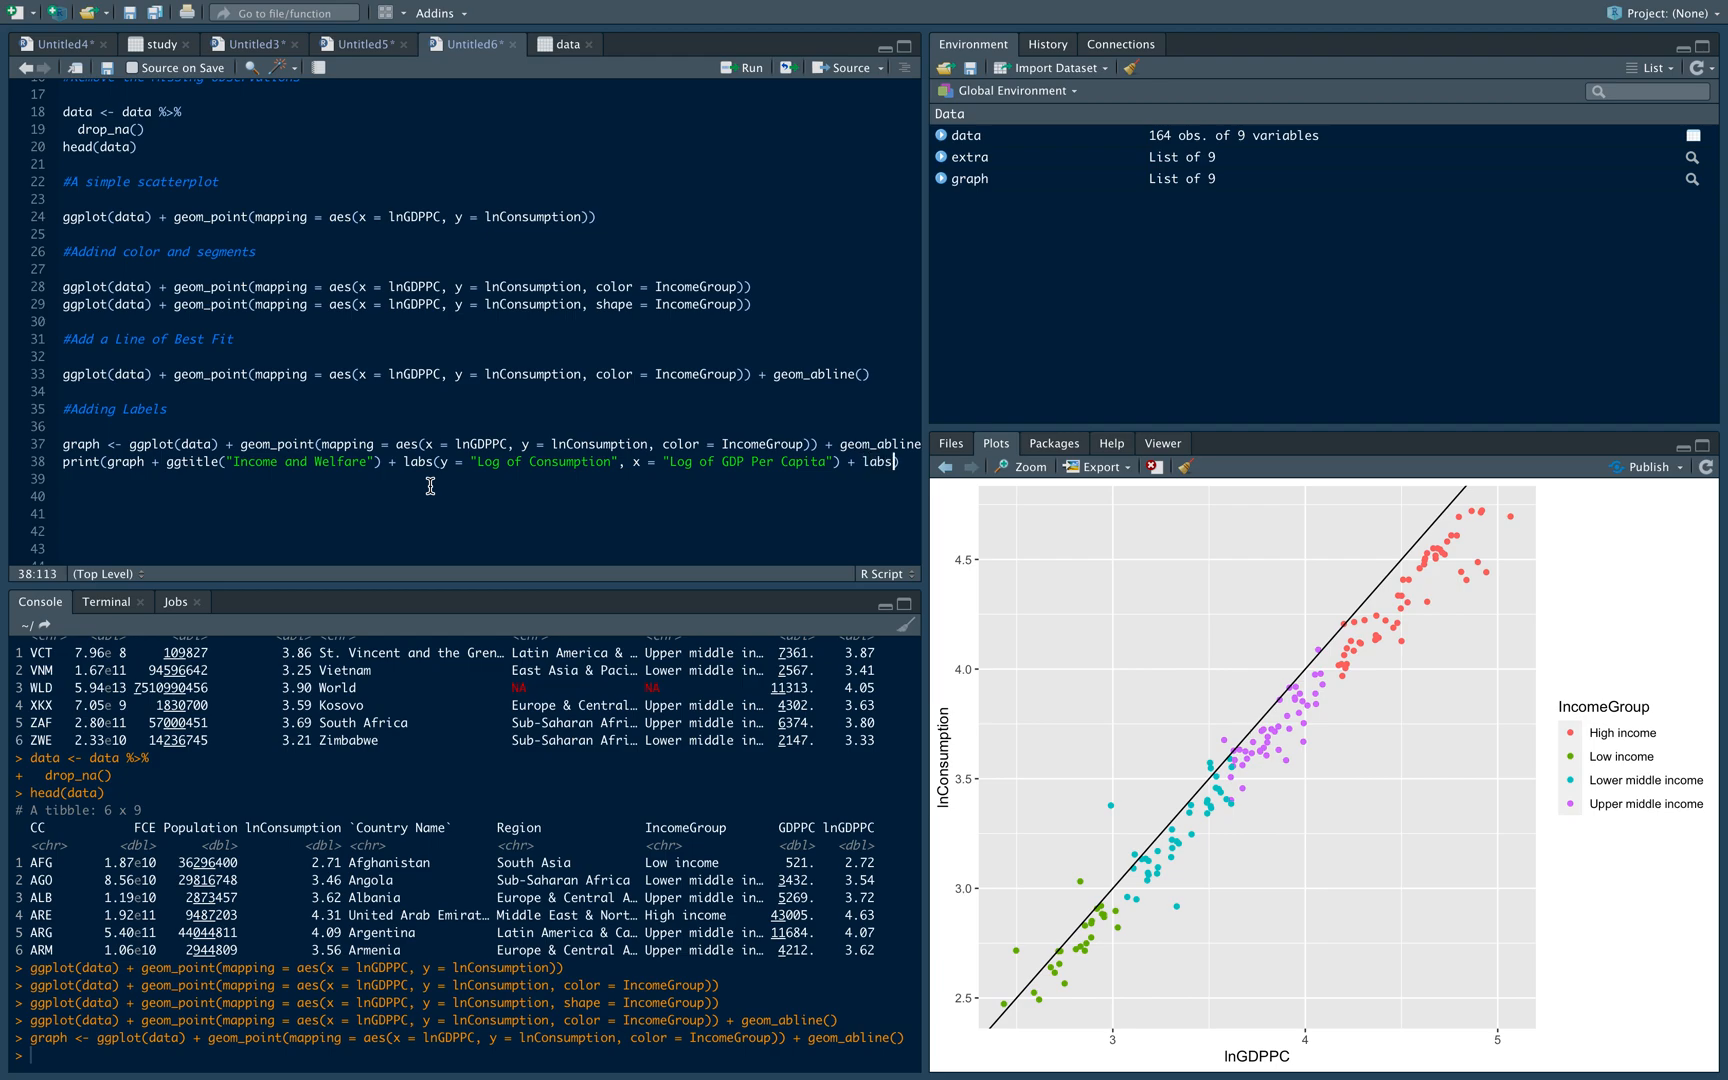
type("(")
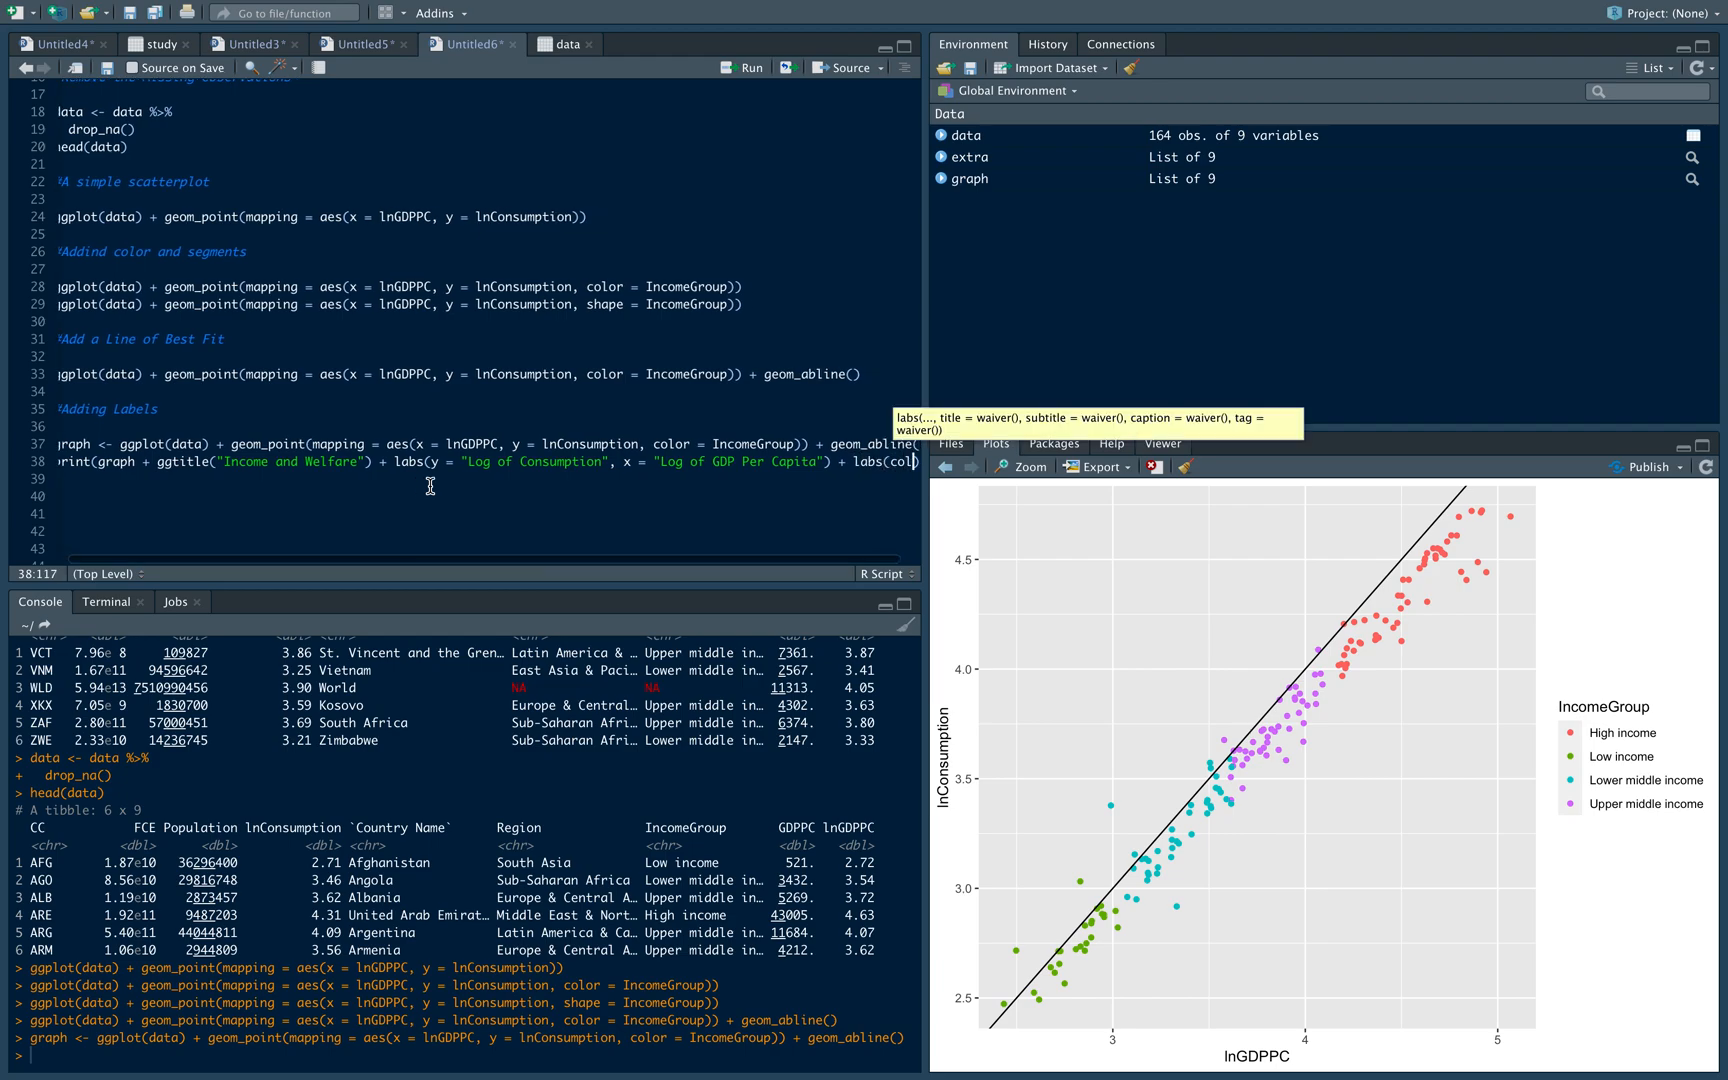
type("col")
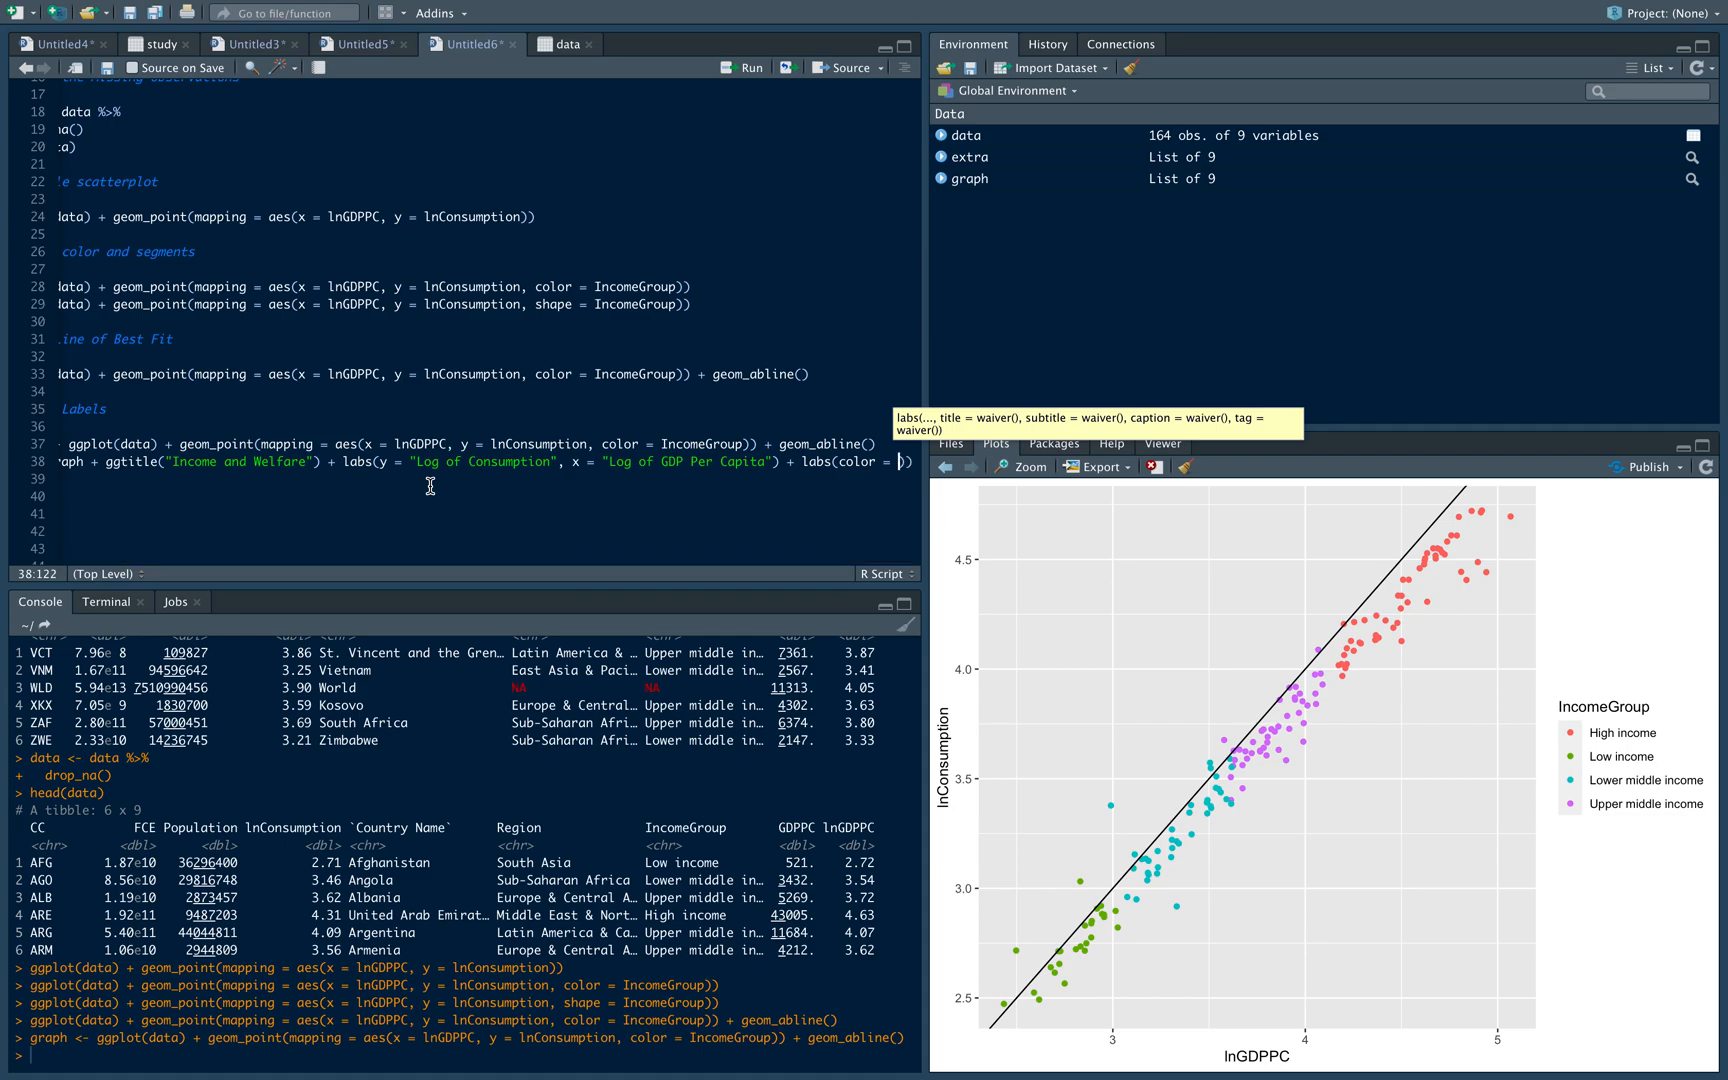
type("Income")
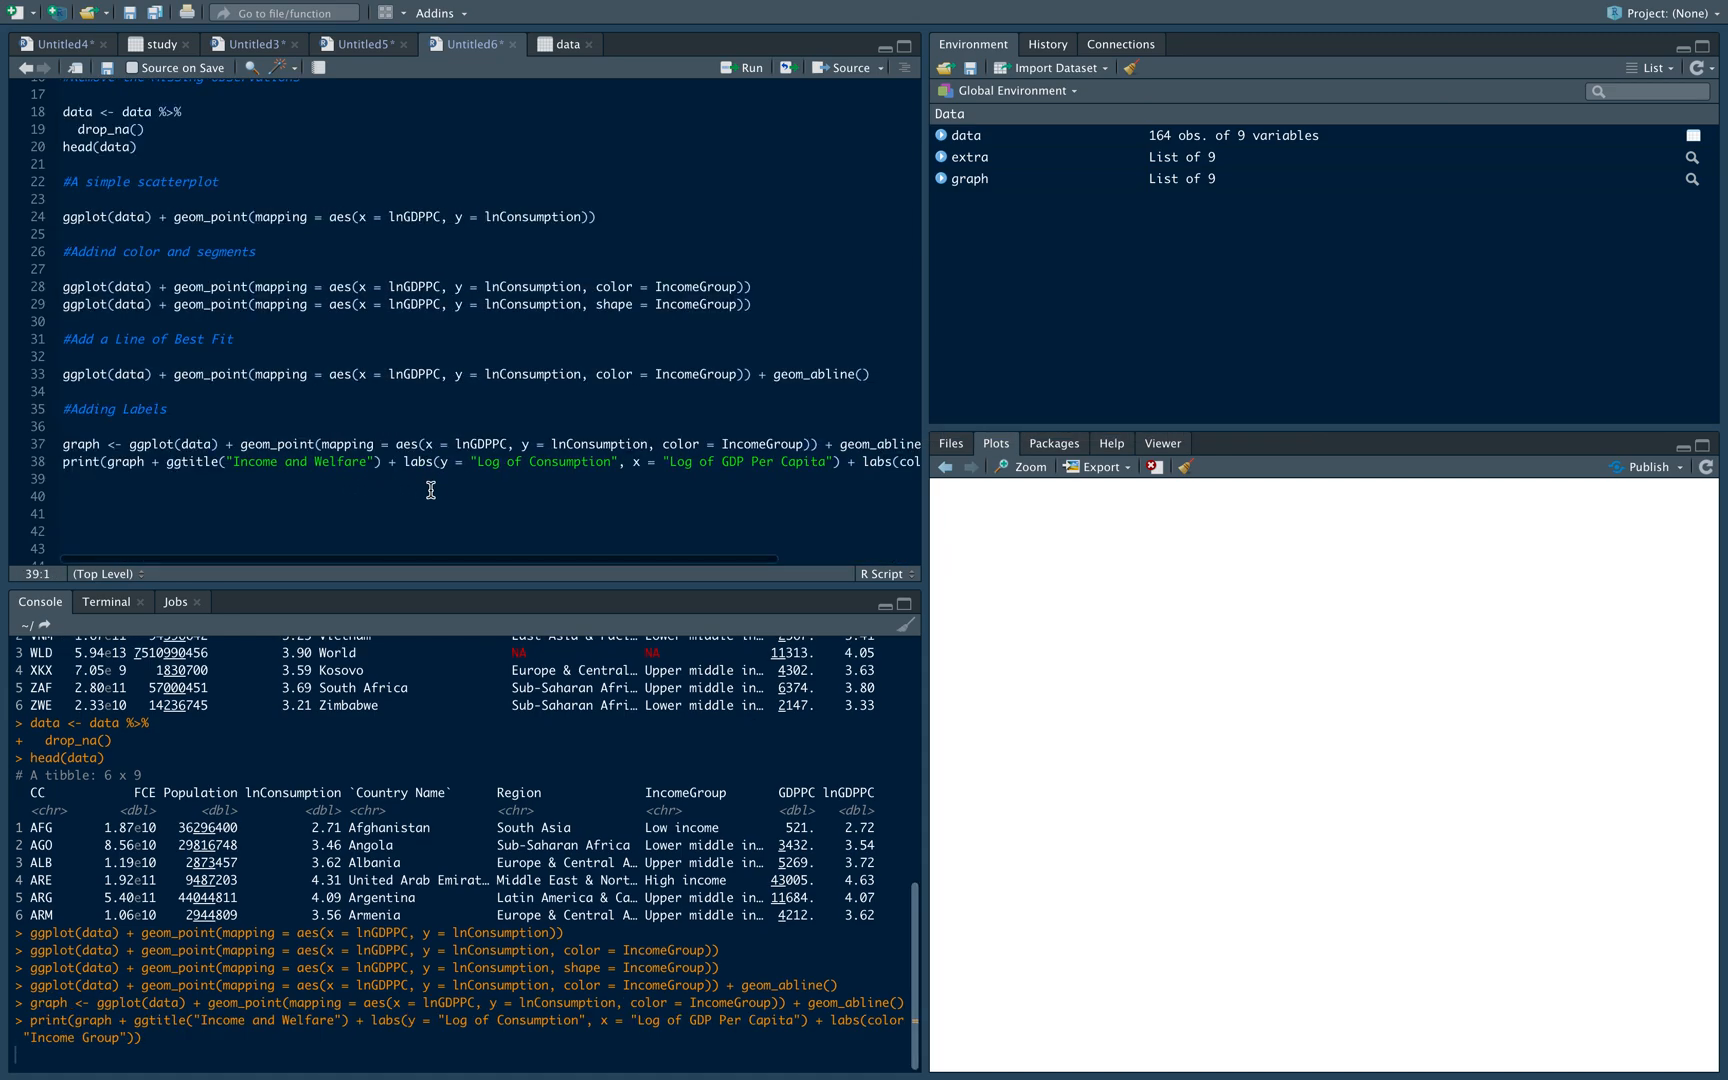
View the rendered Income and Welfare plot with its axis labels and legend title
left_click(742, 68)
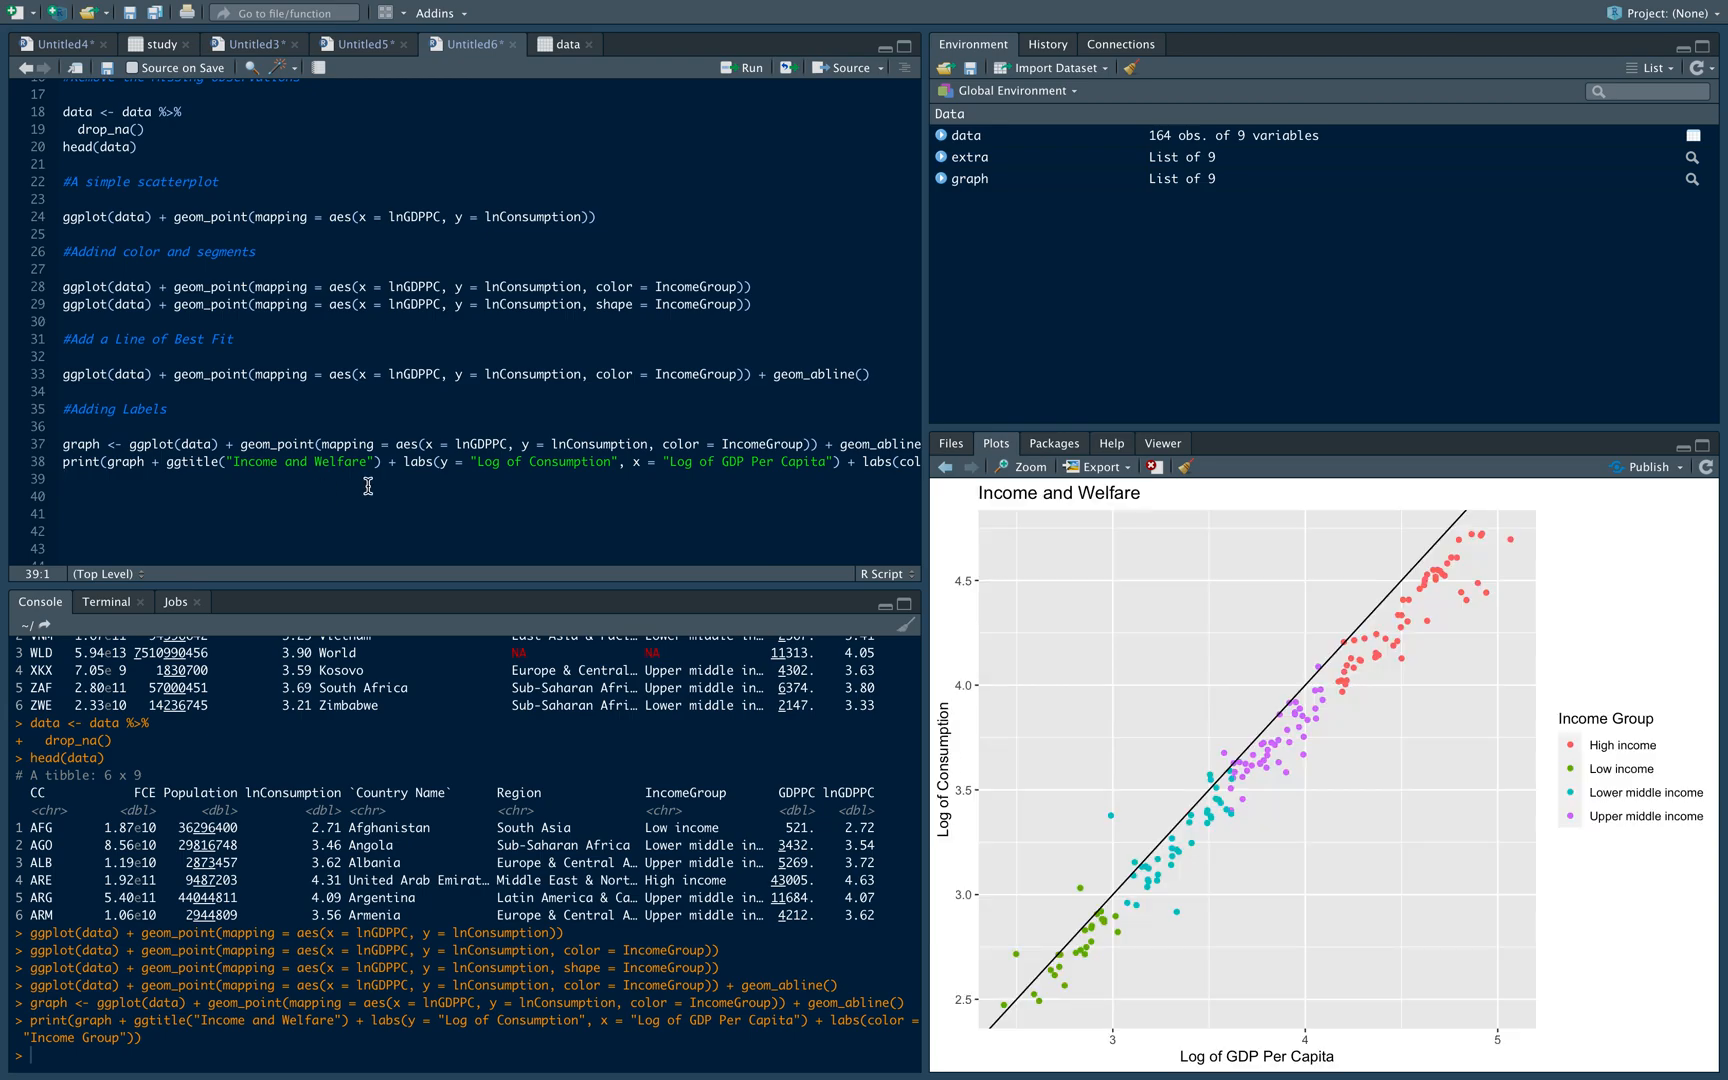
mouse_move(1130, 498)
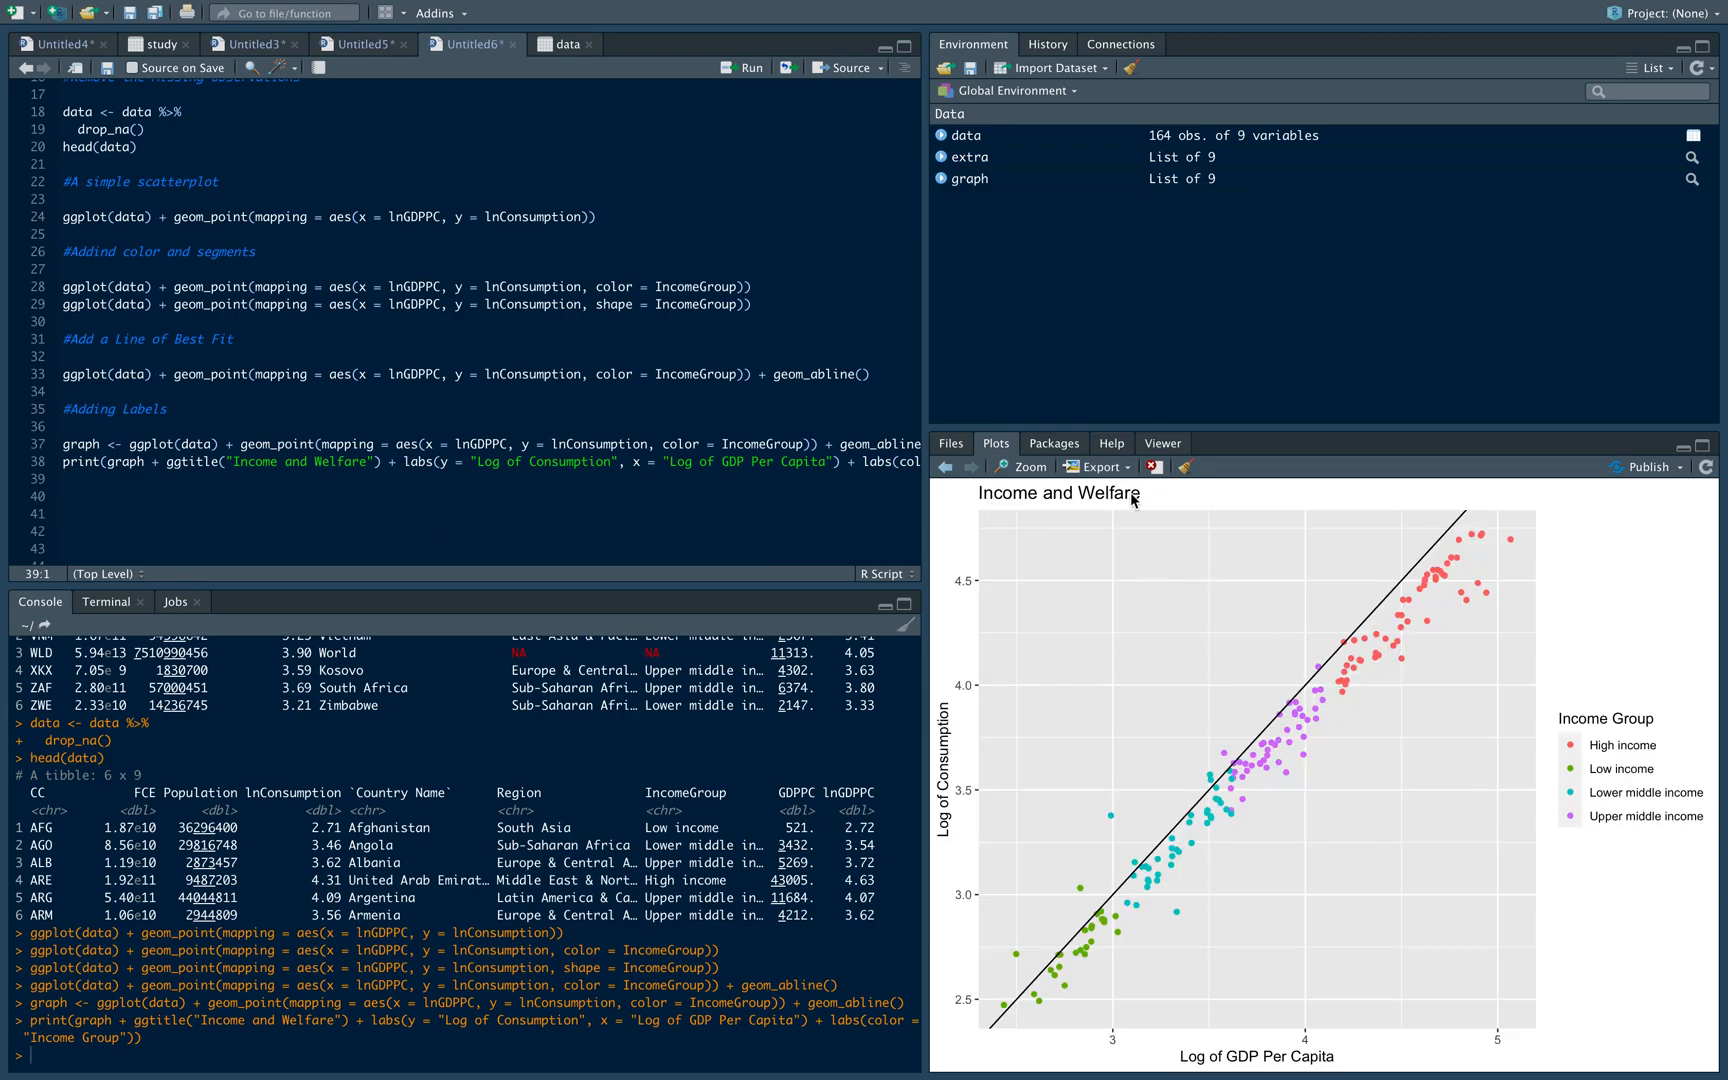
mouse_move(1518, 1052)
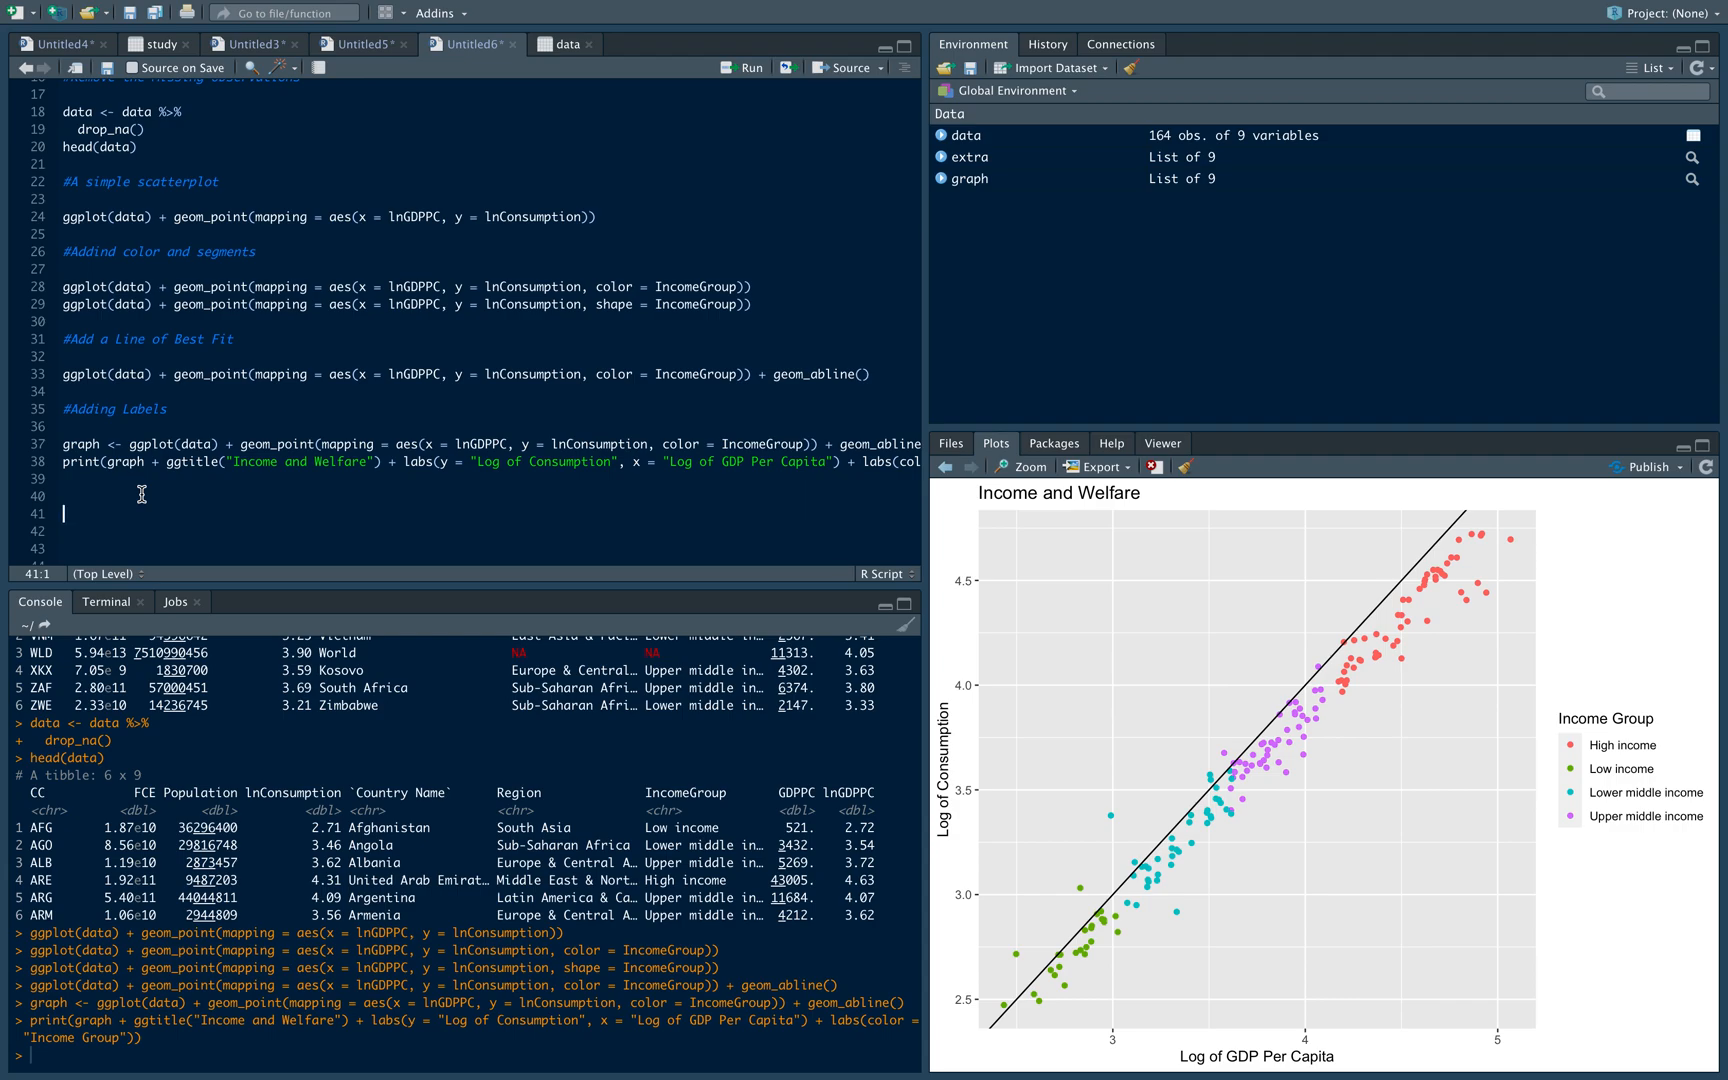
Start extra <- ggplot(data, aes(lnGDPPC, lnConsumption, label = CC, color = IncomeGroup))
type("extra <-")
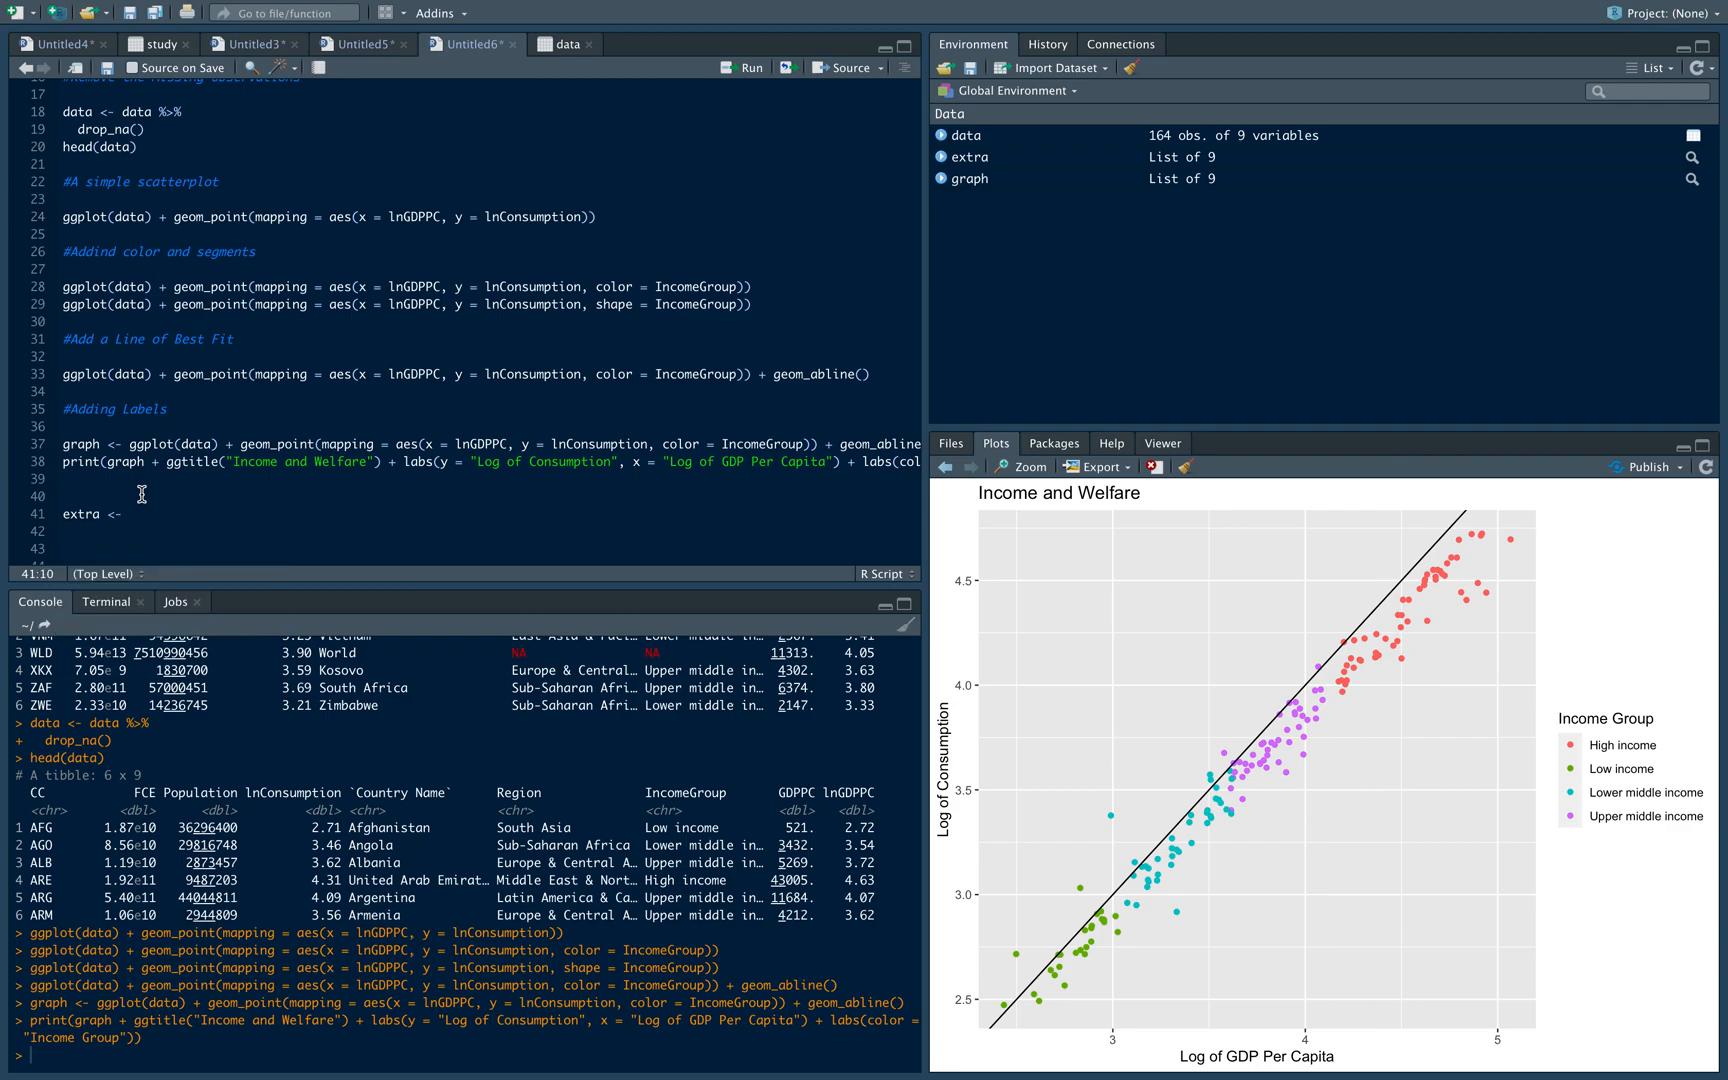
type("ggplo")
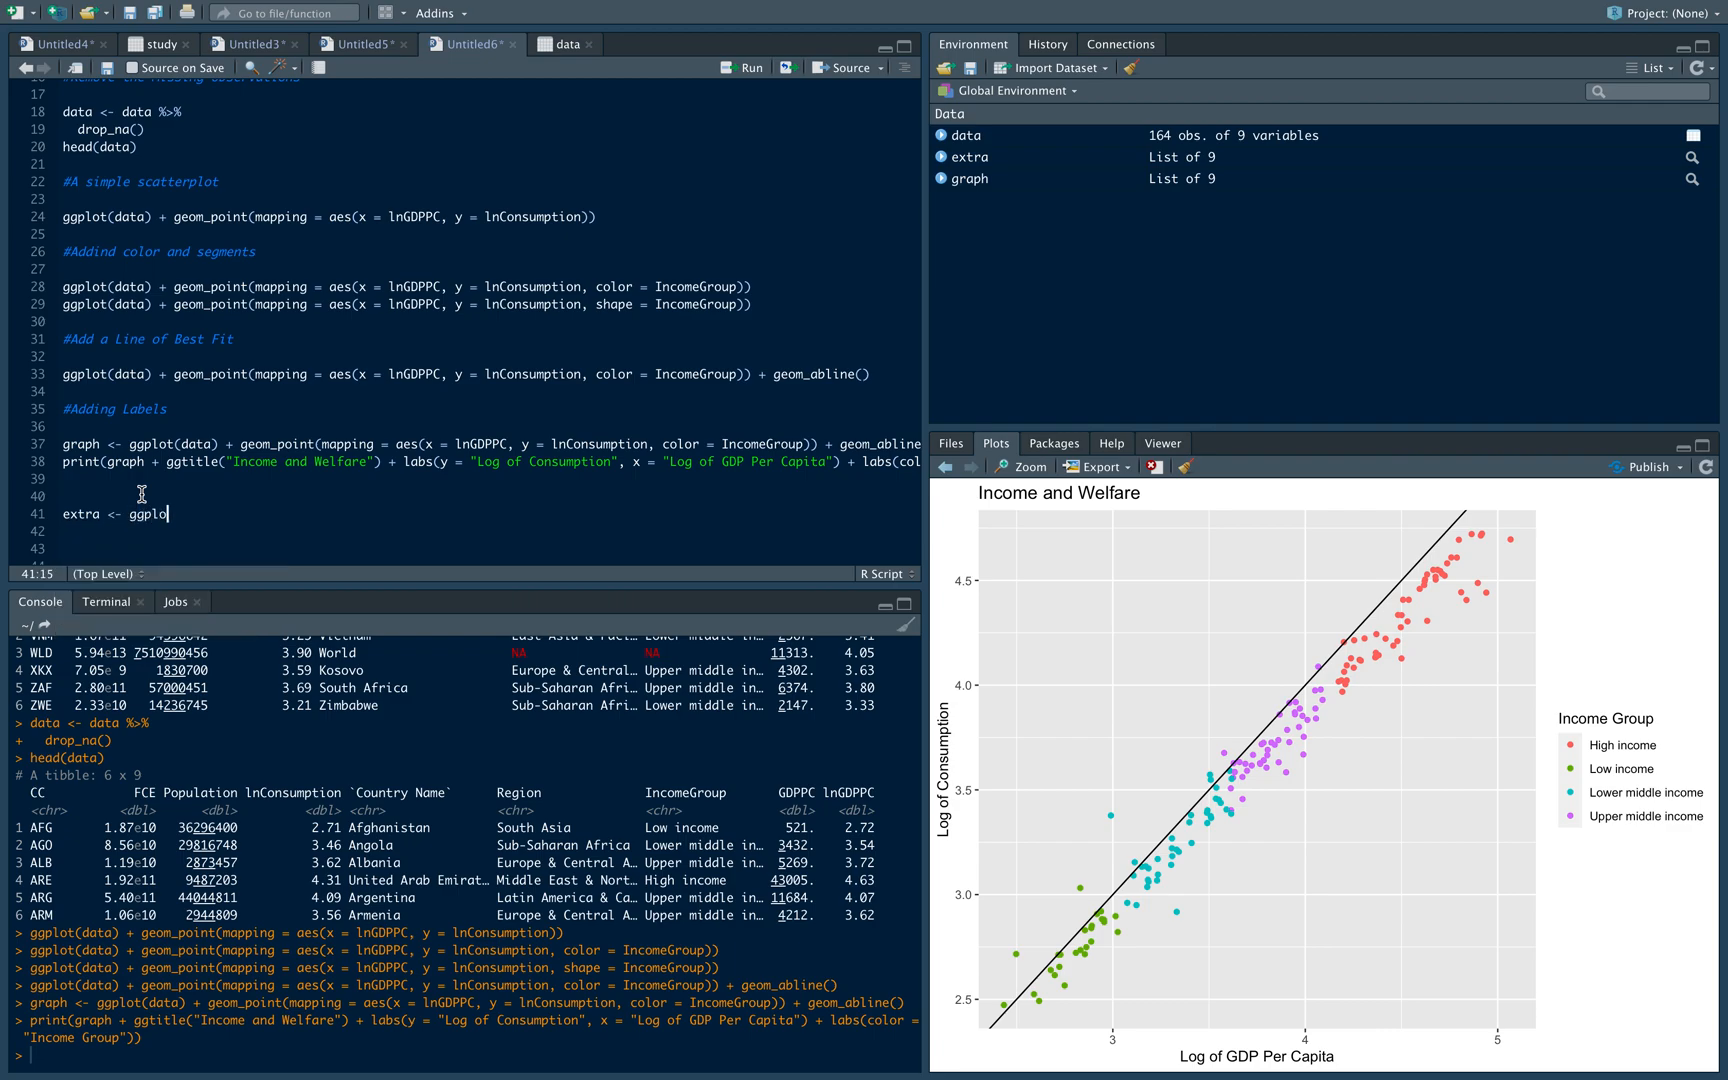
type("t(")
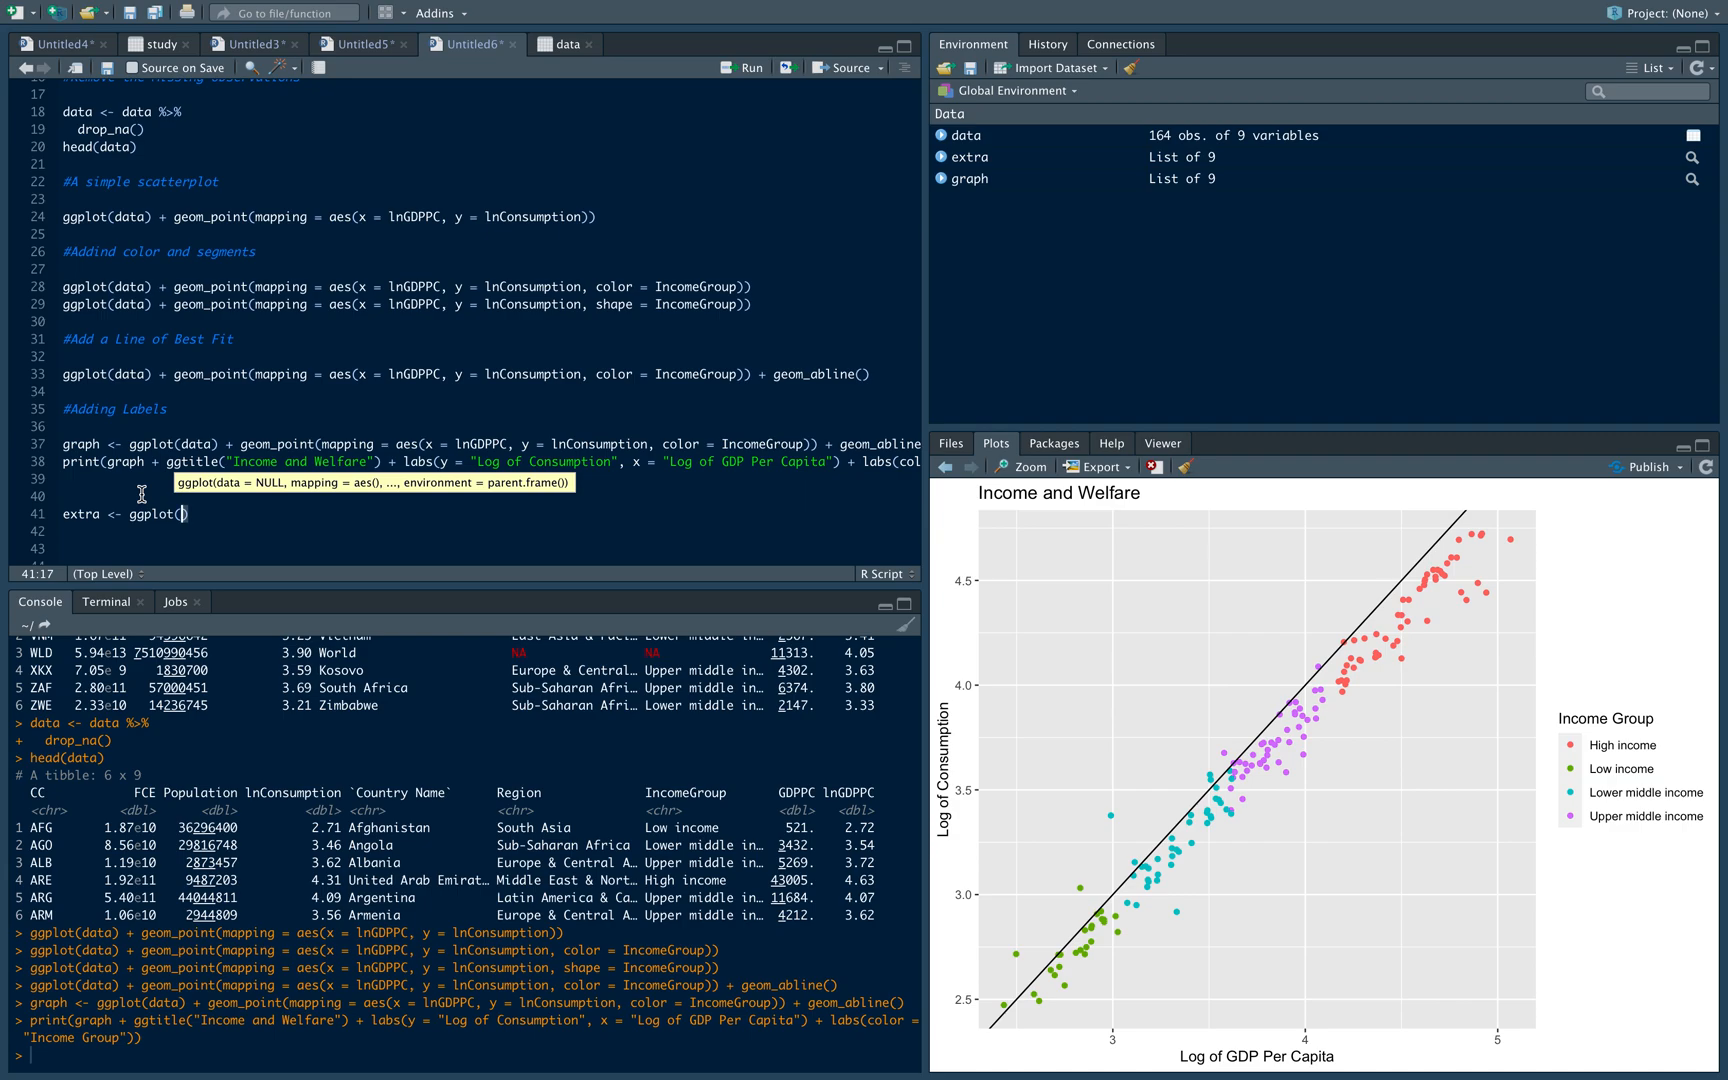
mouse_move(306, 484)
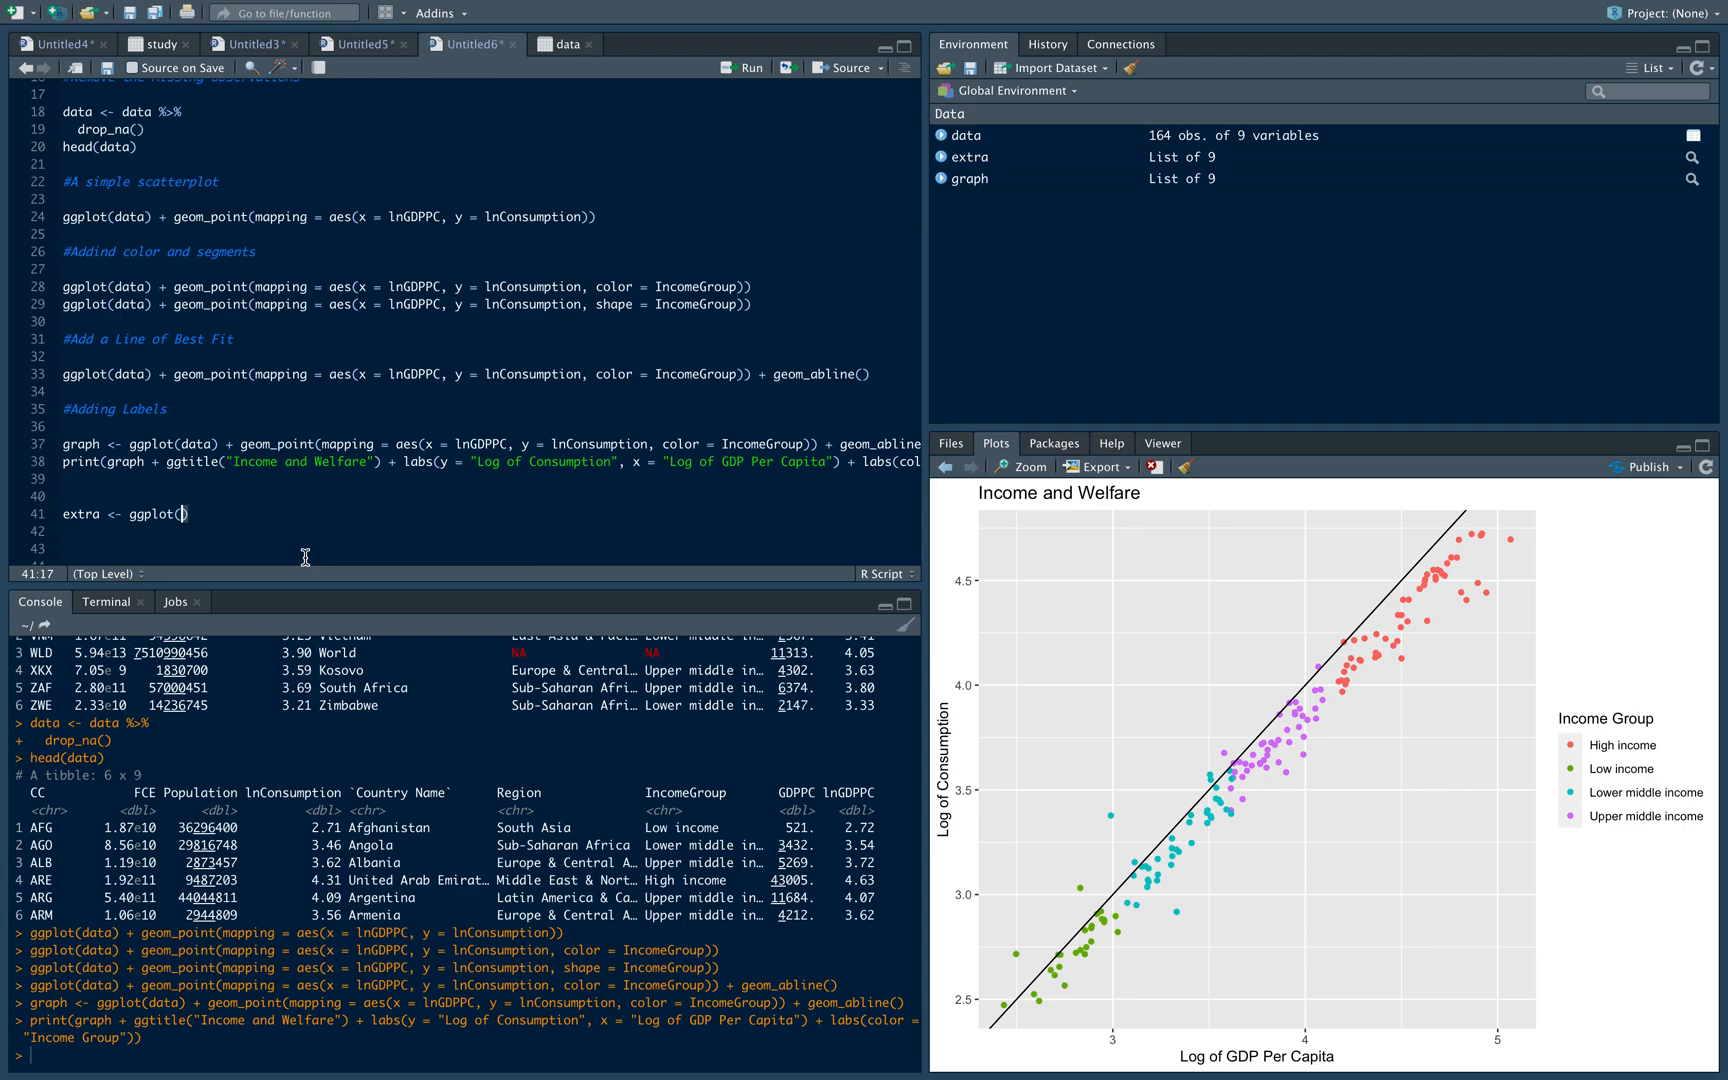
type("data")
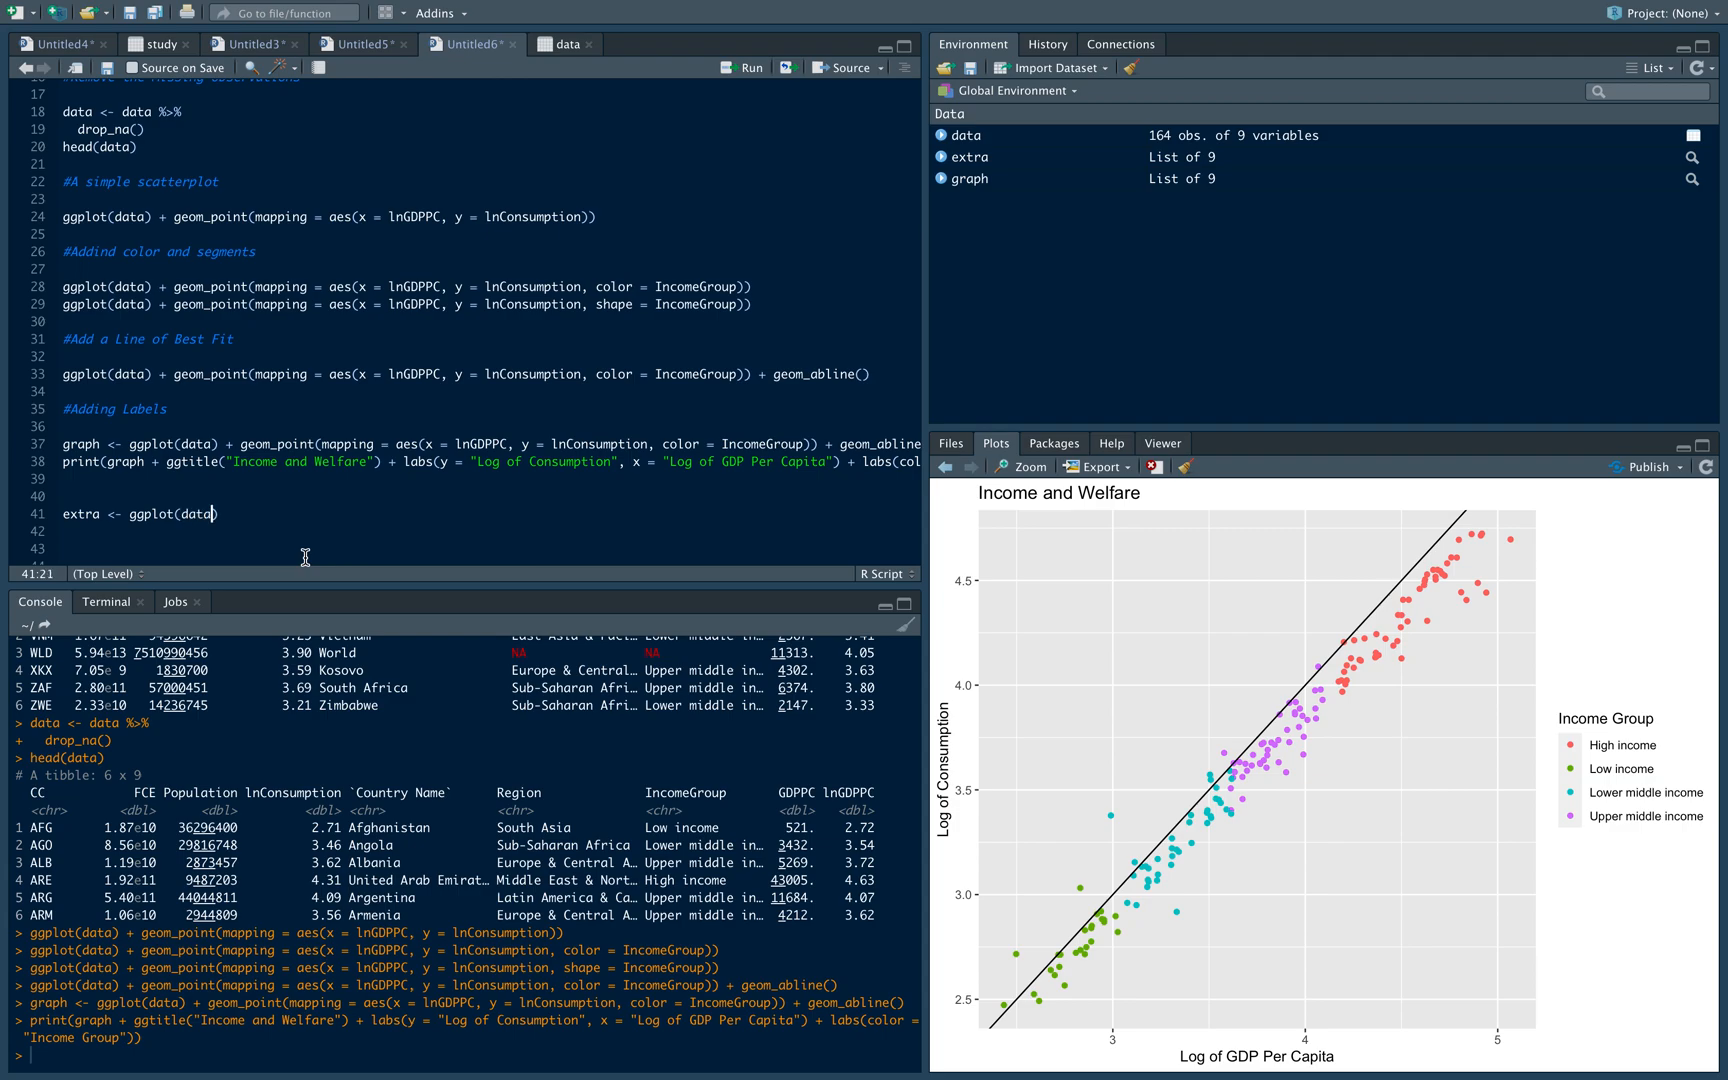
type(", aes")
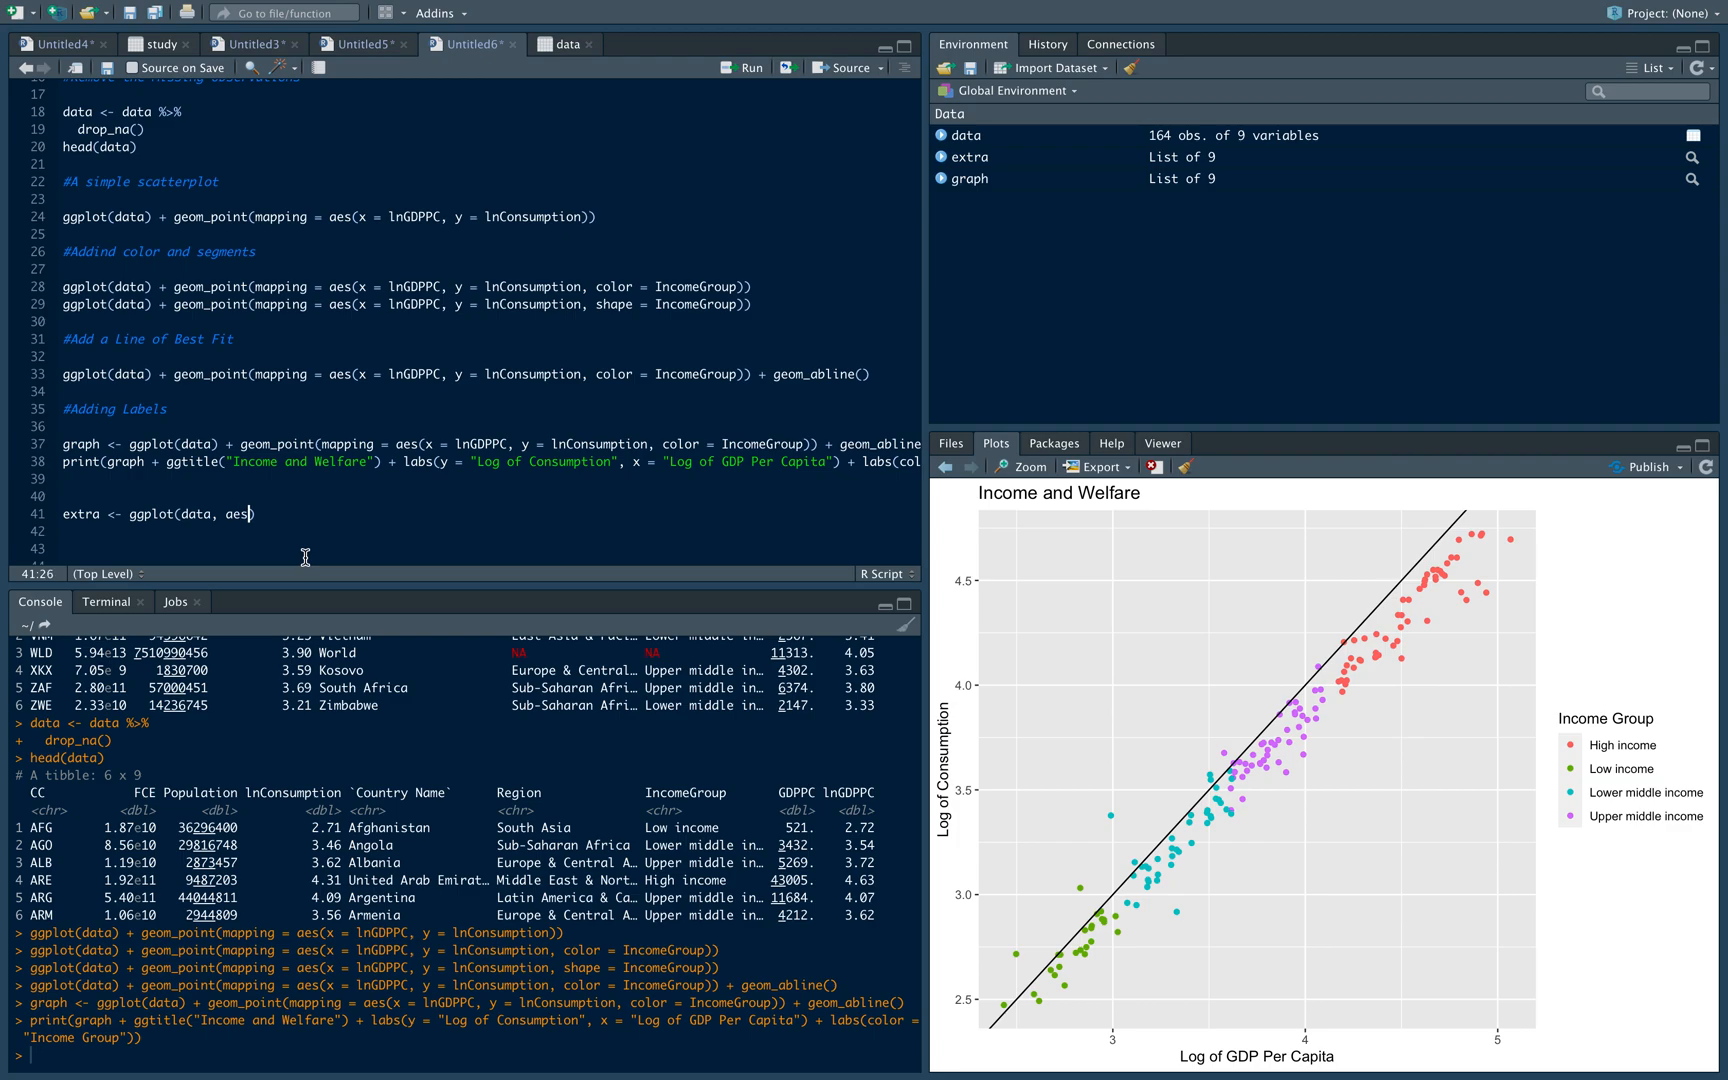
type("lnGDP")
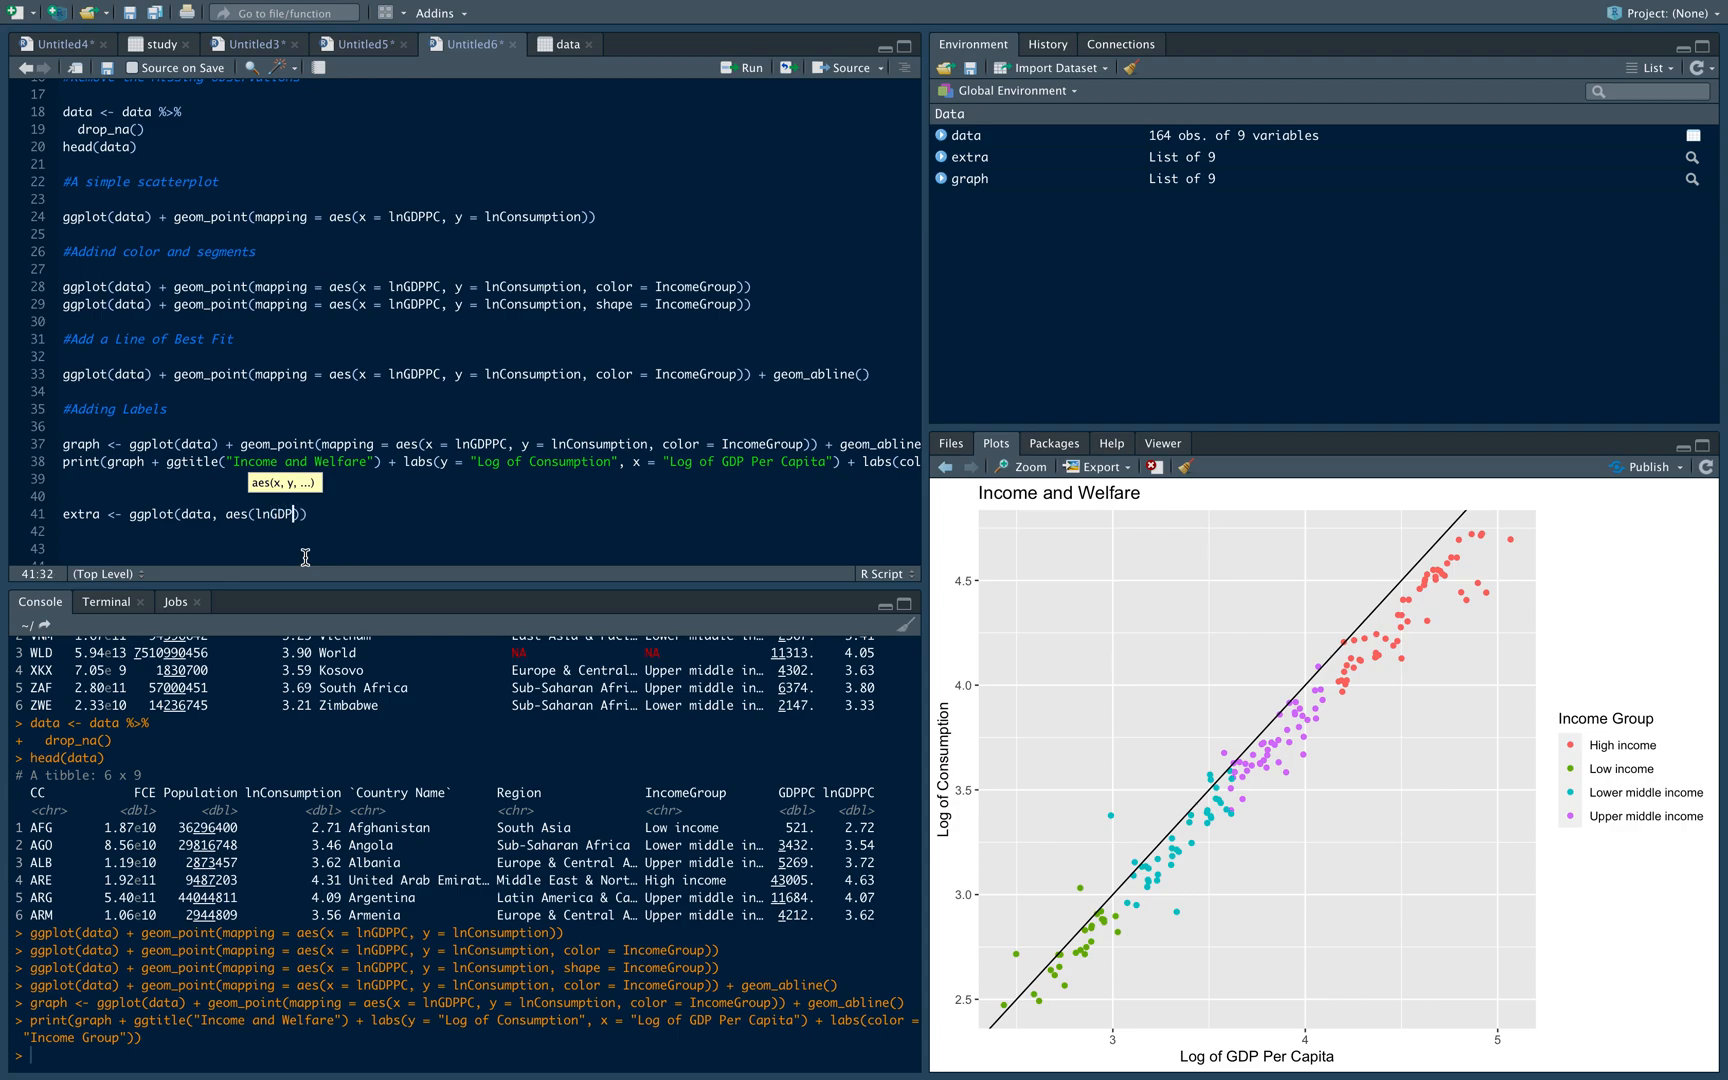
type(",")
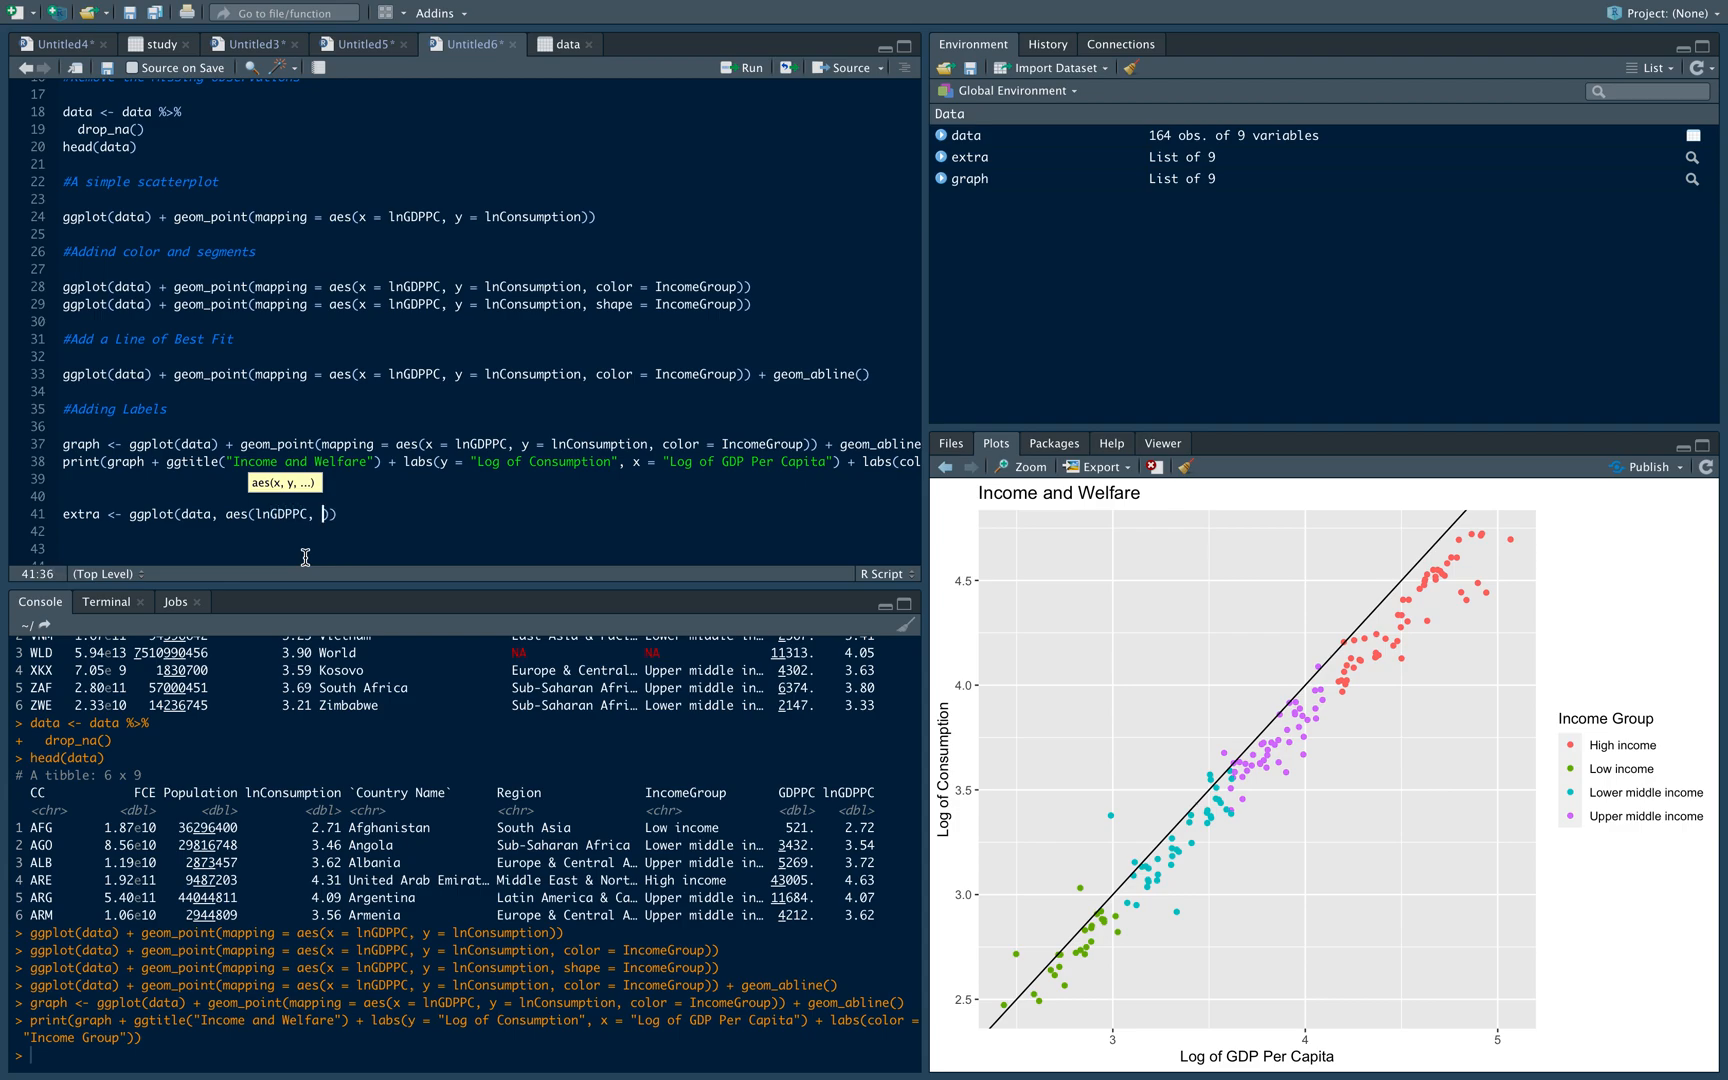
type("lnConsumption")
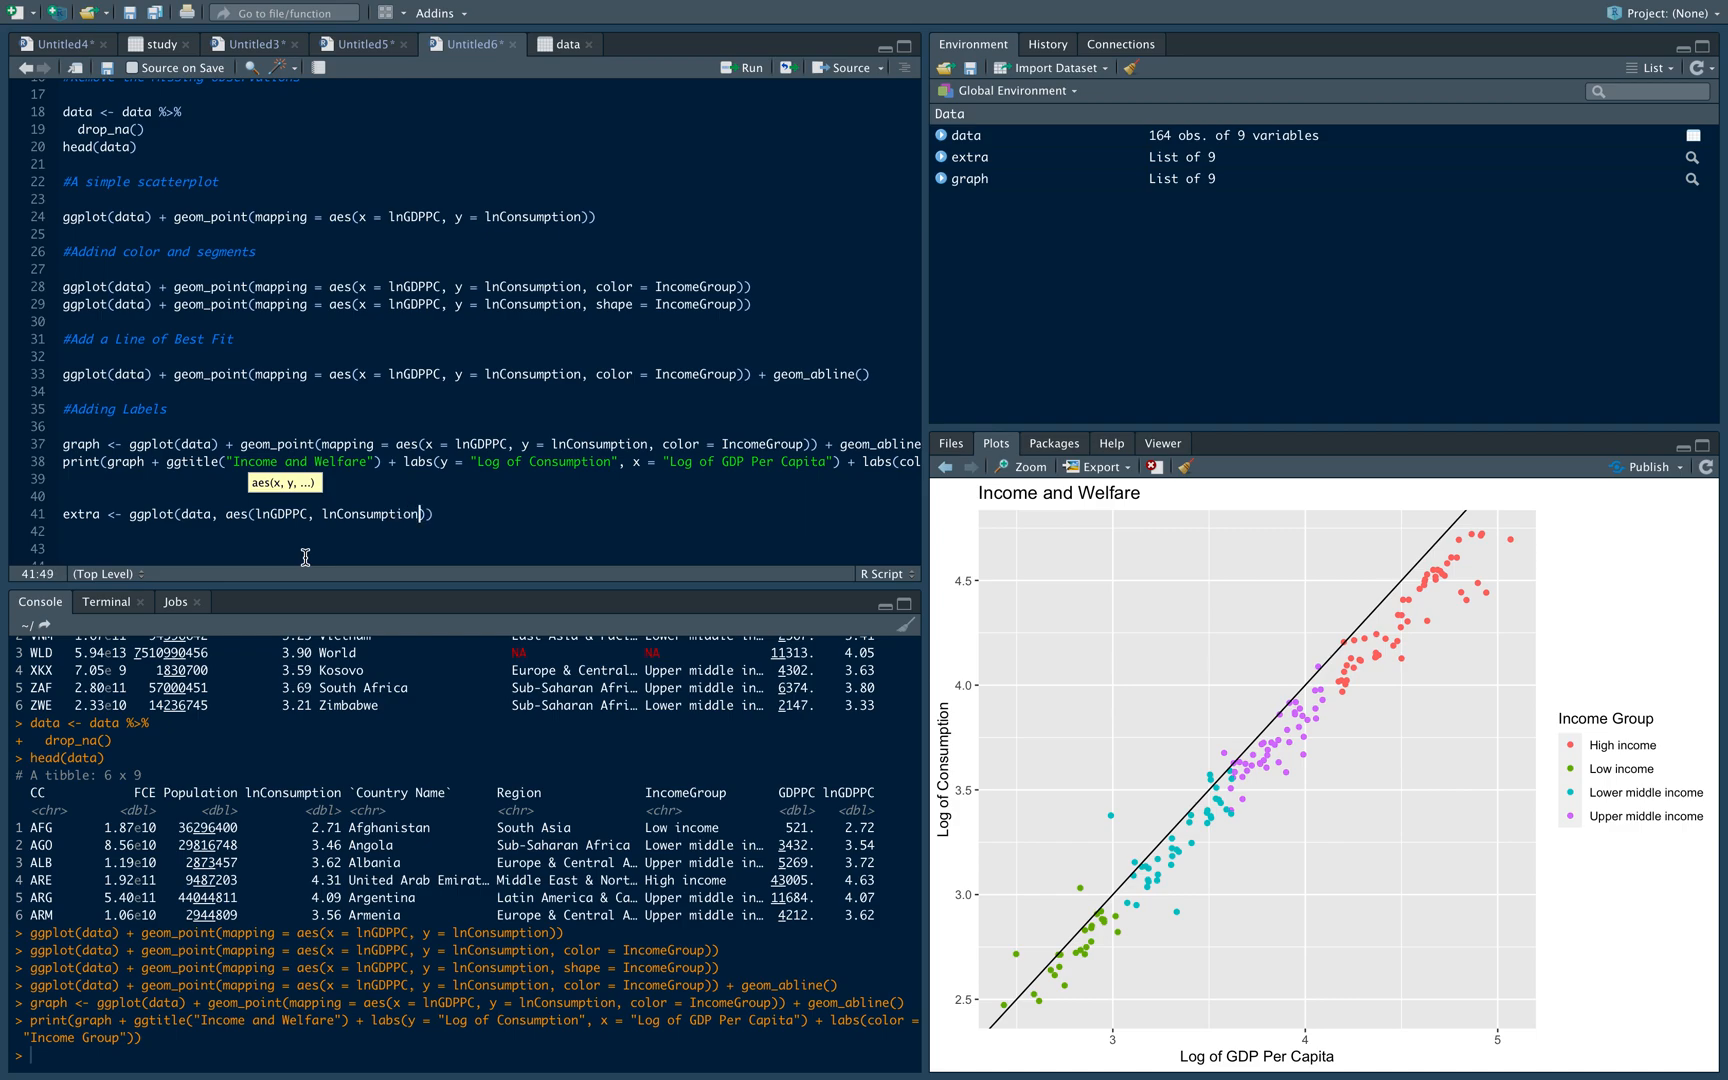
type("label = CC, color = Income")
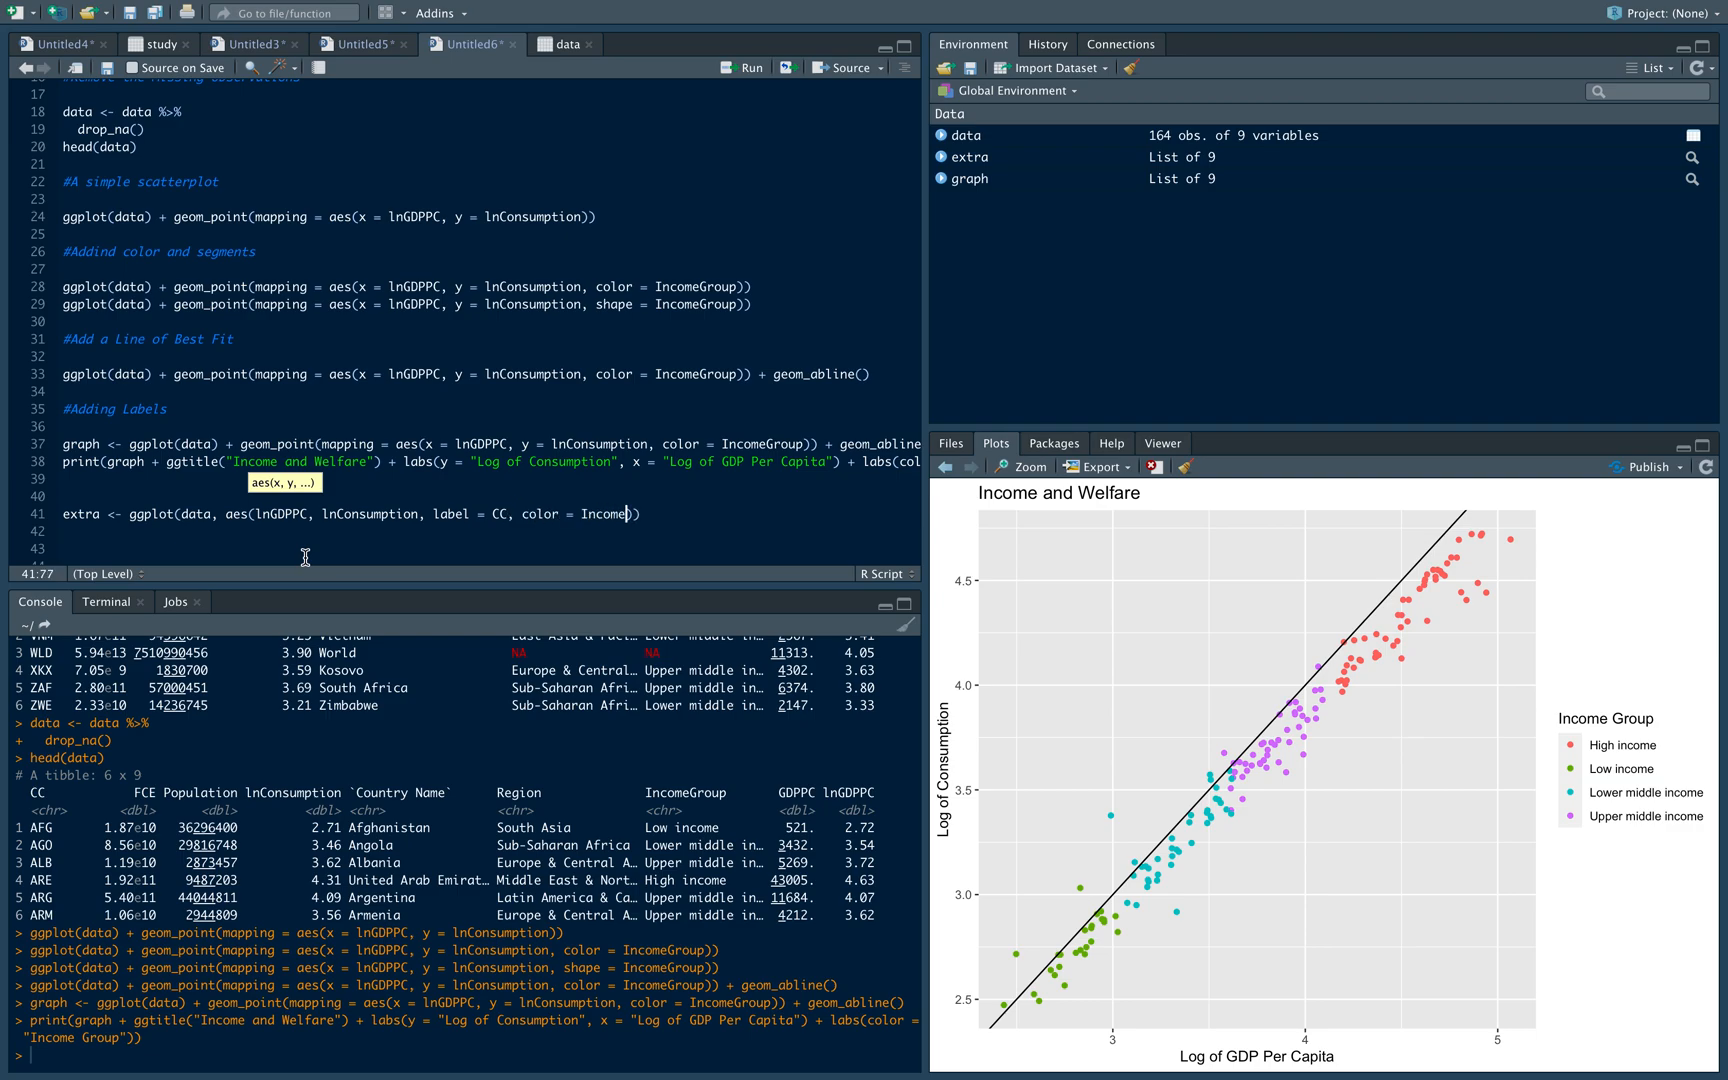
type("Group")
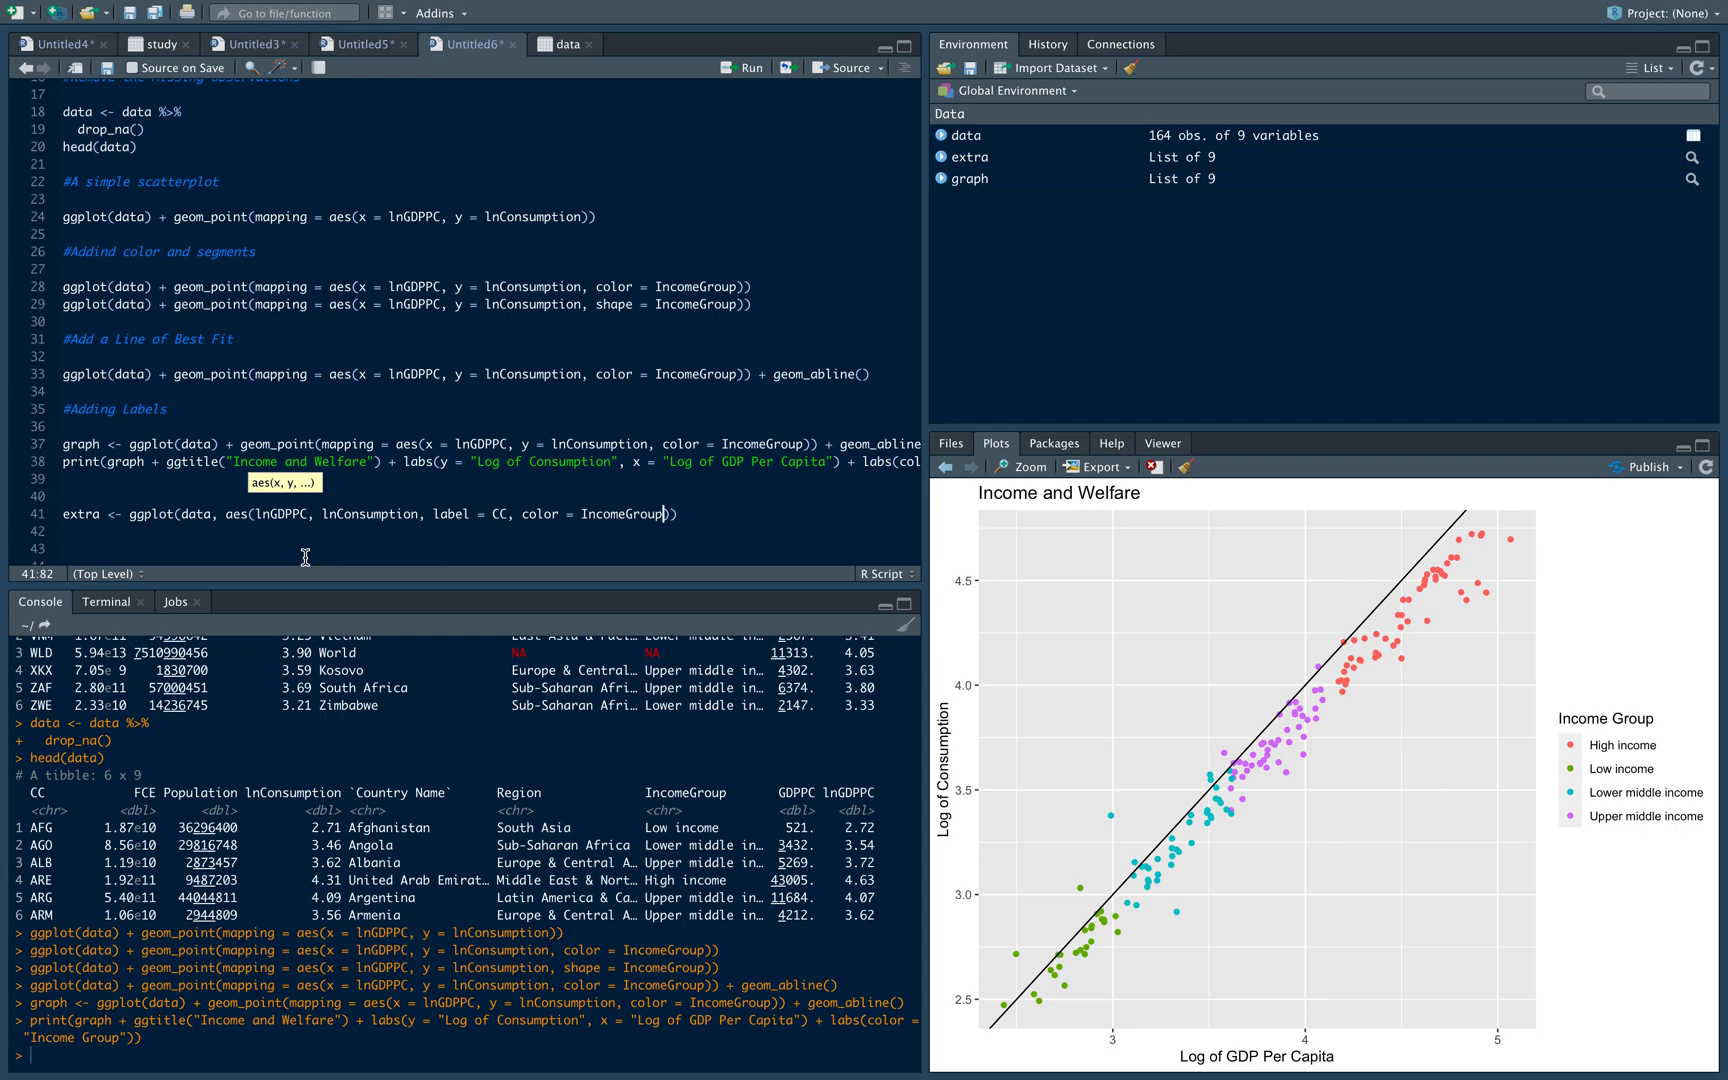
Append + geom_text(size = 2, hjust = 0, nudge_x = 0.033) + geom_point() +
type("+")
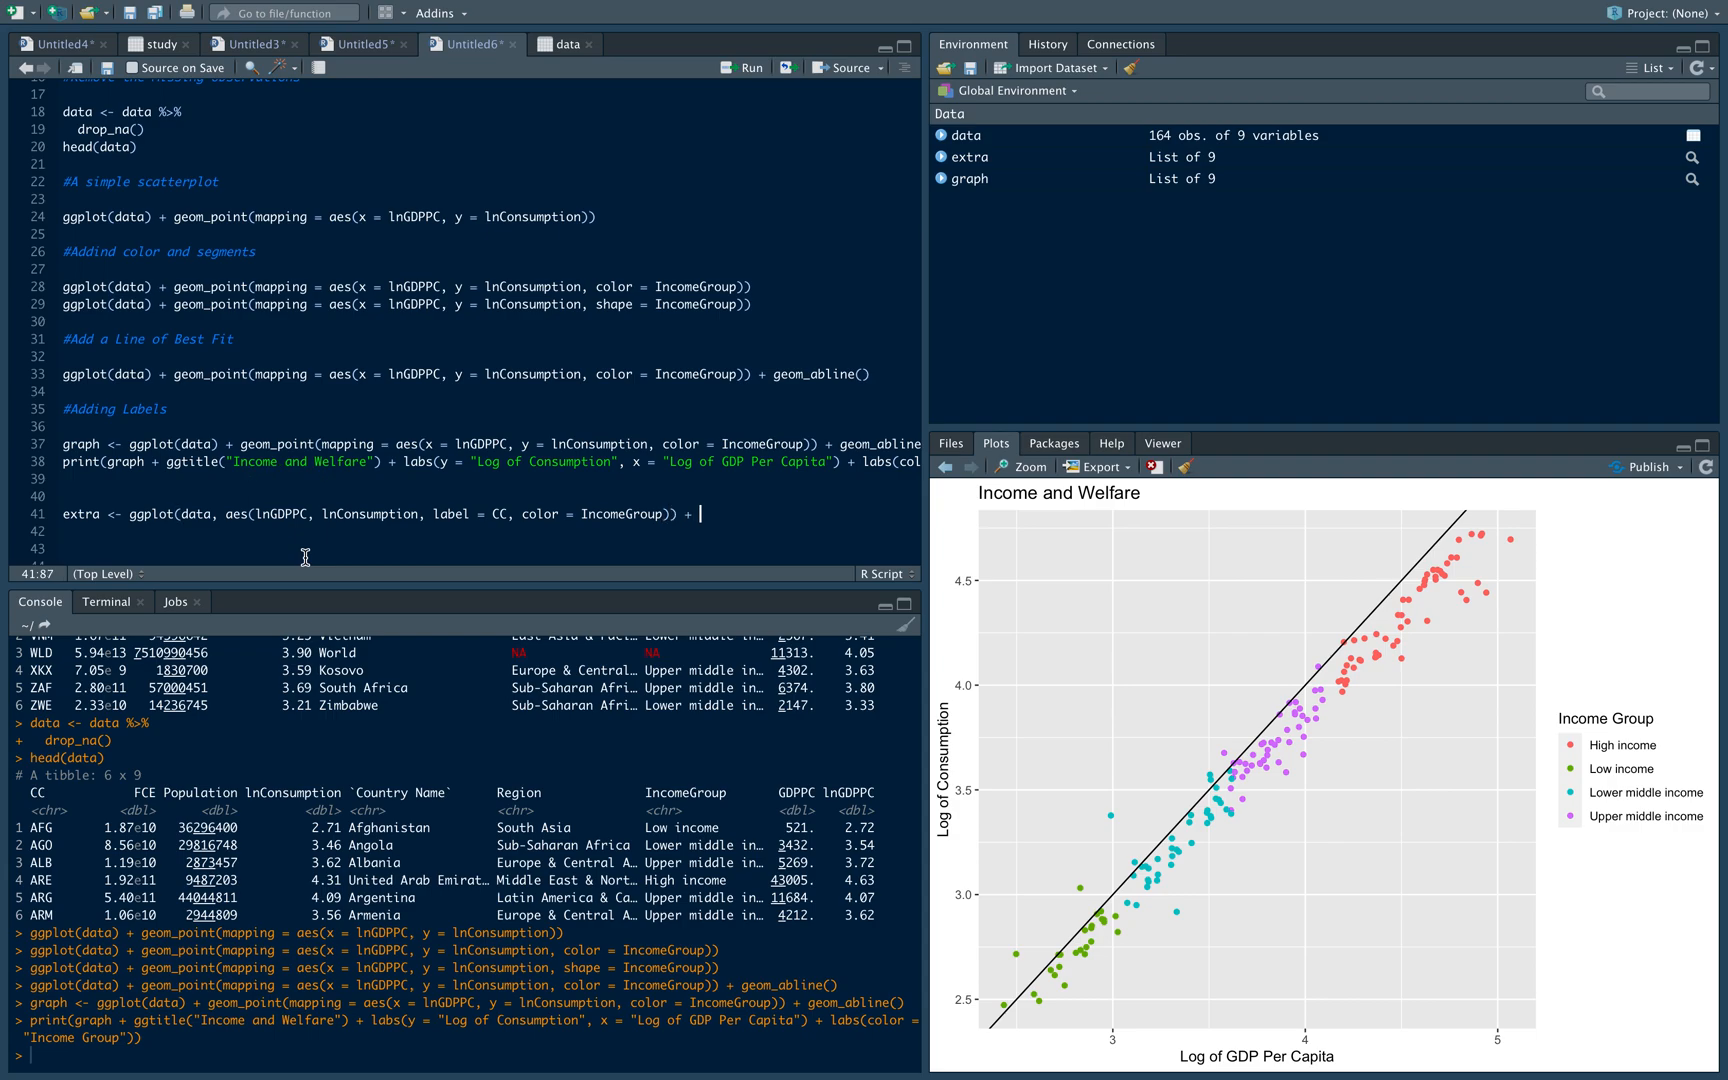
type("geom_tex")
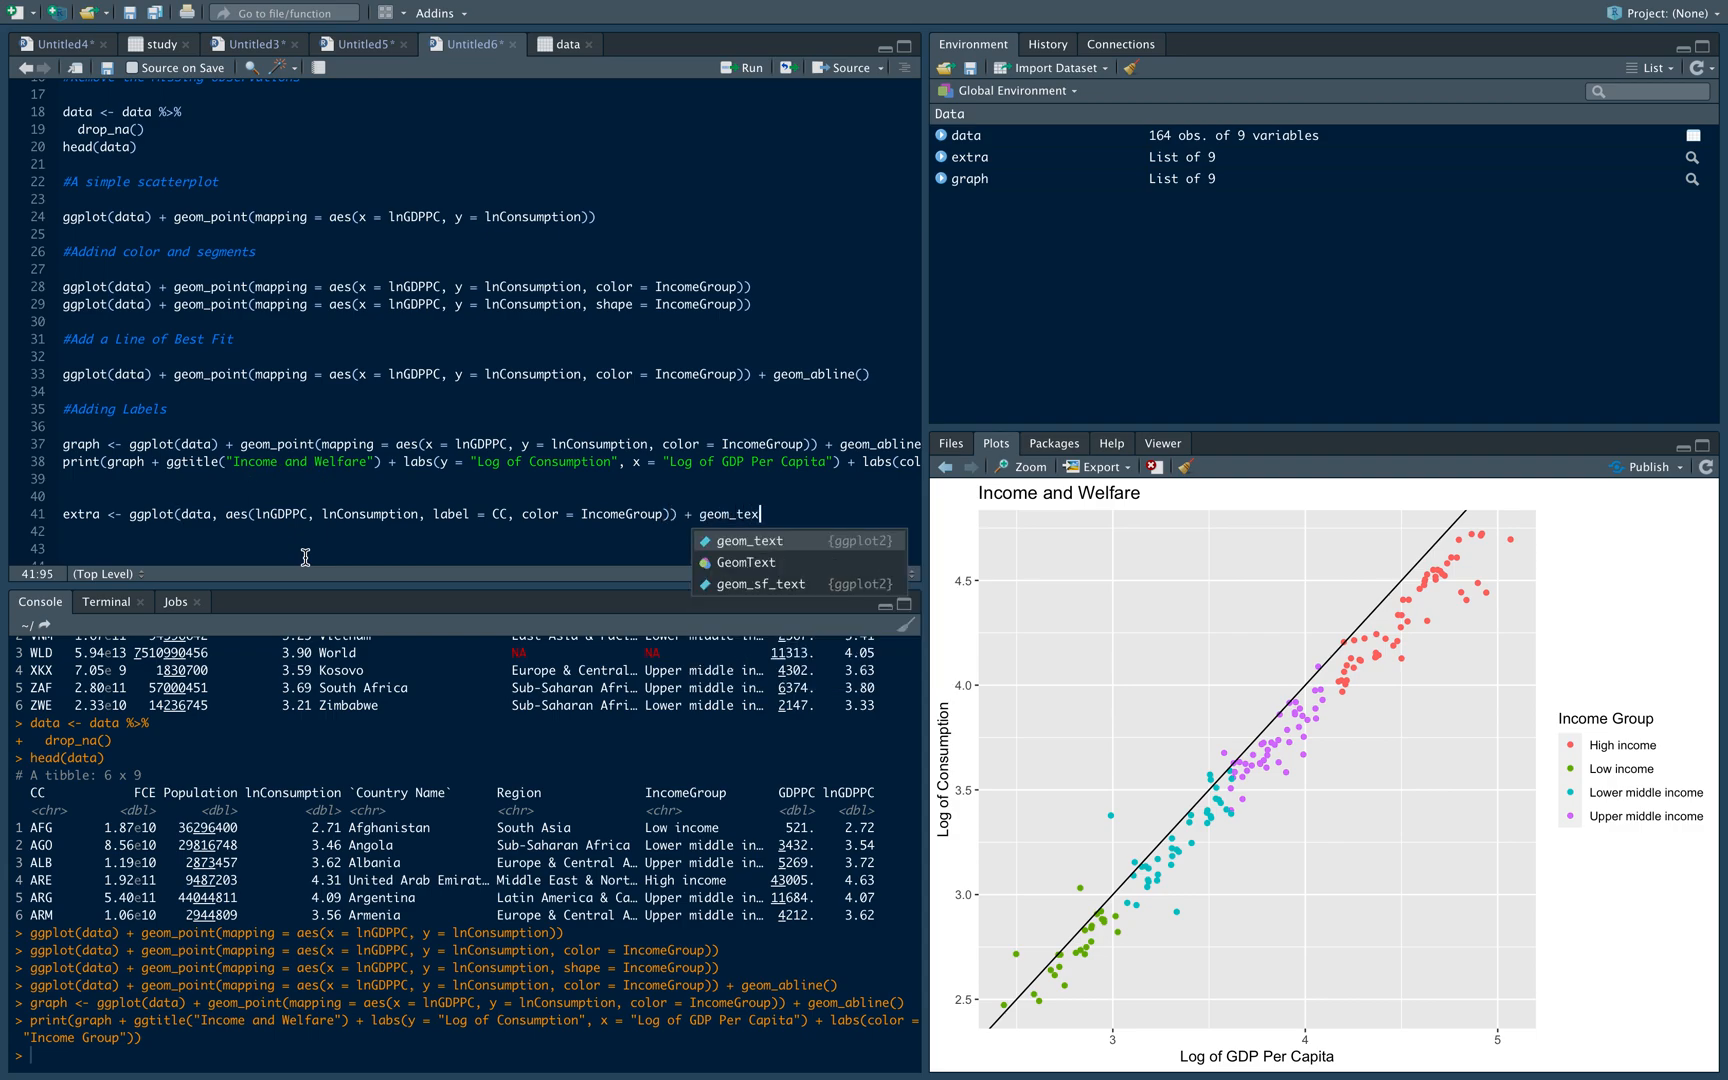
key("Tab")
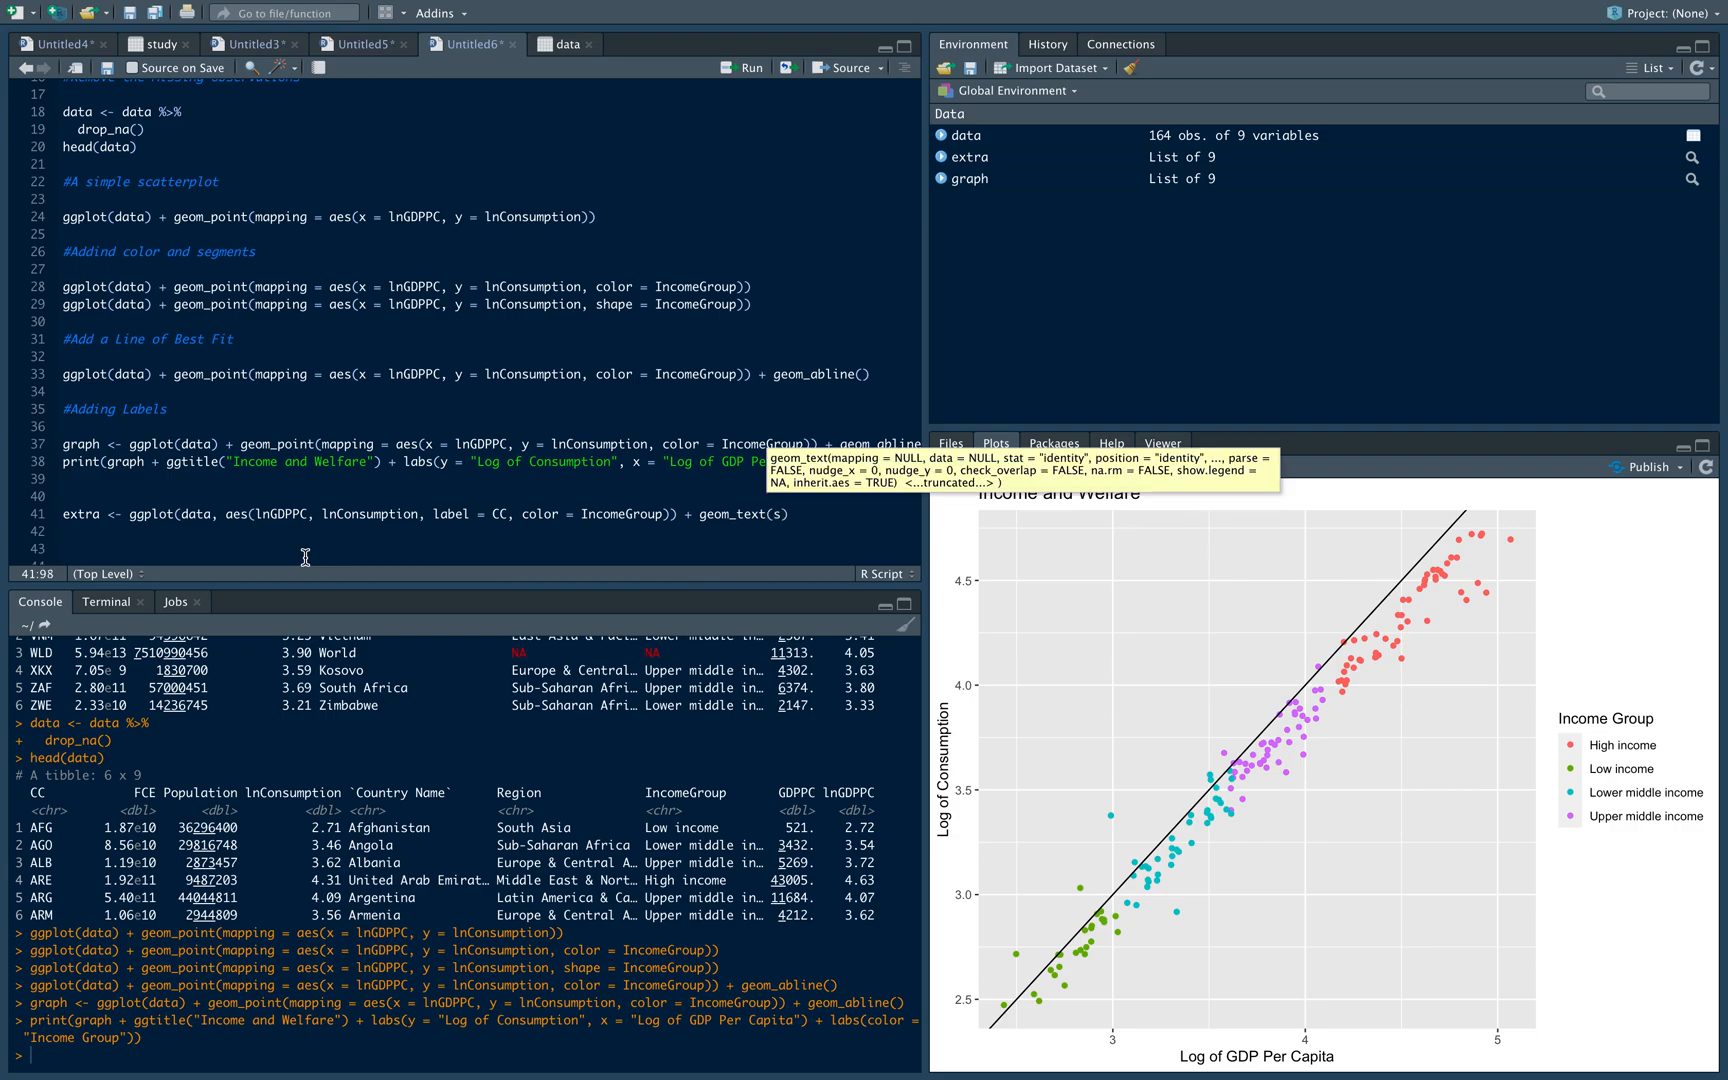
type("ize")
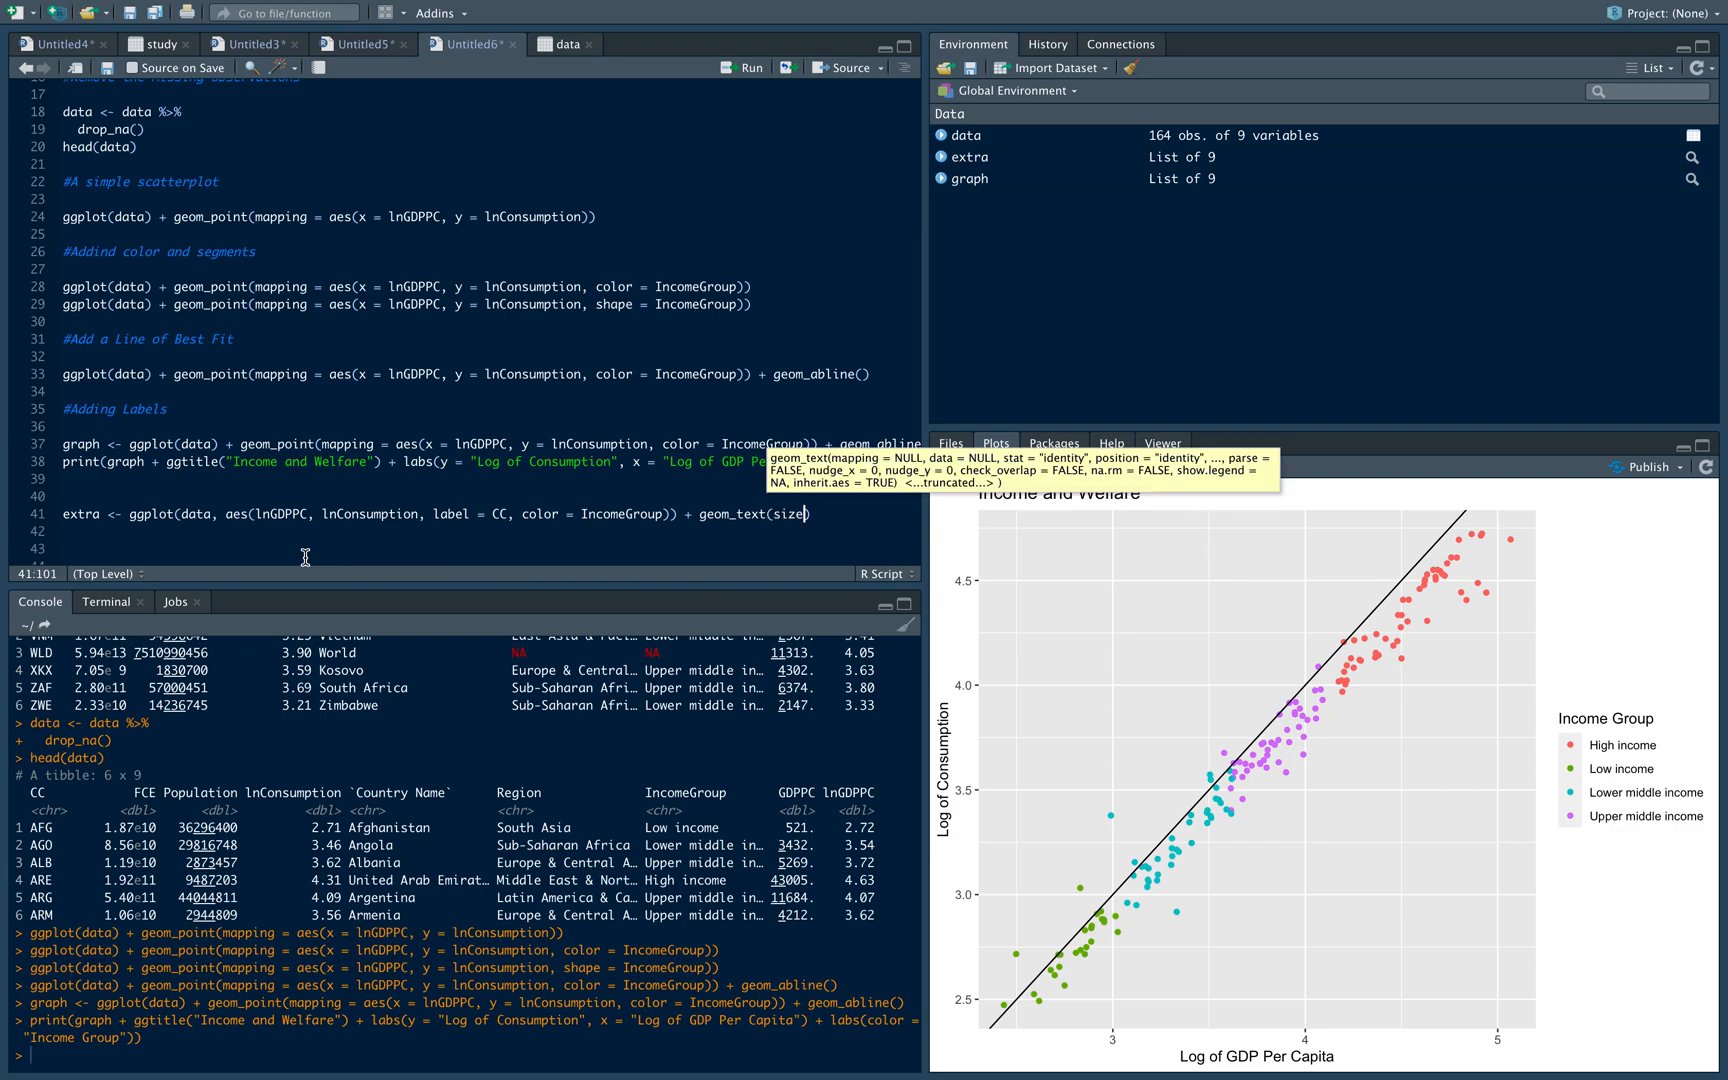
type("= 2")
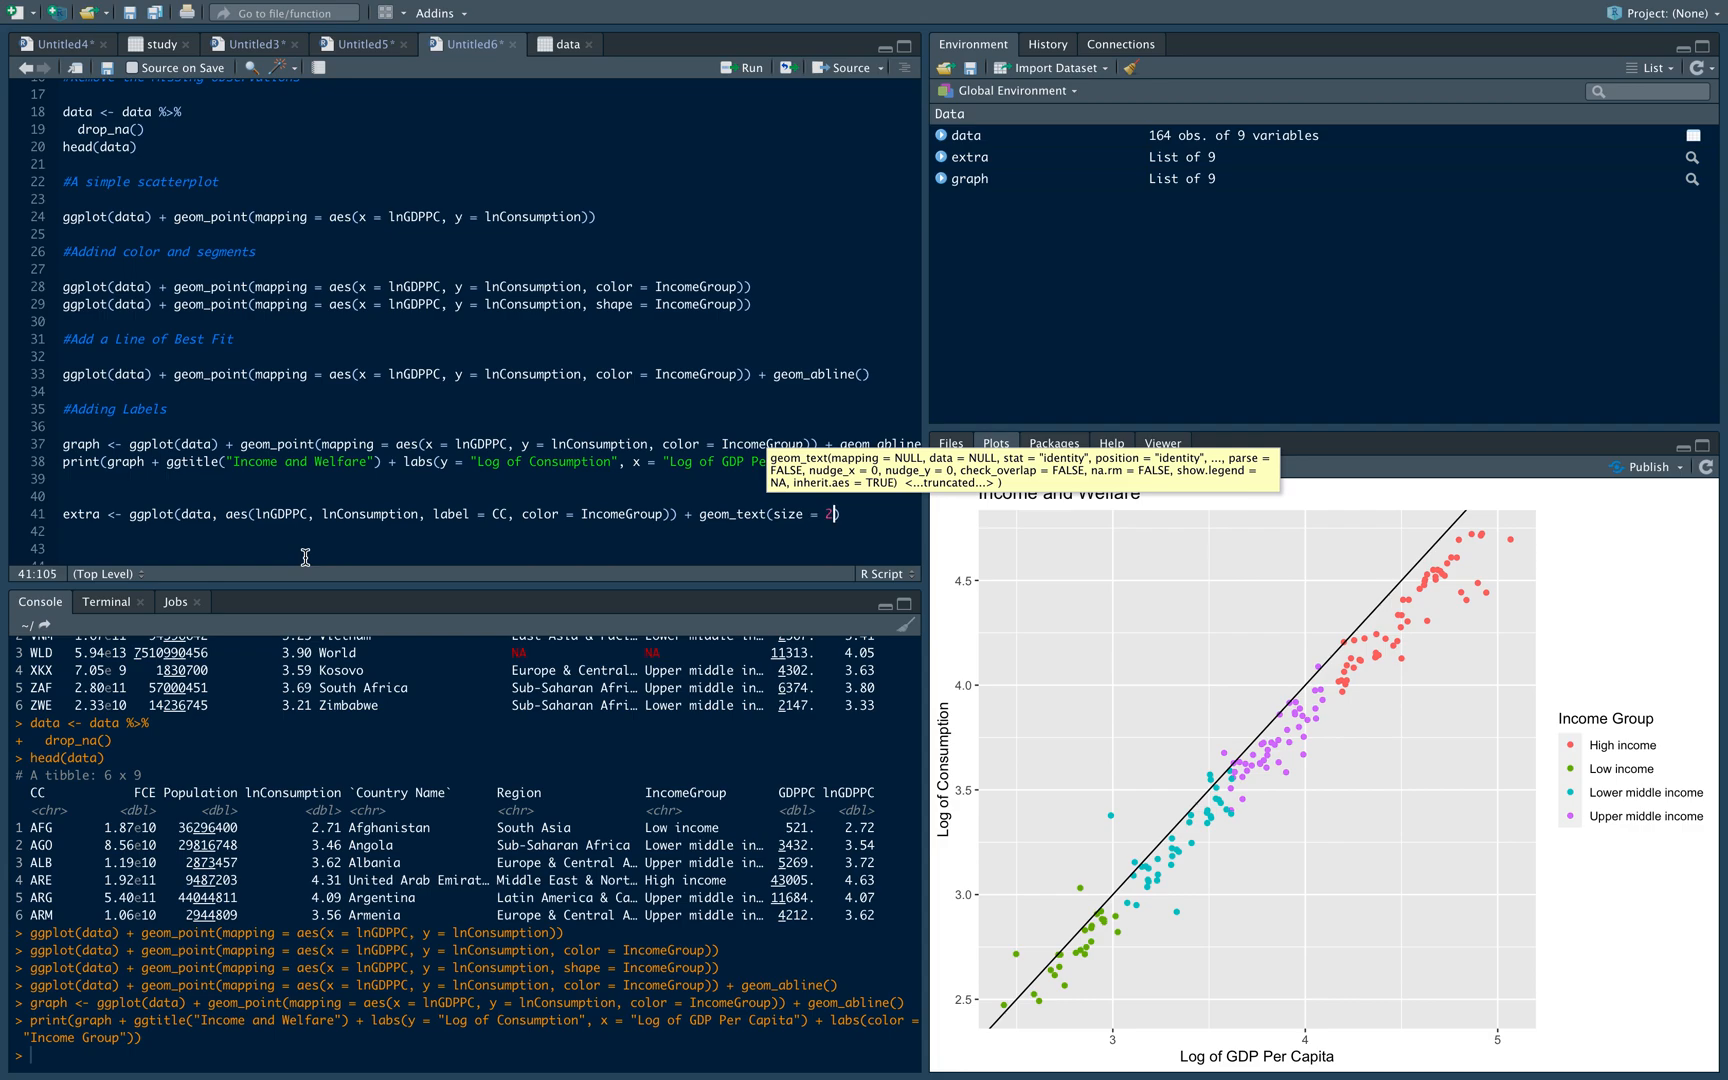
type(",")
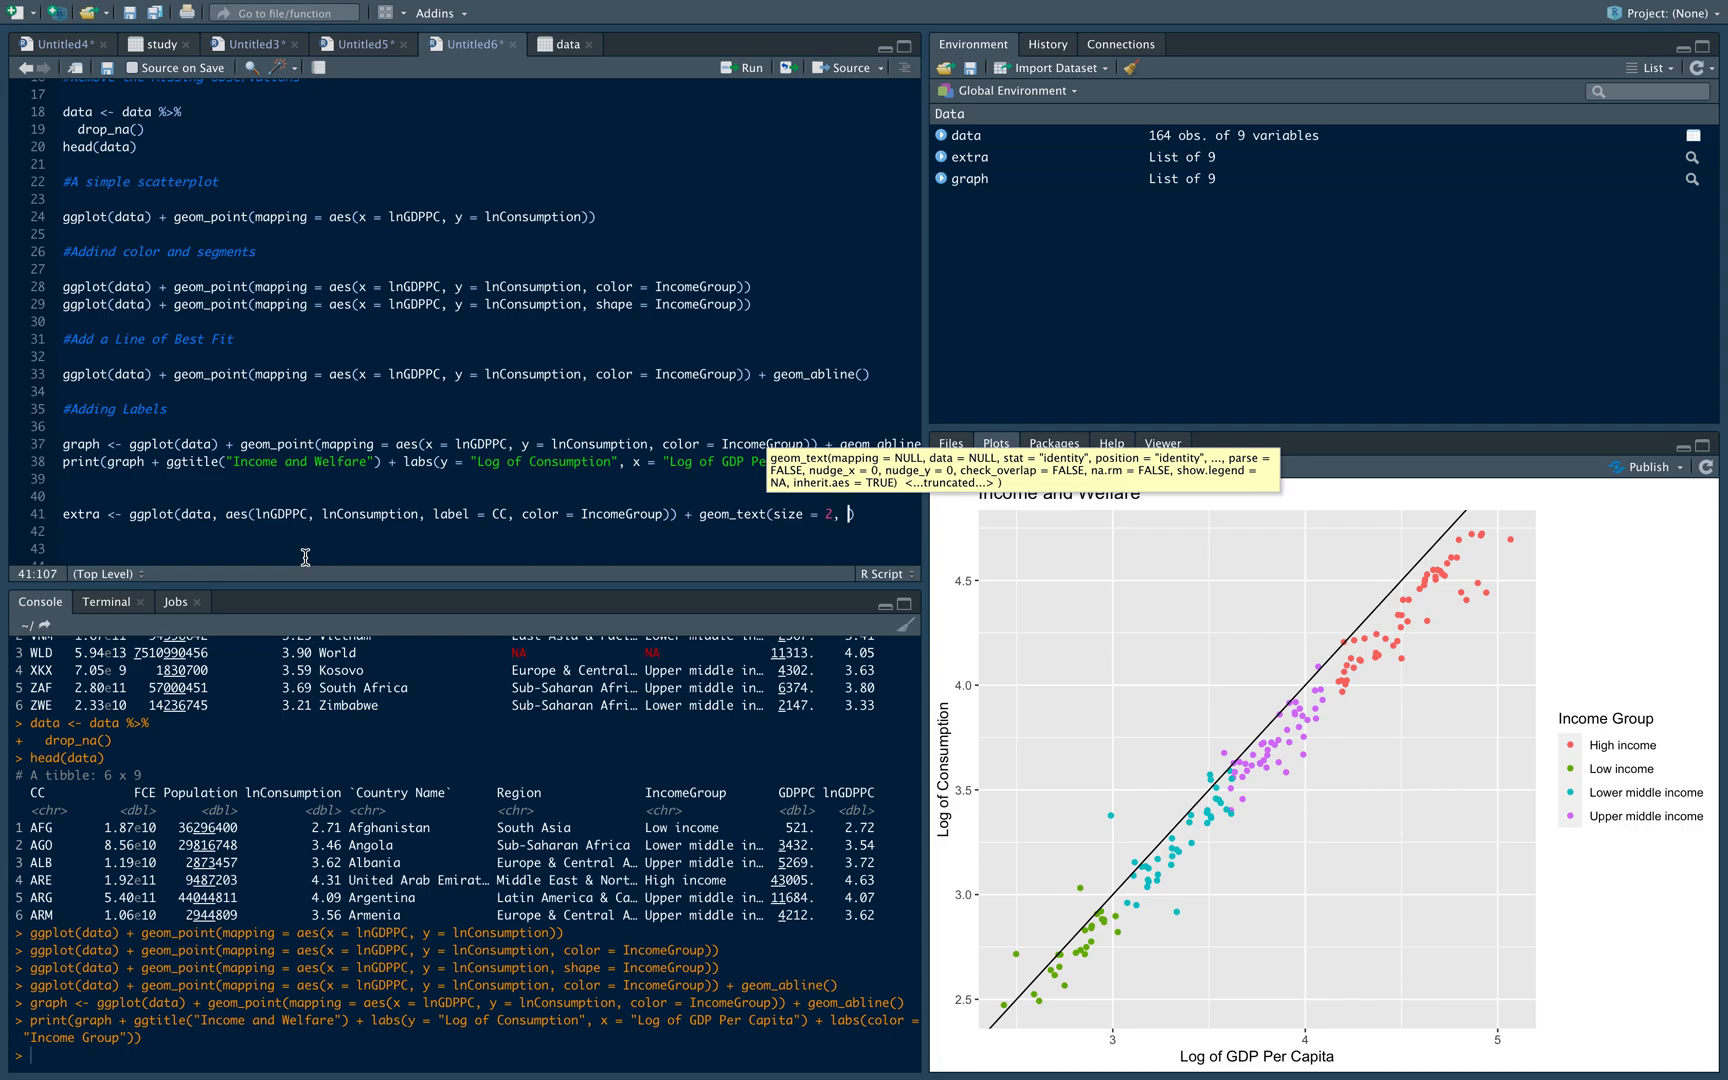
type("hjust = 0,")
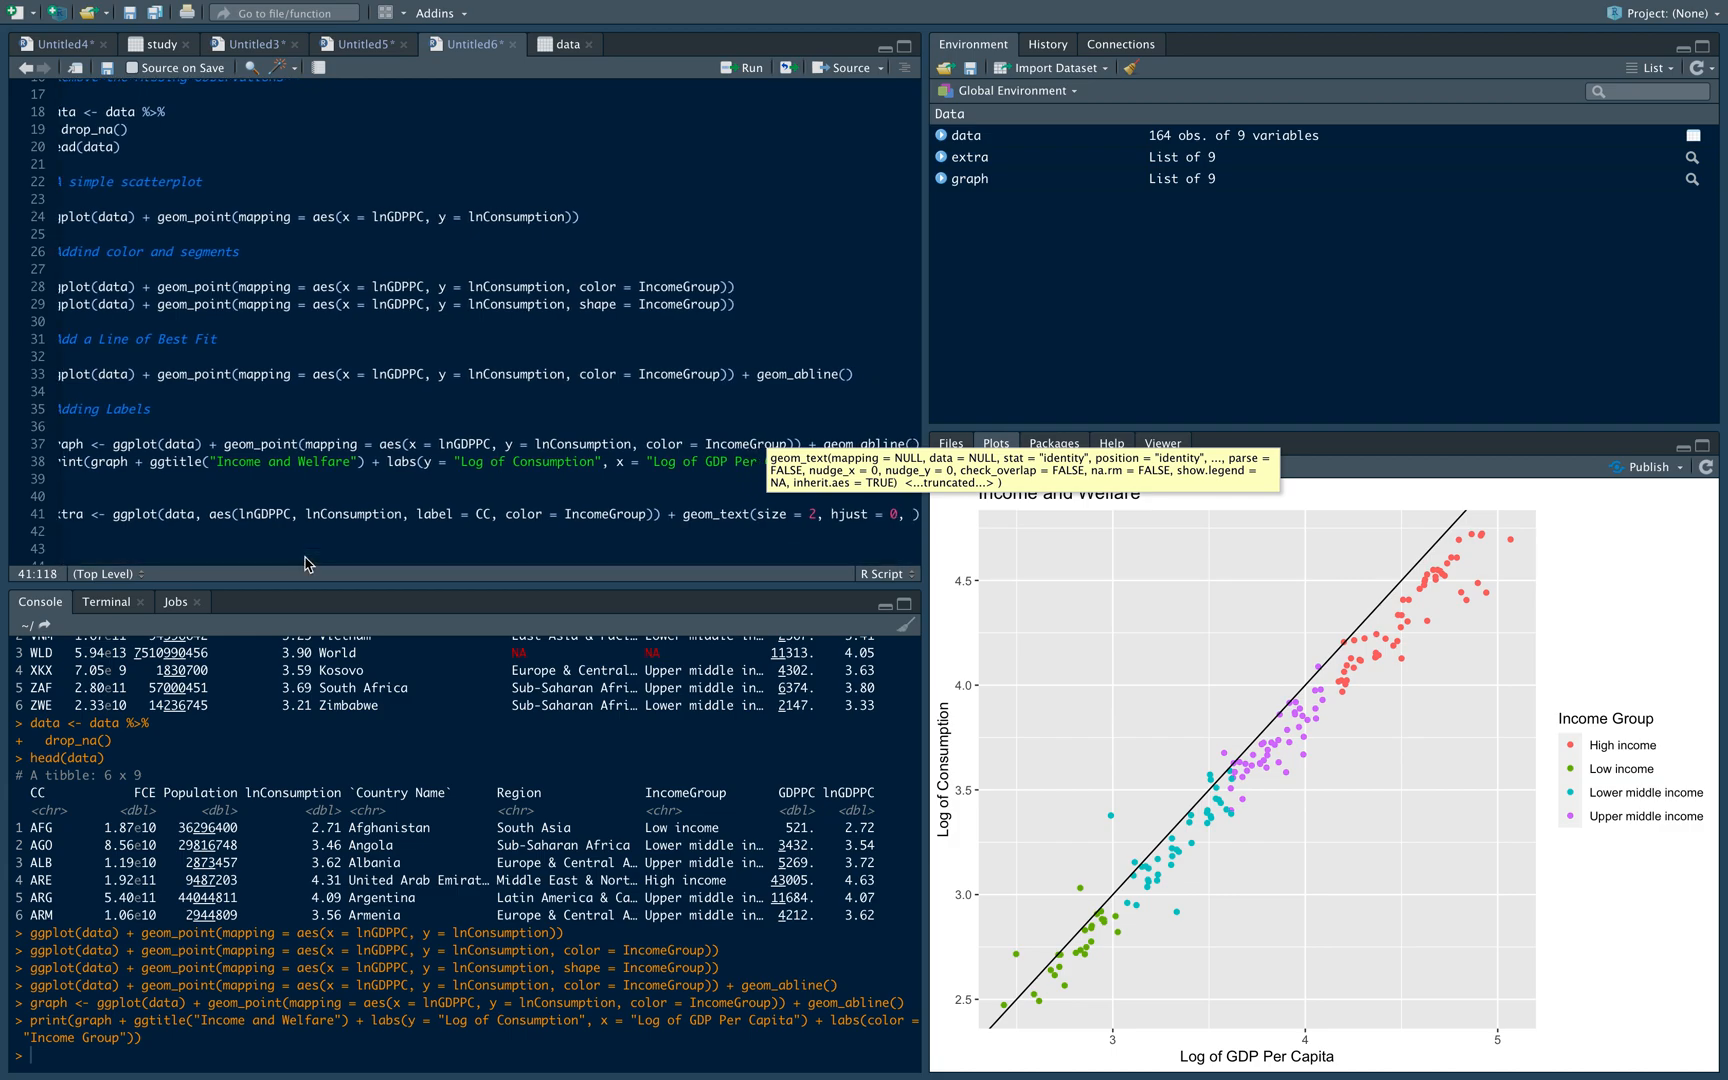
type("nudge_x")
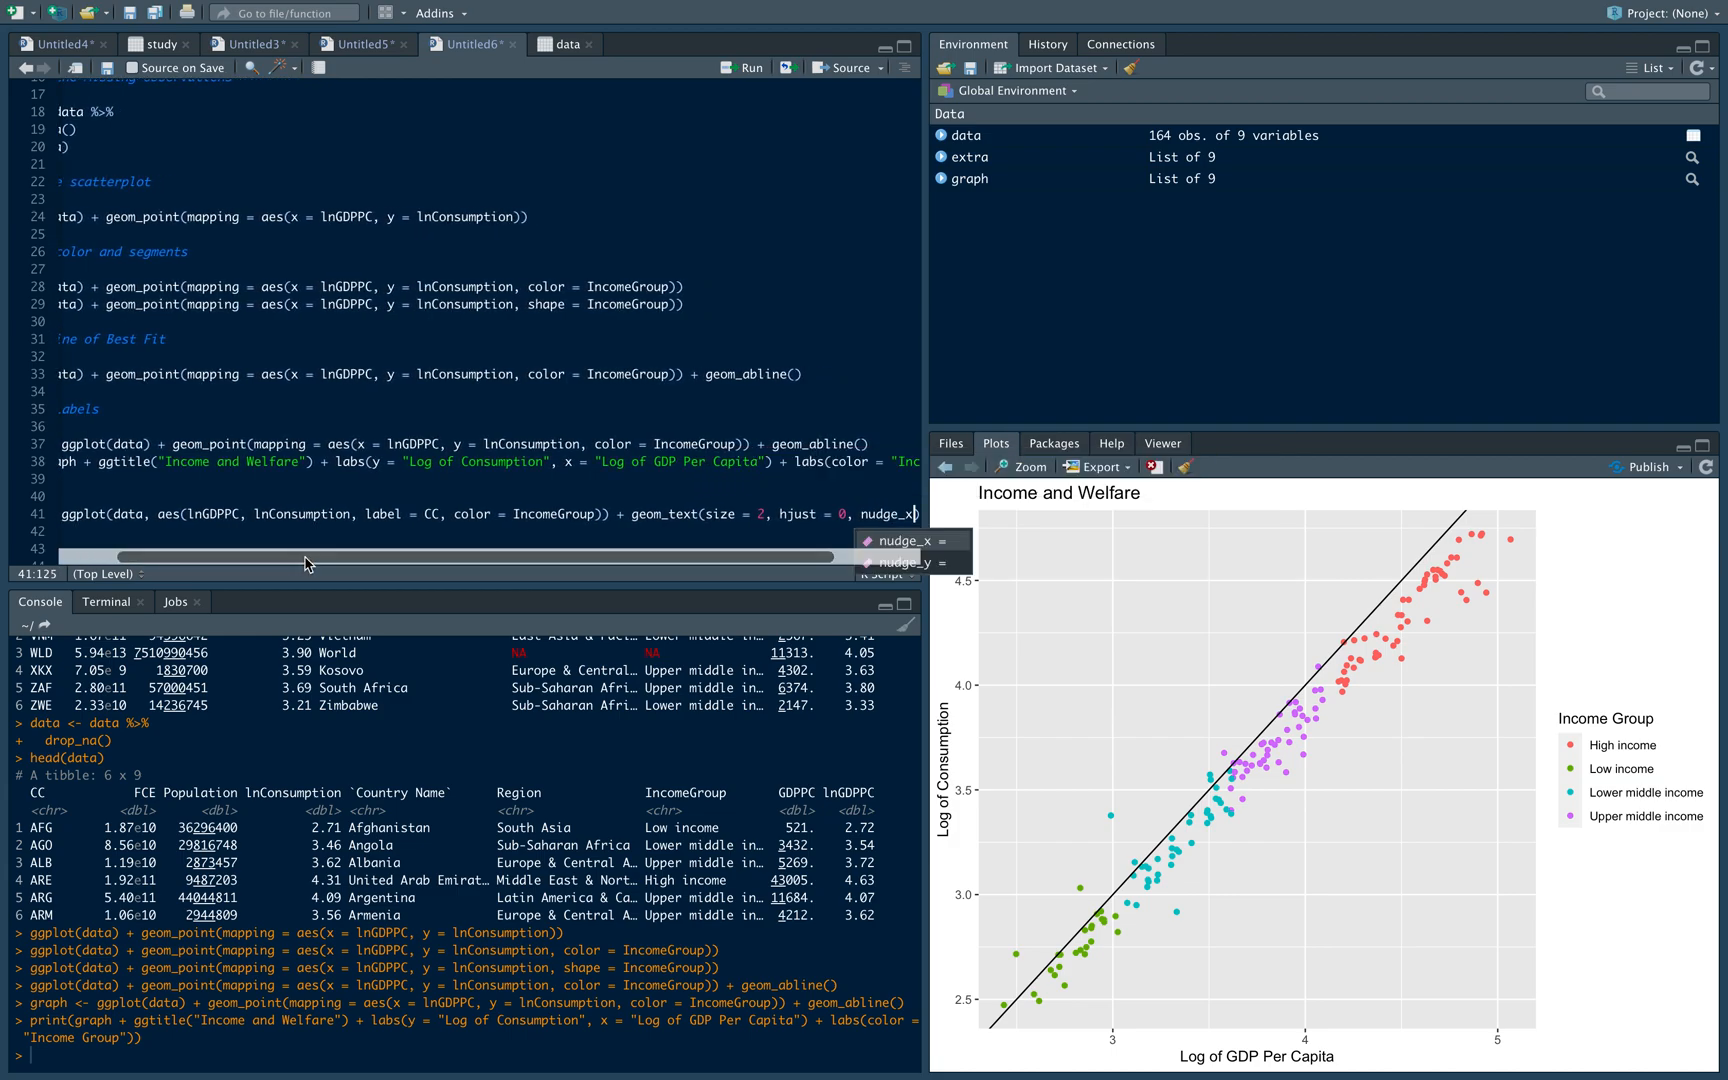
type("= 0.033")
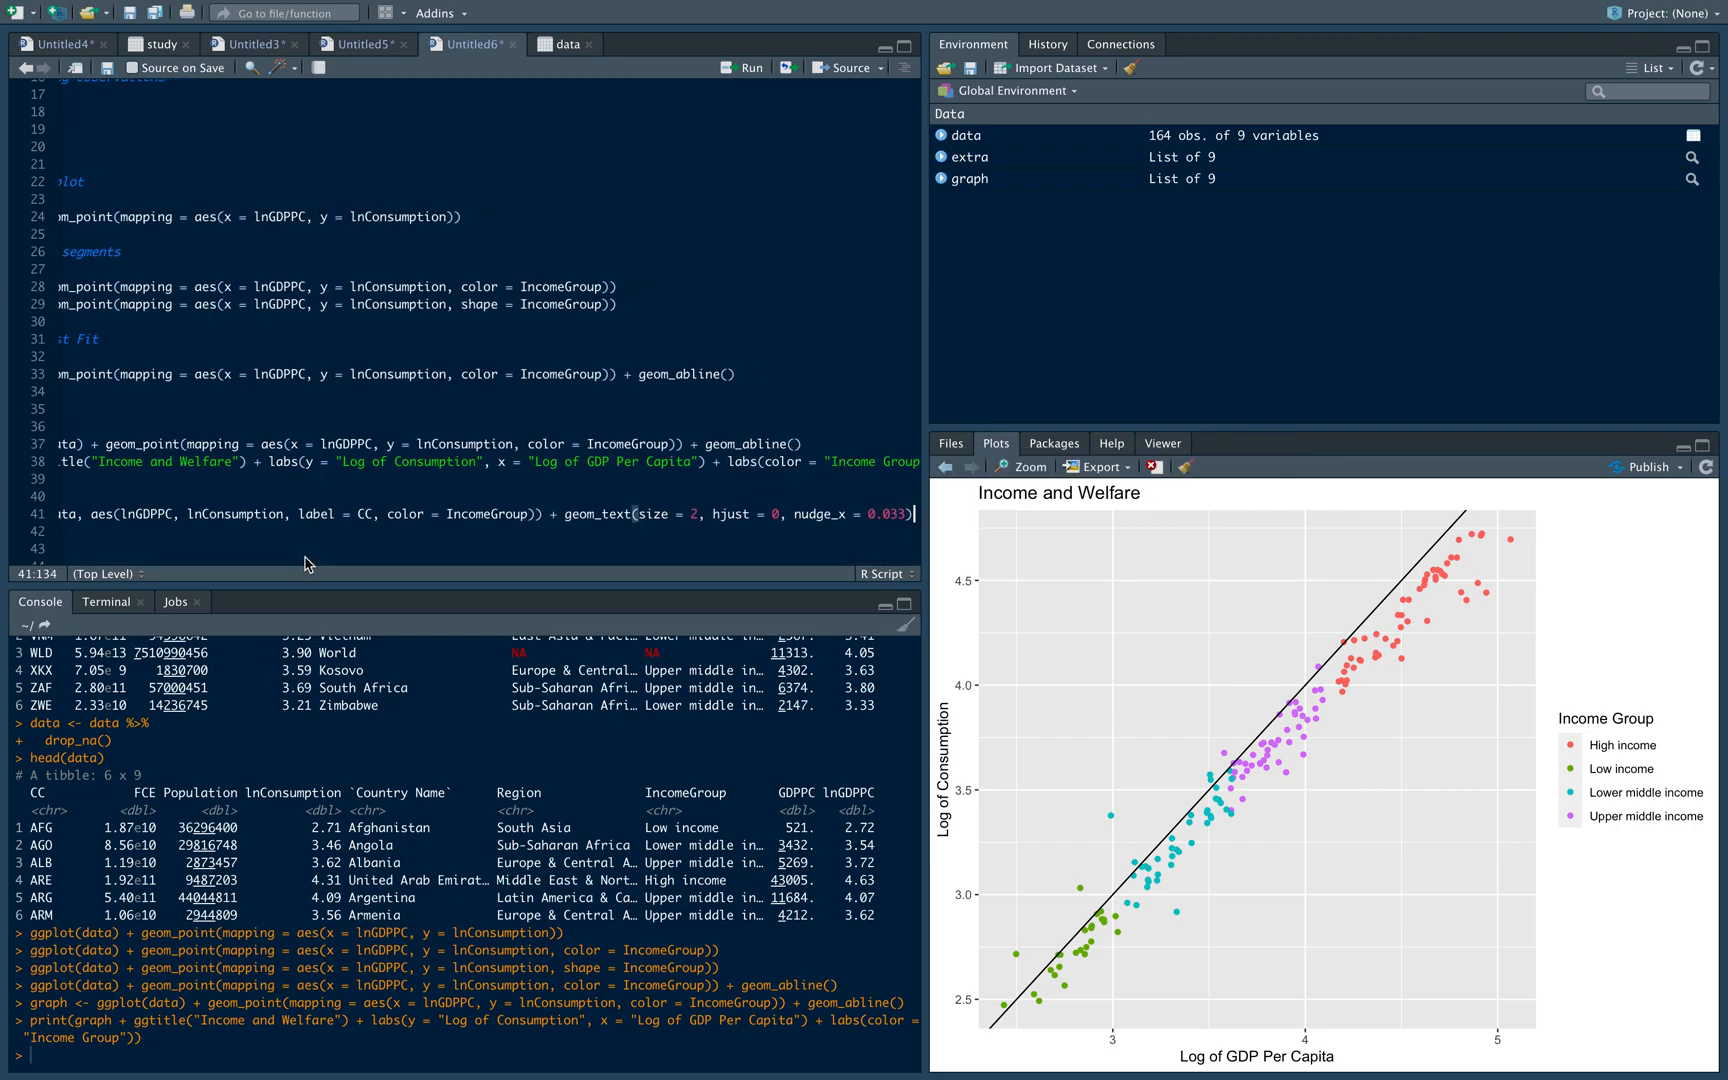
type("+")
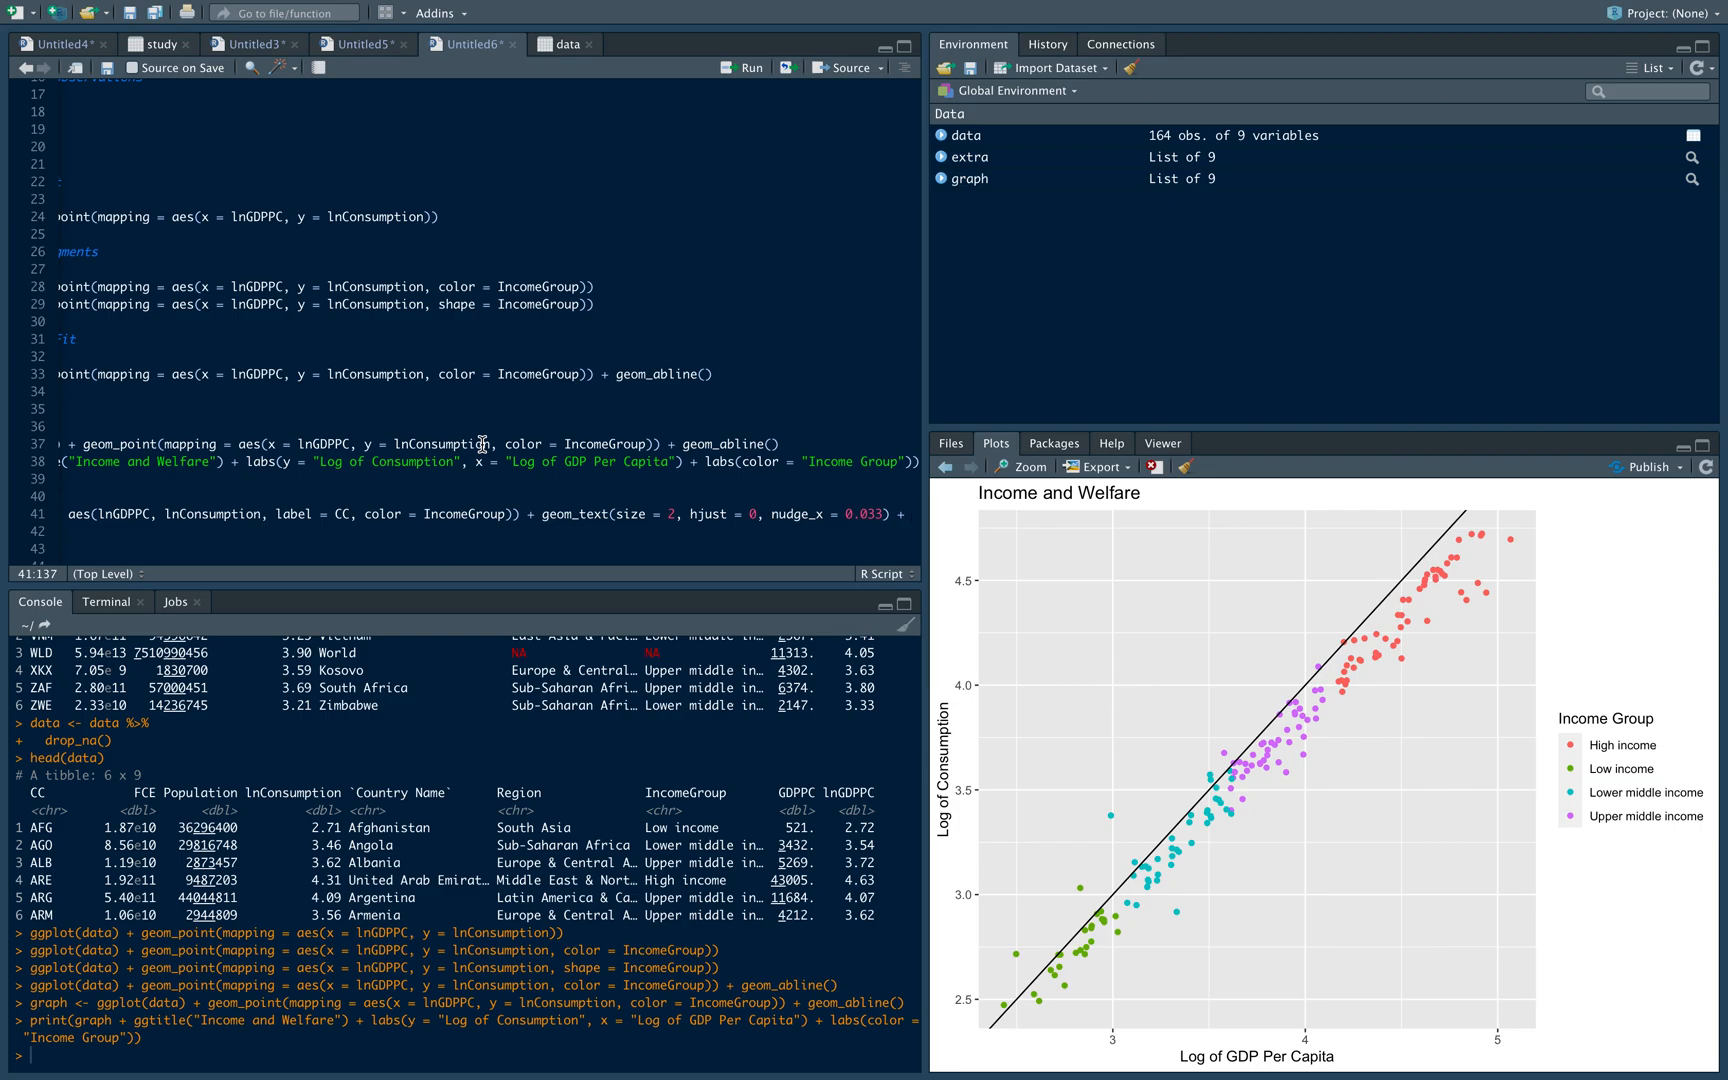
type("geom_point() +")
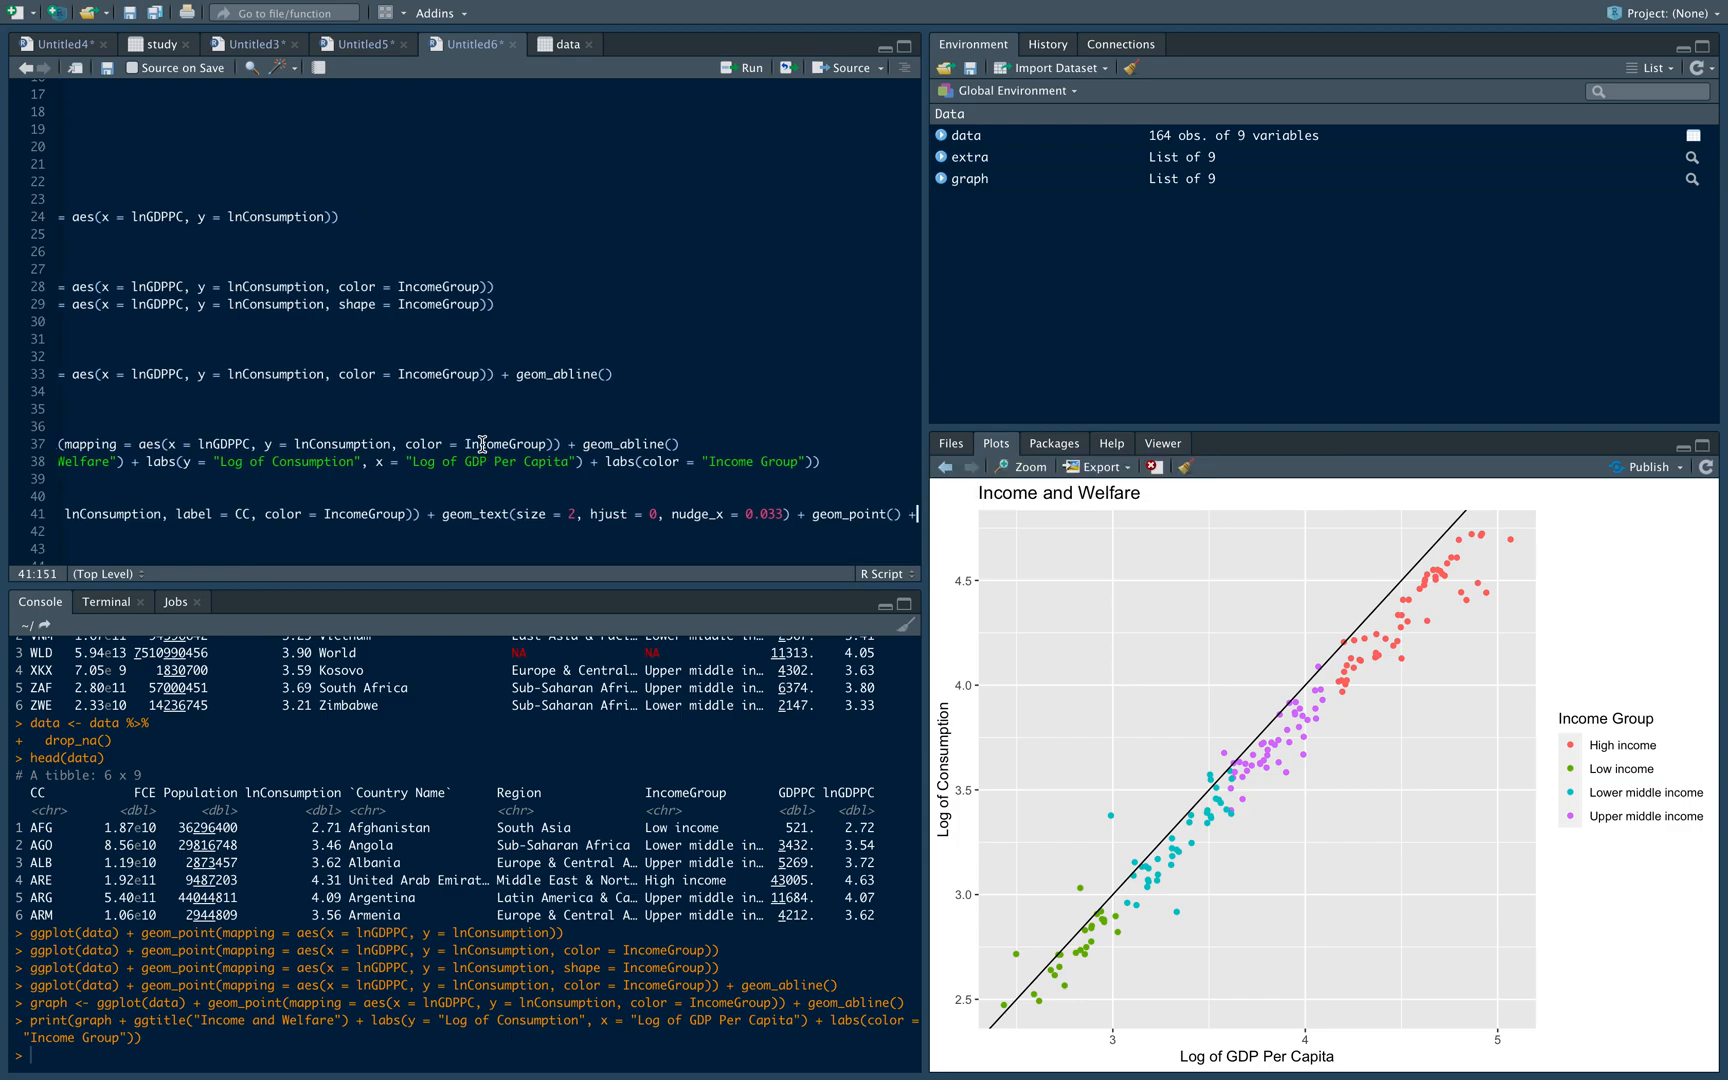
Add geom_abline() to extra, run it, and set legend.position = c(0.87, 0.2) in the print line
type("geom")
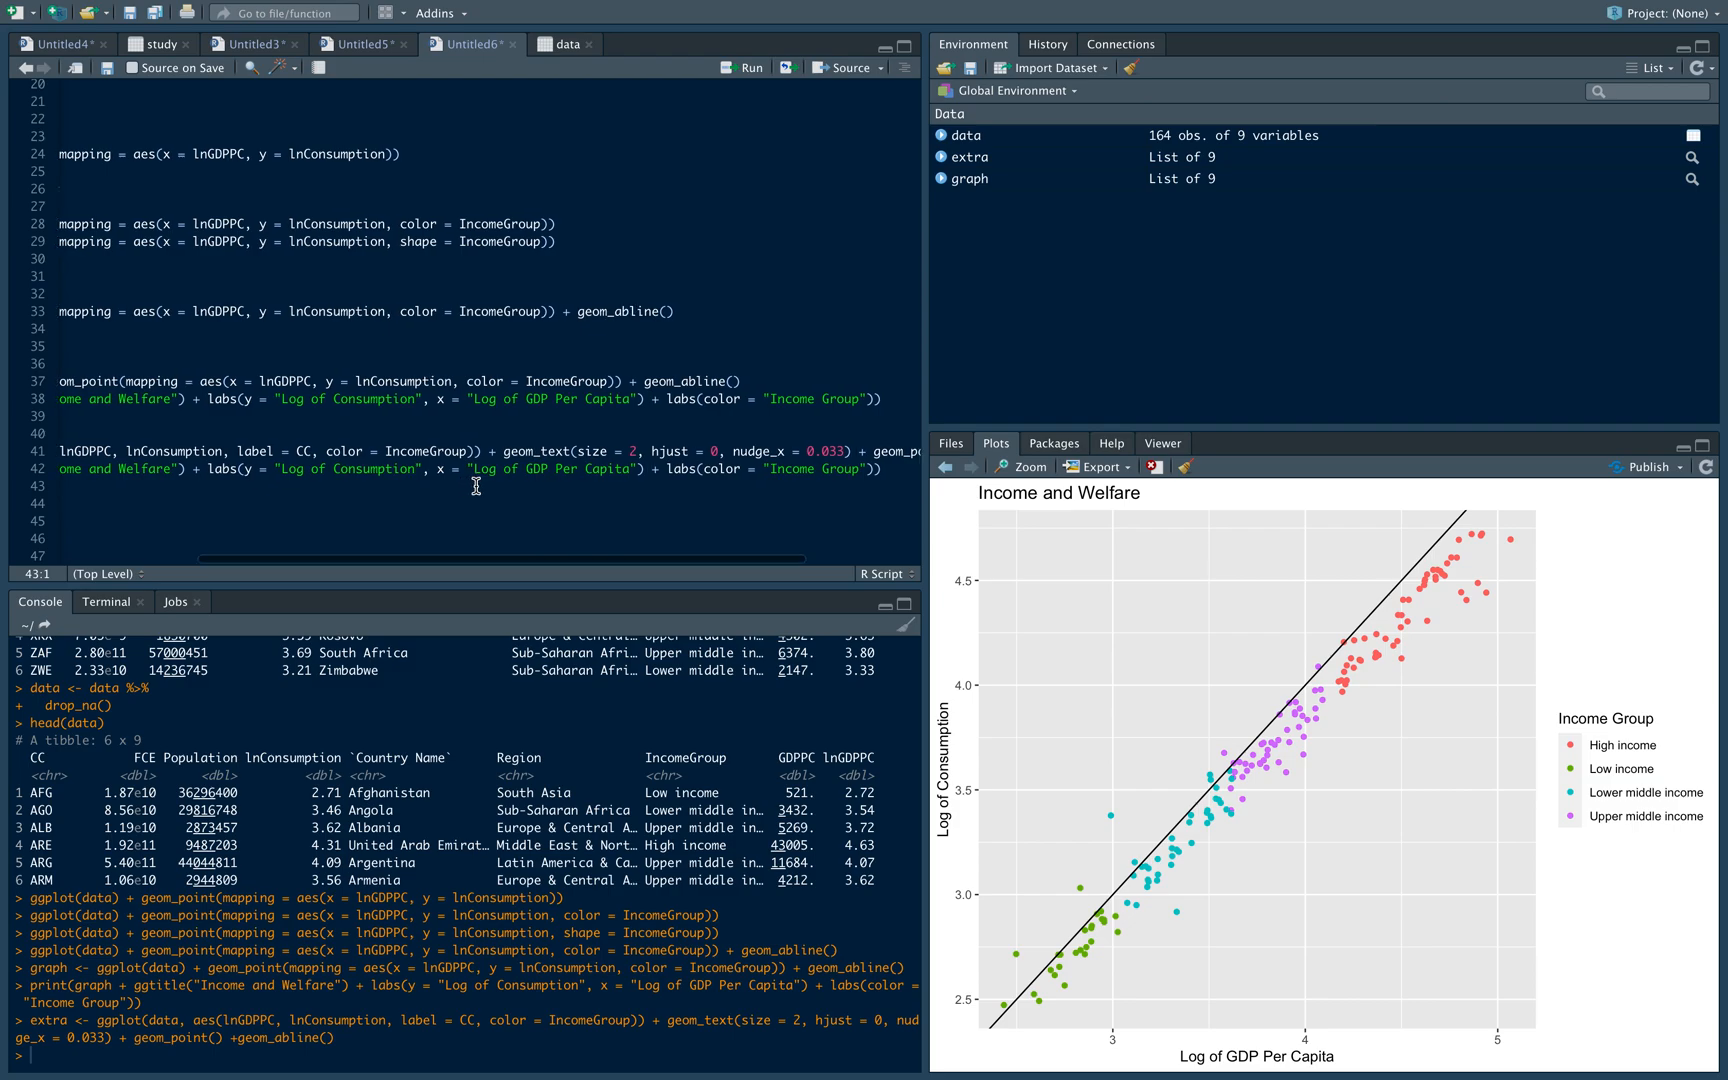
scroll("right", 3)
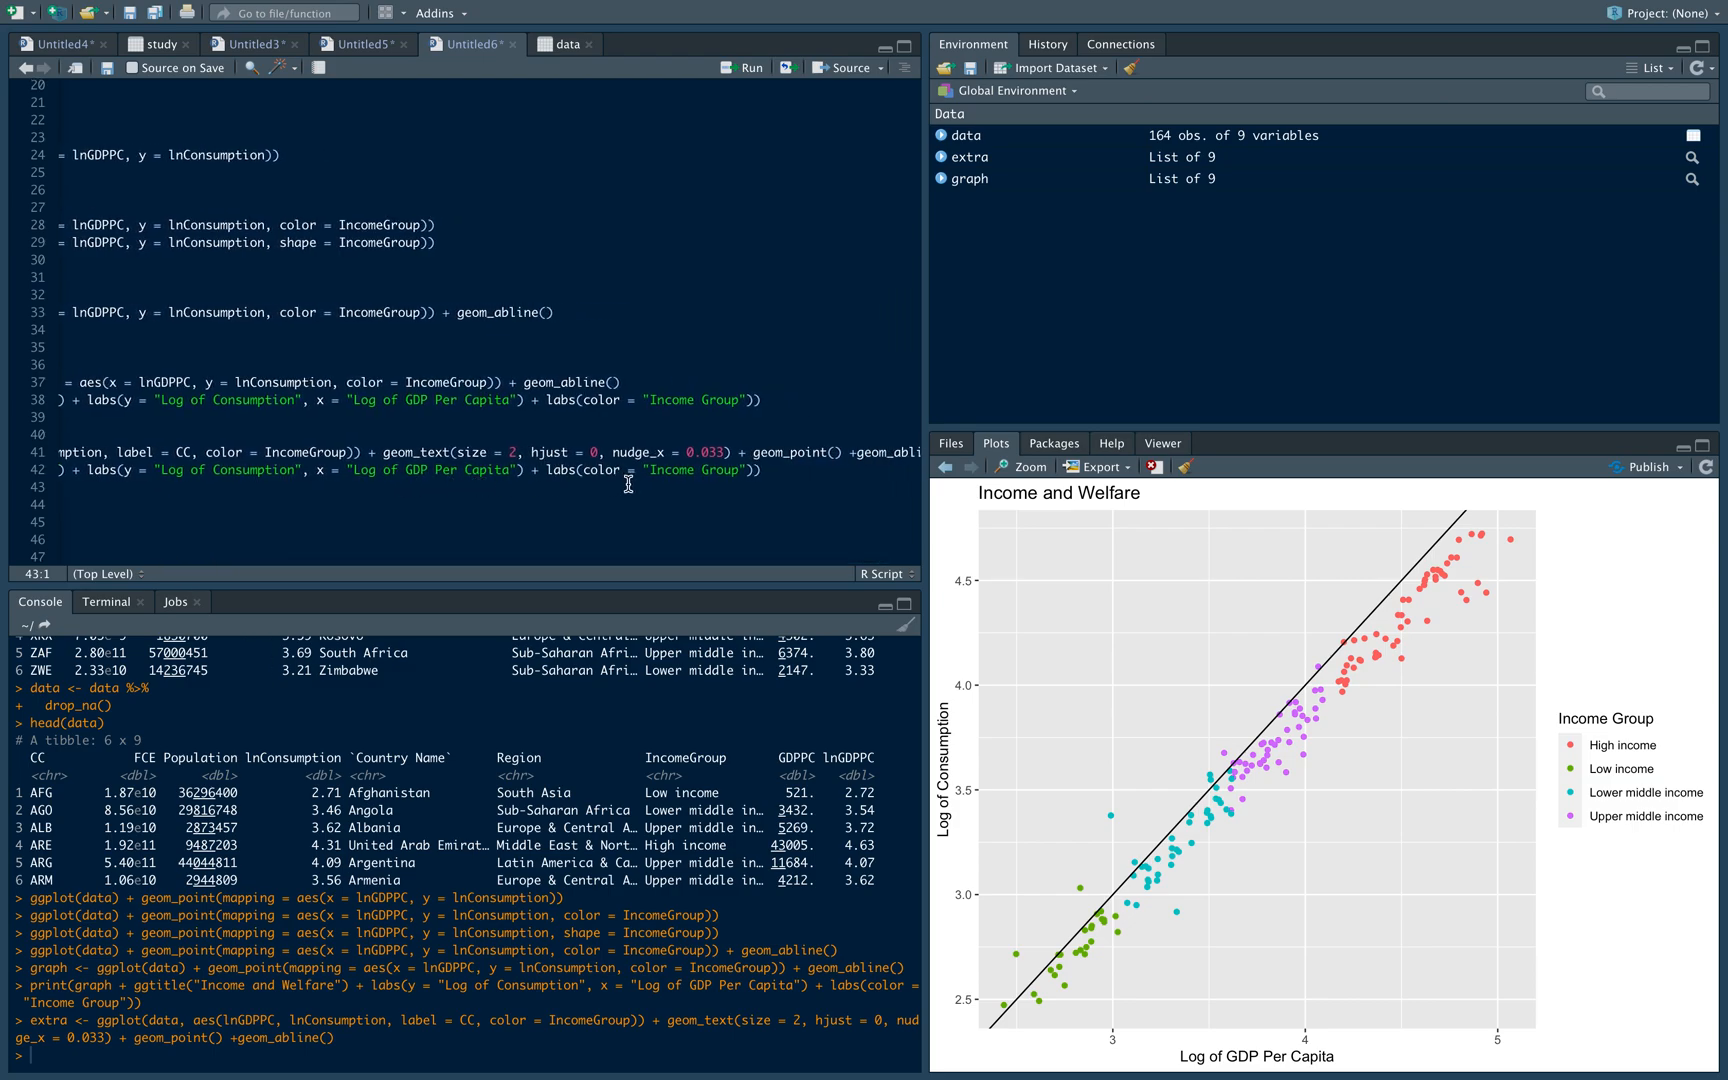
left_click(758, 470)
type(" + theme(legend.position = c(")
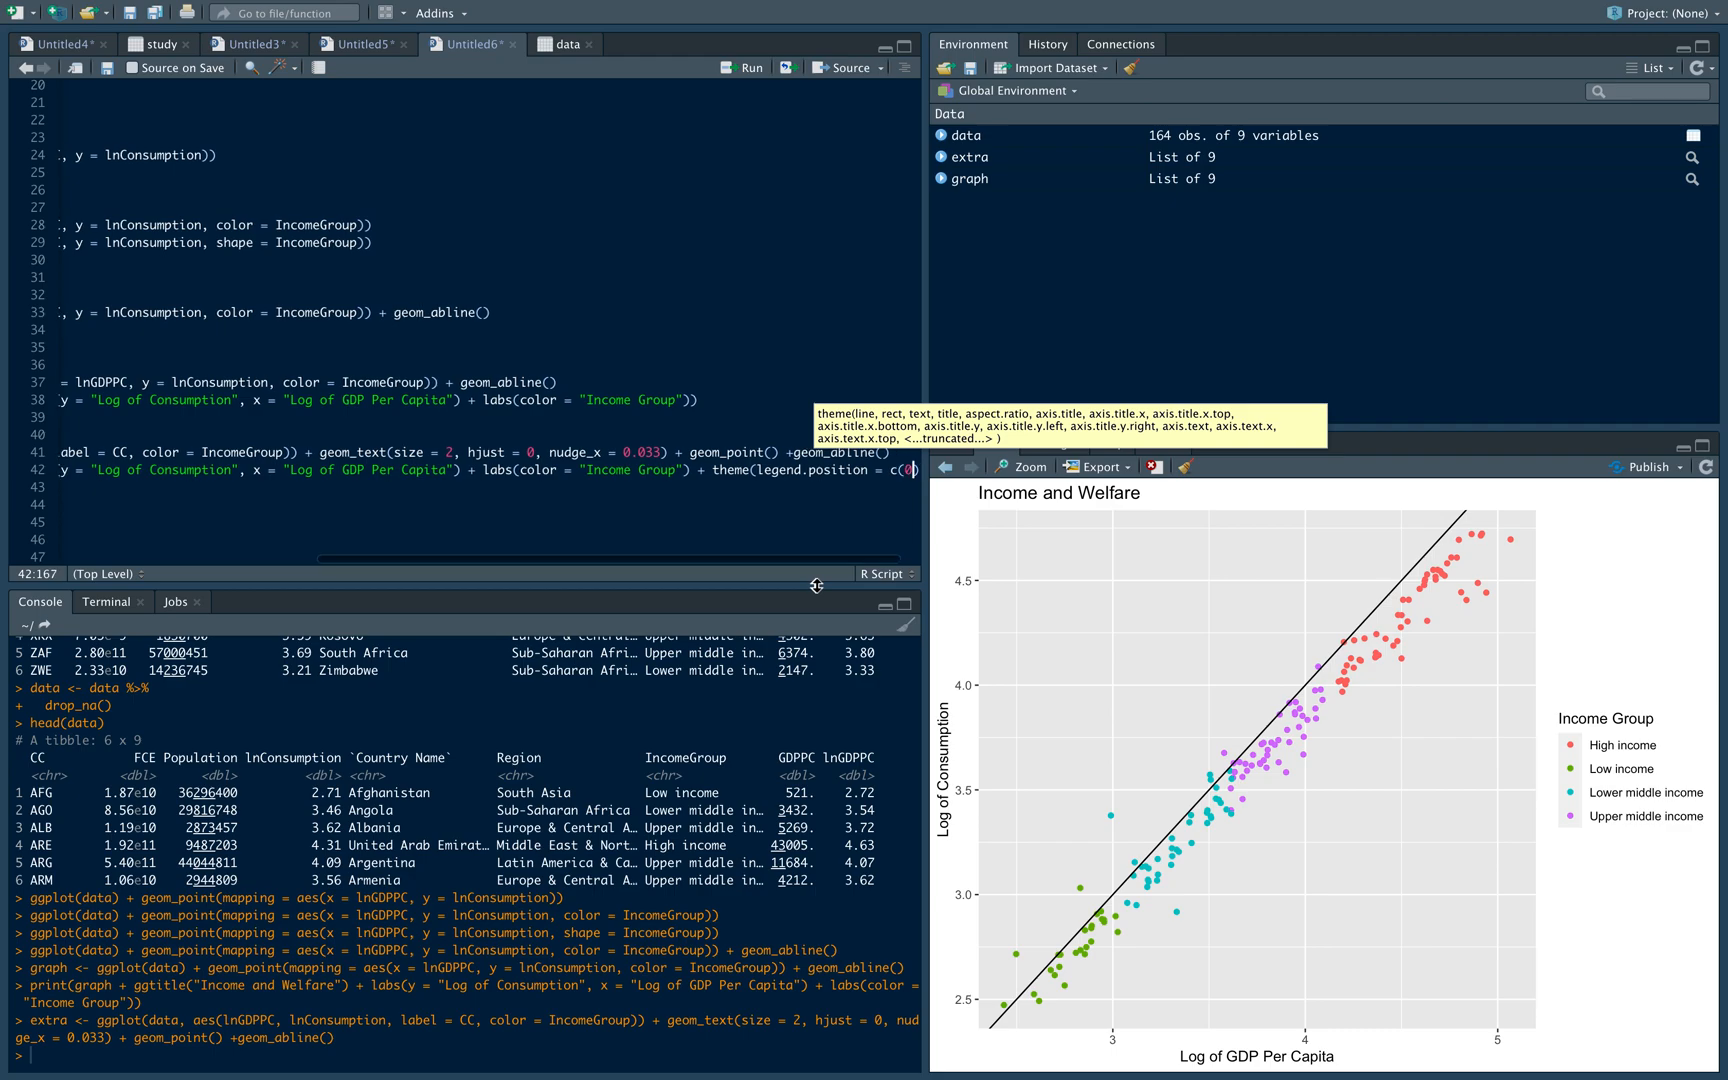
type(".87,0.2")
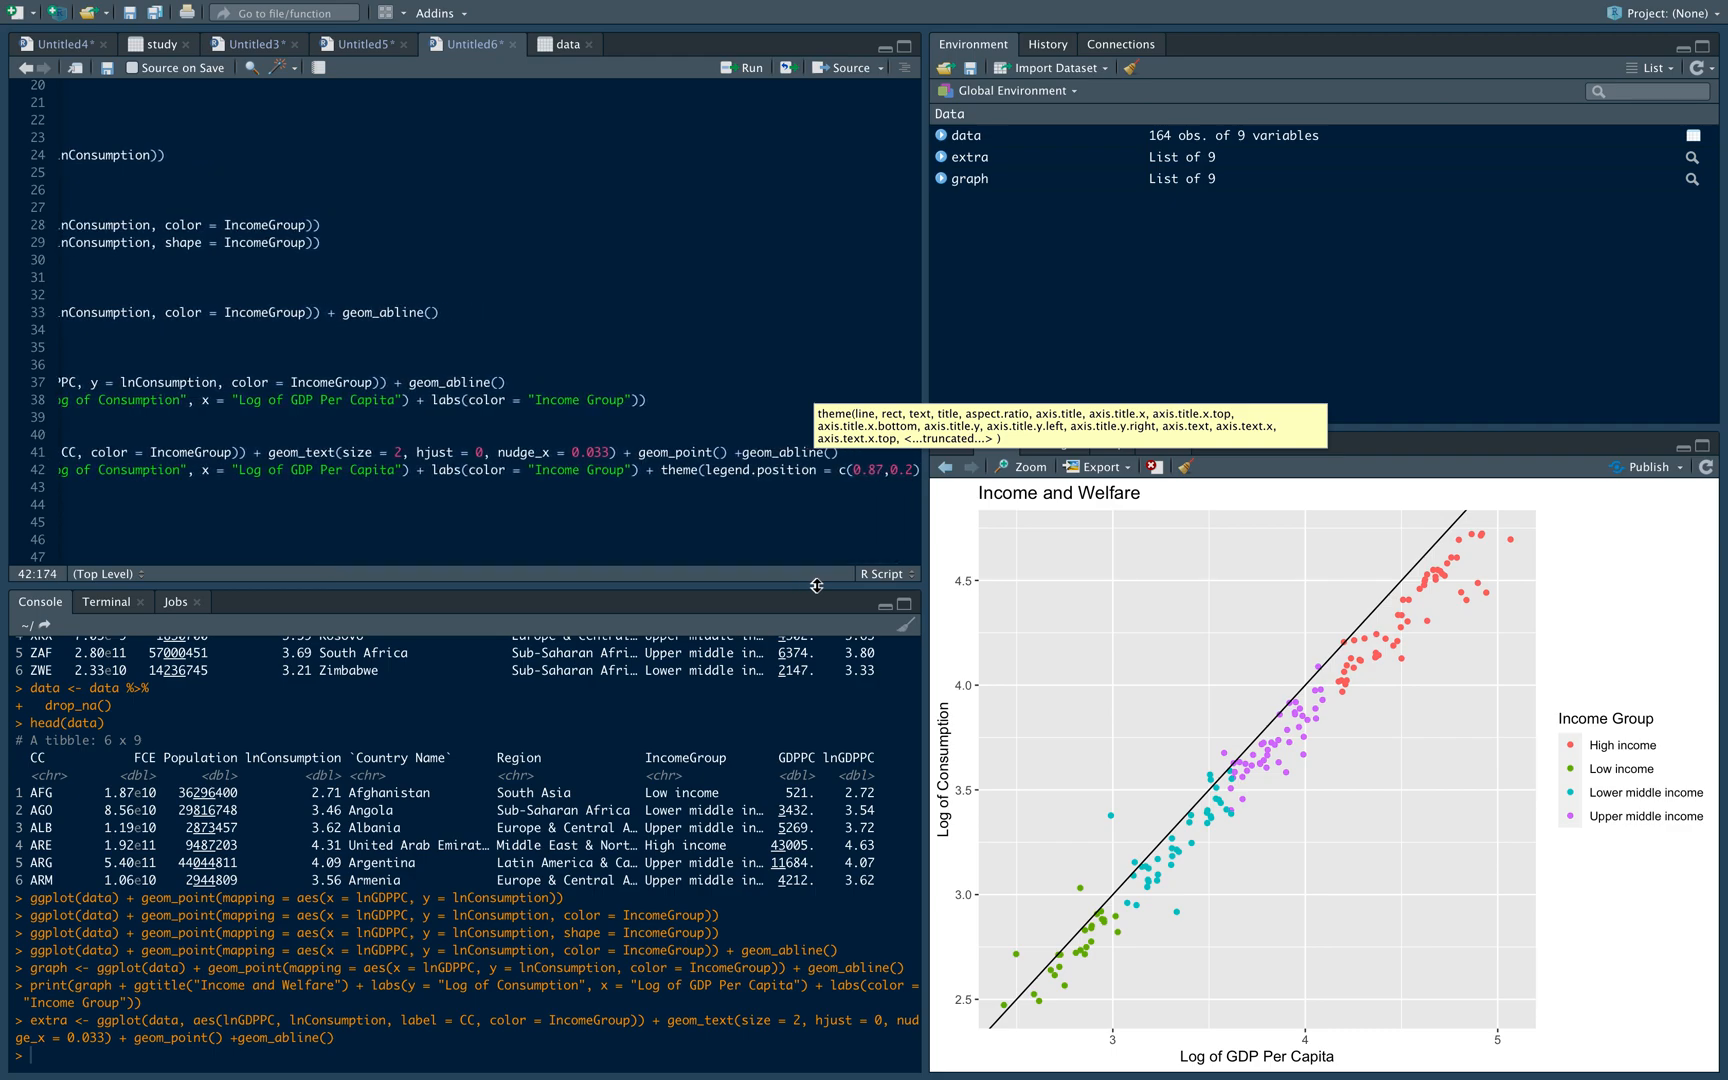
mouse_move(856, 496)
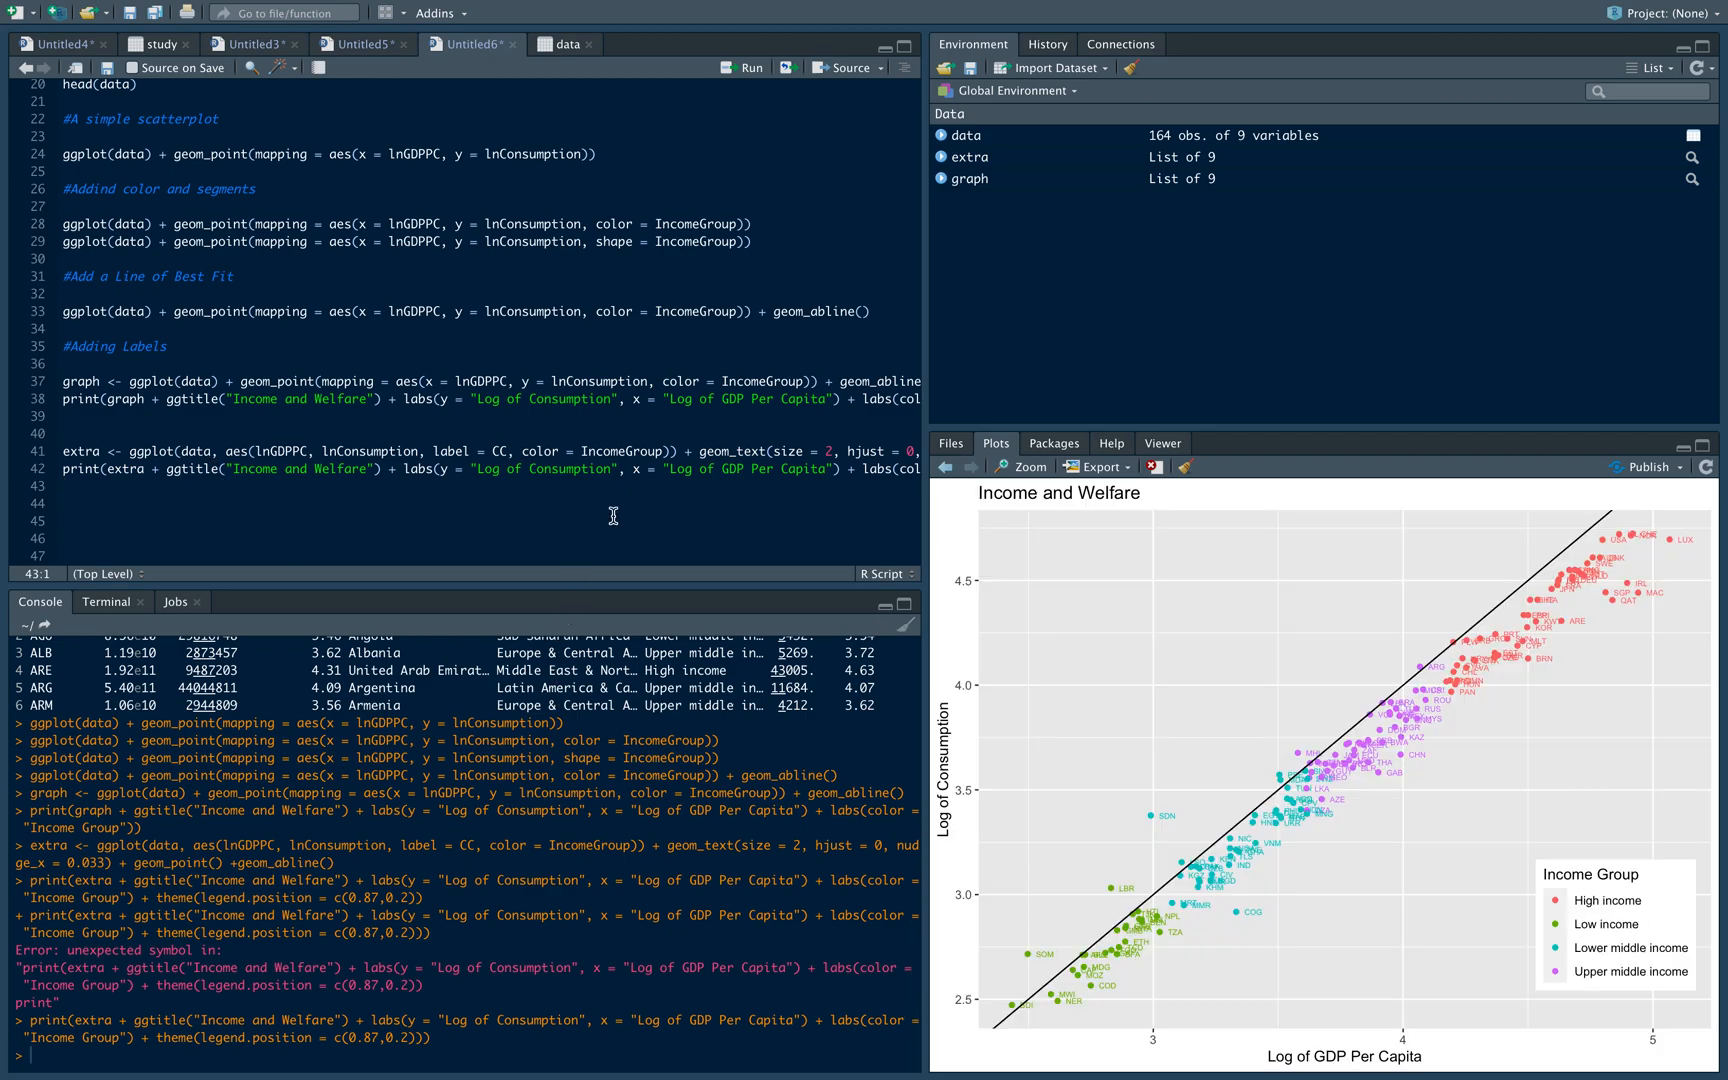
mouse_move(1212, 774)
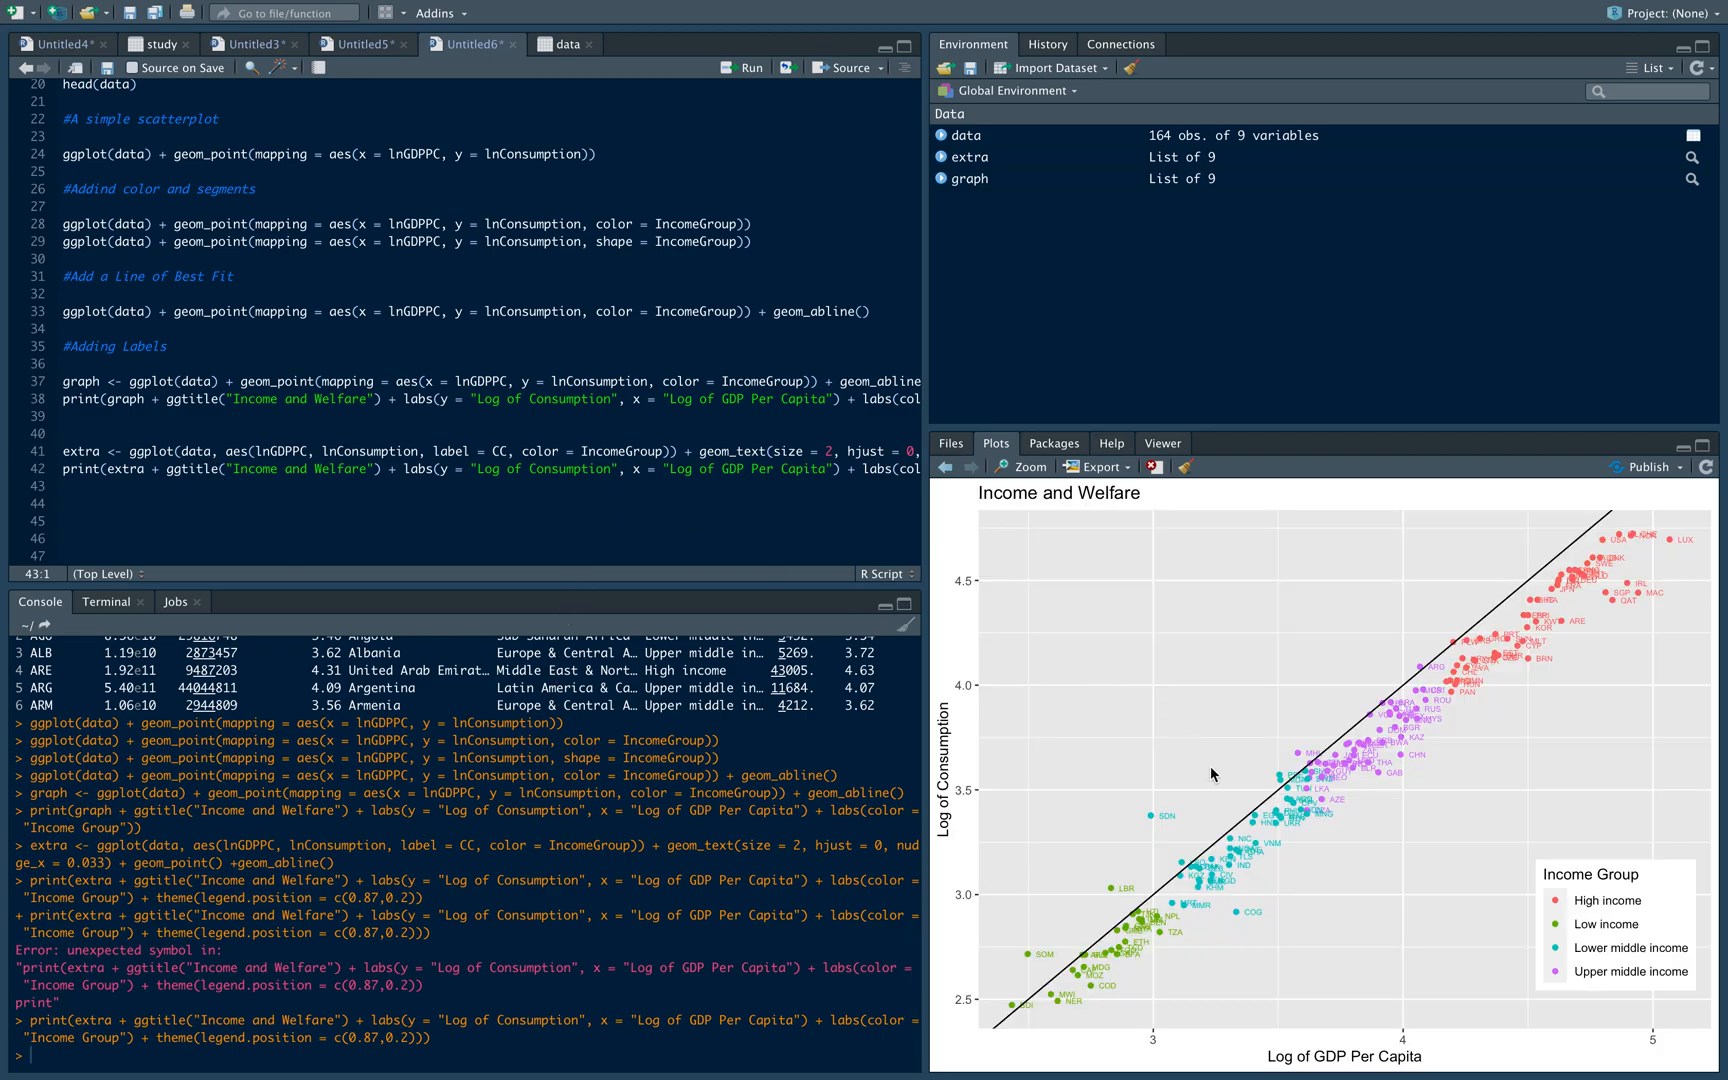
mouse_move(998, 504)
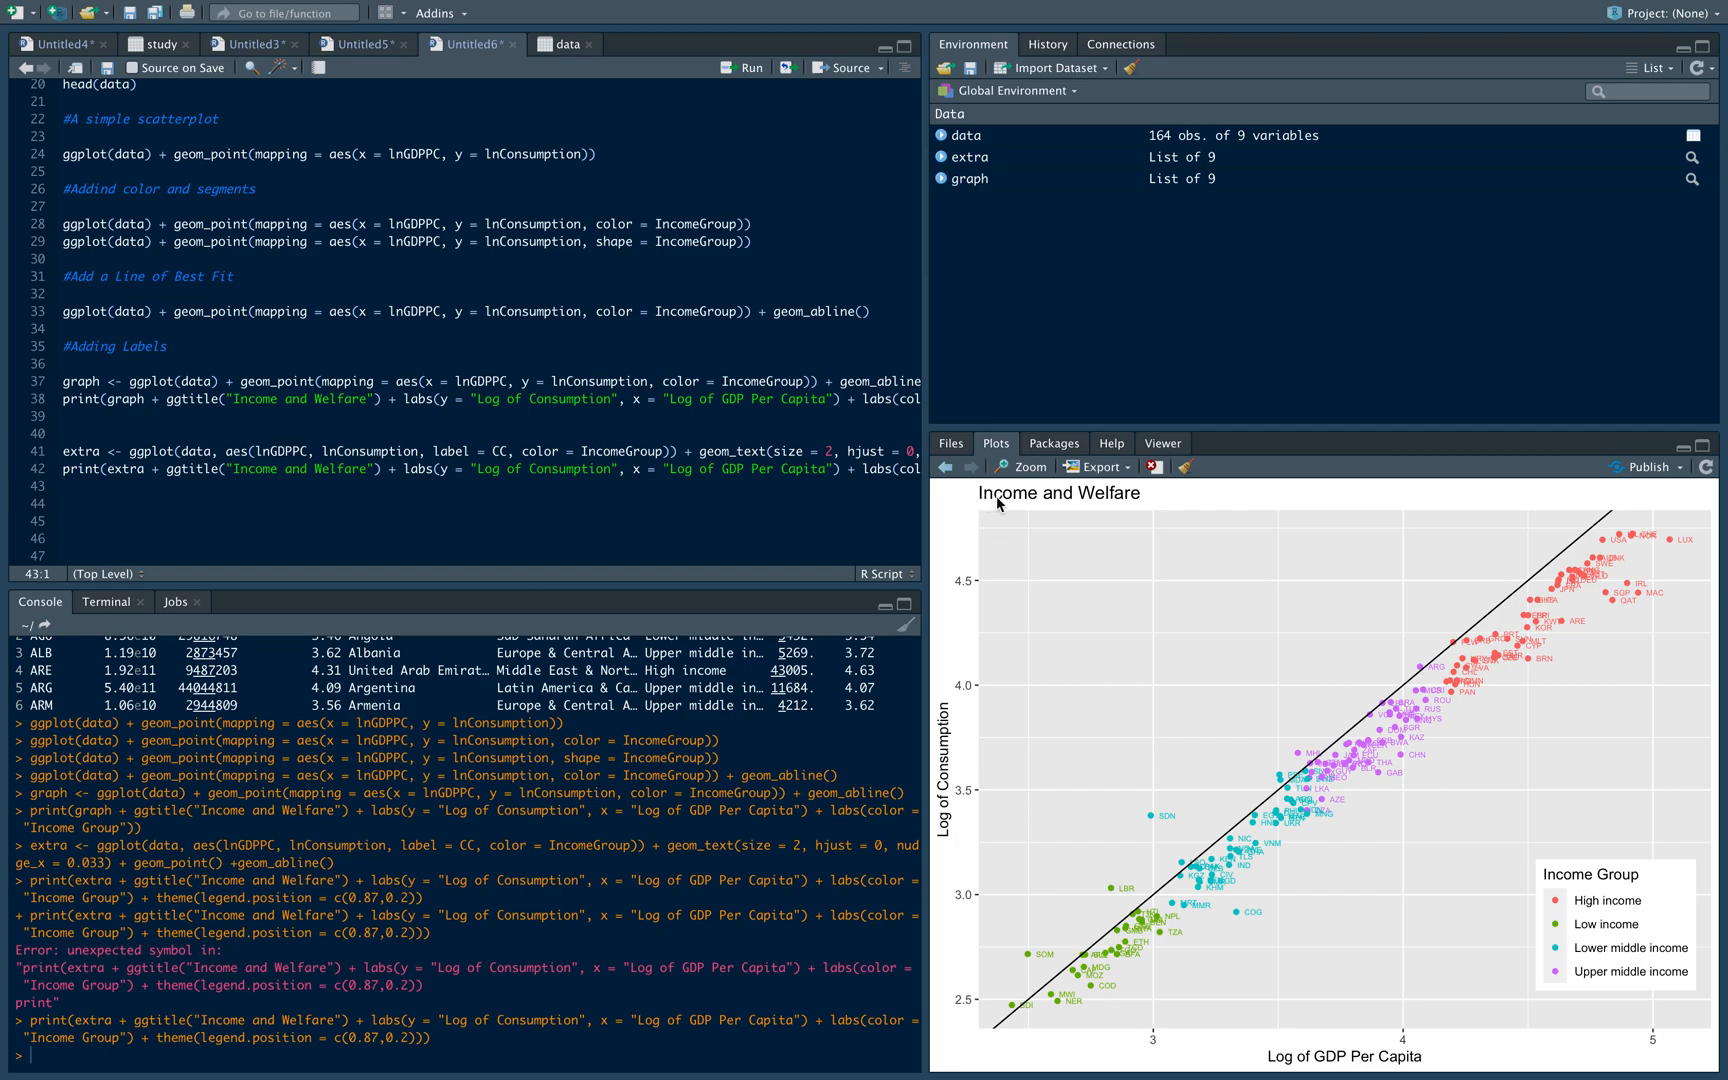
mouse_move(934, 736)
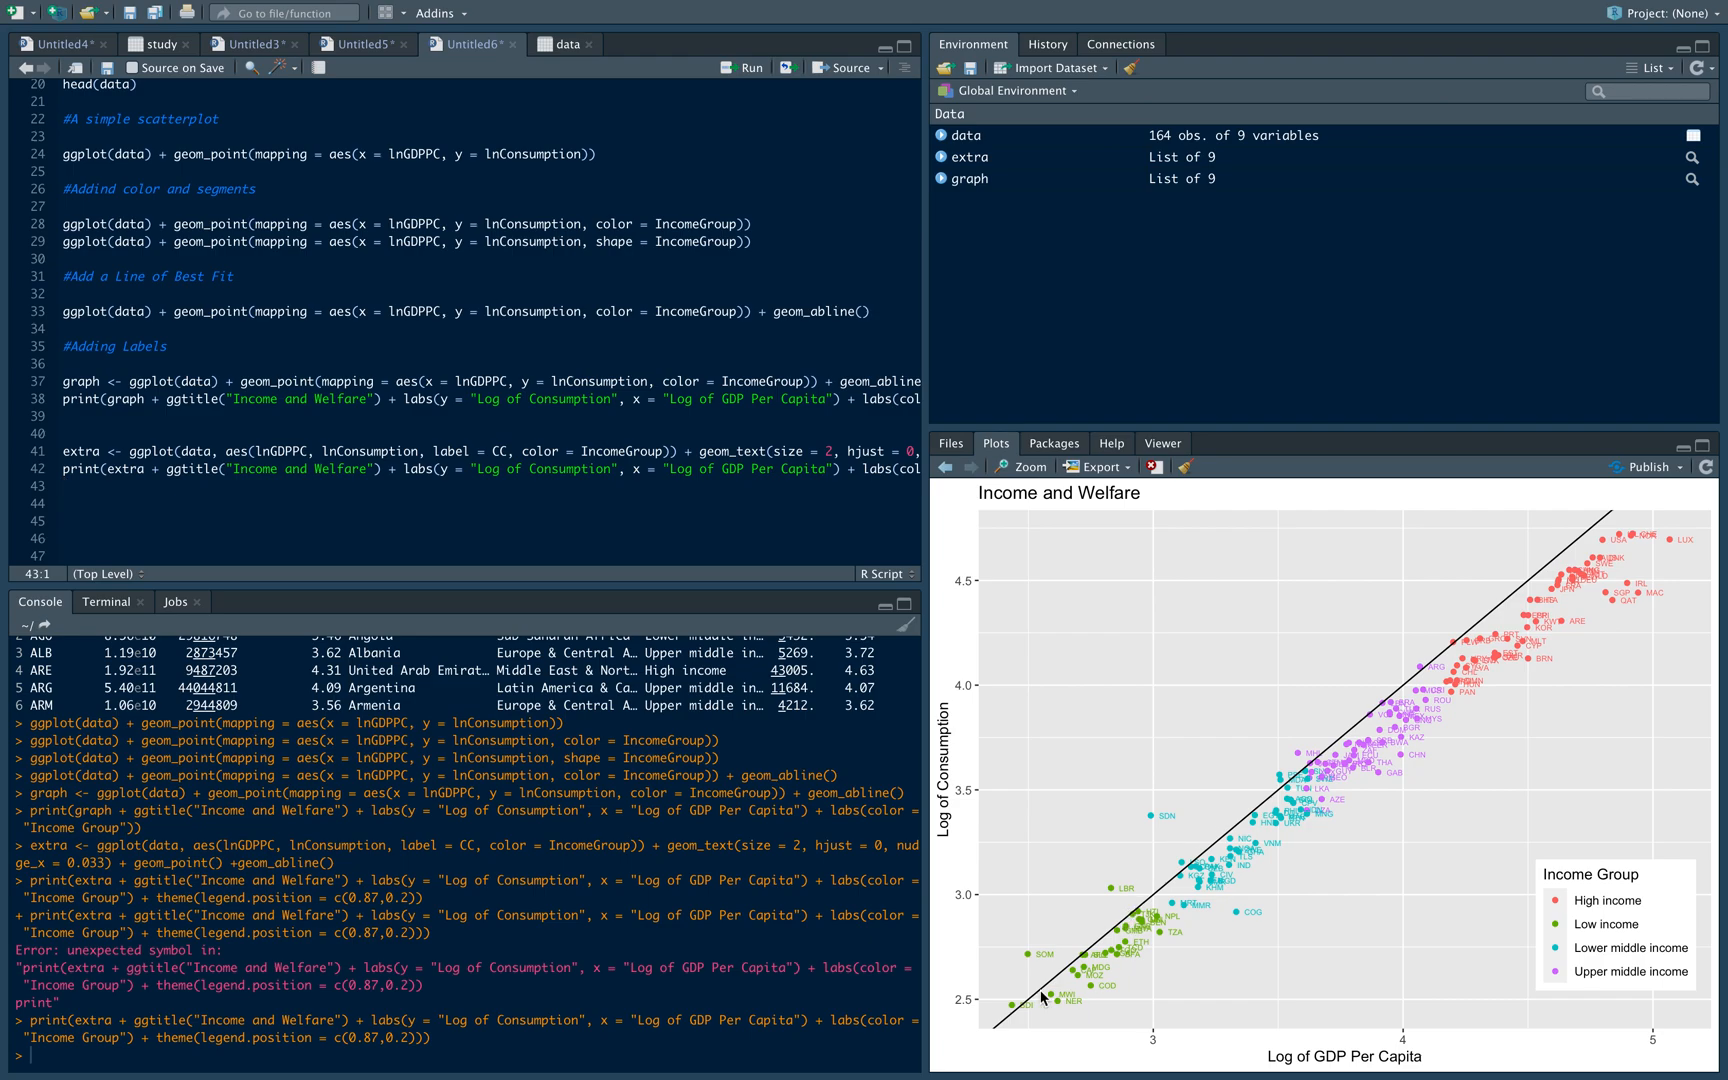
mouse_move(1640, 584)
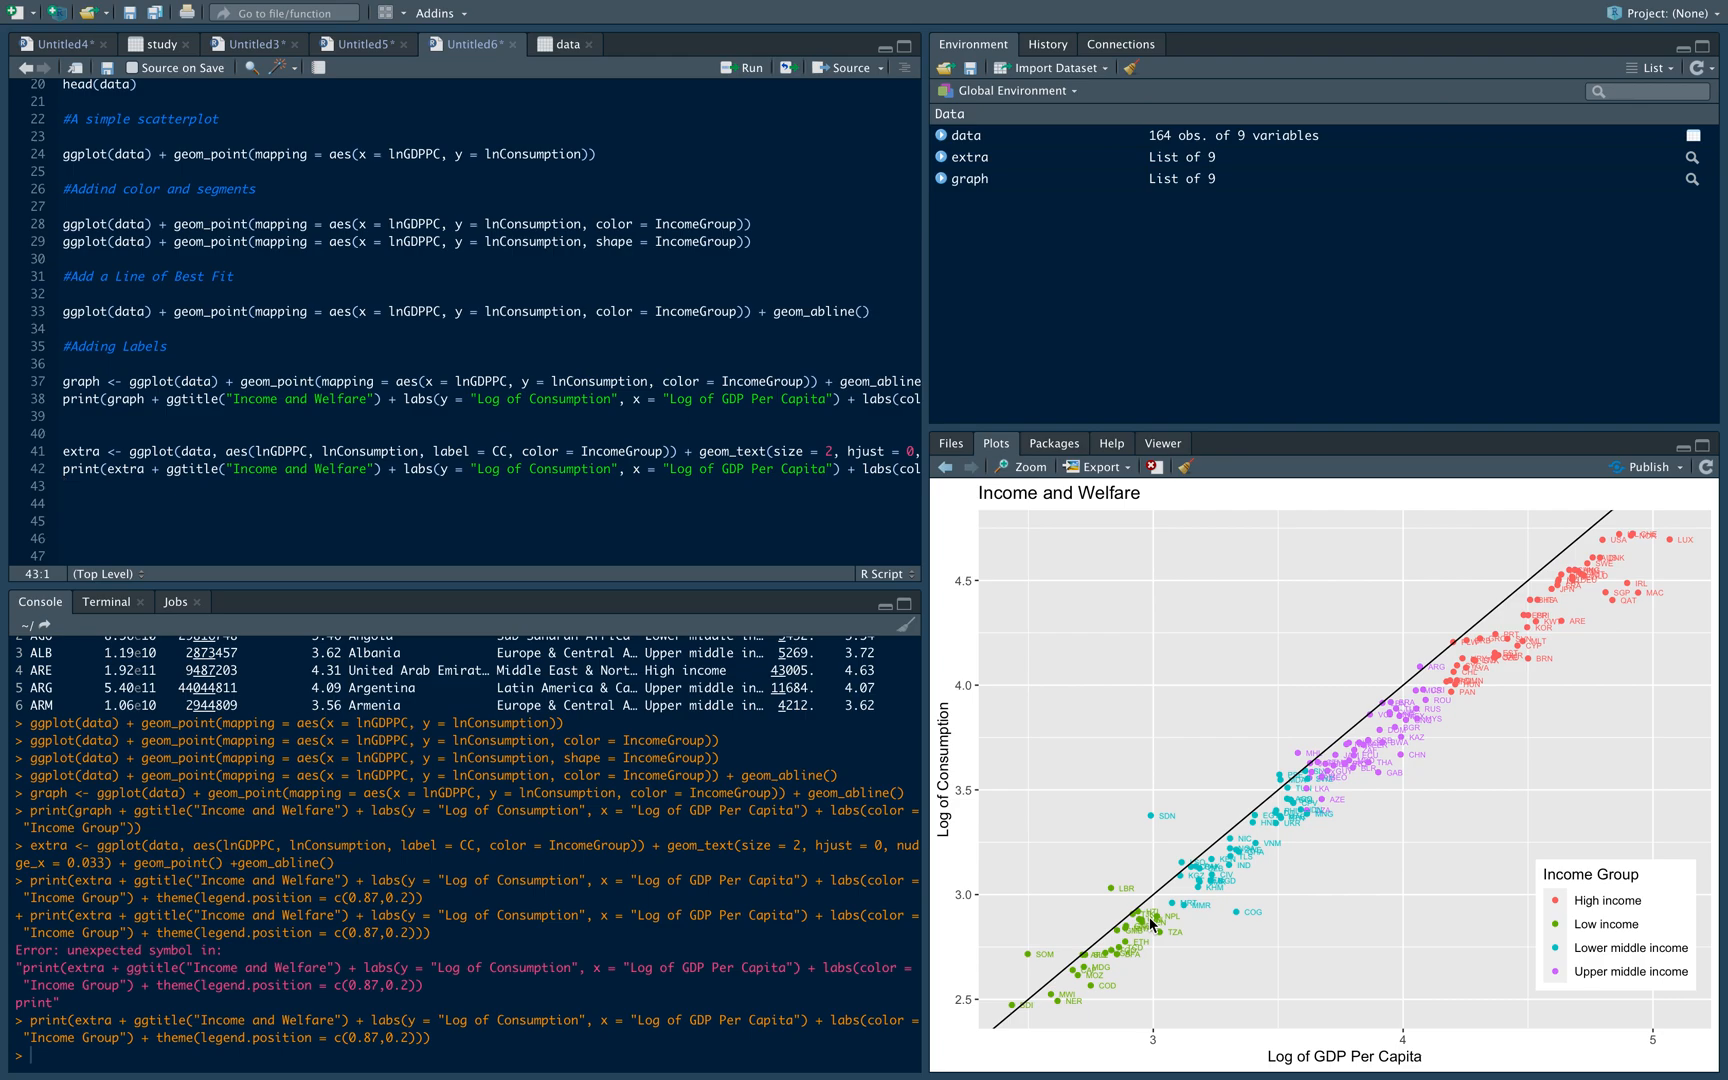
mouse_move(768, 582)
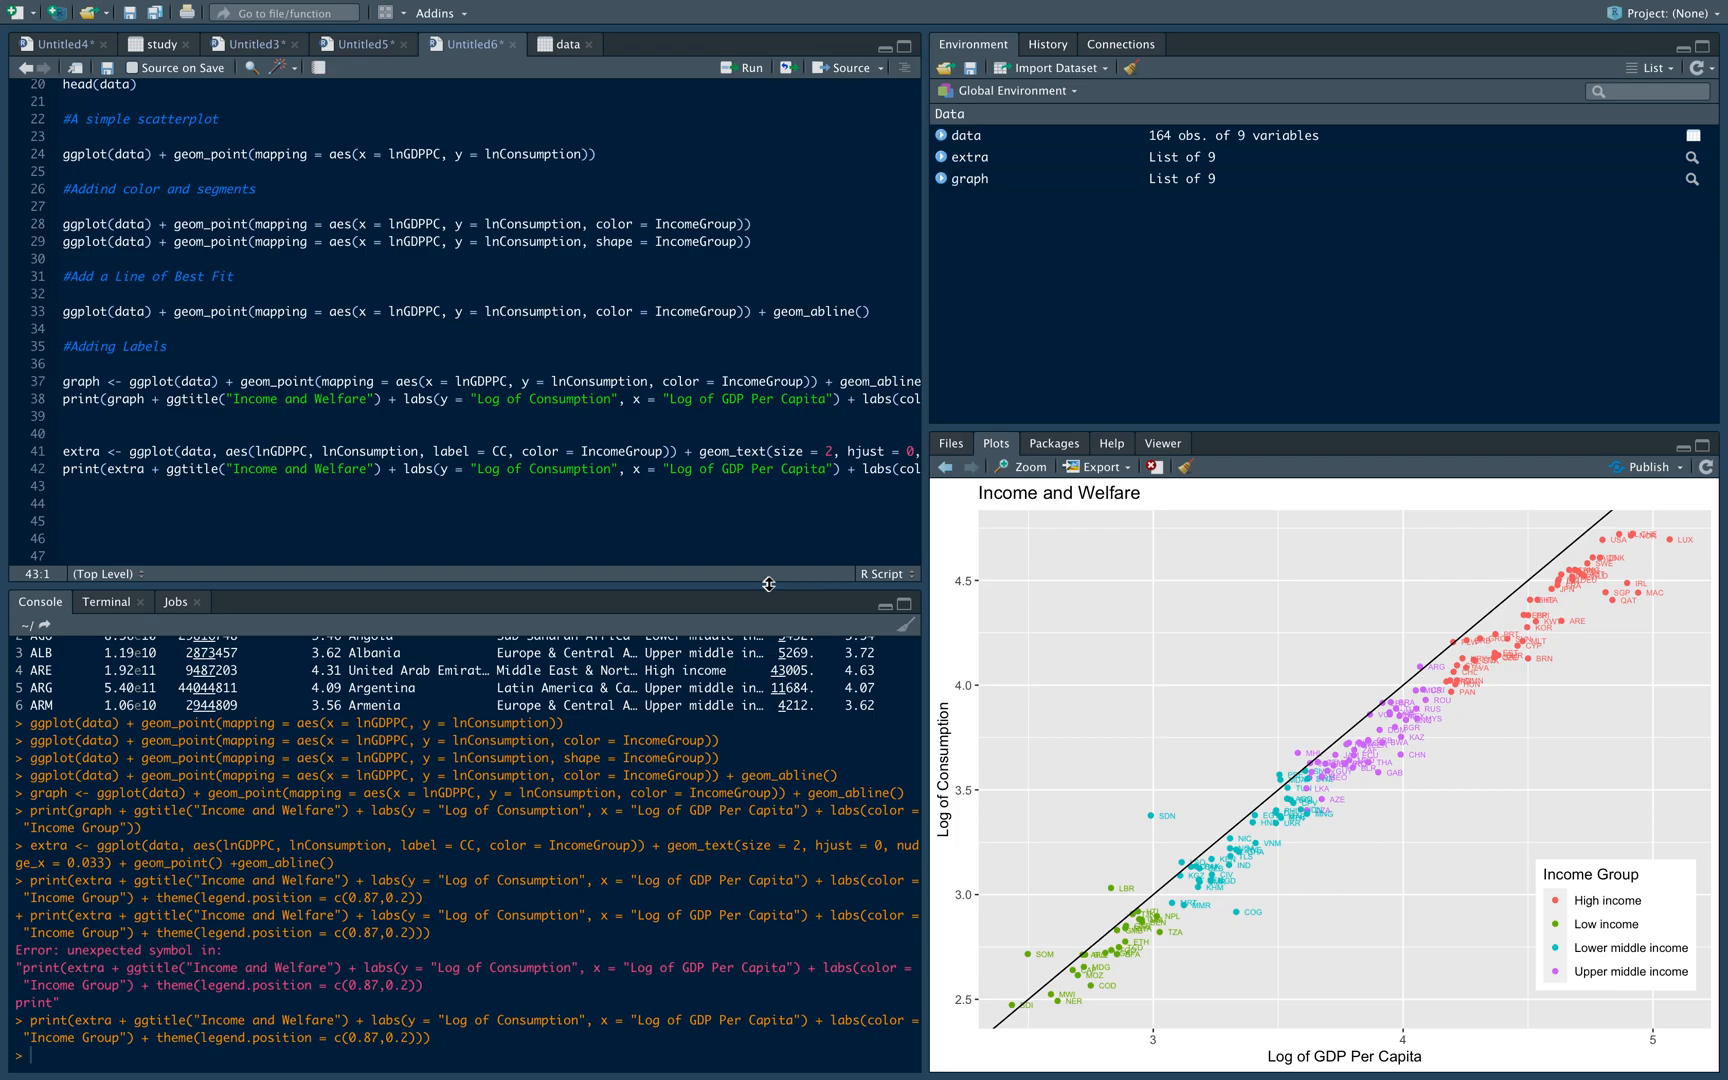